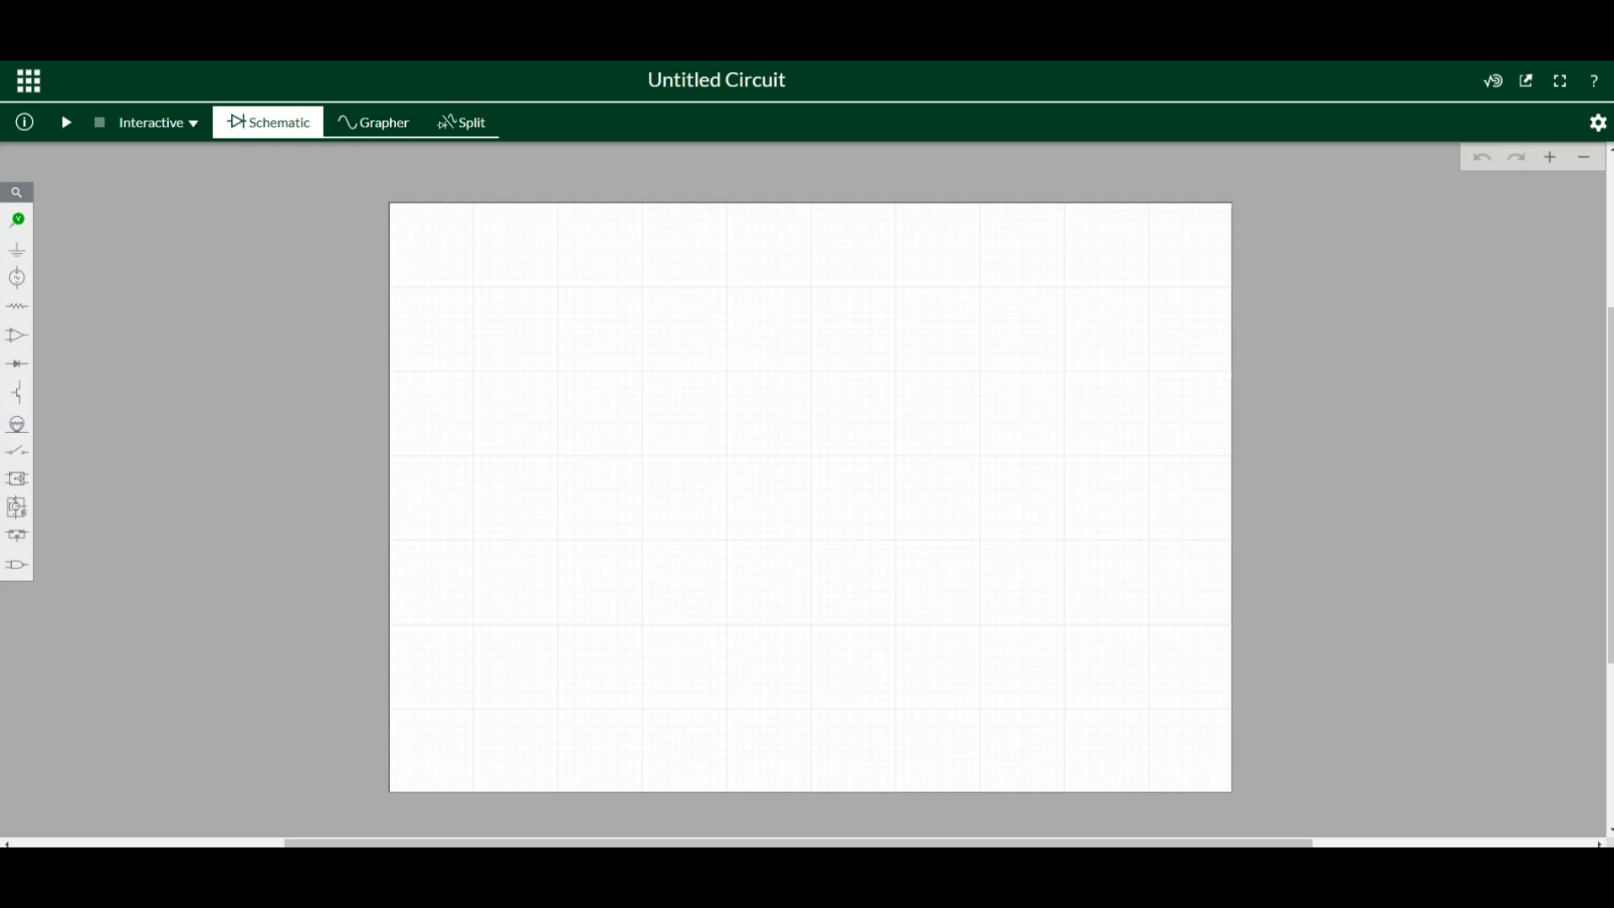
mouse_move(237, 205)
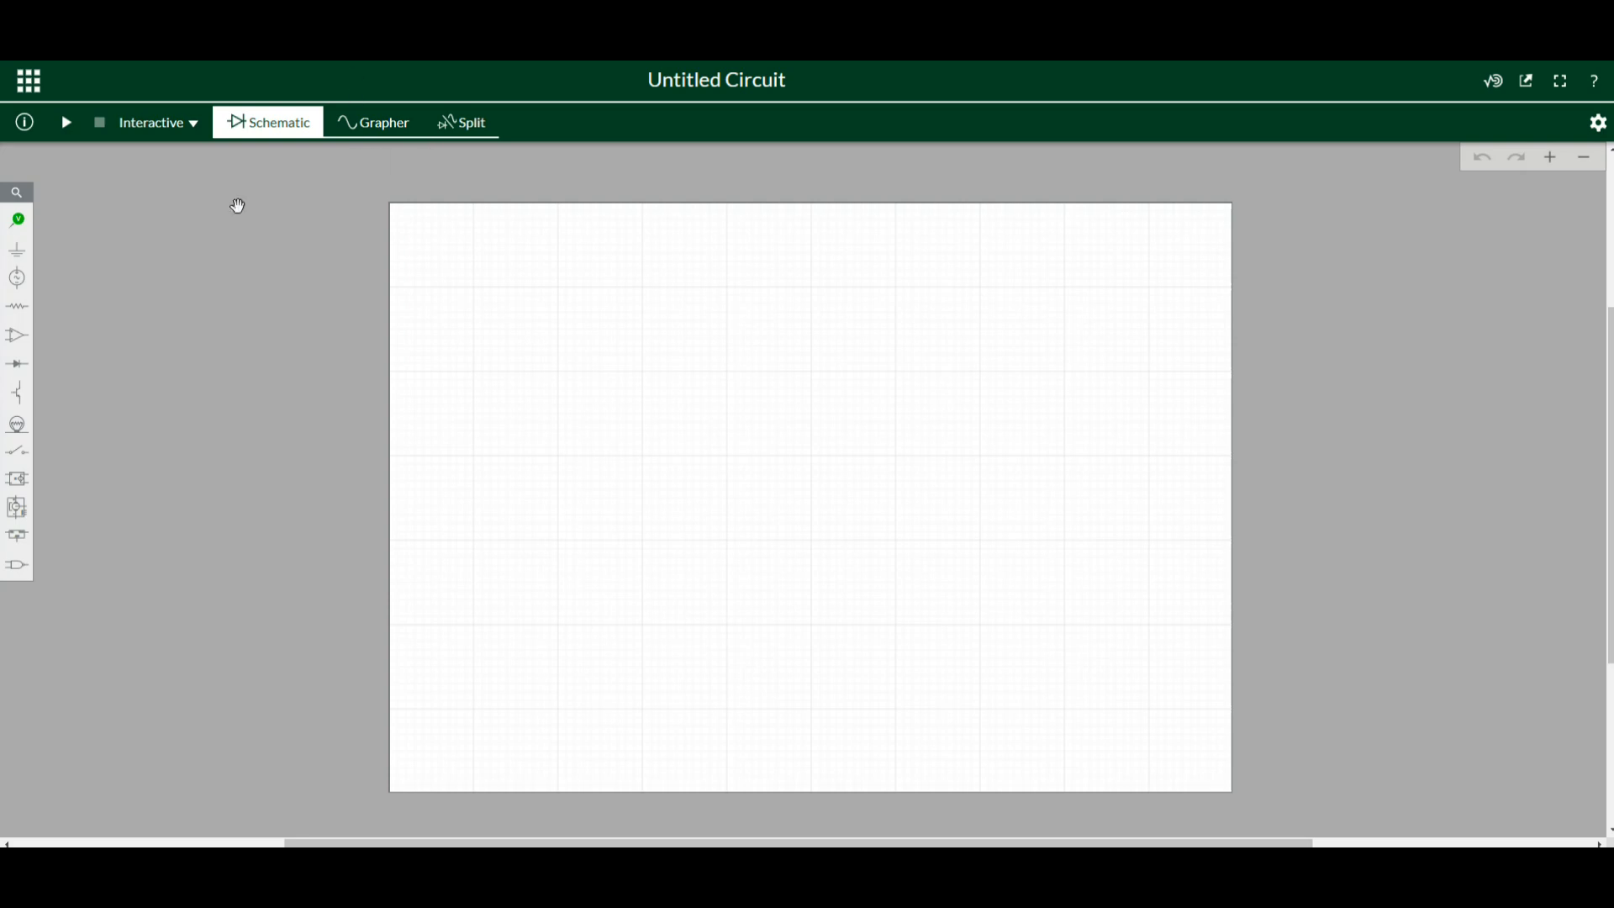
Retitle the untitled circuit as 'Single Supply OpAmp Buffer'
double_click(716, 79)
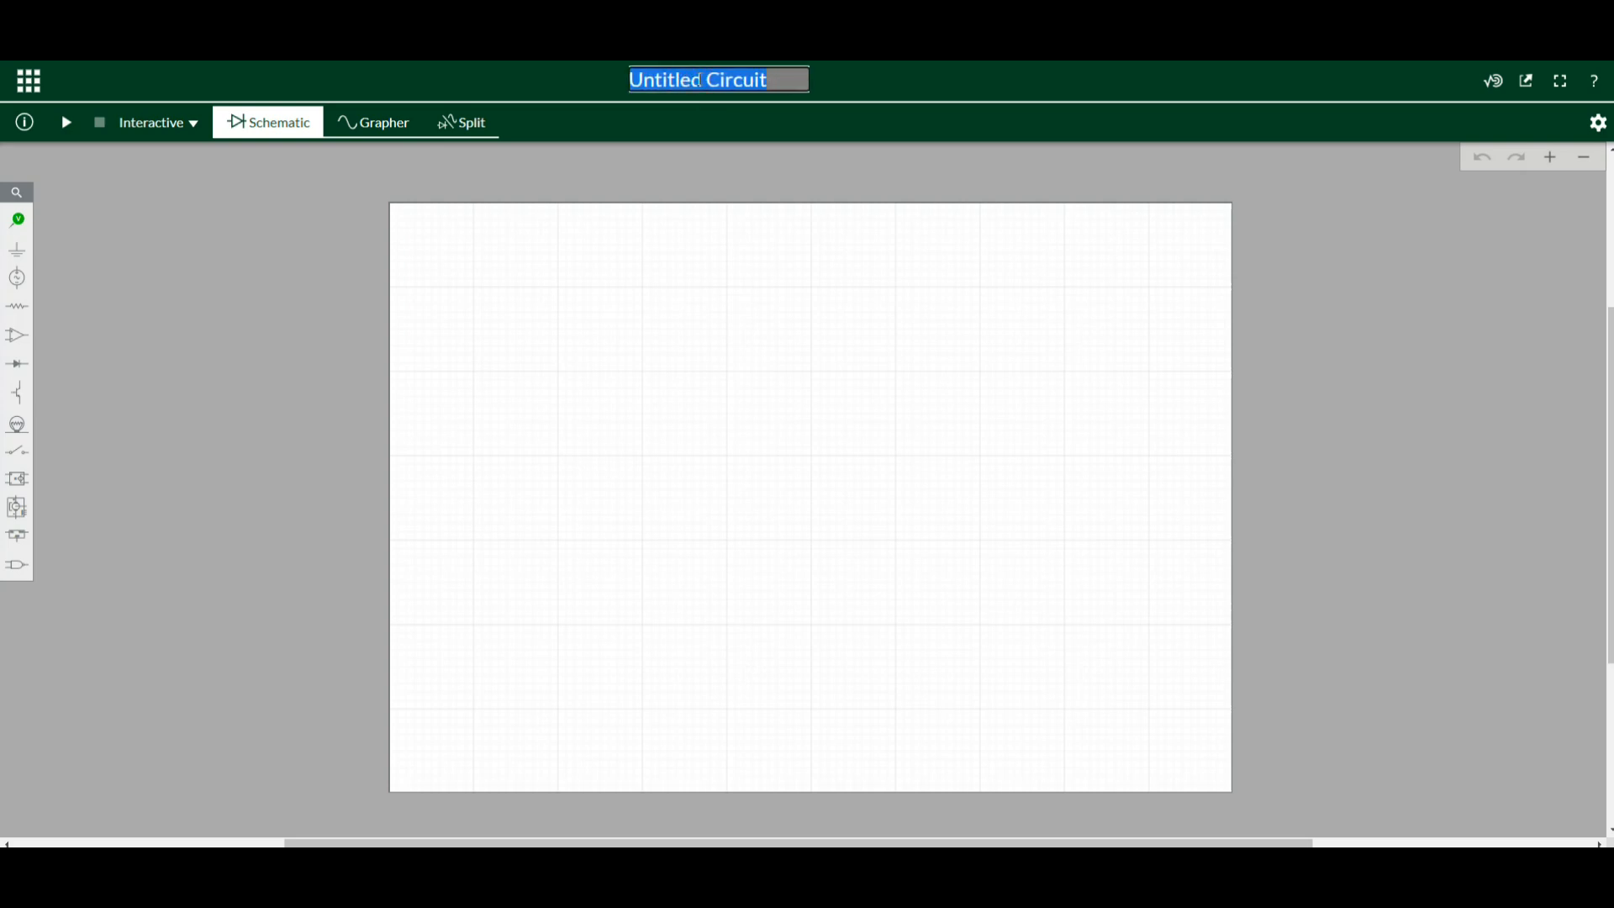
type("Singl")
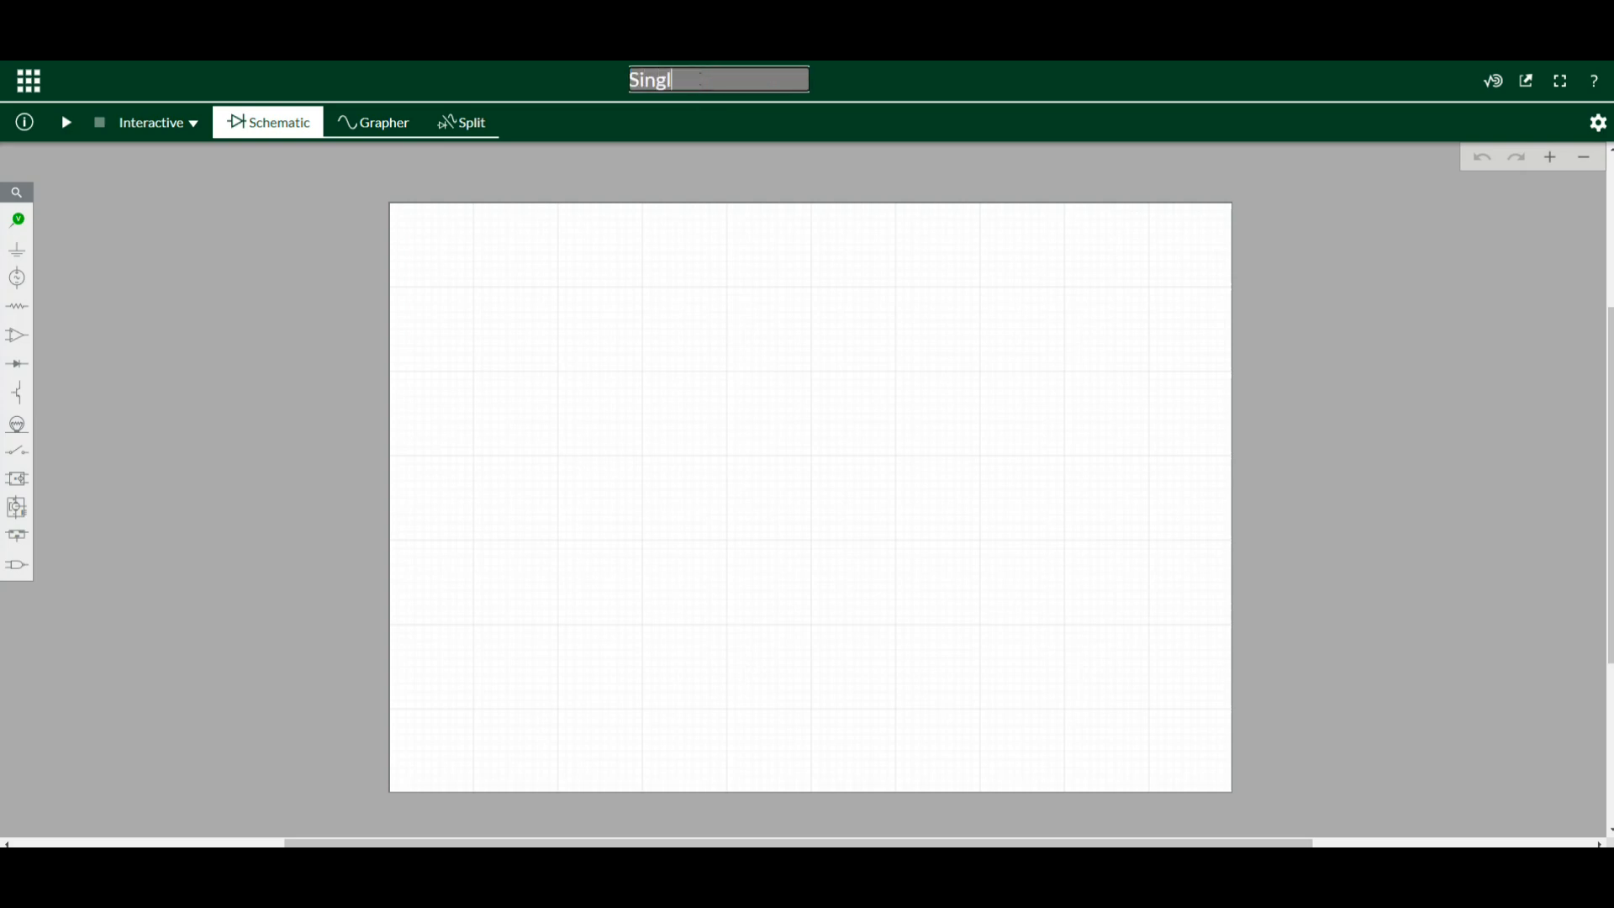
type("e Suppl")
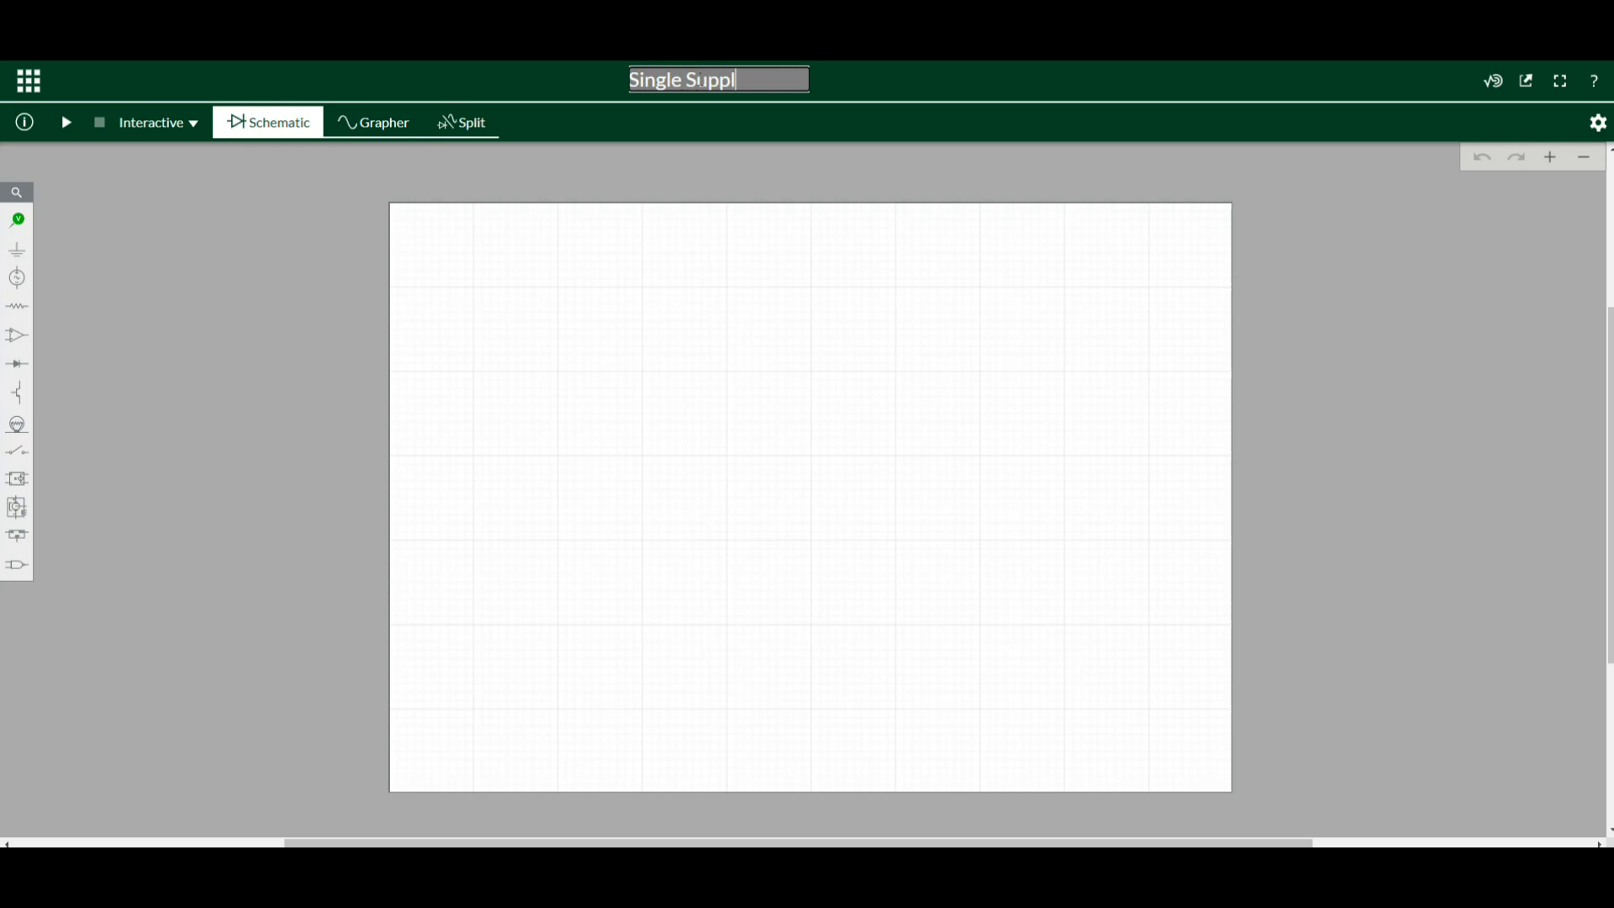
type("y OpAmp Buffer")
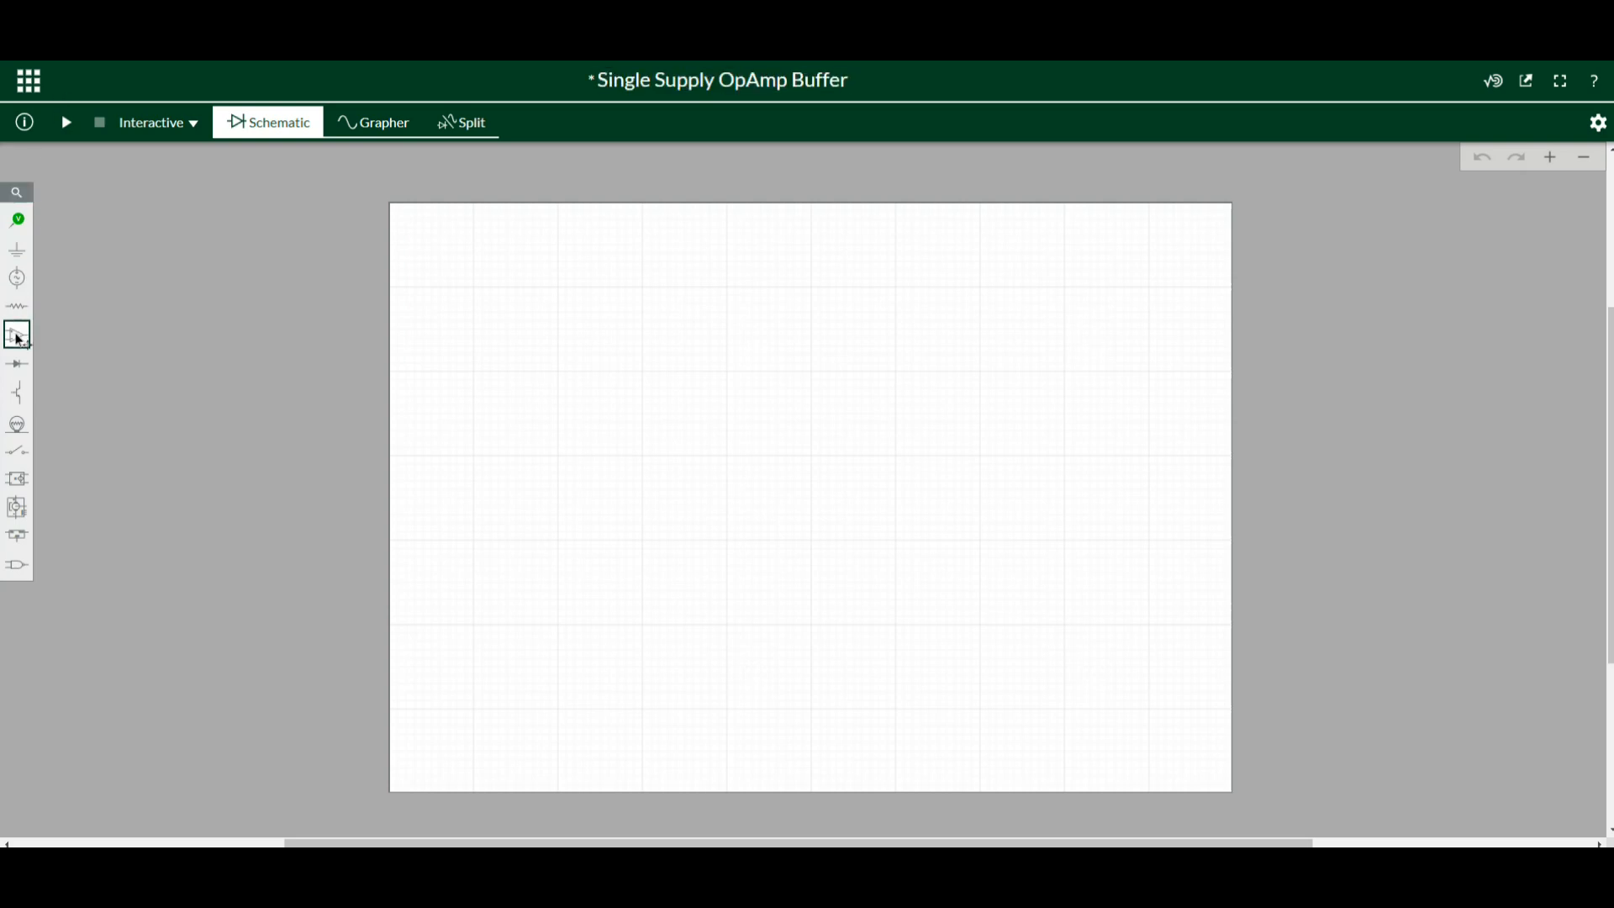
Place an op-amp and 12 V battery, grounding the battery and the op-amp V- pin
left_click(17, 334)
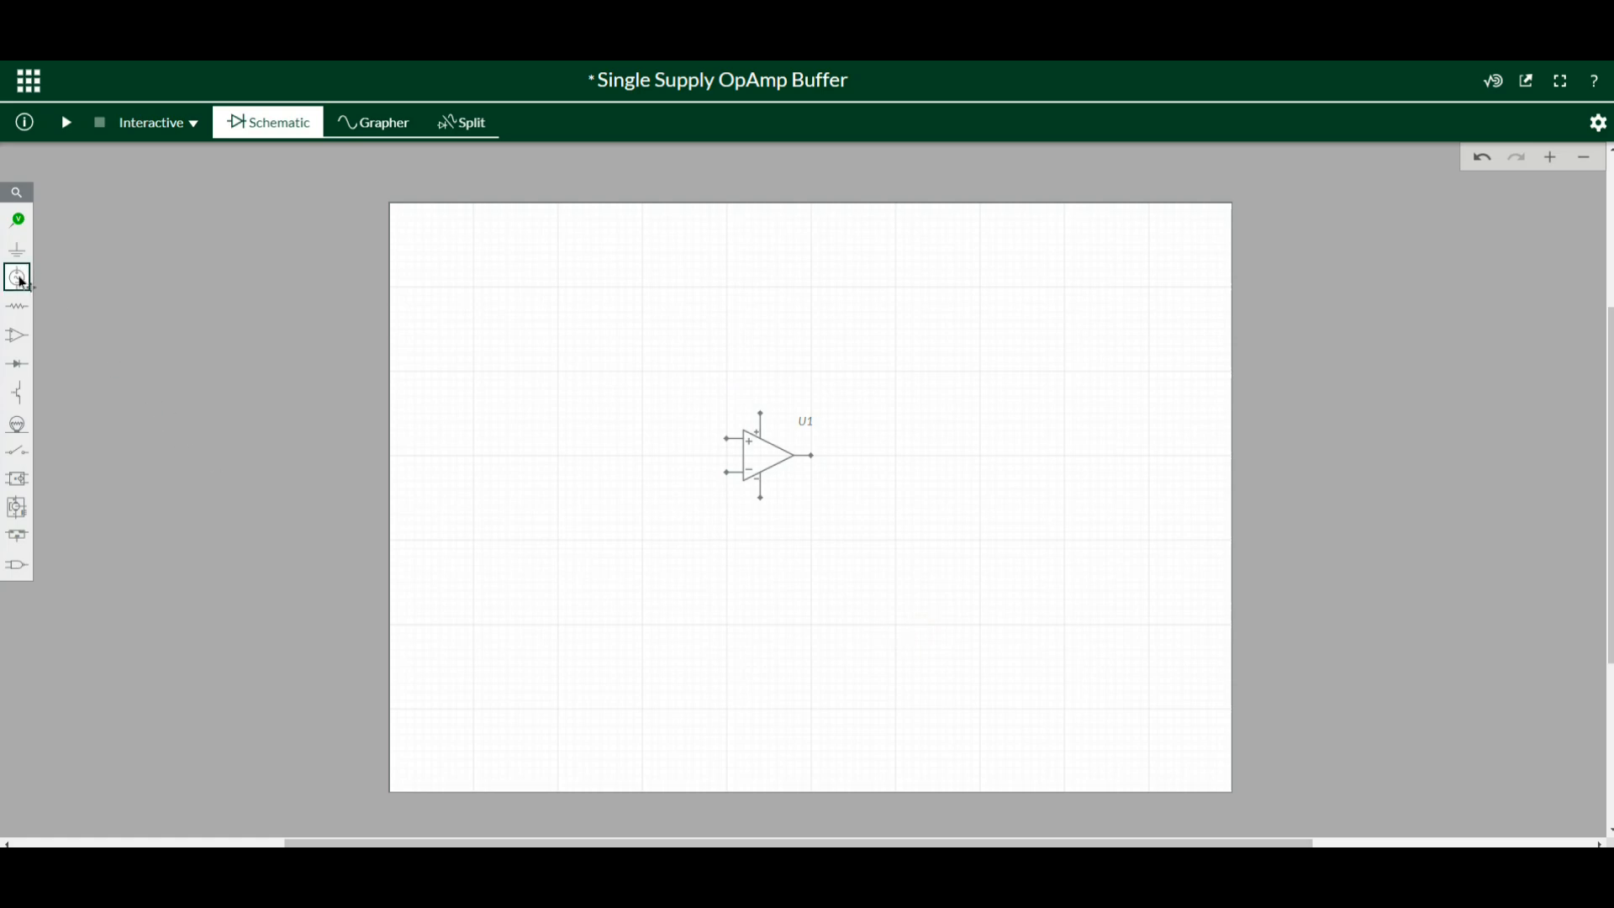
left_click(16, 275)
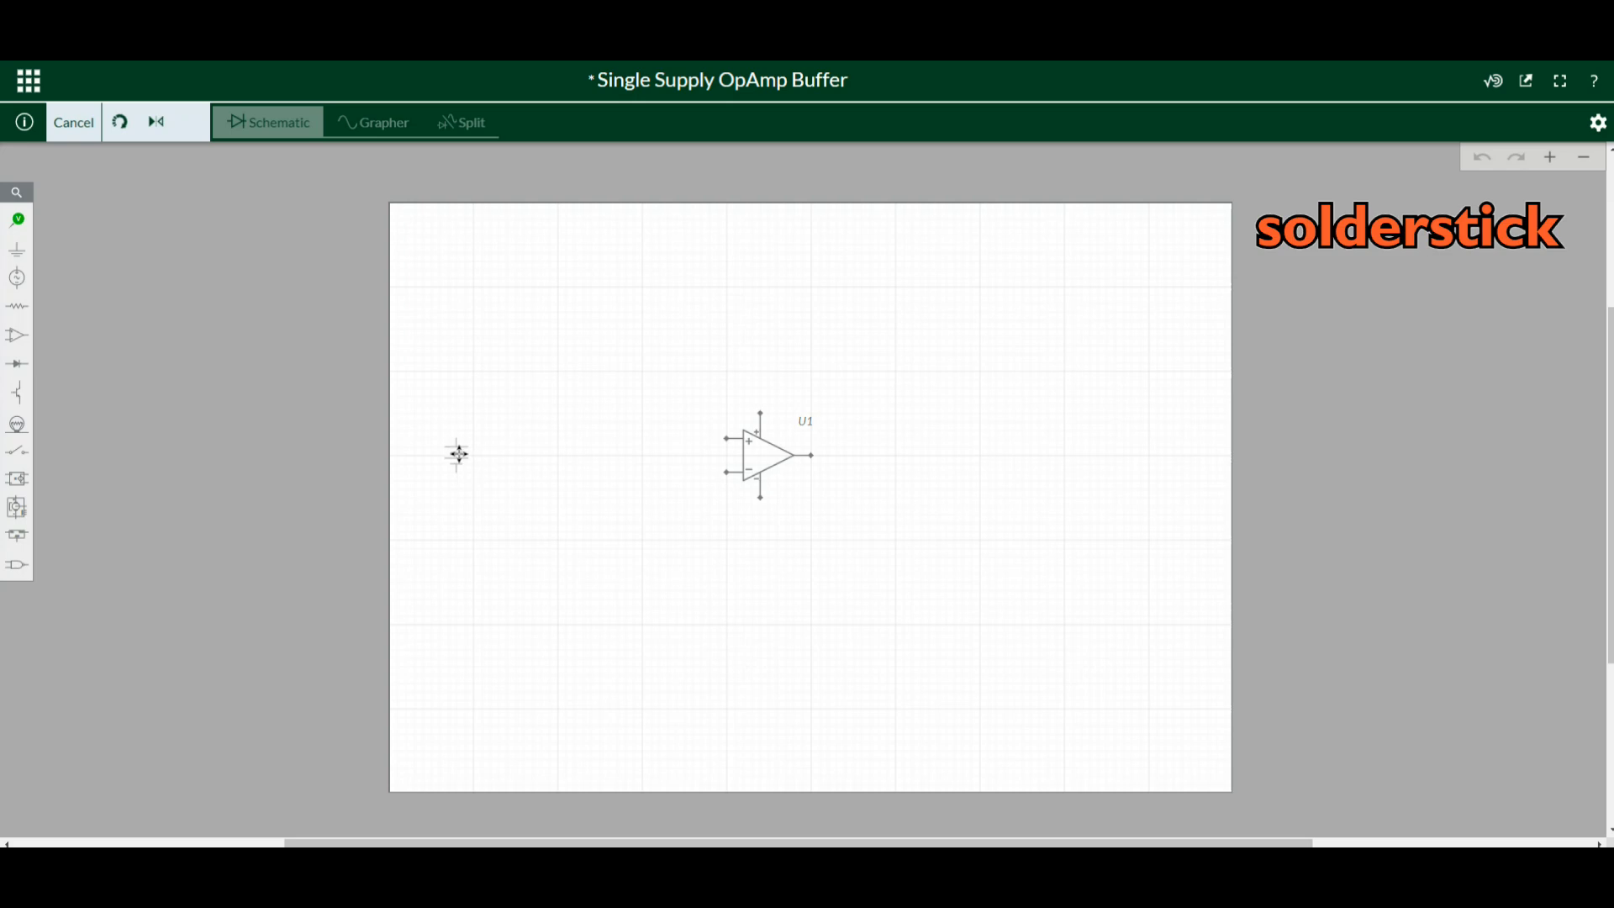
left_click(457, 455)
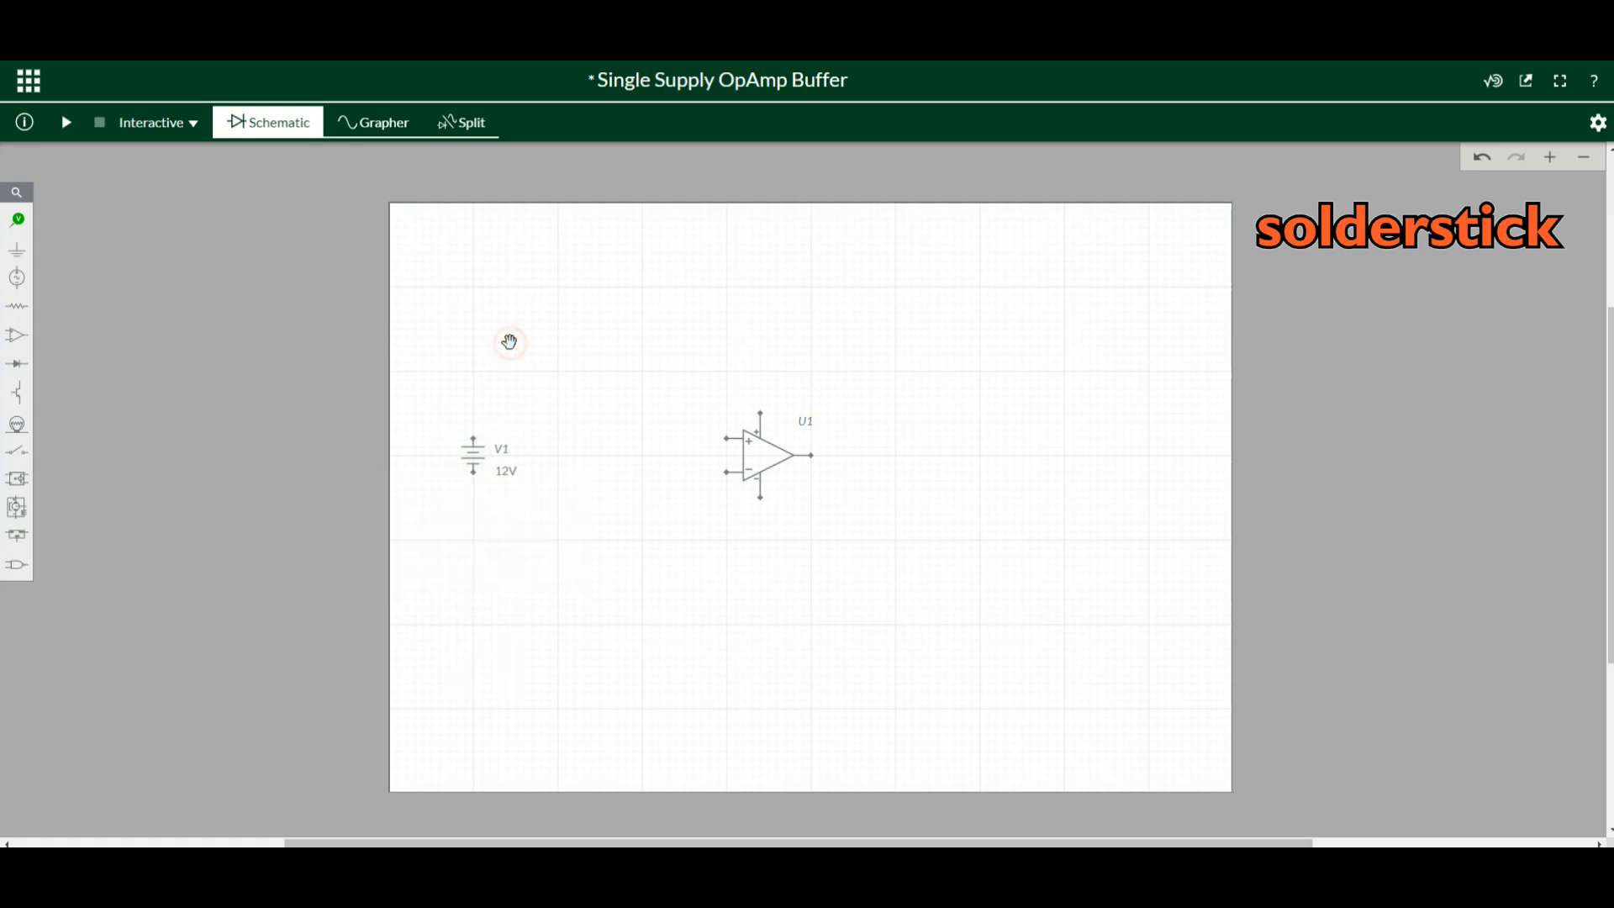
mouse_move(457, 377)
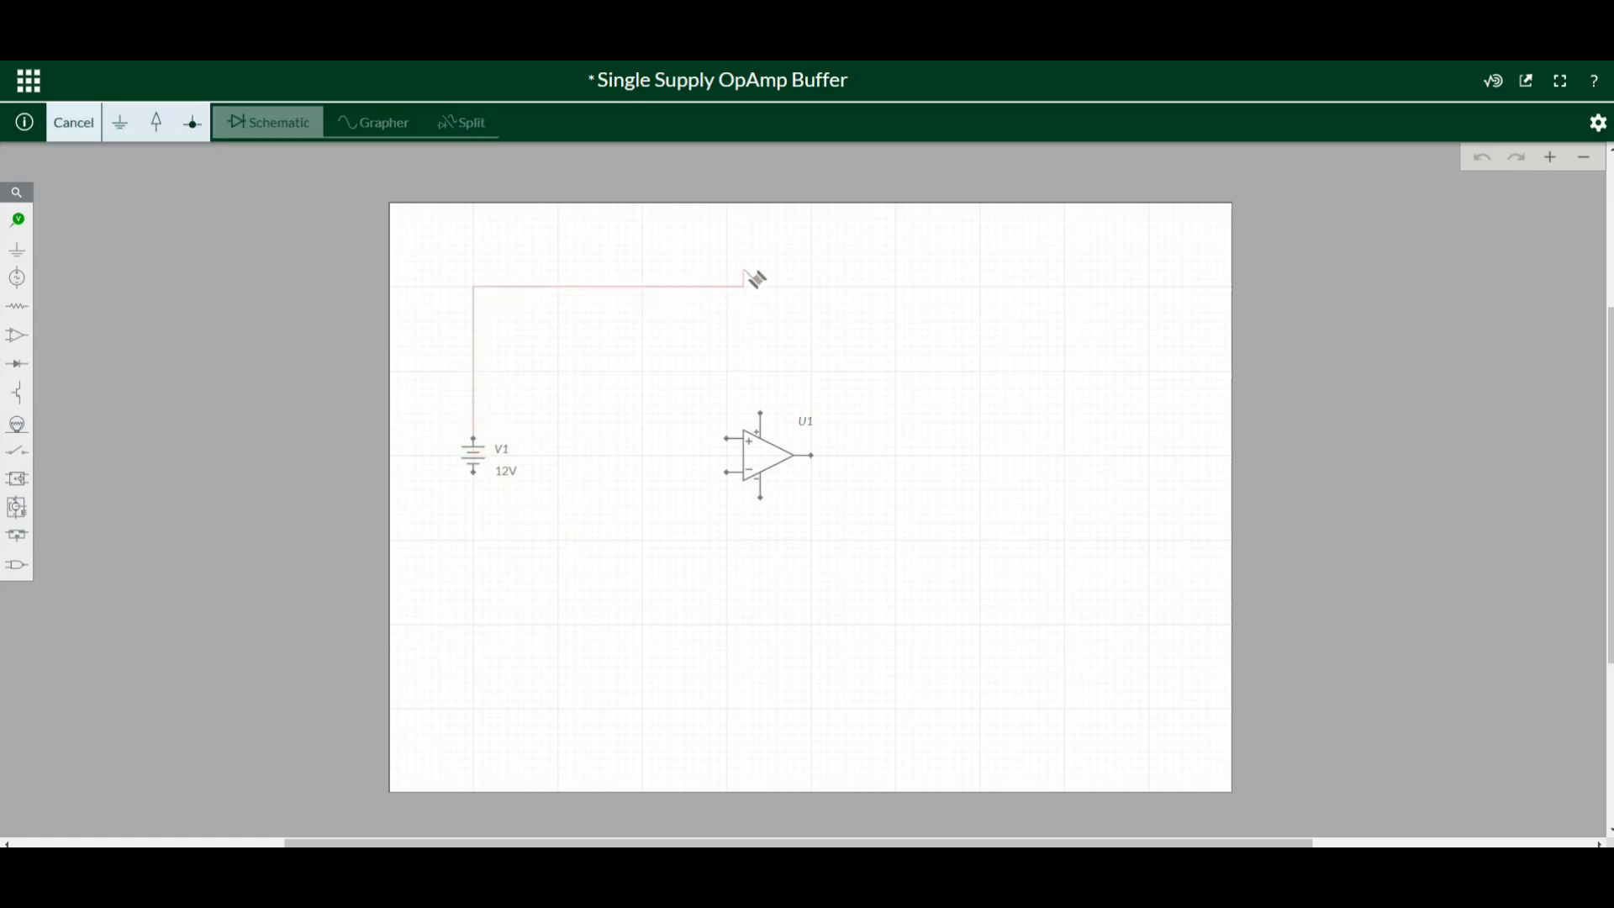
mouse_move(772, 303)
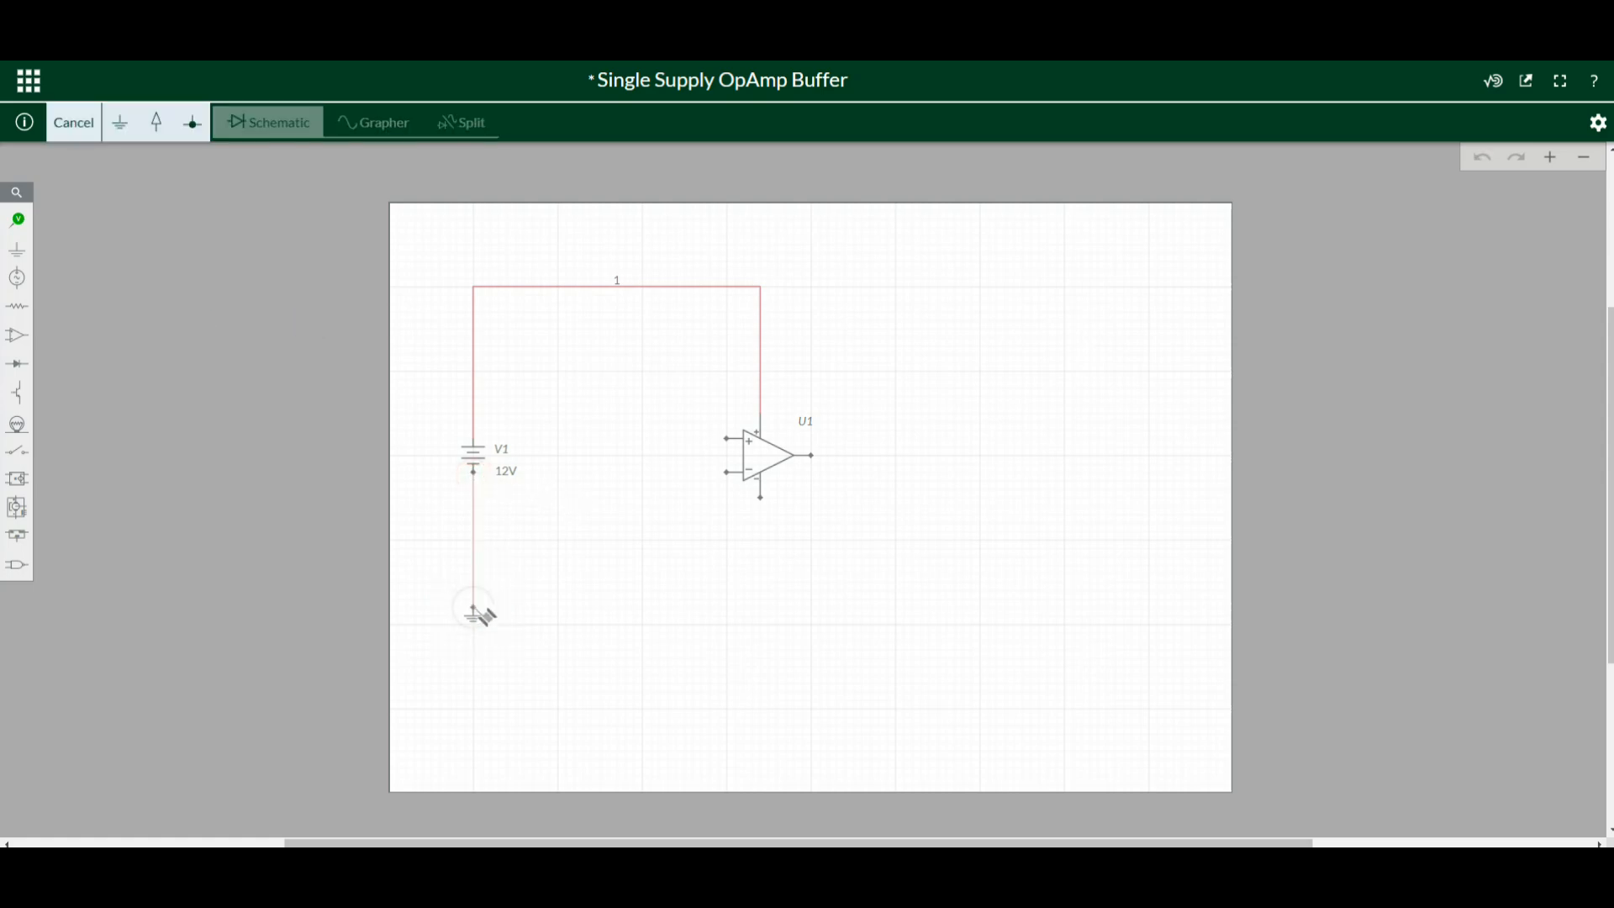
left_click(17, 249)
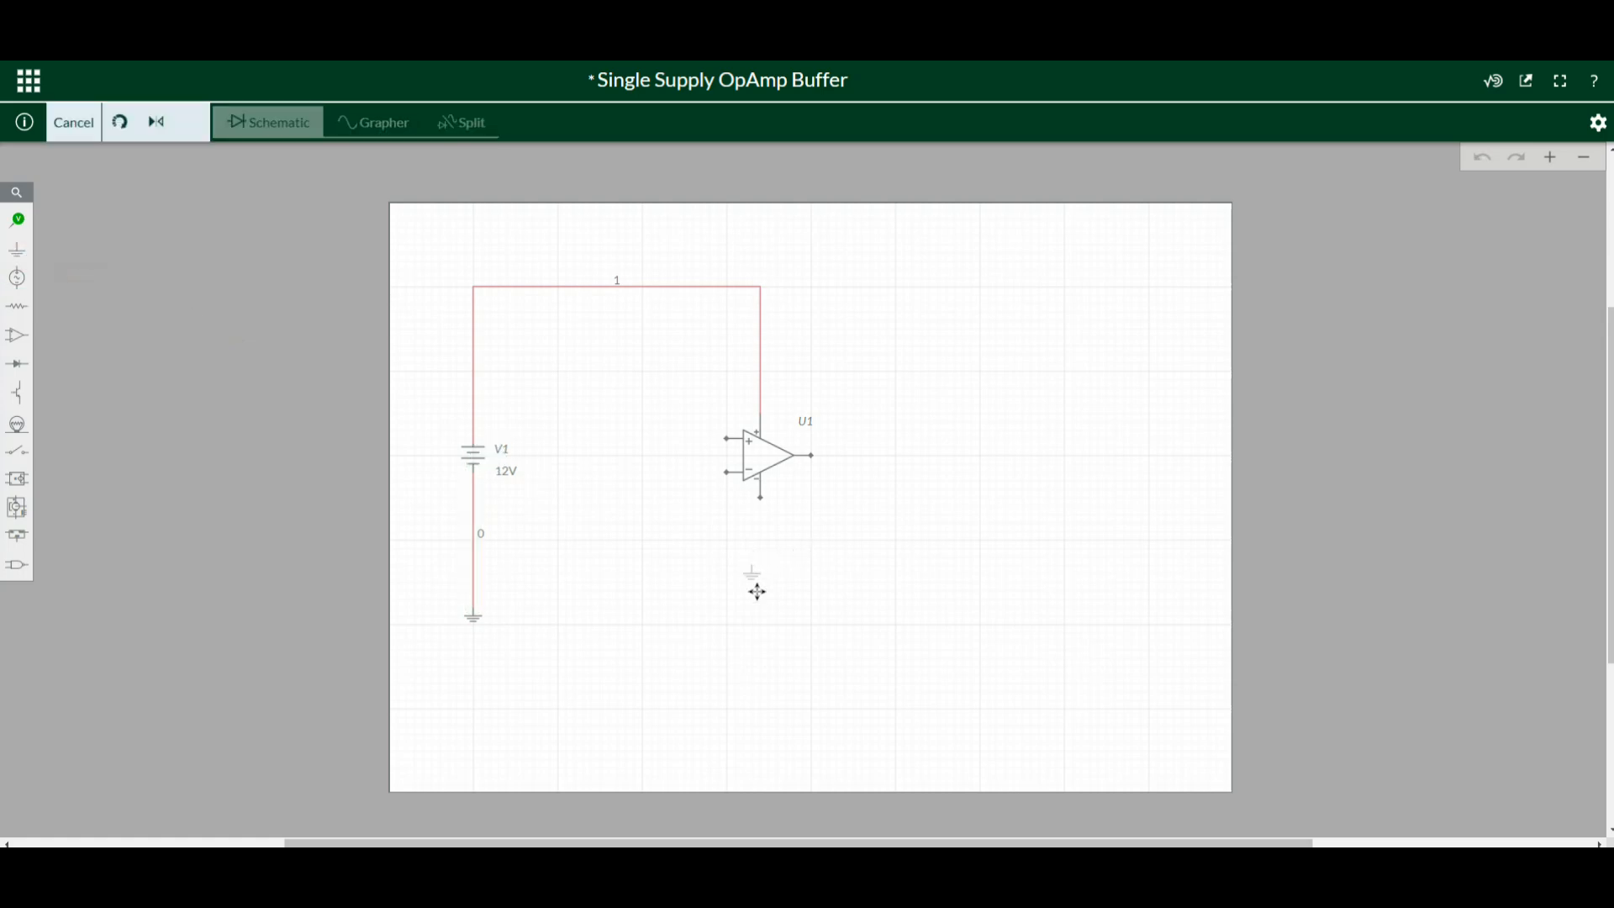
left_click(760, 581)
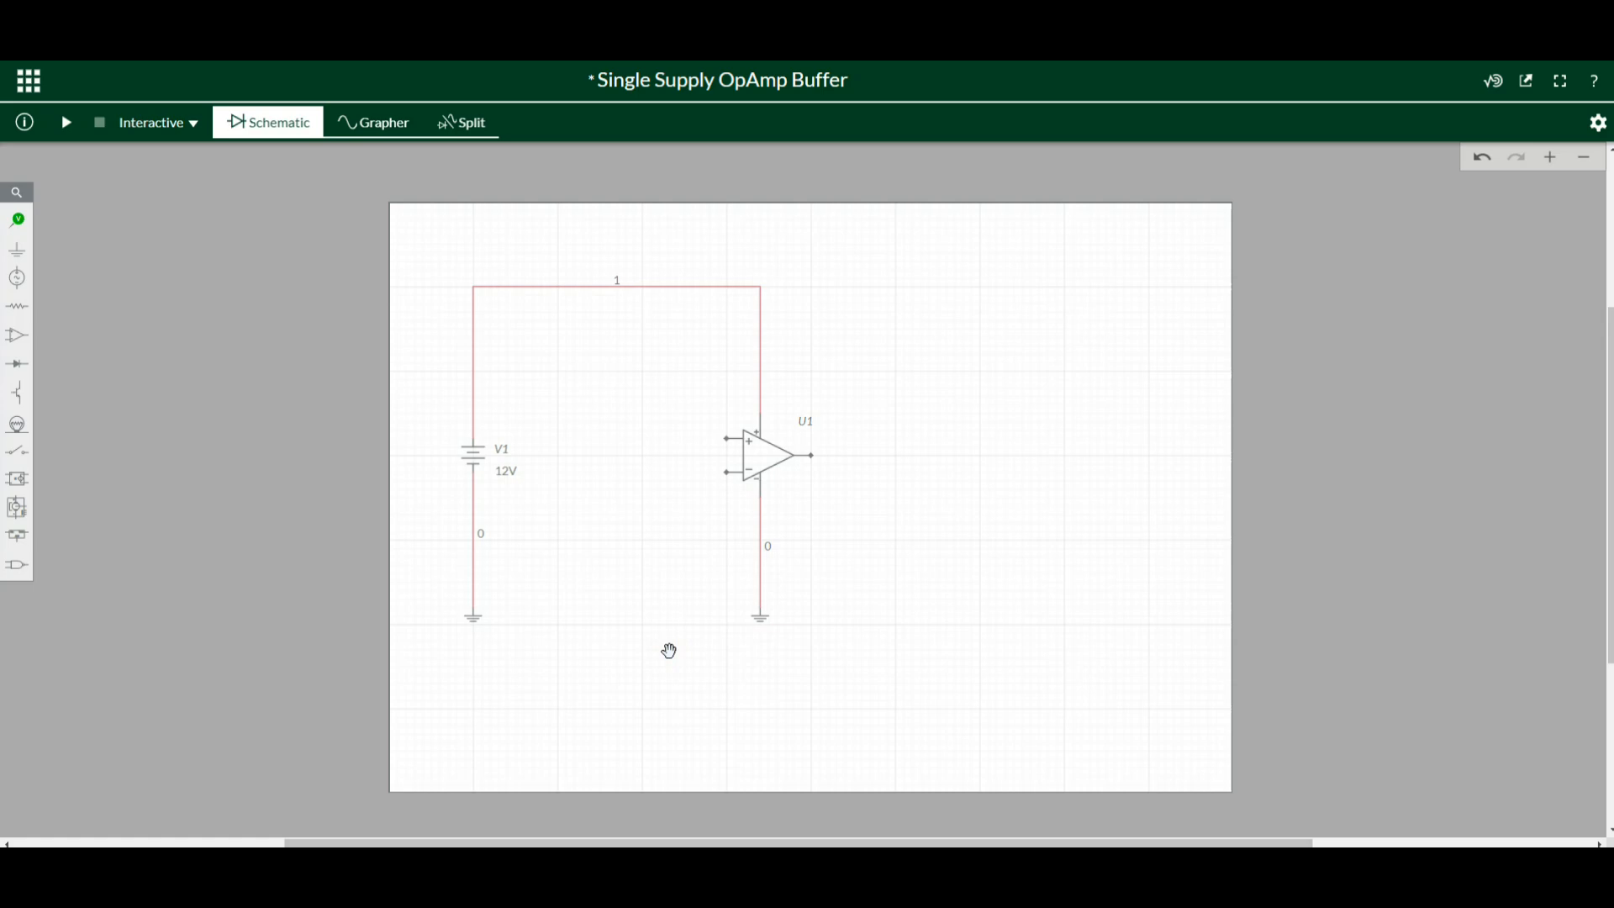
mouse_move(670, 393)
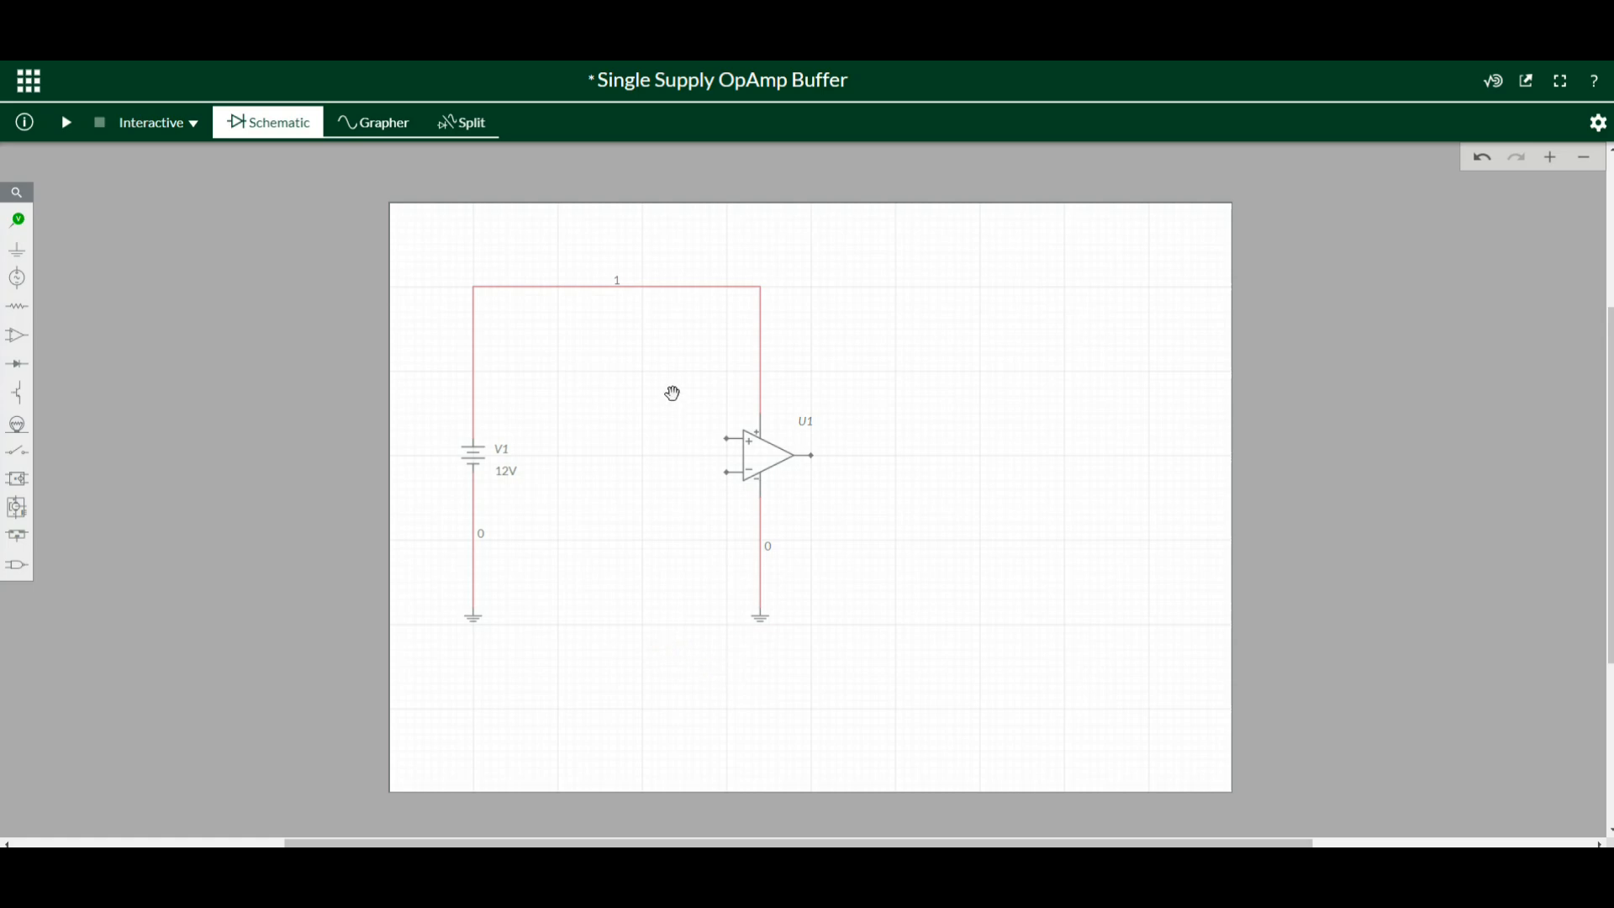
mouse_move(103, 319)
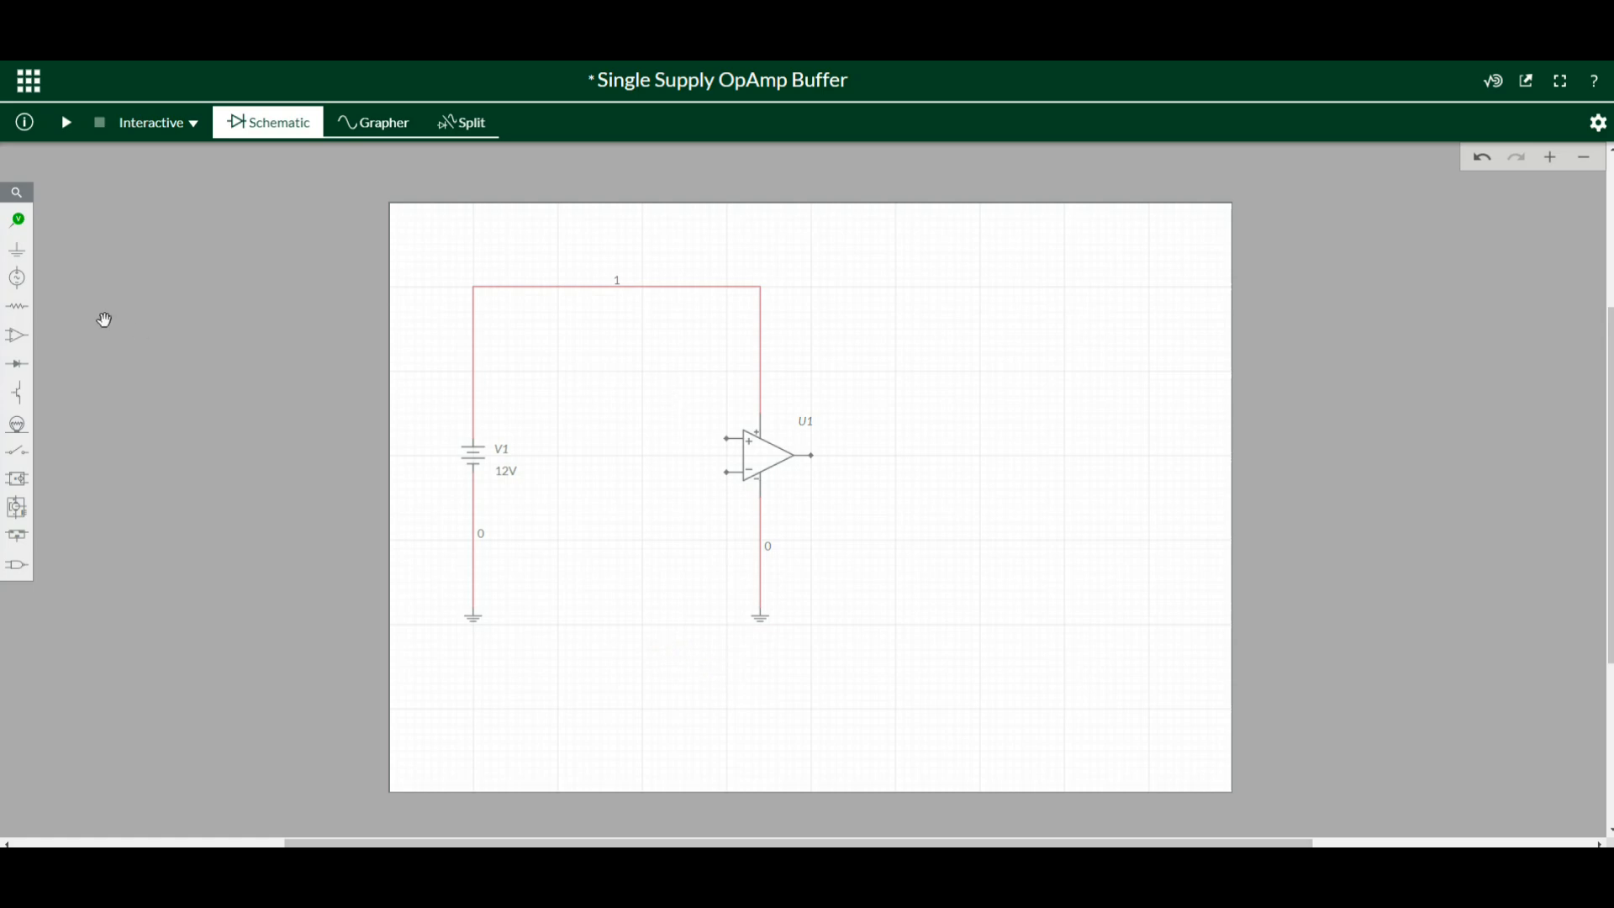
Place a resistor between battery and op-amp and set it to 1MΩ
left_click(17, 306)
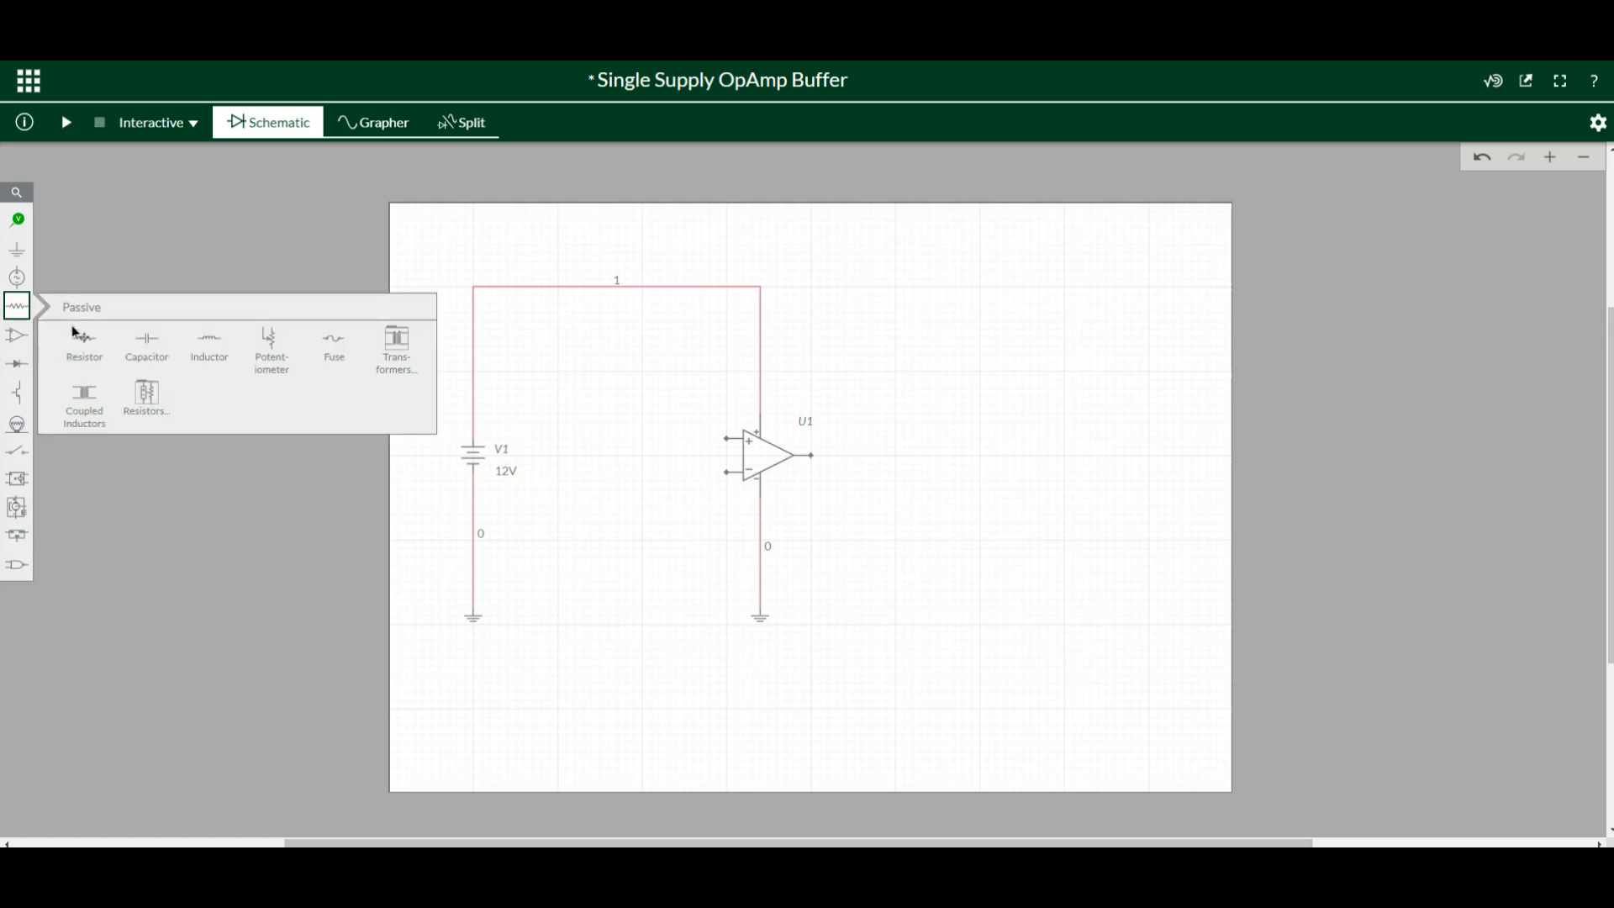
left_click(83, 339)
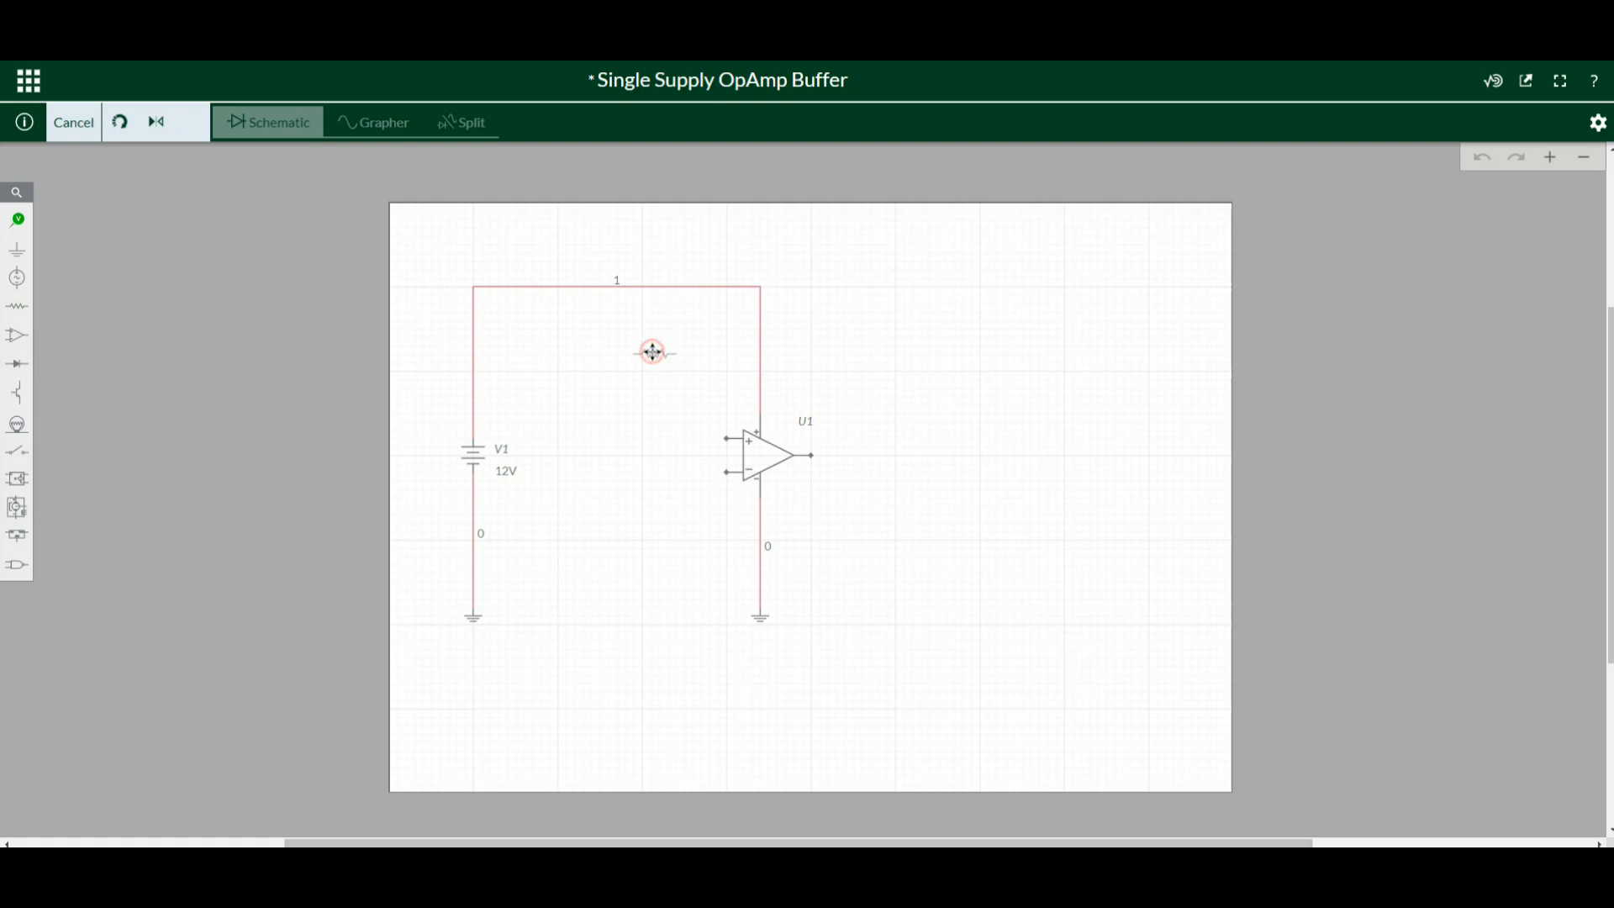
left_click(652, 353)
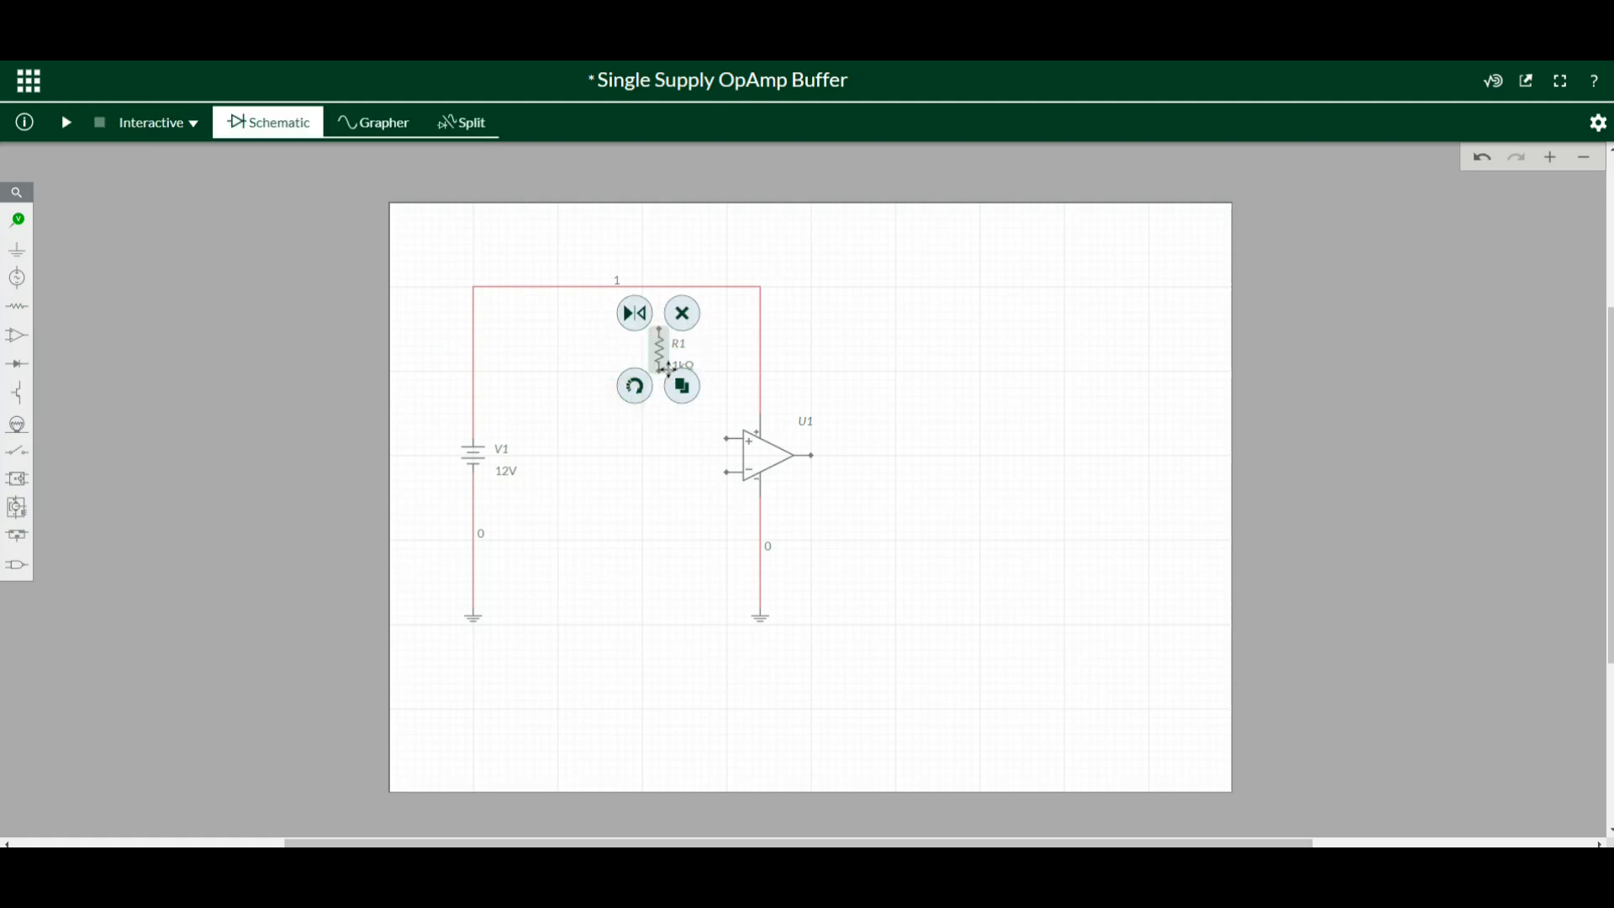
left_click(681, 366)
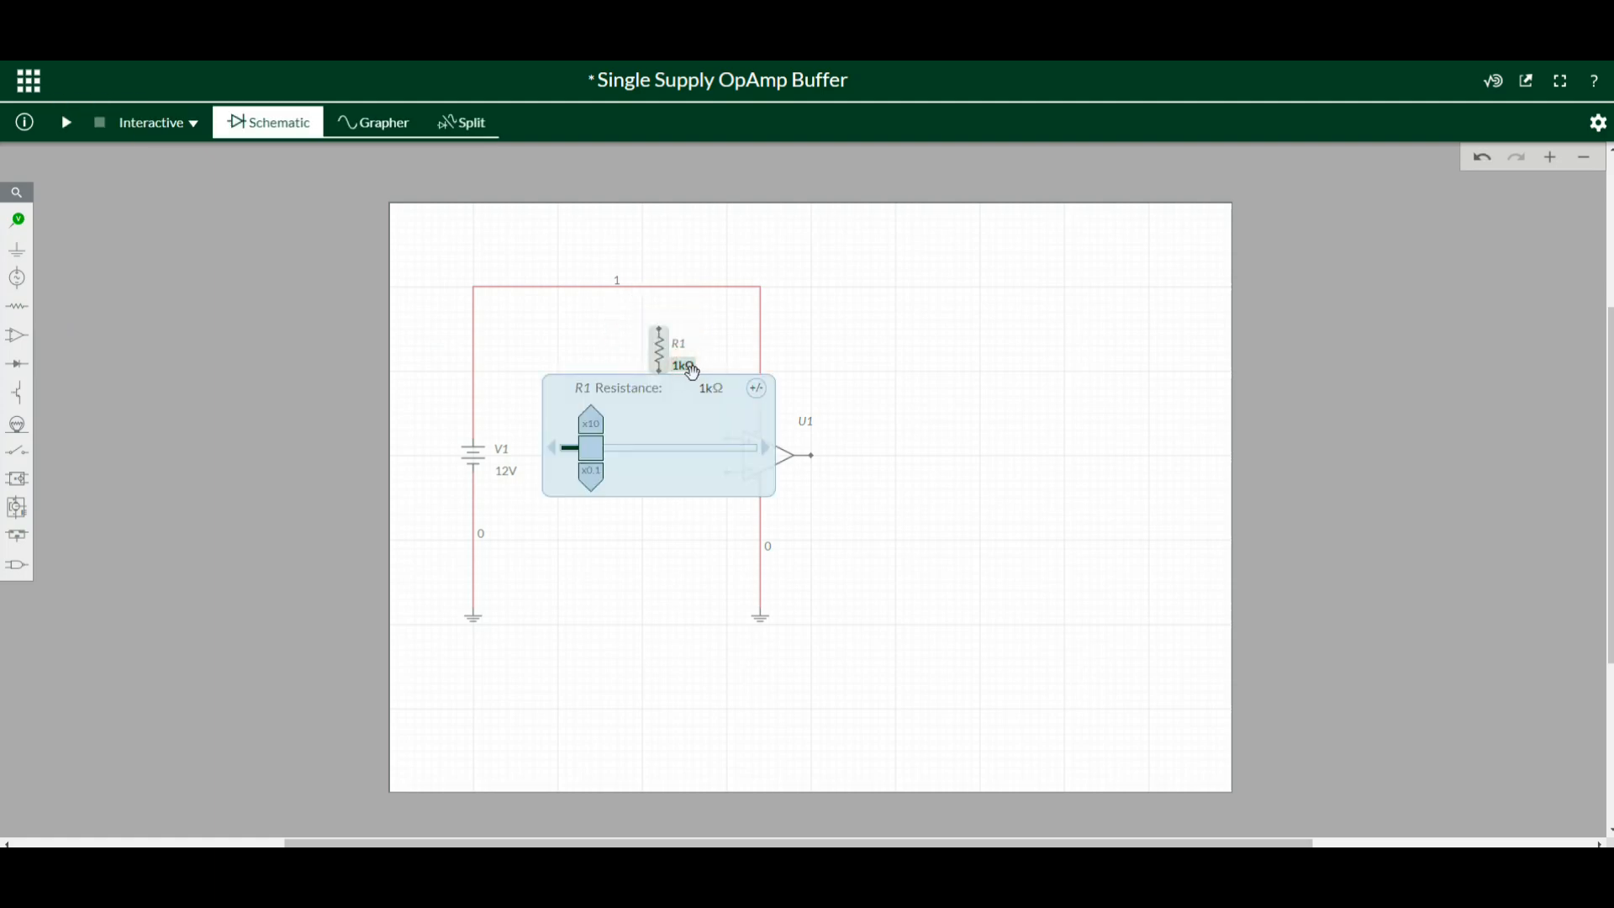
left_click(687, 389)
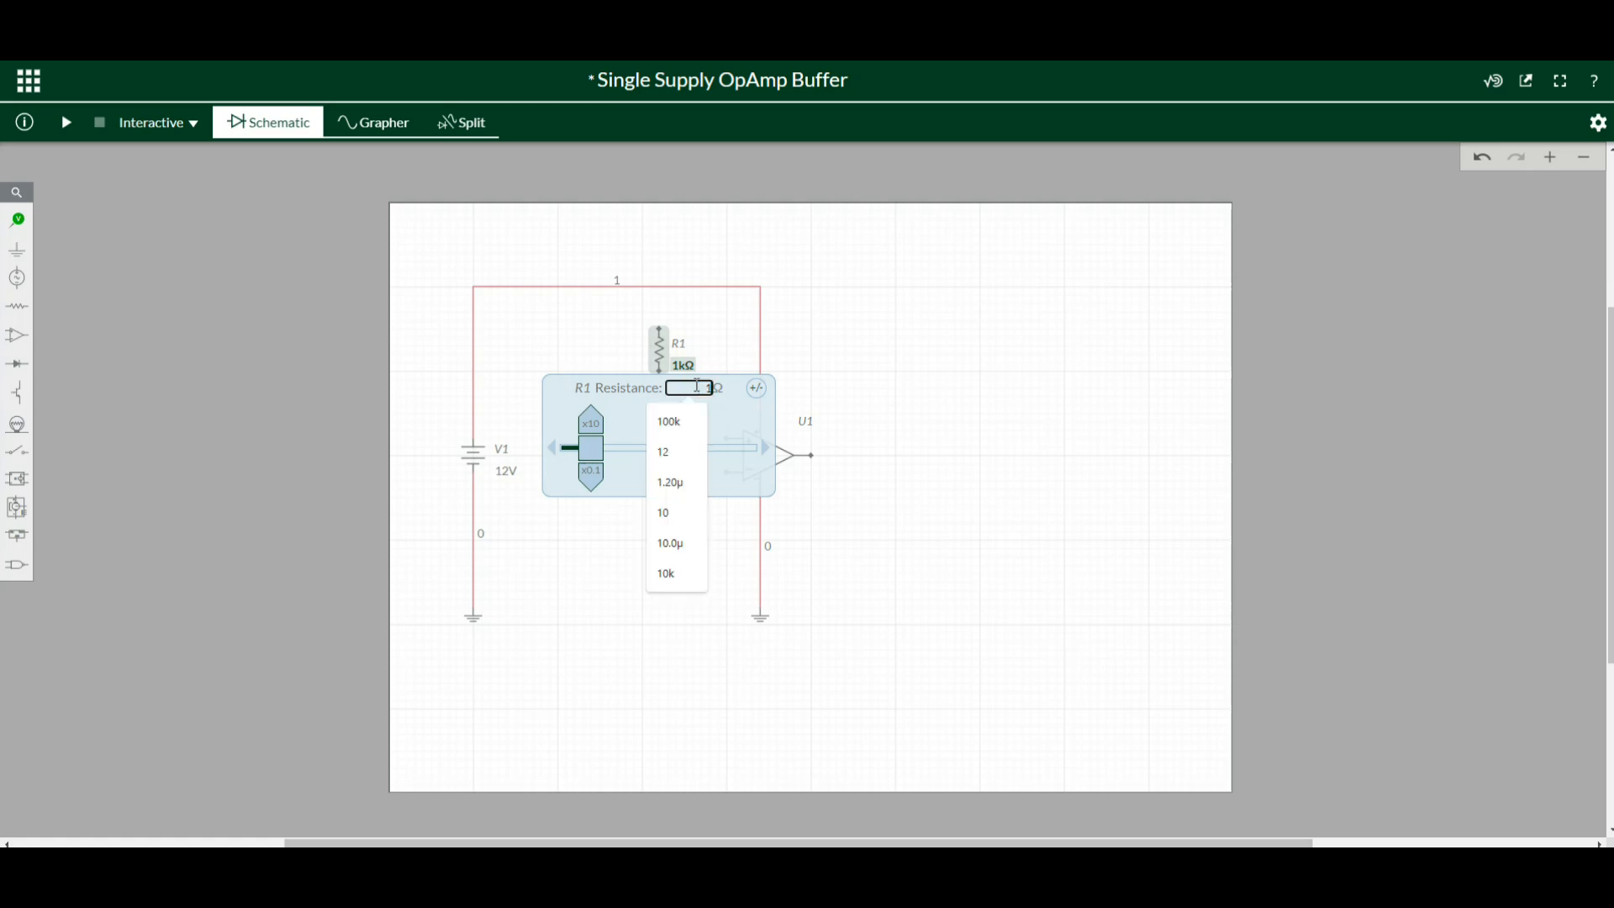
left_click(847, 290)
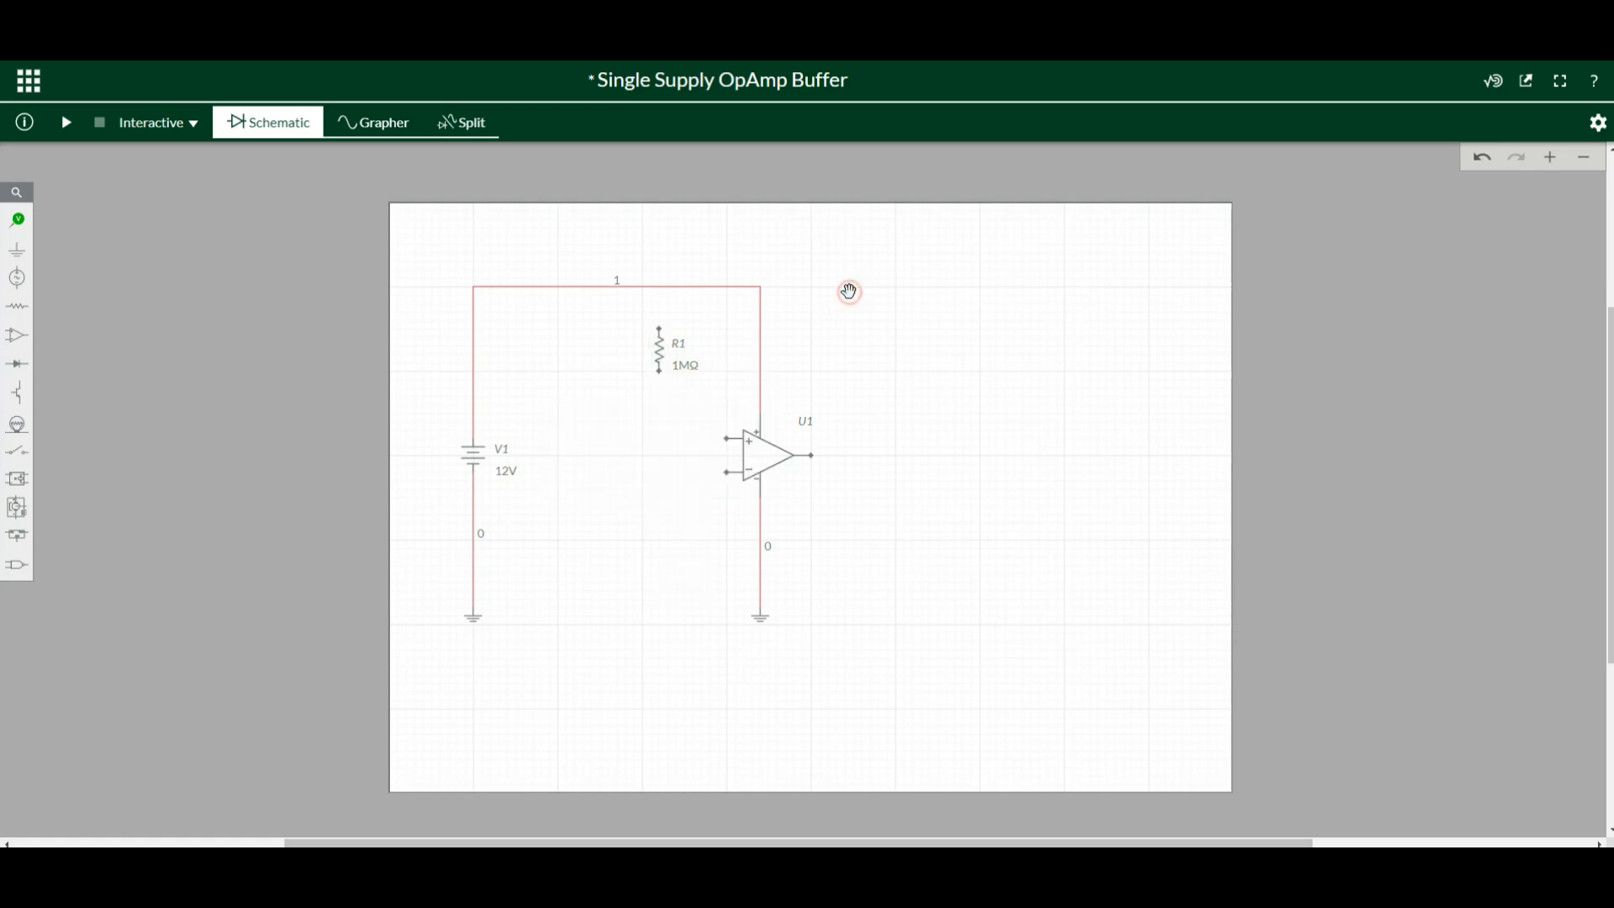
mouse_move(657, 359)
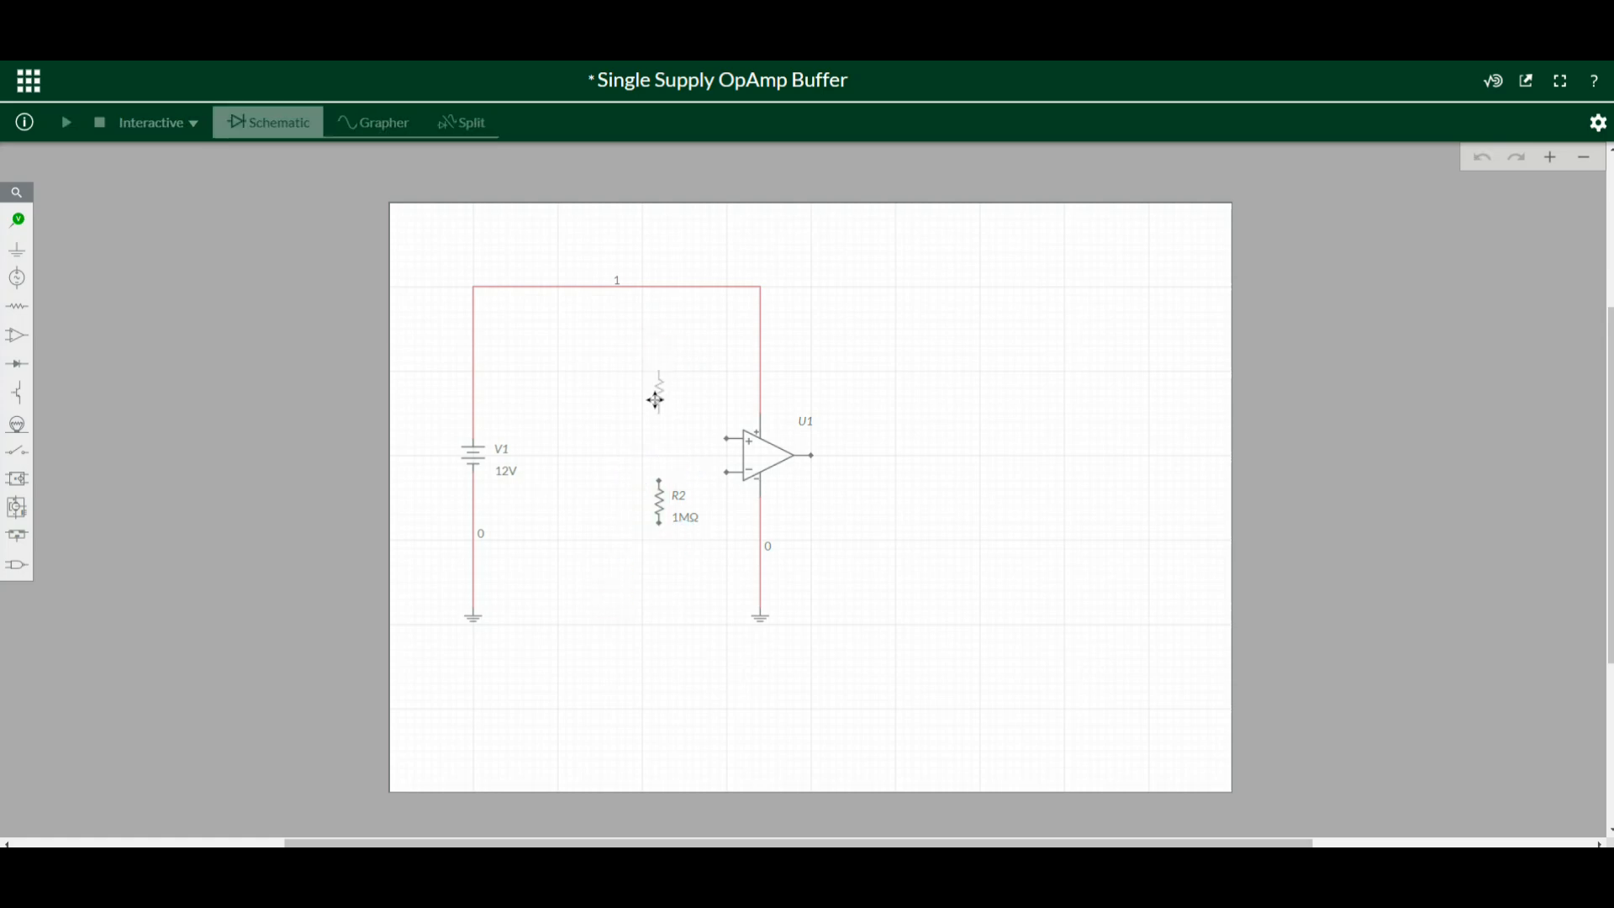
Stack R1 above R2, ground R2, and connect R1's top to the 12 V rail
left_click(658, 396)
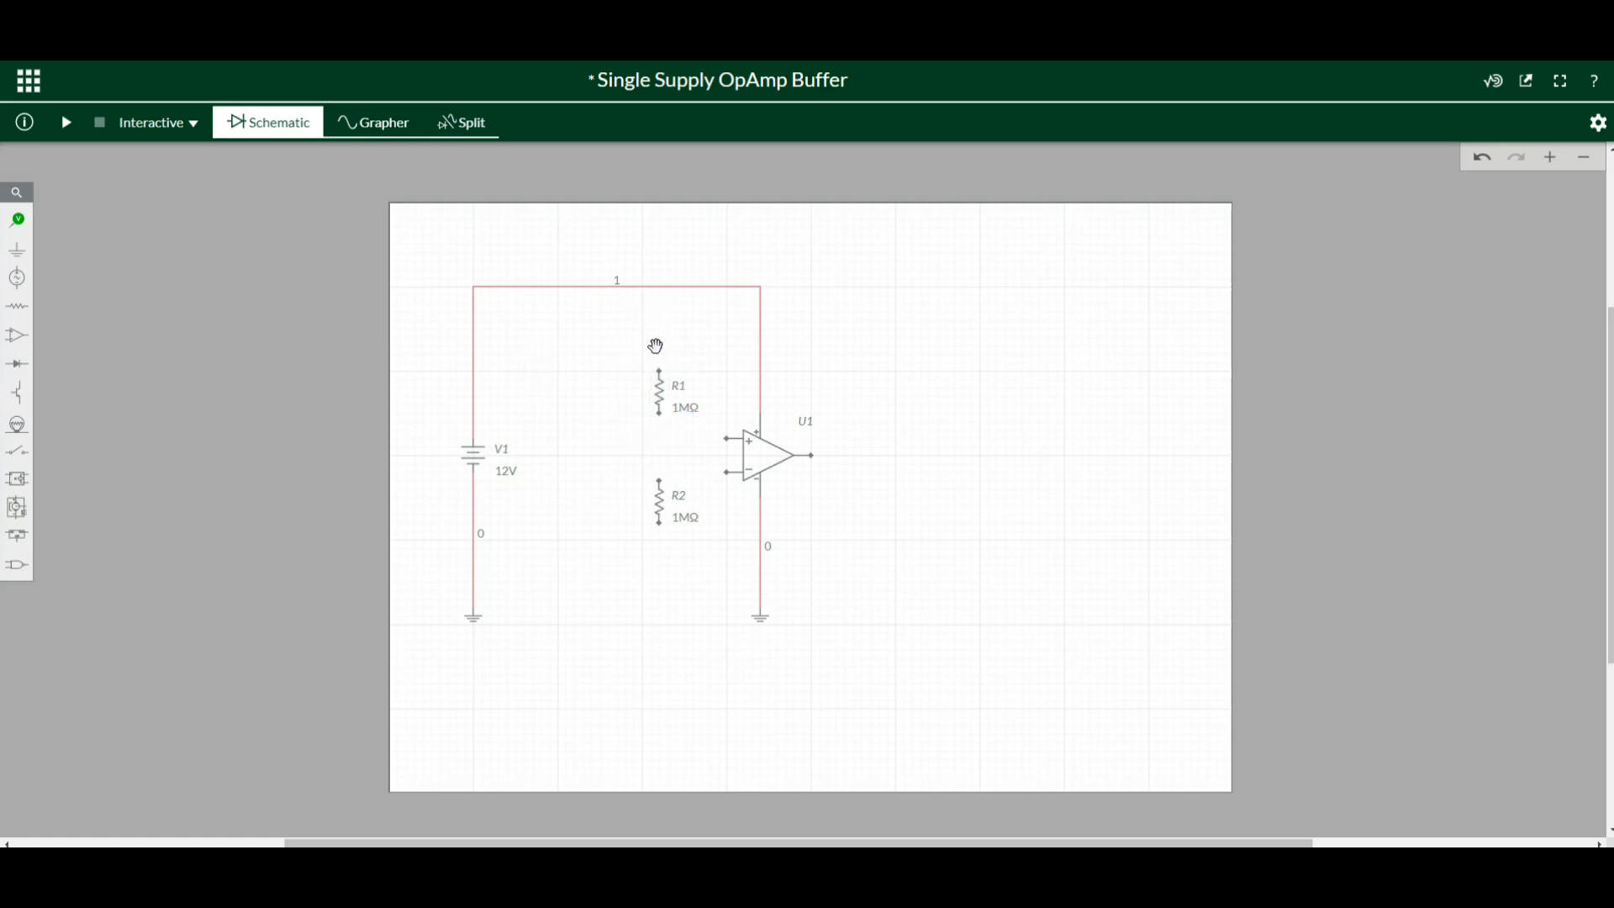
left_click(17, 277)
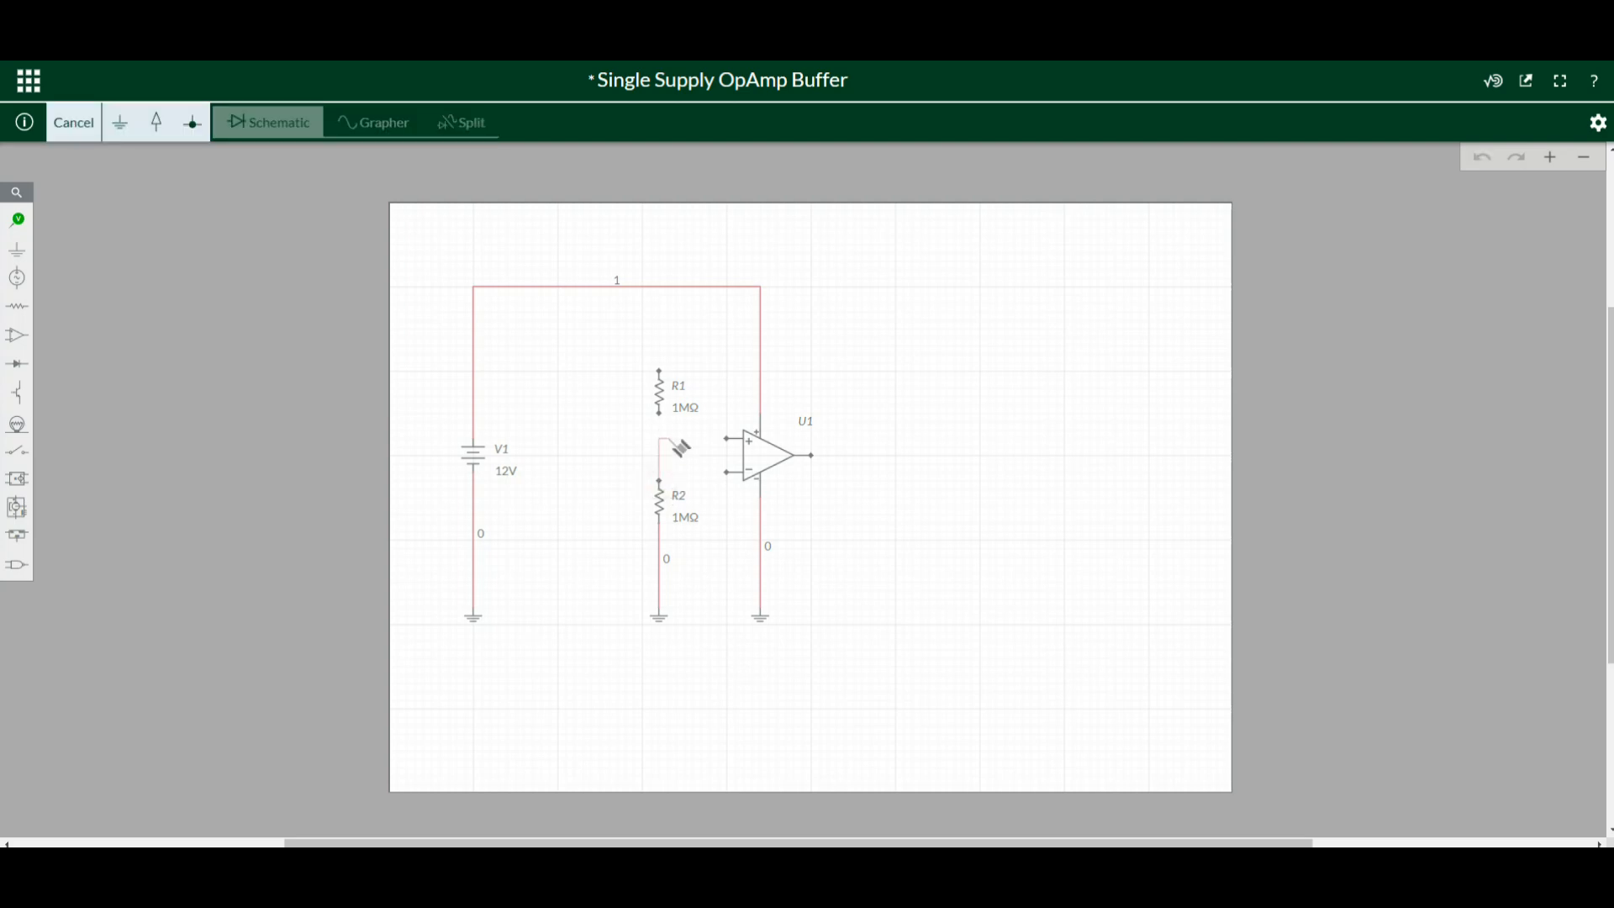
left_click(657, 399)
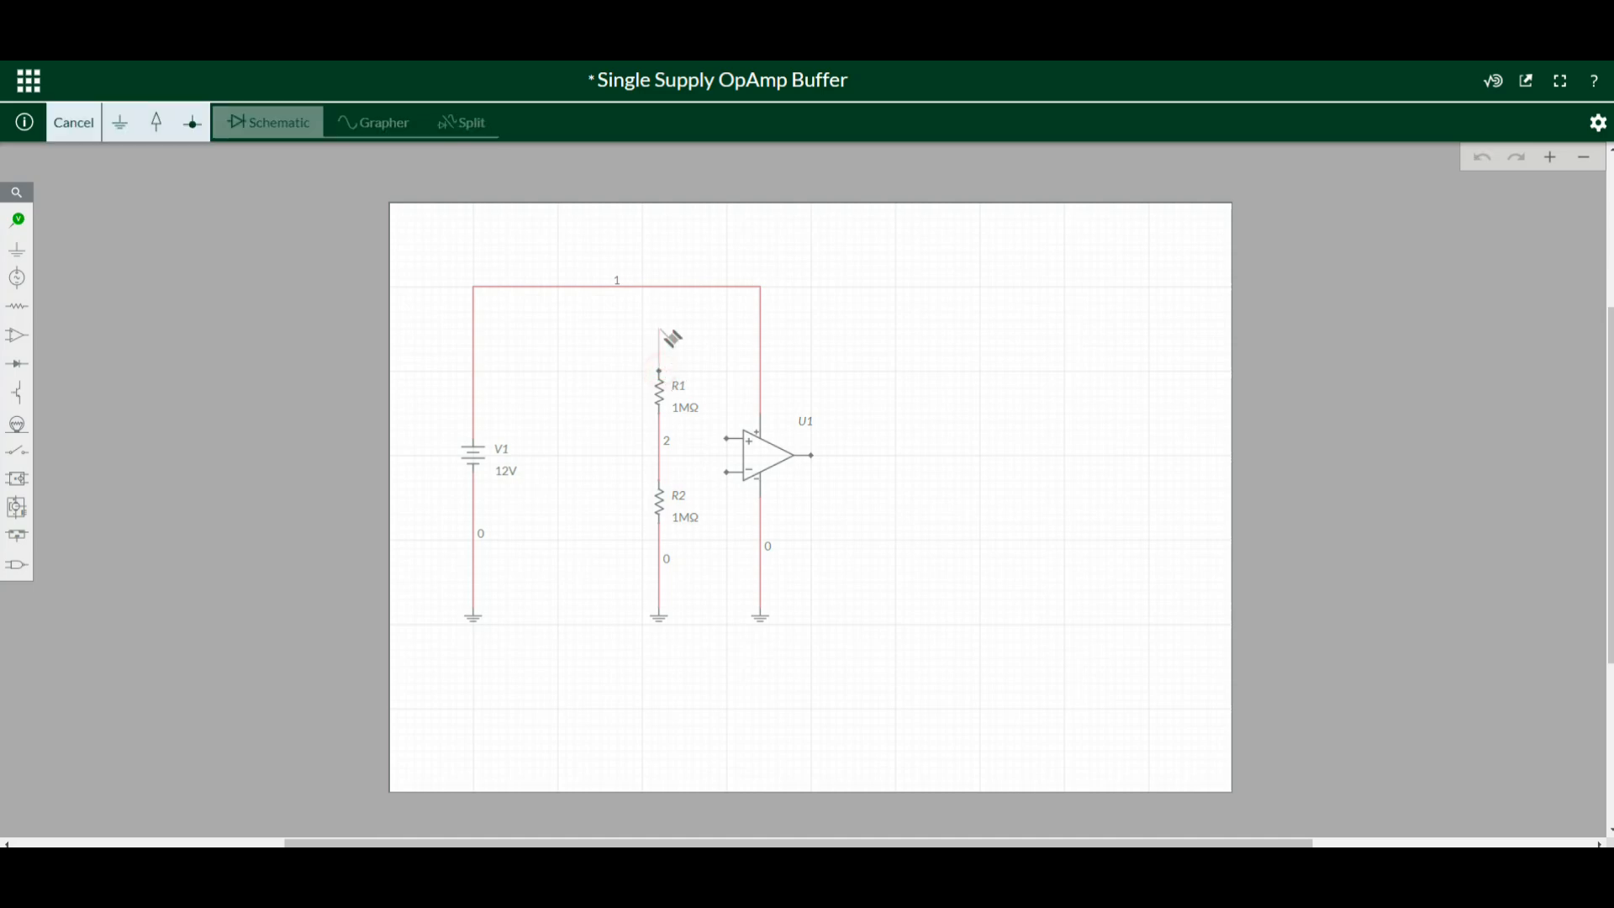
left_click(659, 340)
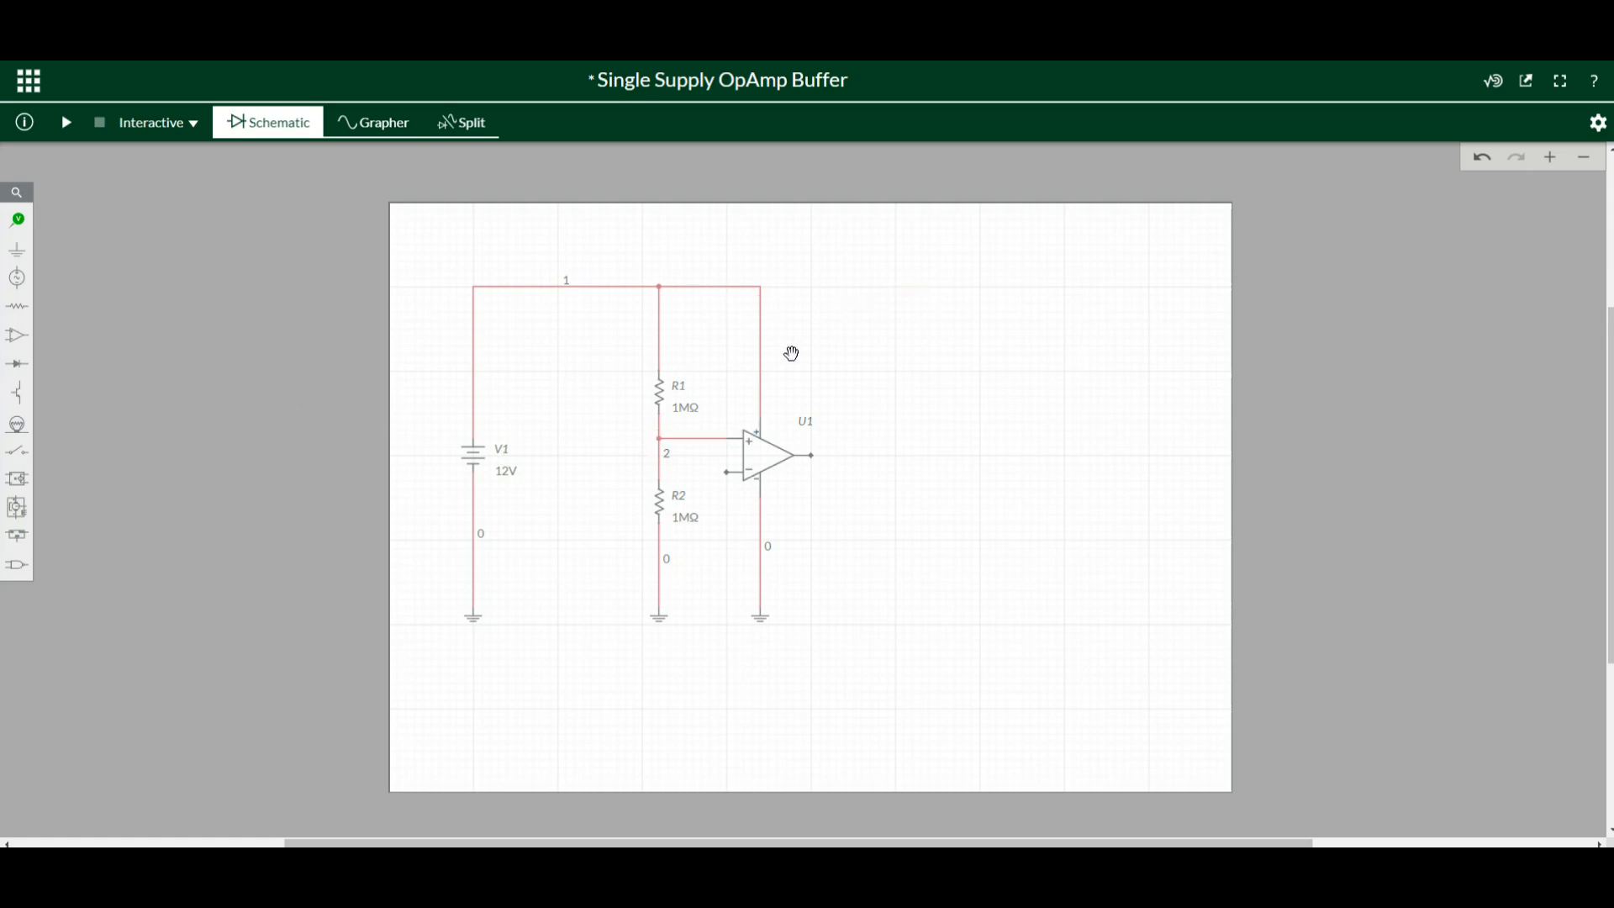
Place an upright 100 nF capacitor C1 beside R2, from divider midpoint to ground
left_click(17, 306)
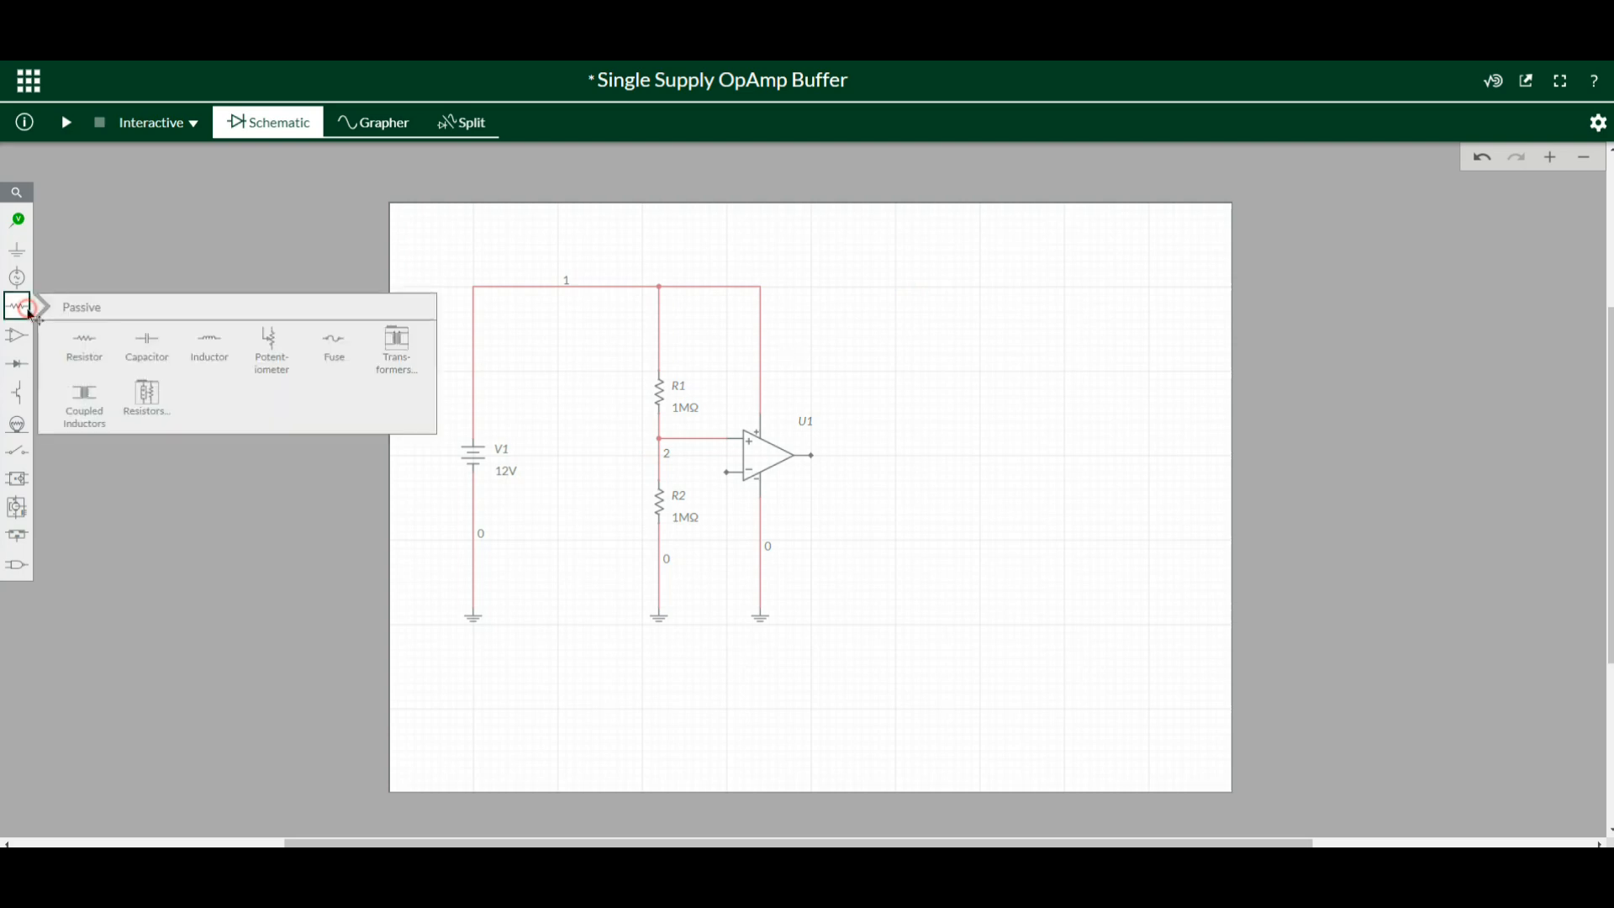
left_click(146, 345)
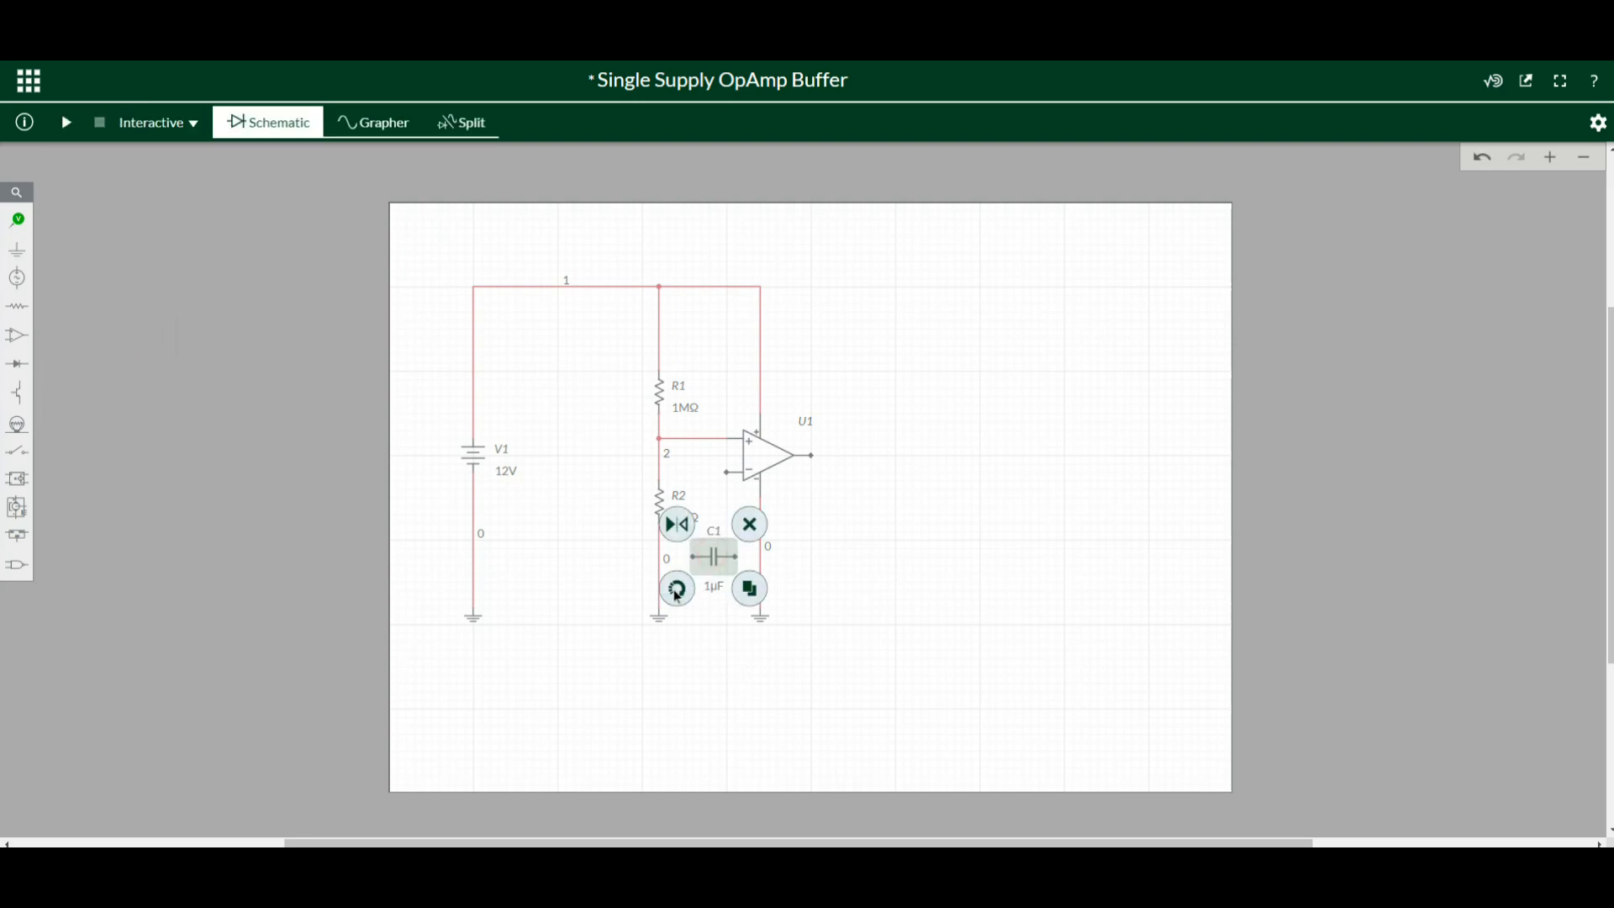
left_click(676, 588)
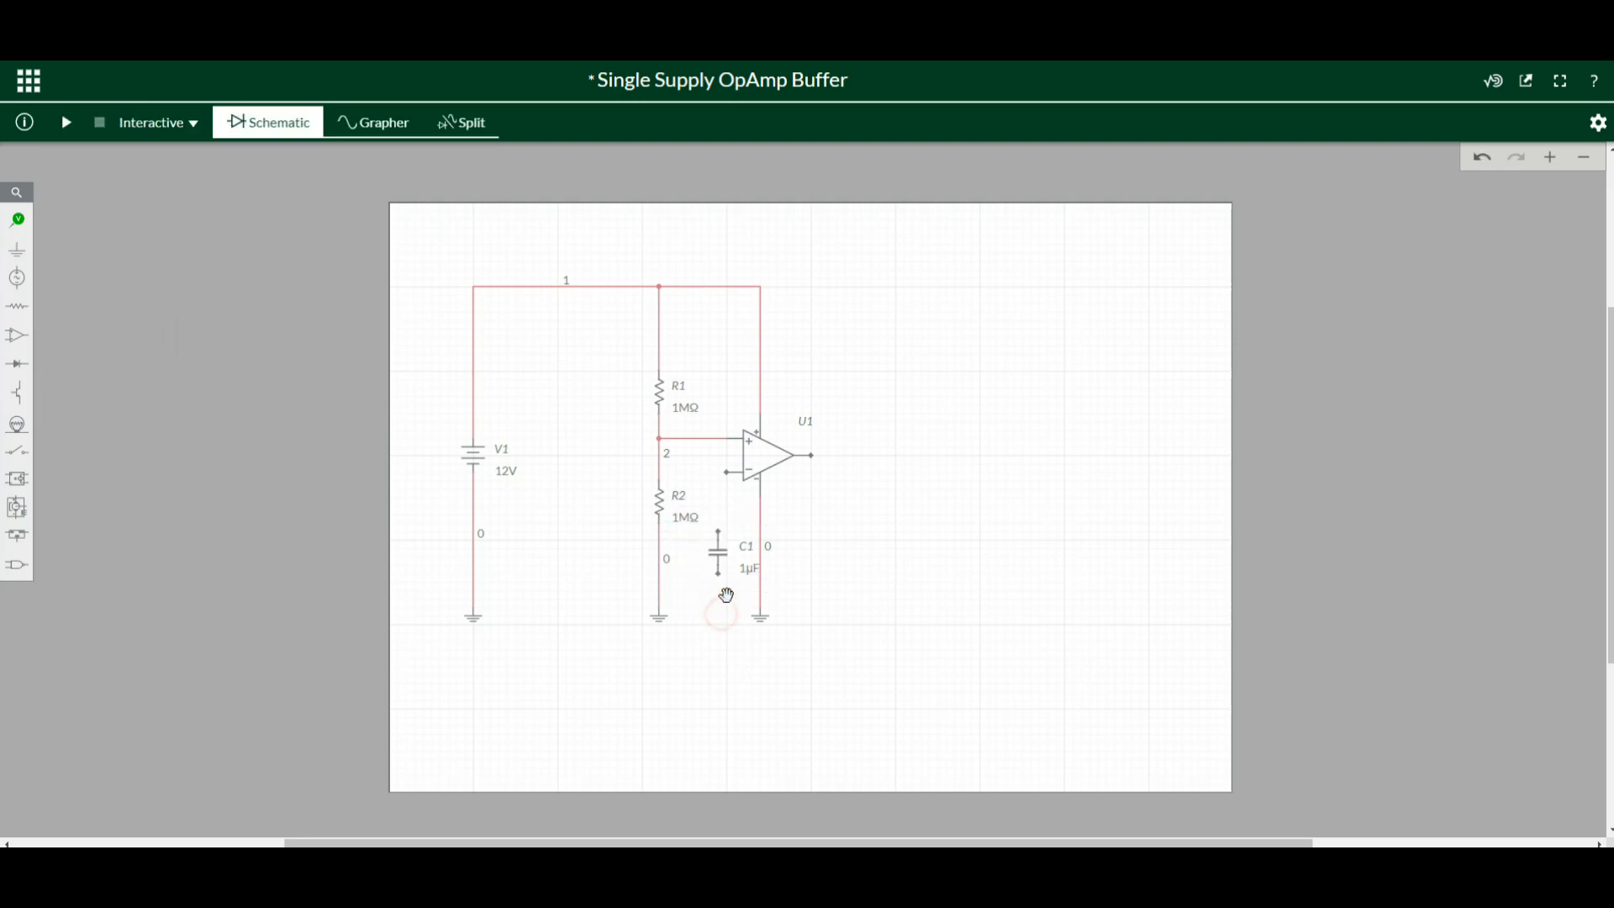
left_click(716, 551)
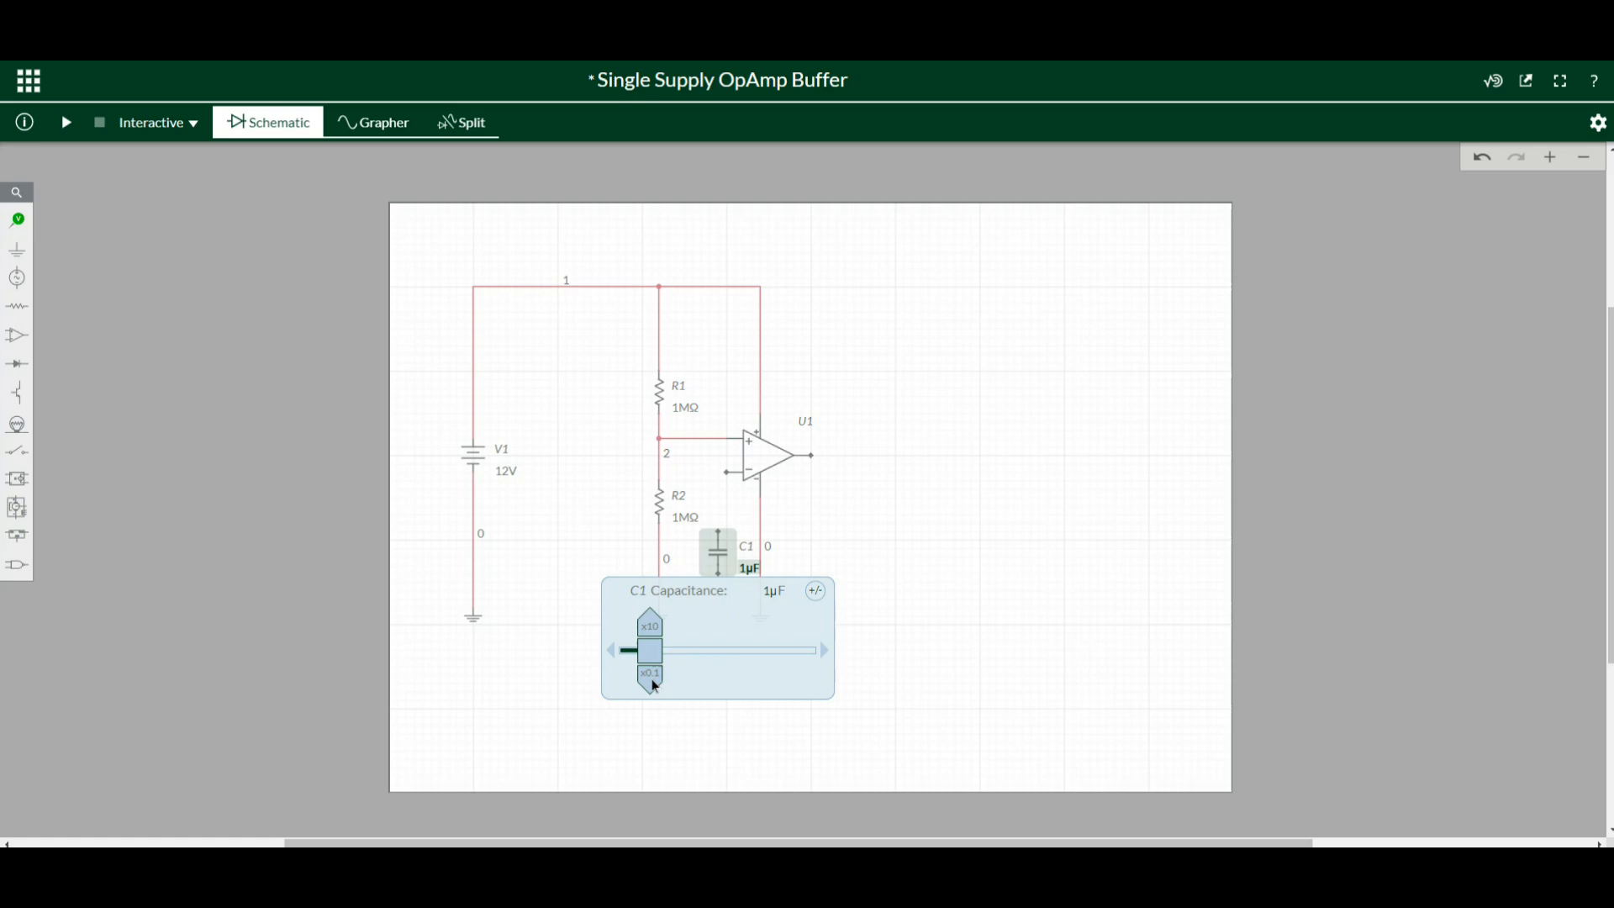
left_click(648, 673)
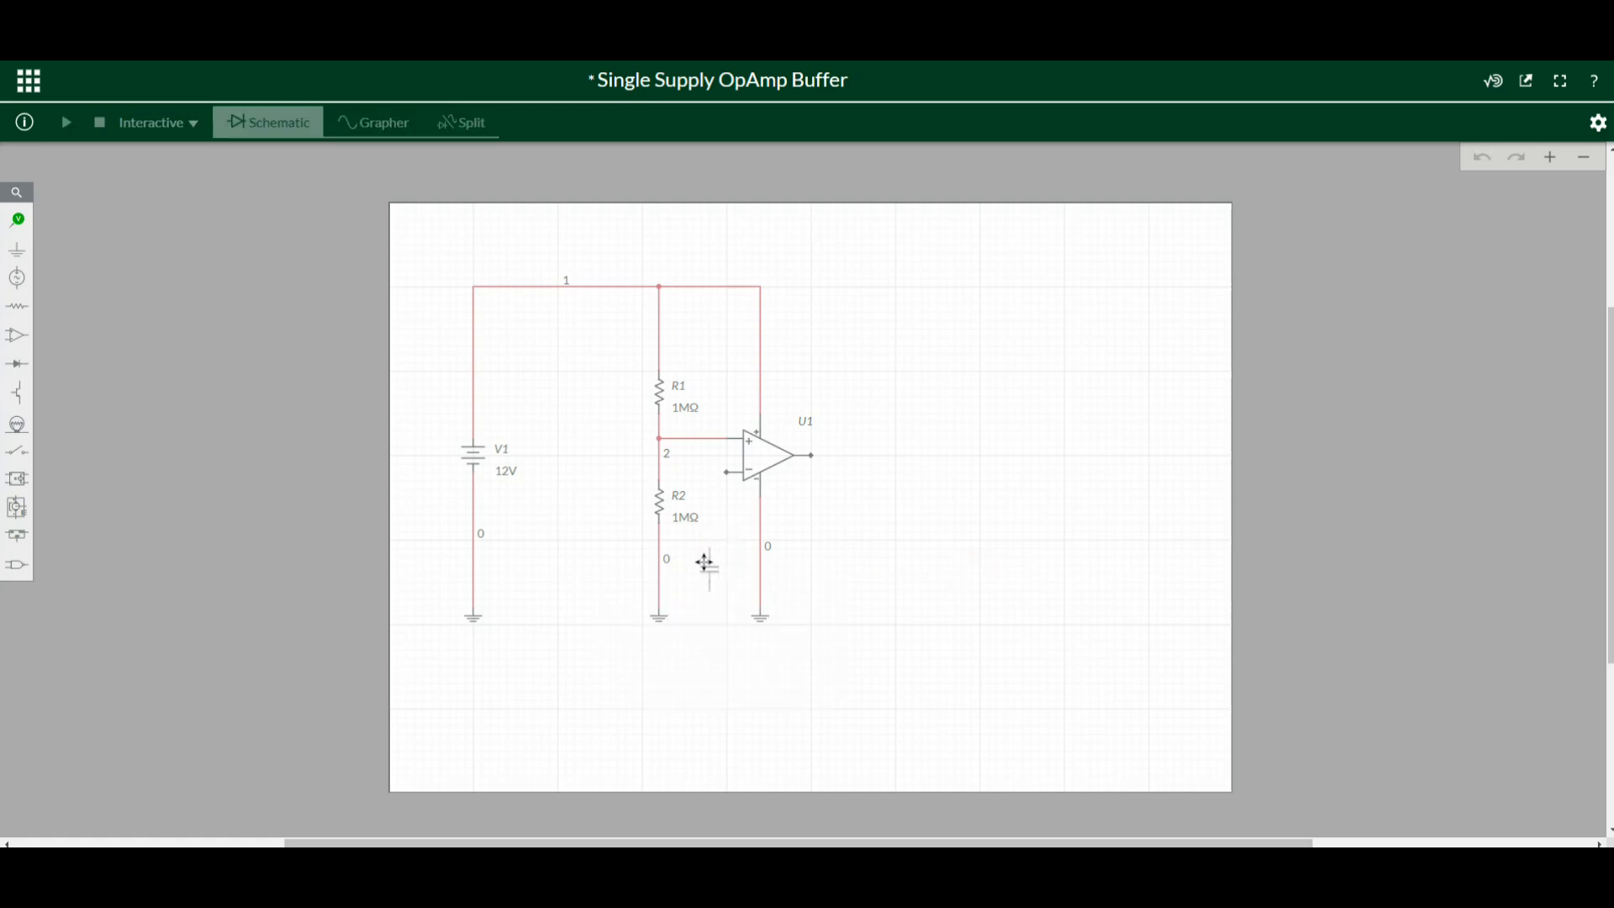
left_click(708, 564)
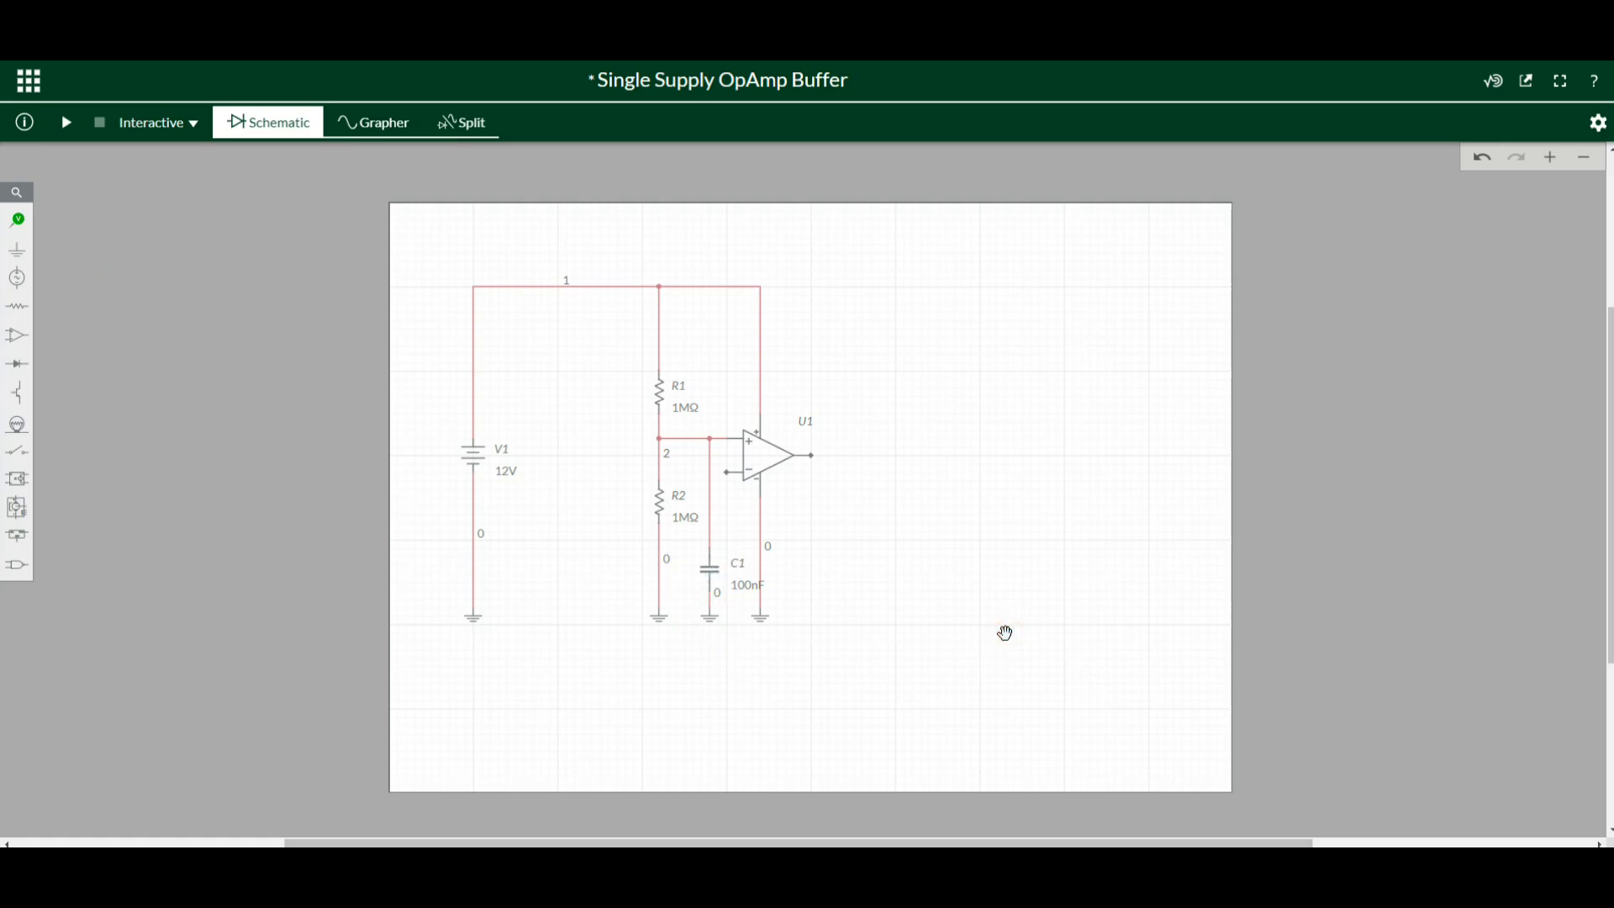
mouse_move(719, 468)
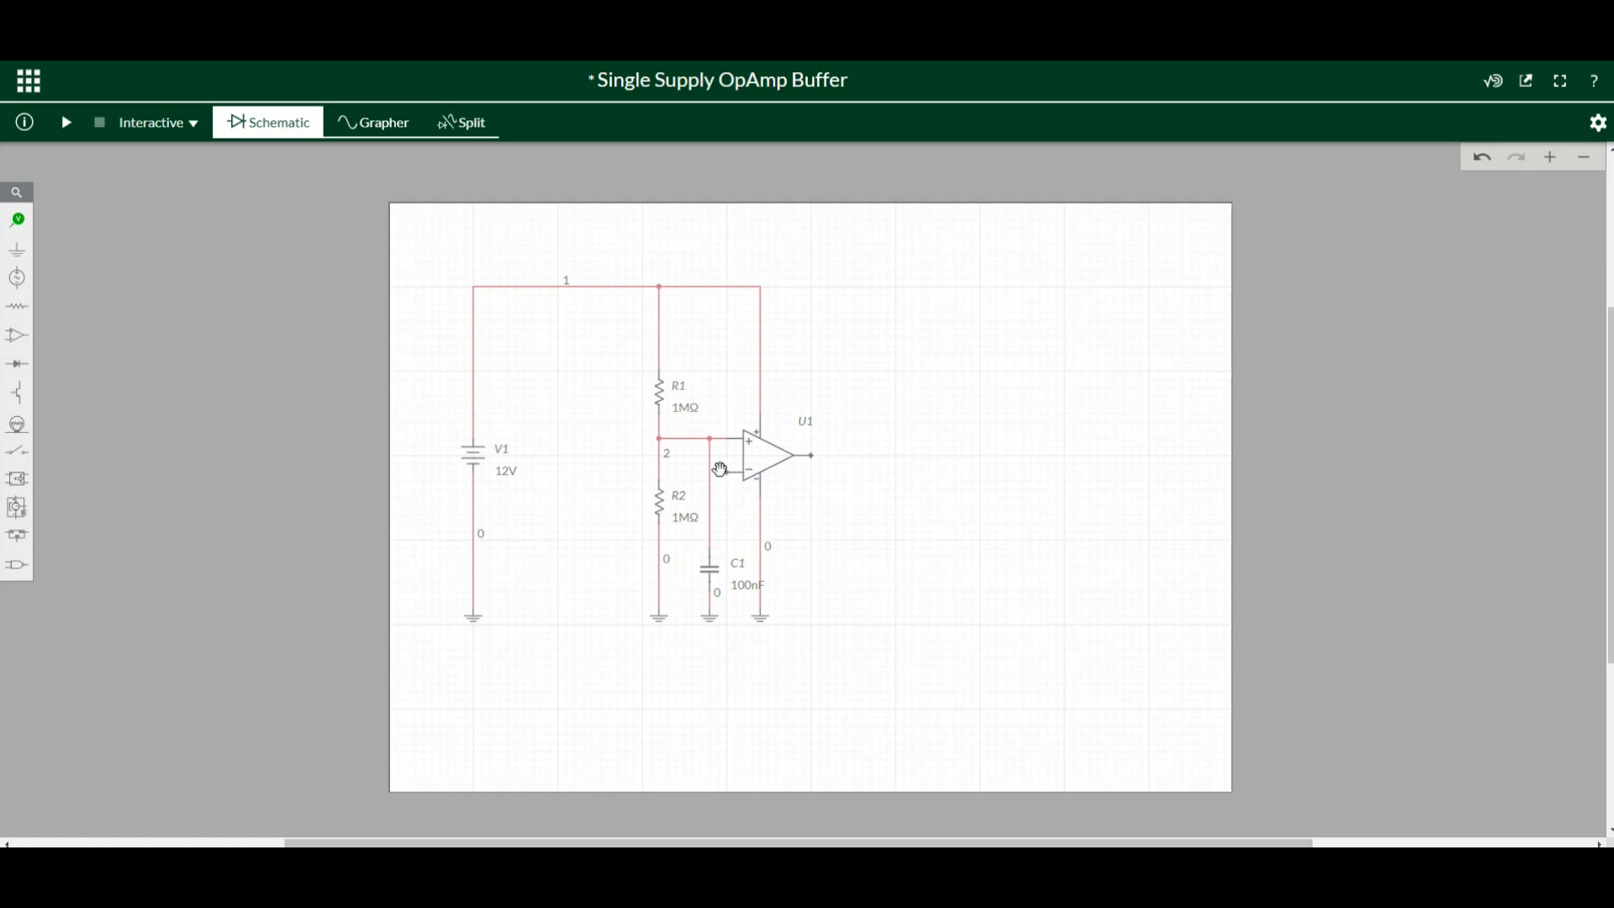
mouse_move(736, 484)
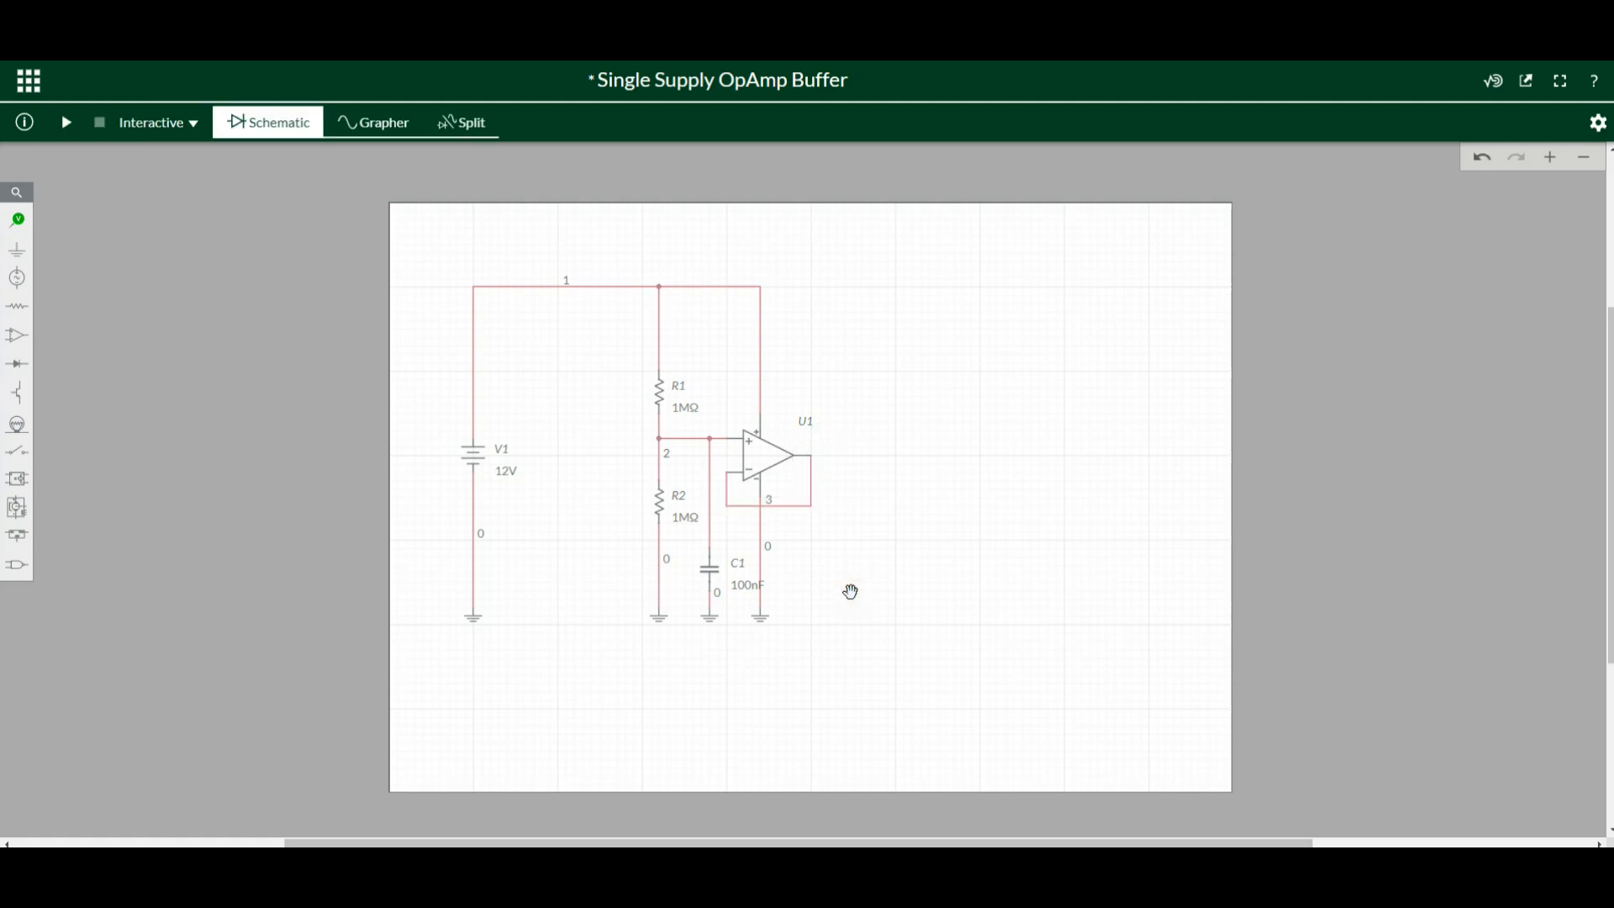
mouse_move(827, 472)
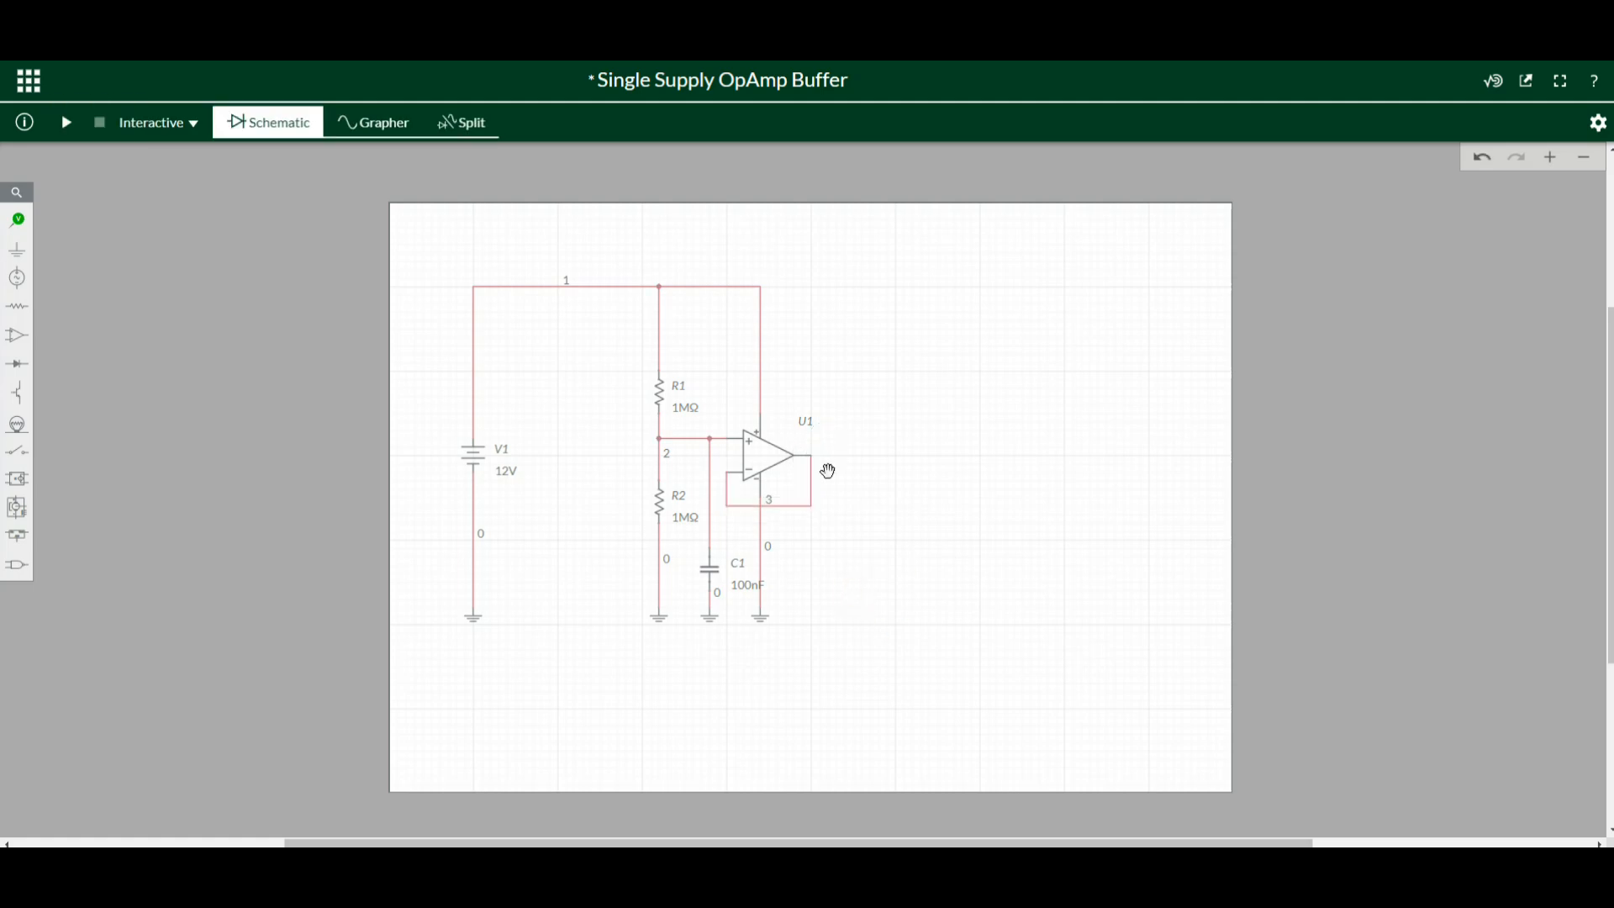
mouse_move(888, 467)
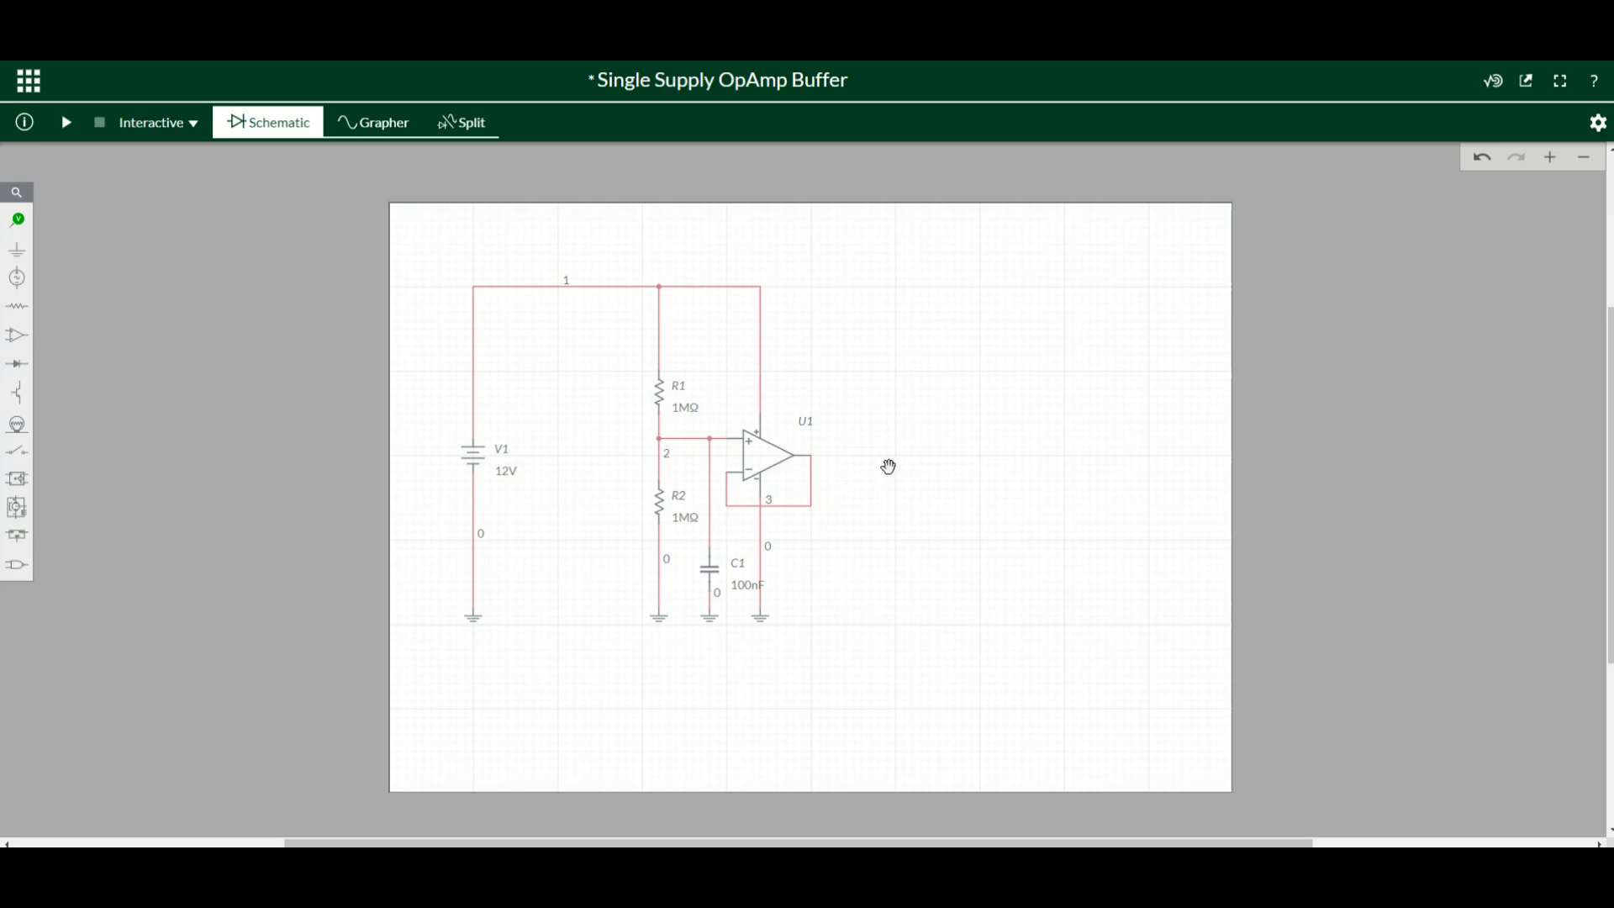
mouse_move(4, 237)
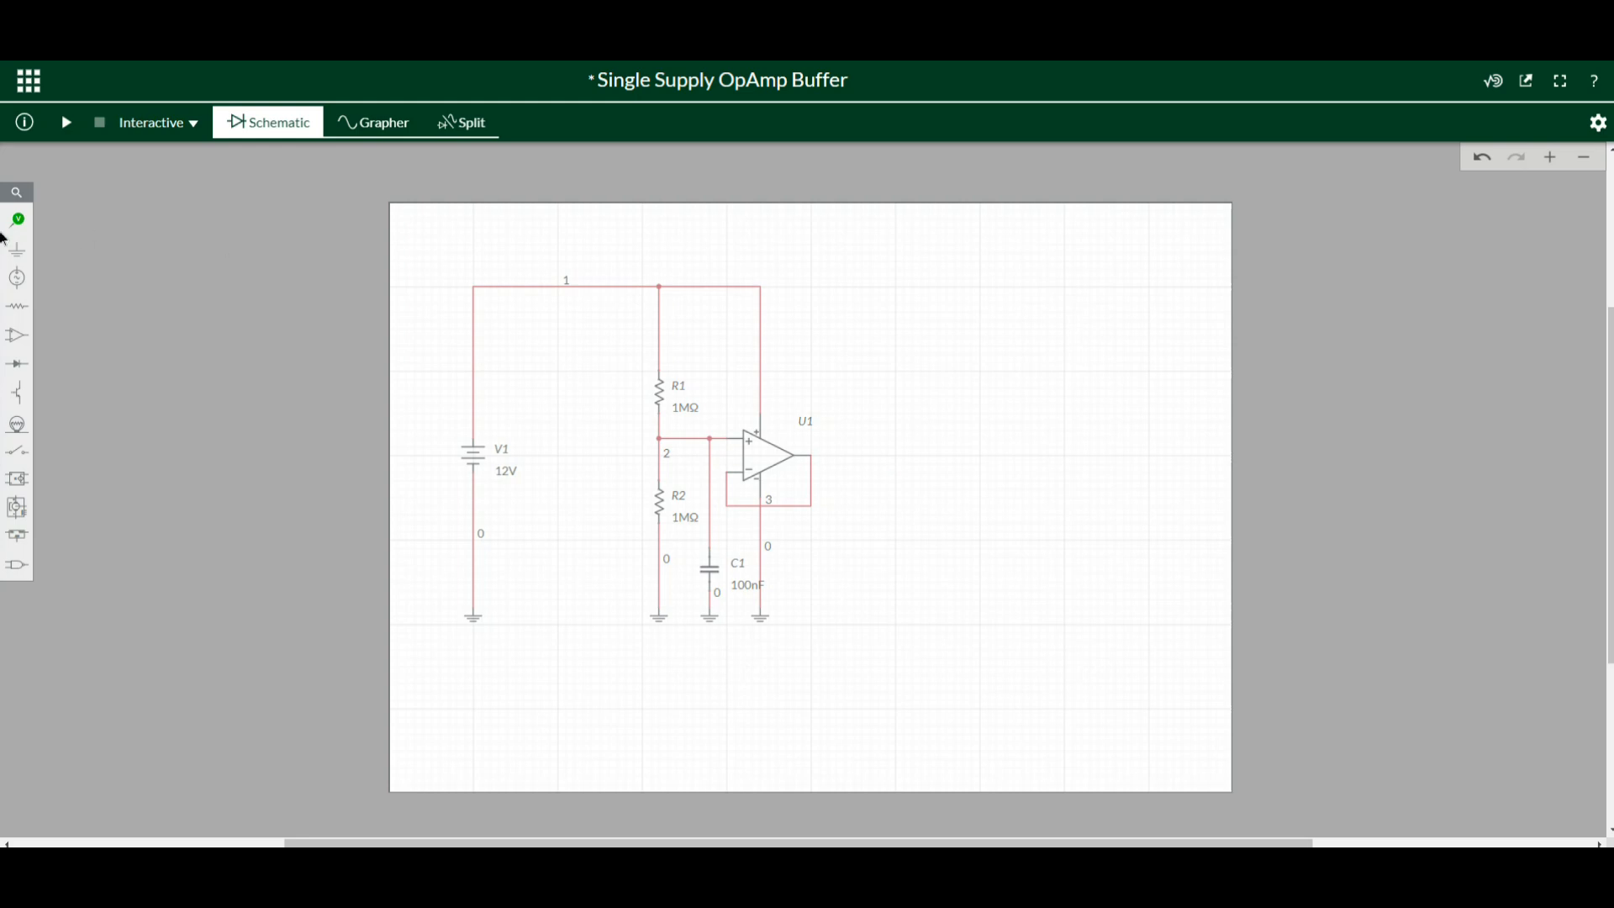
Add 100 kΩ resistor R3 right of U1, wired to the output and grounded
left_click(16, 306)
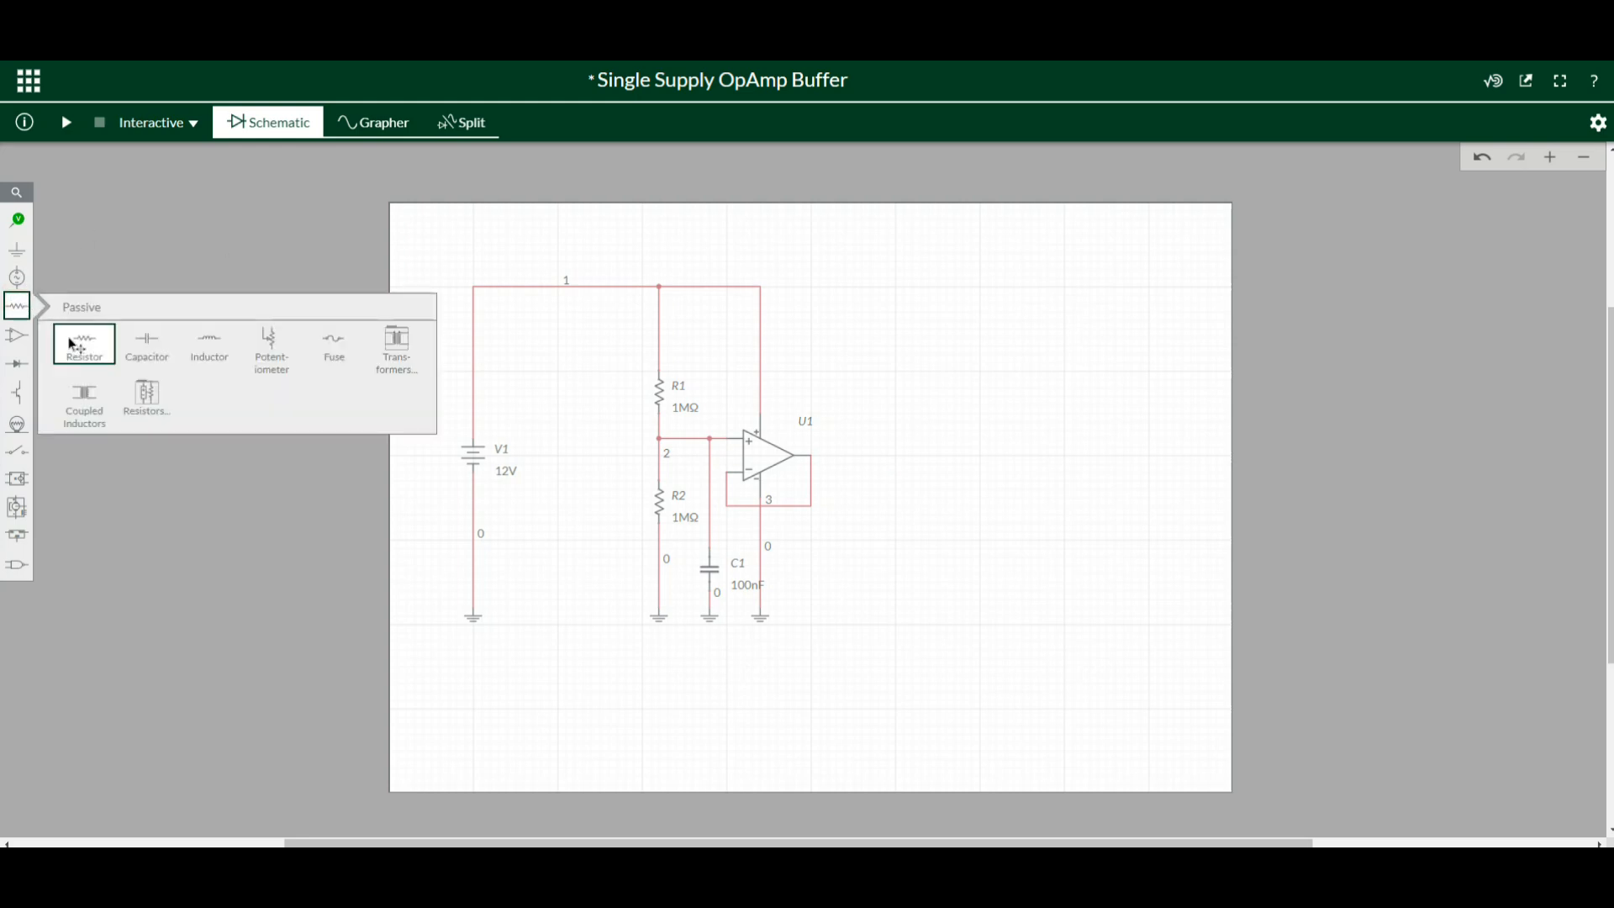
left_click(84, 344)
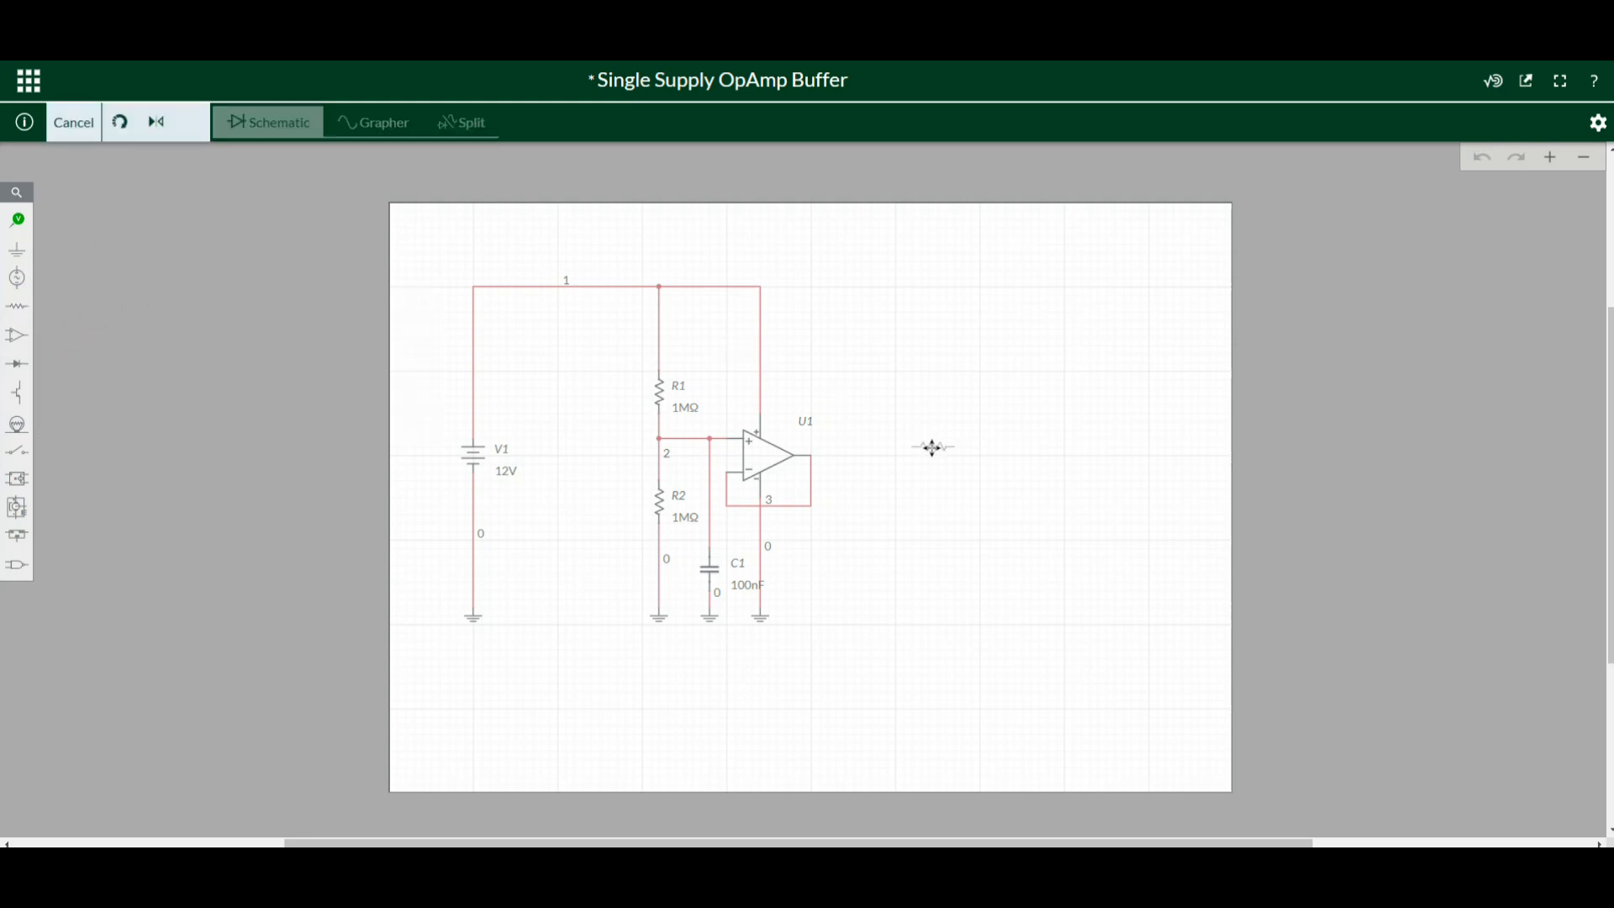
mouse_move(871, 458)
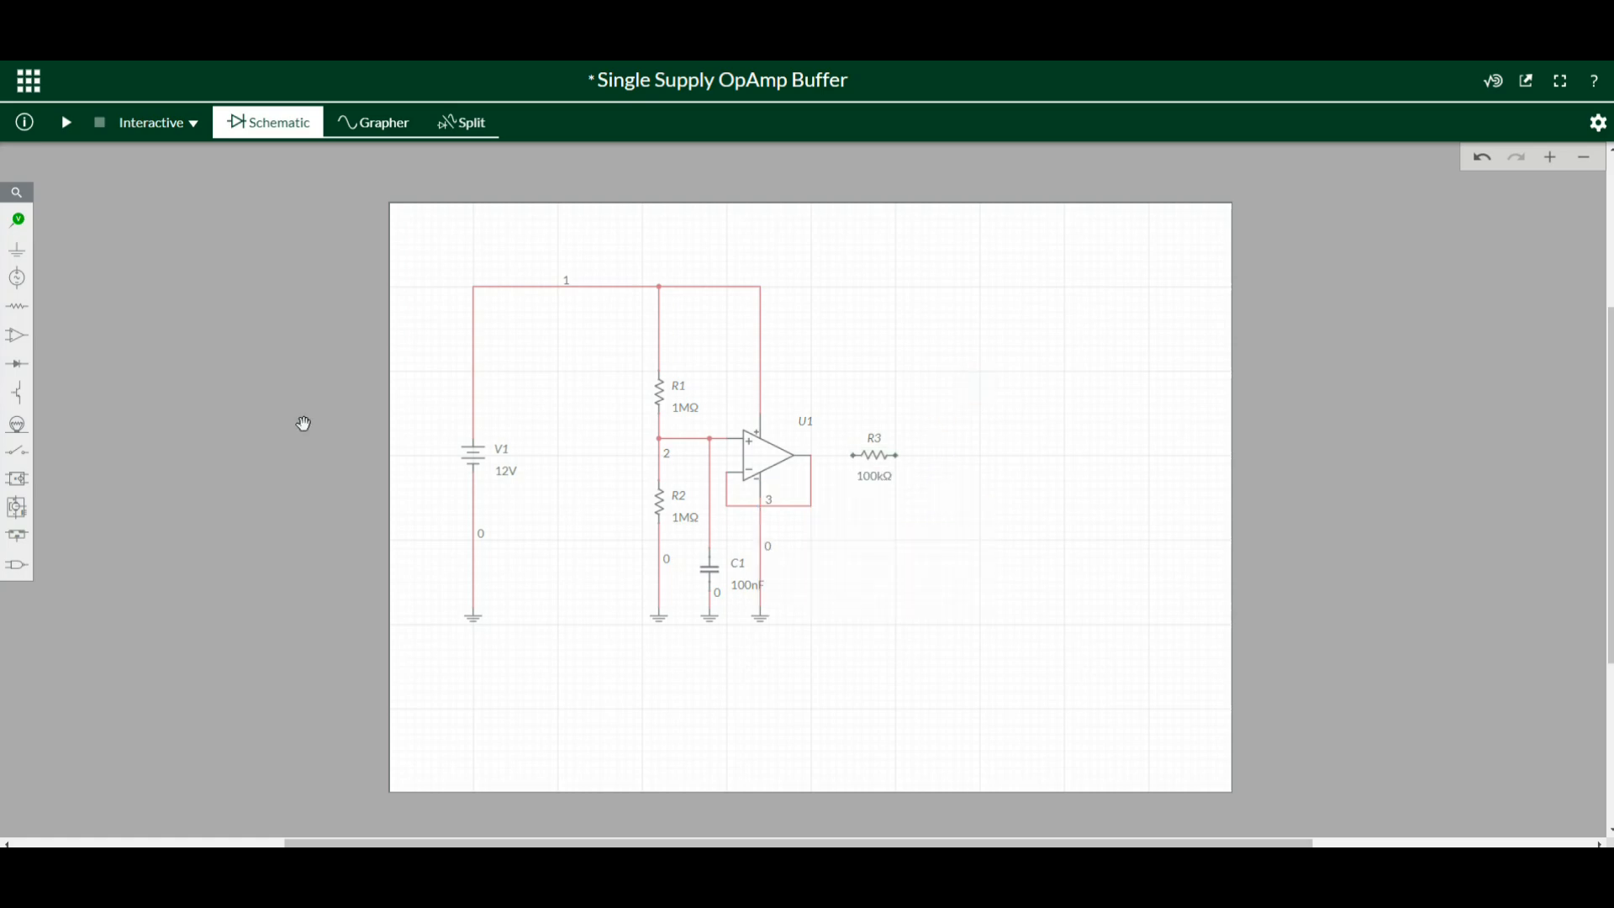
left_click(17, 249)
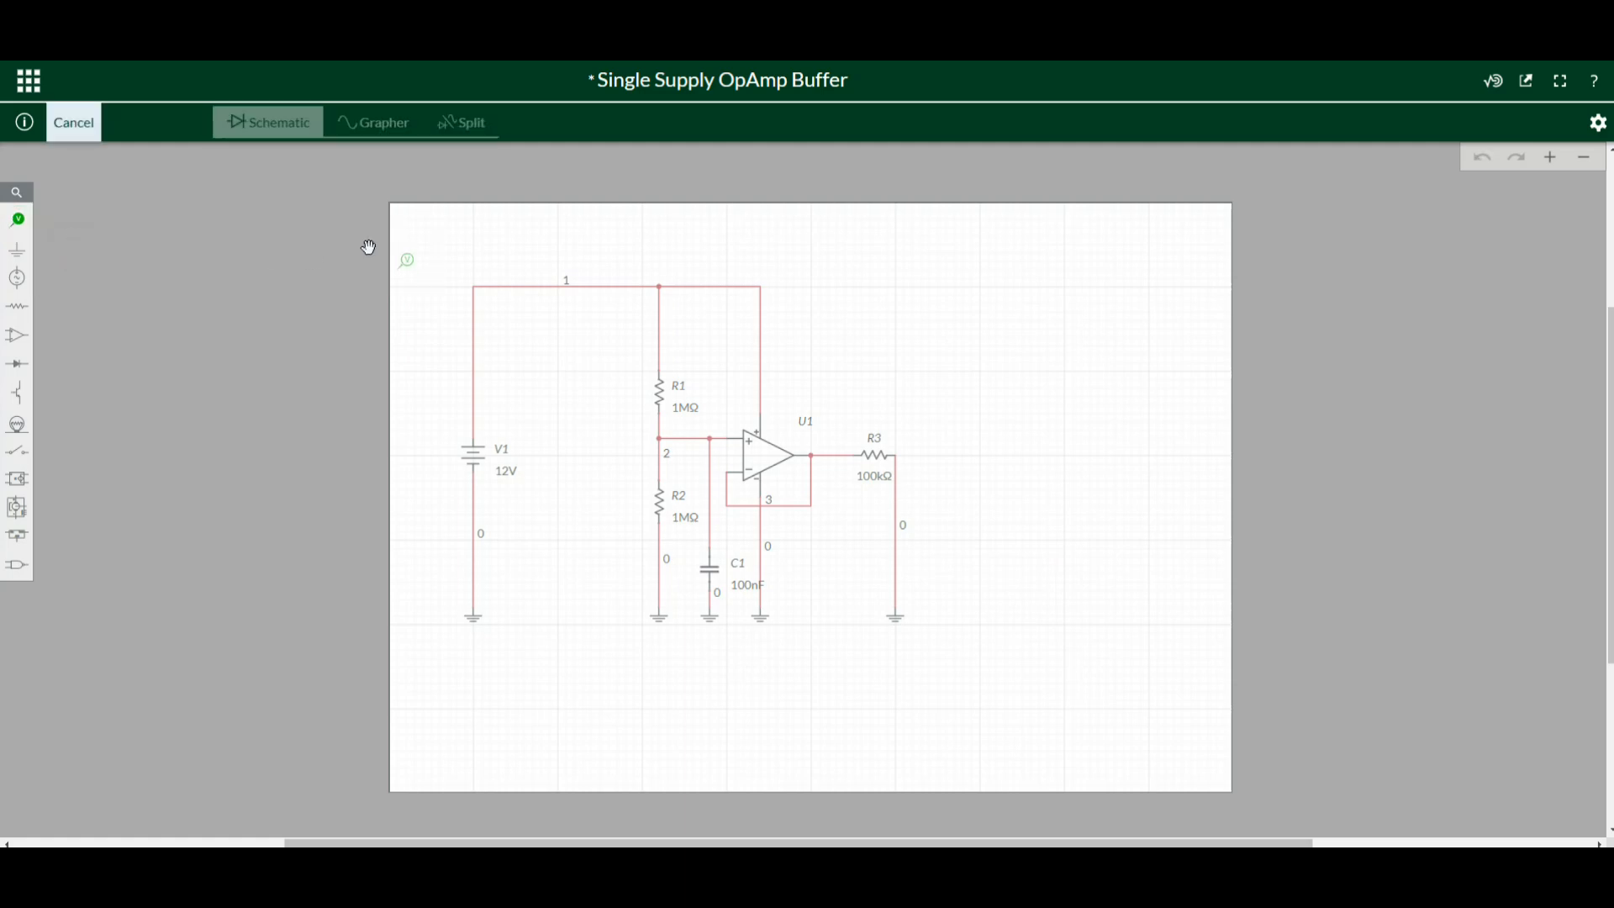
mouse_move(492, 316)
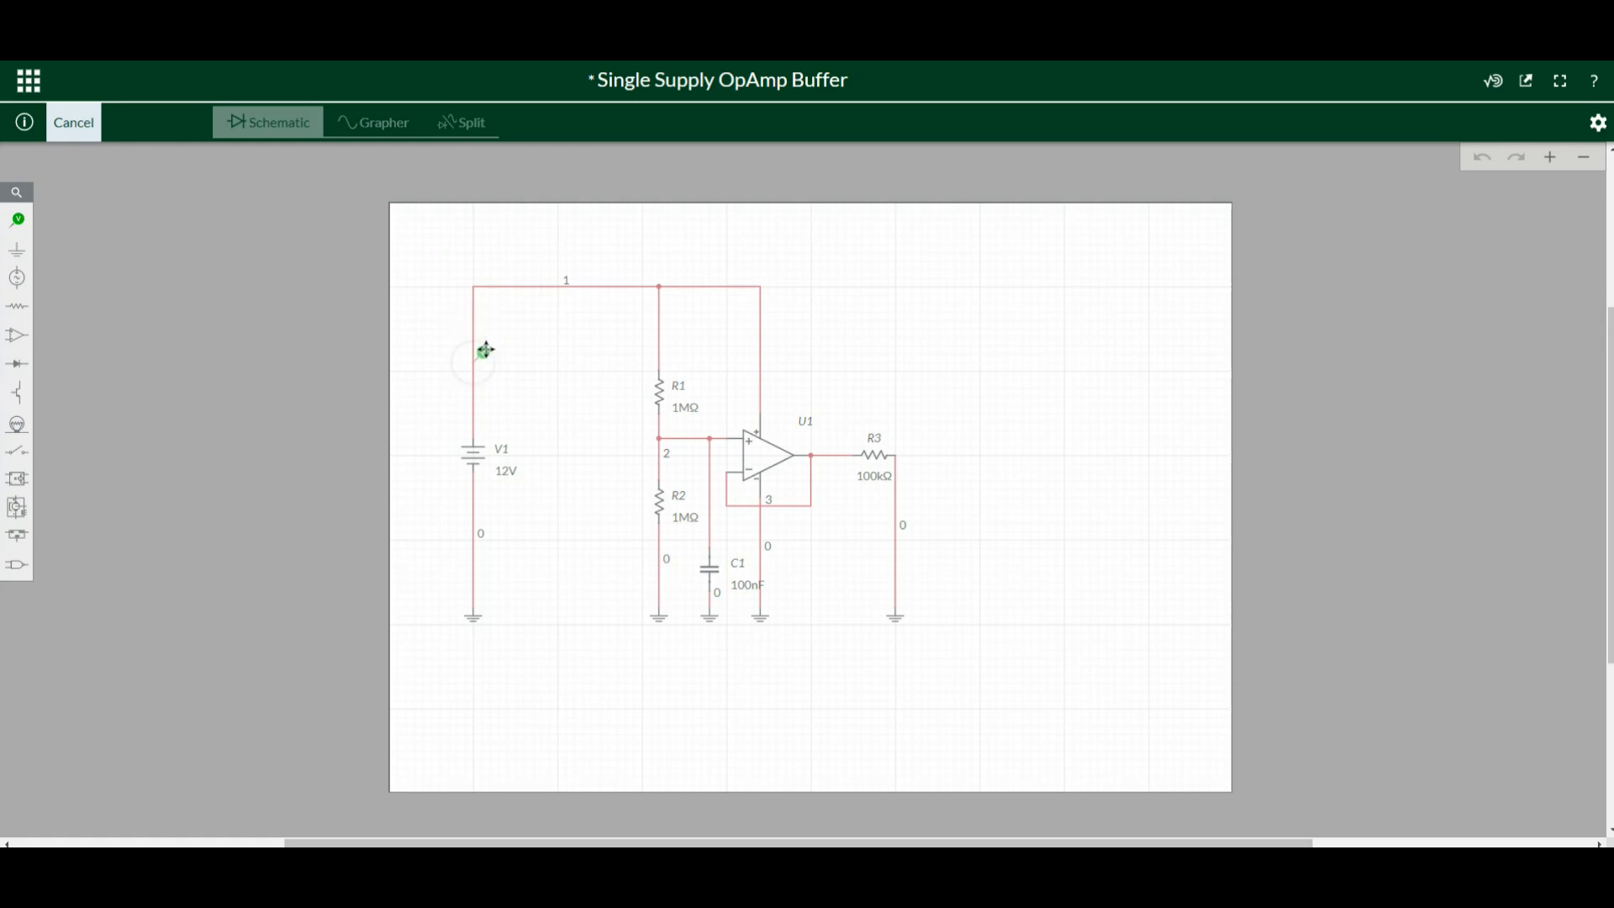
Place voltage probes PR1–PR4 on supply rail, divider midpoint, feedback wire and output
left_click(473, 349)
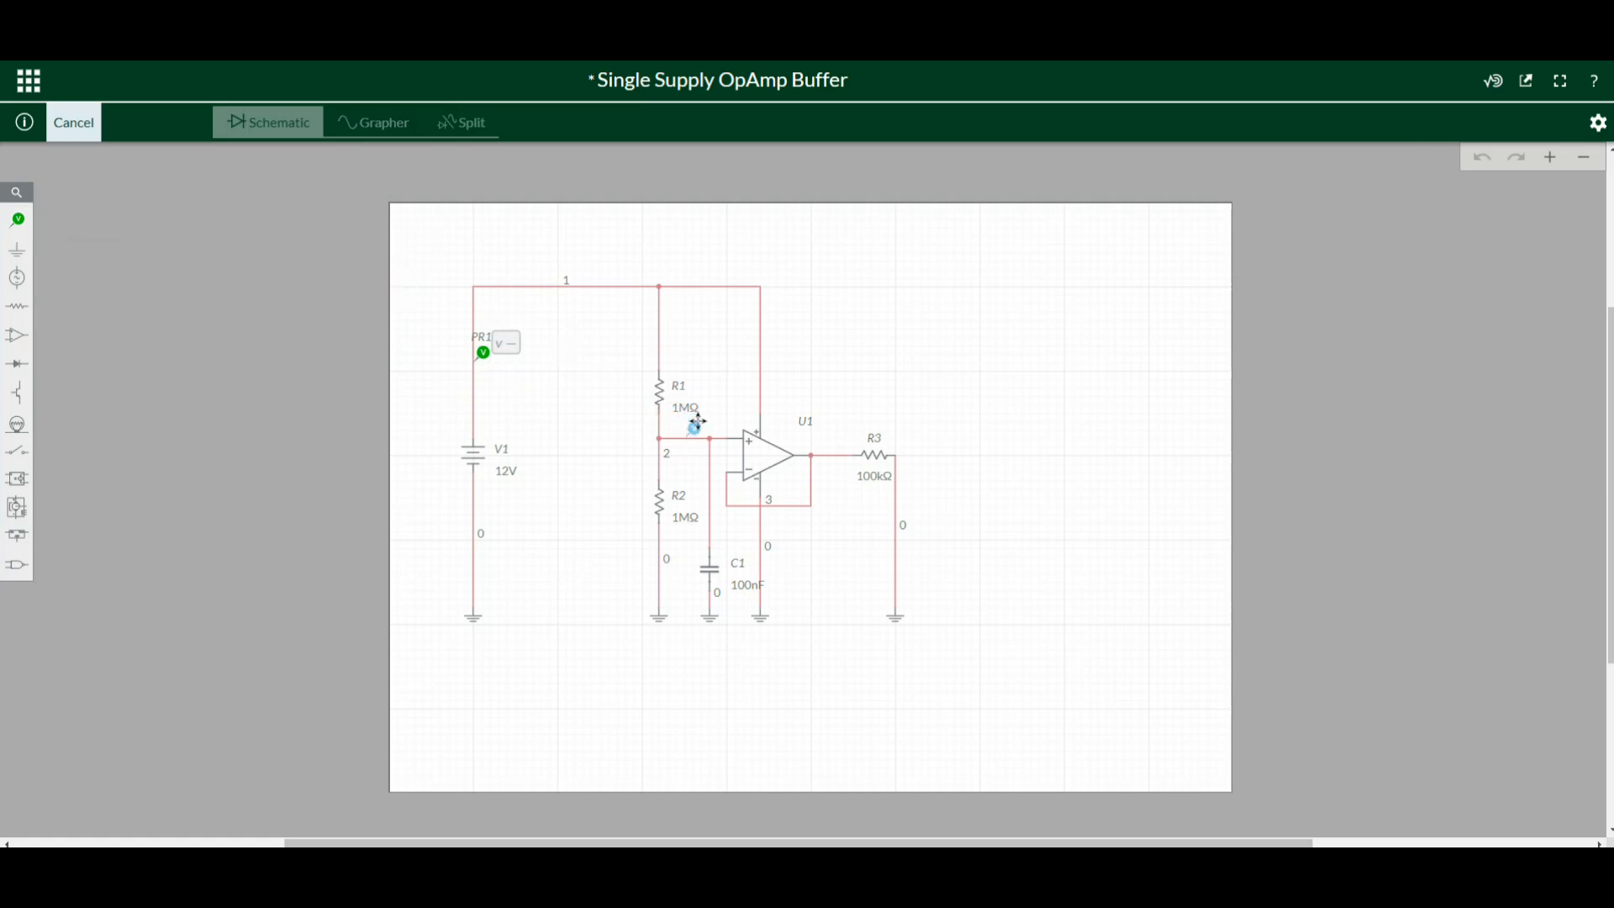
left_click(17, 219)
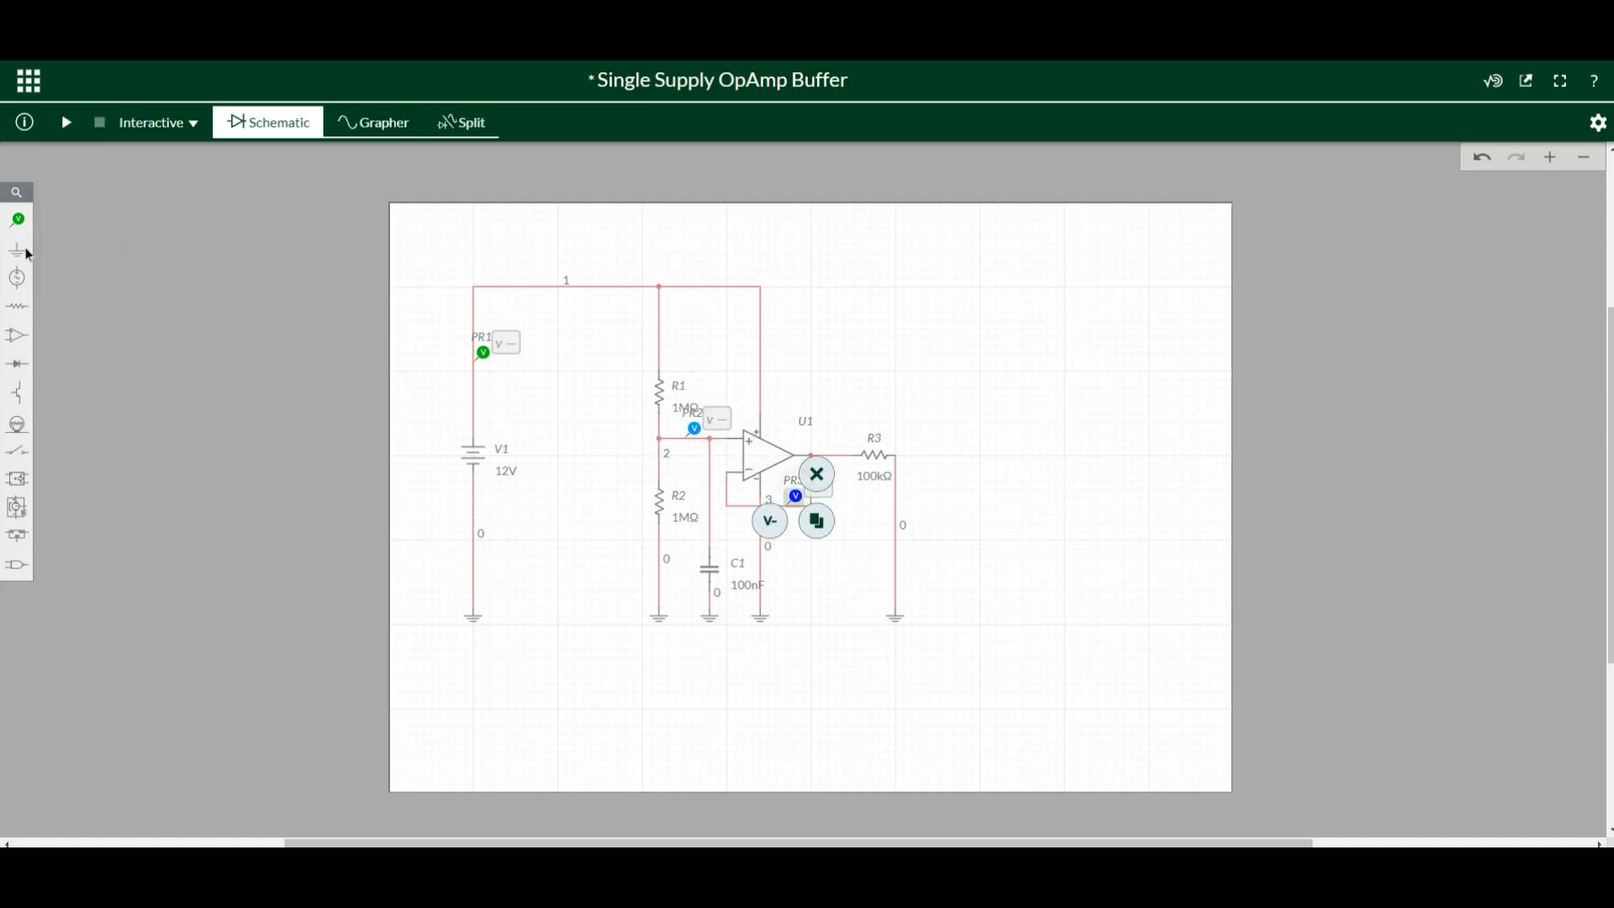
left_click(16, 219)
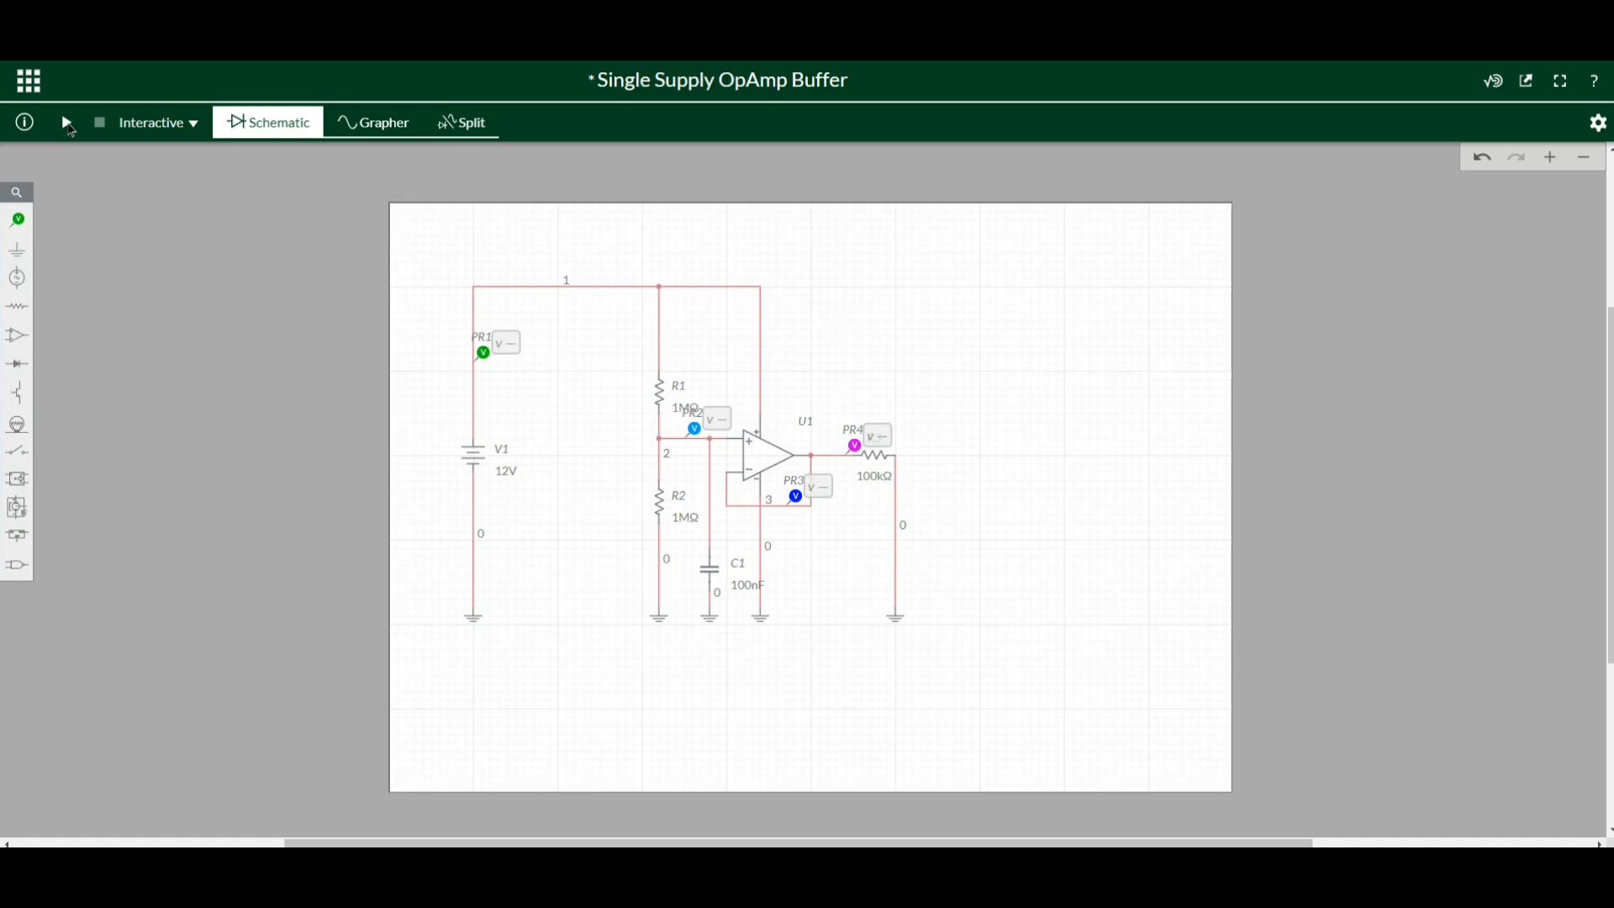
Run the interactive simulation, reading 12 V supply and about 5.95 V at input and output
left_click(65, 121)
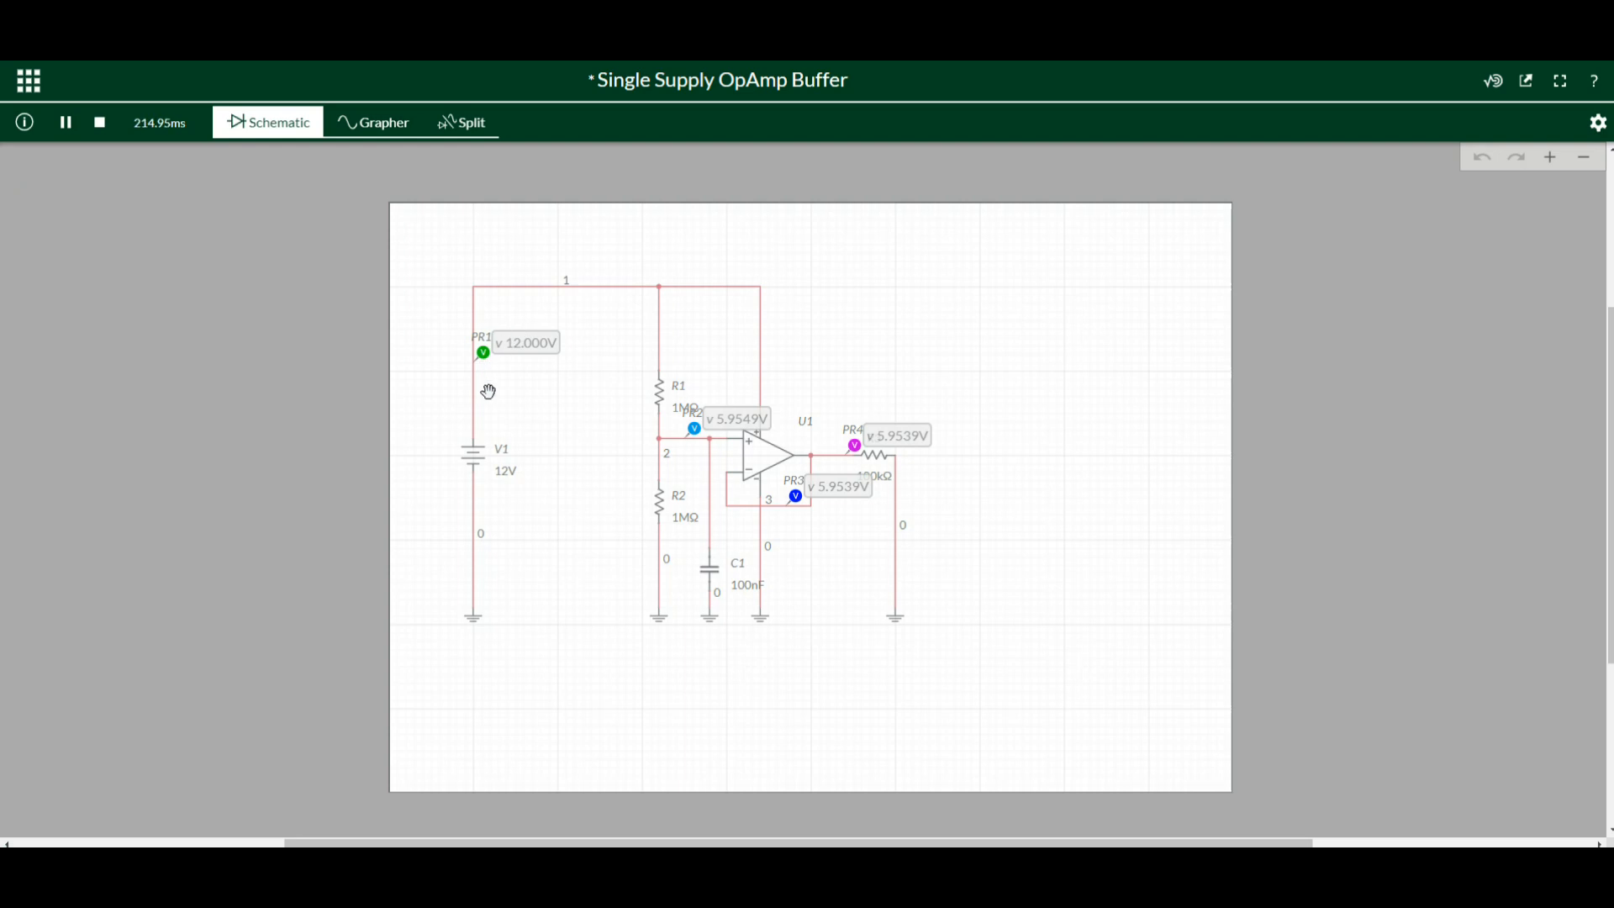
mouse_move(523, 357)
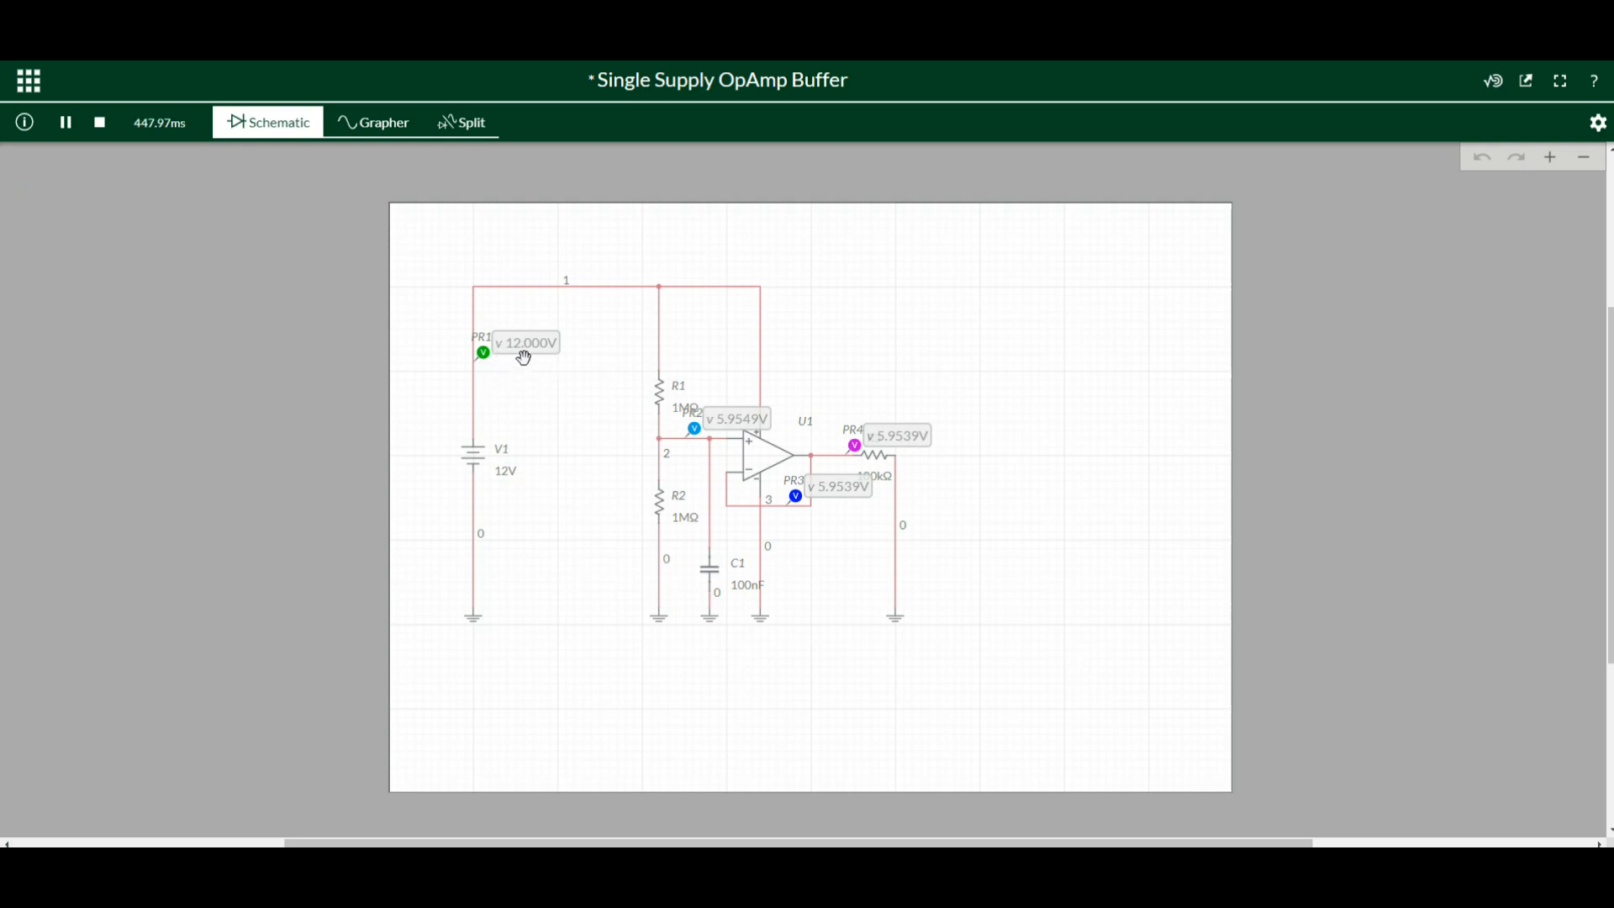
mouse_move(665, 386)
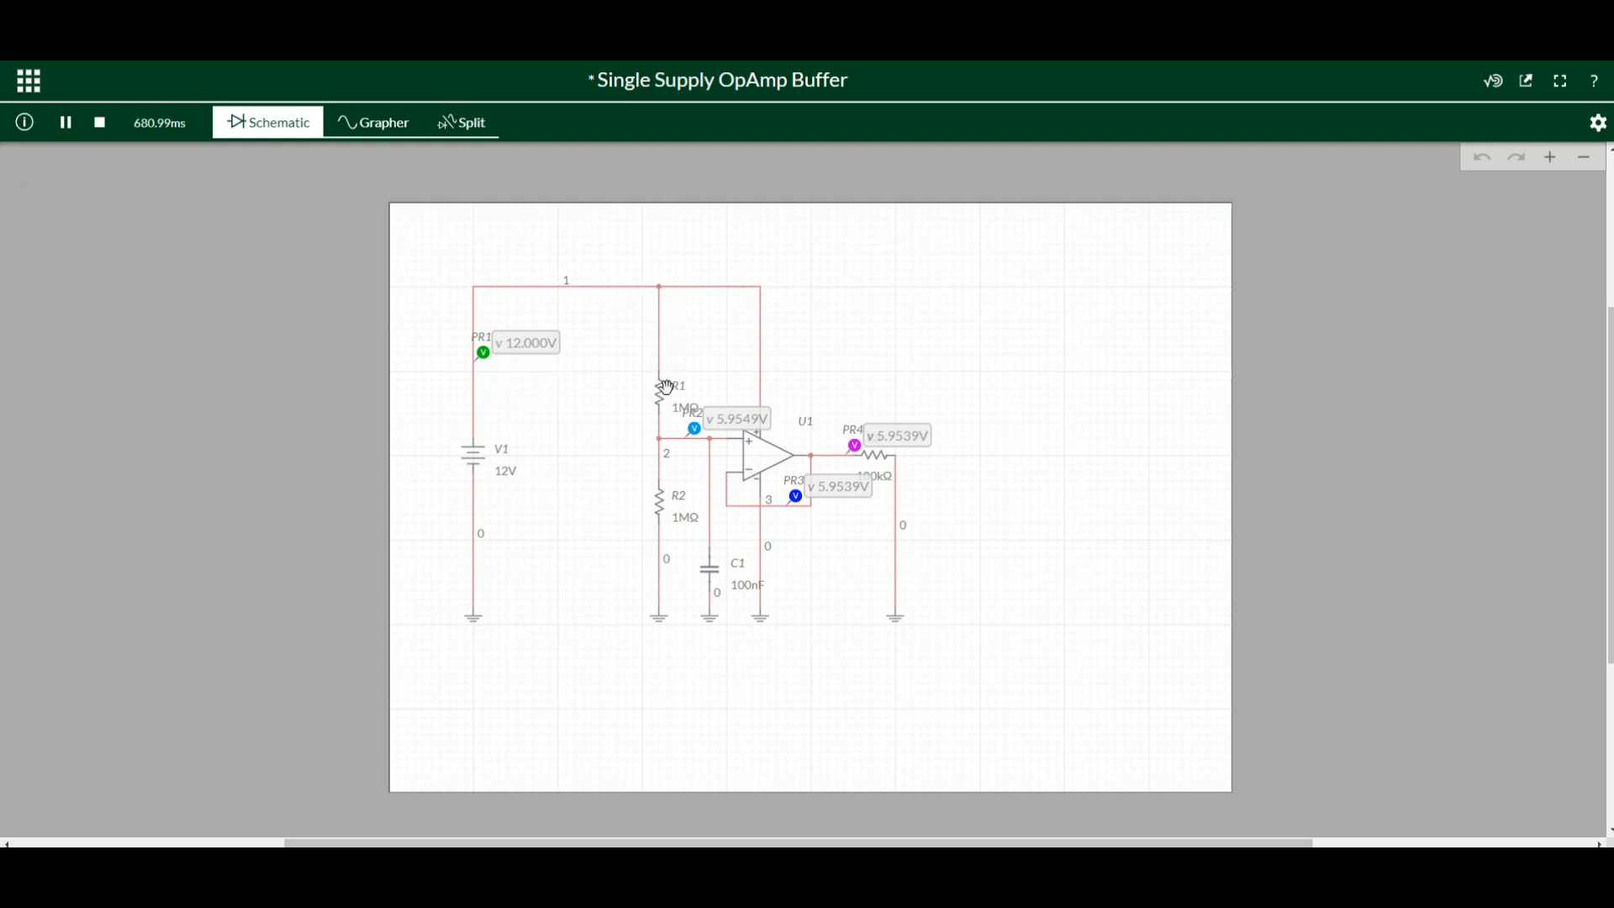
mouse_move(730, 432)
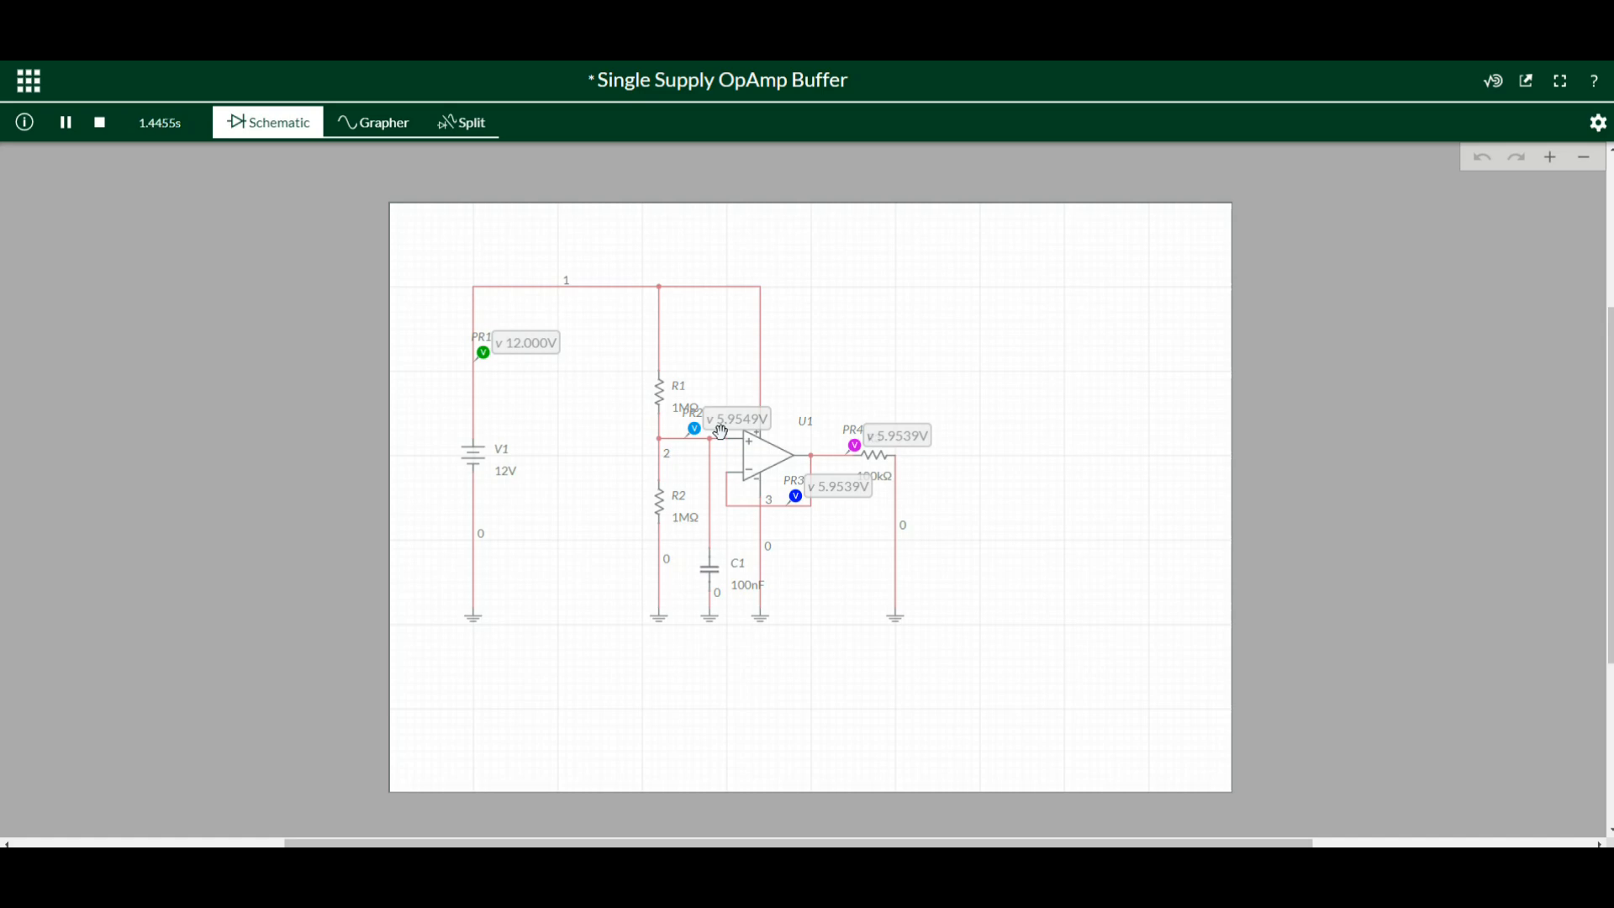
mouse_move(872, 457)
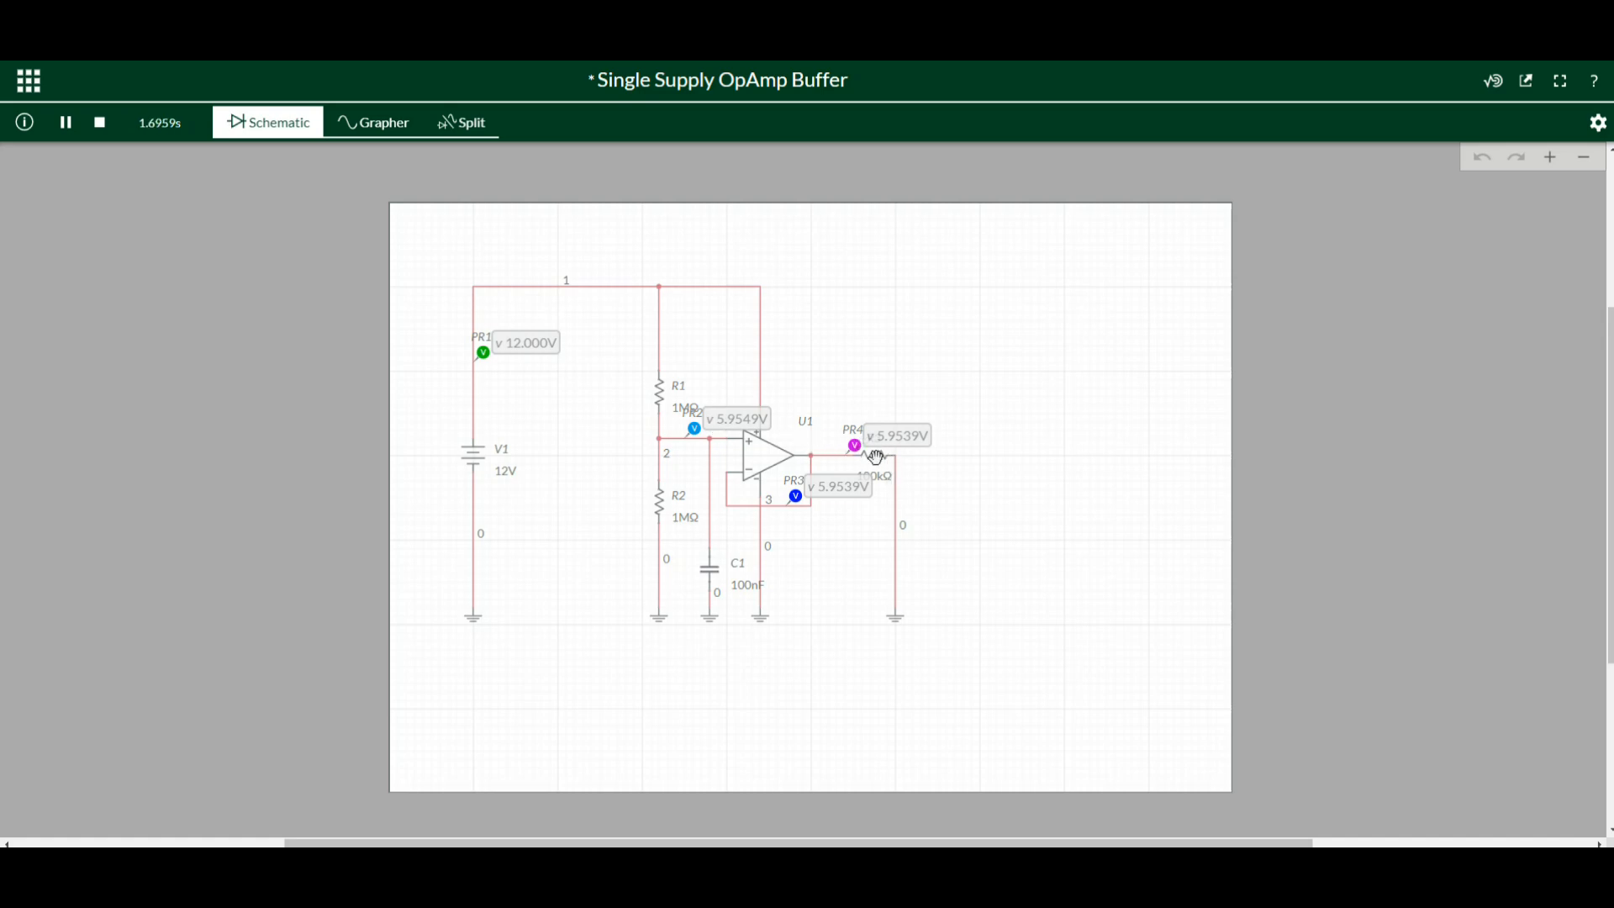
mouse_move(898, 448)
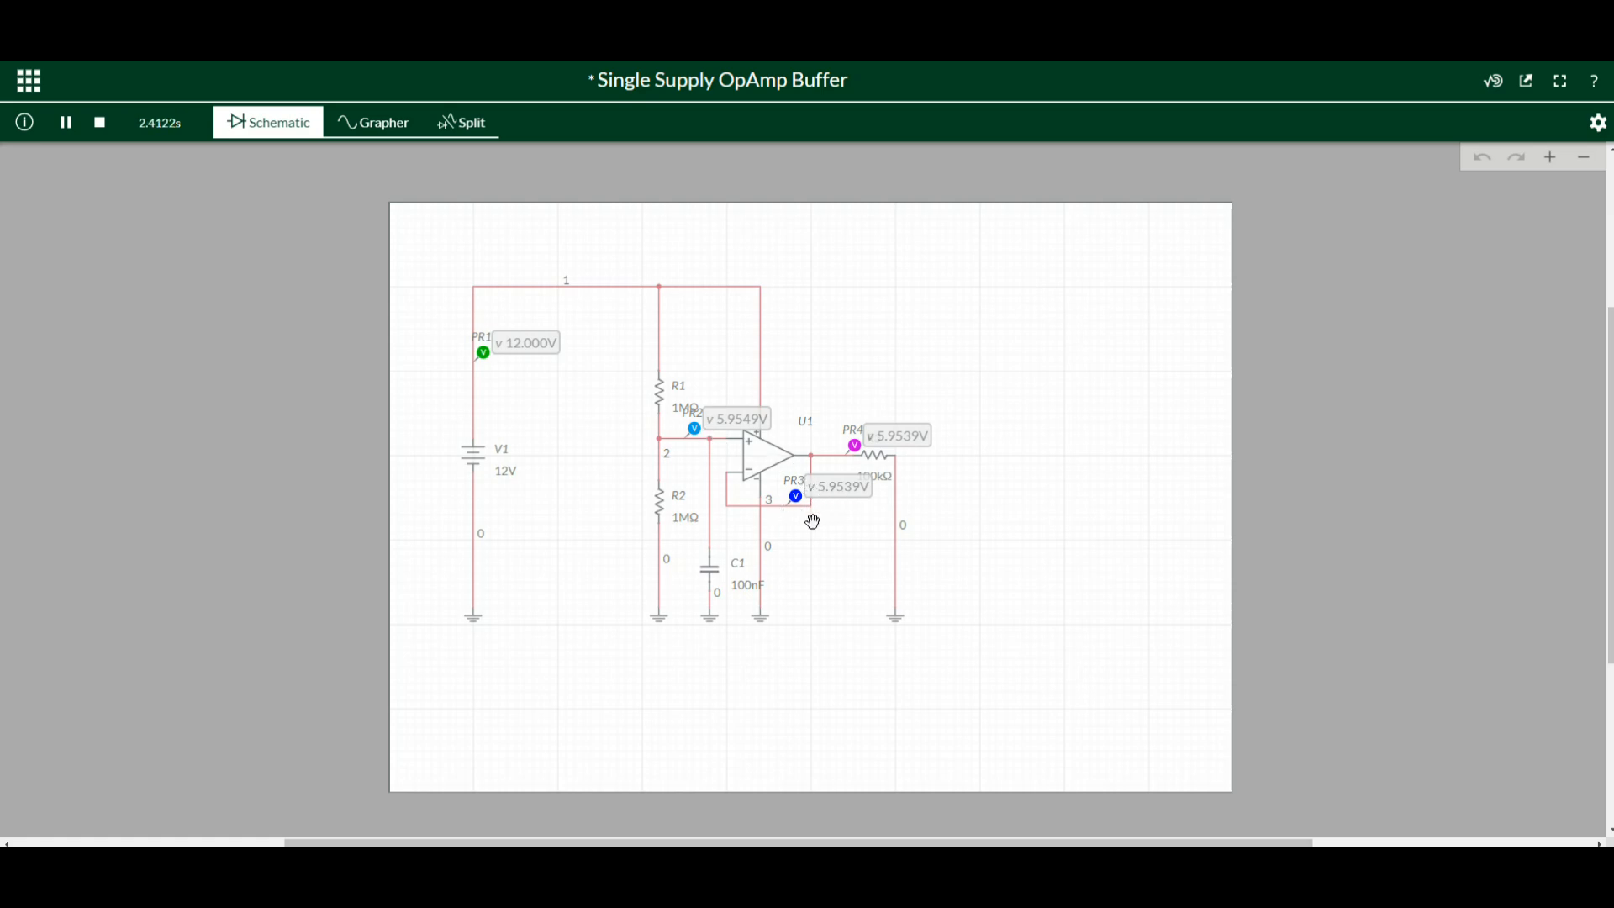
mouse_move(1121, 472)
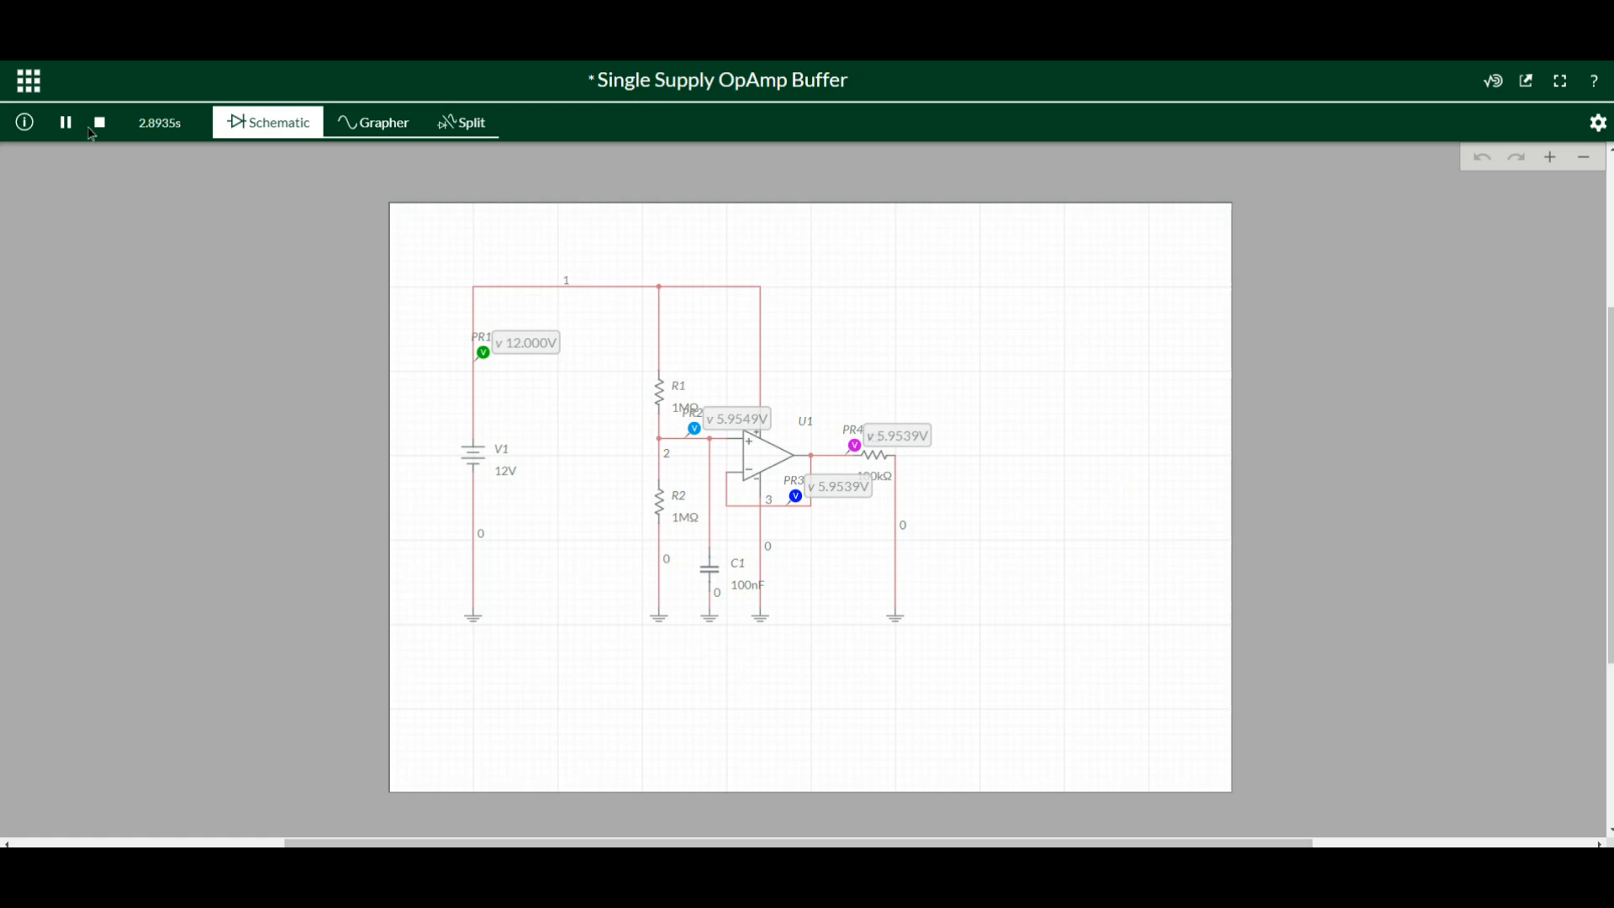
Stop the simulation and open battery V1's voltage value for editing
left_click(99, 121)
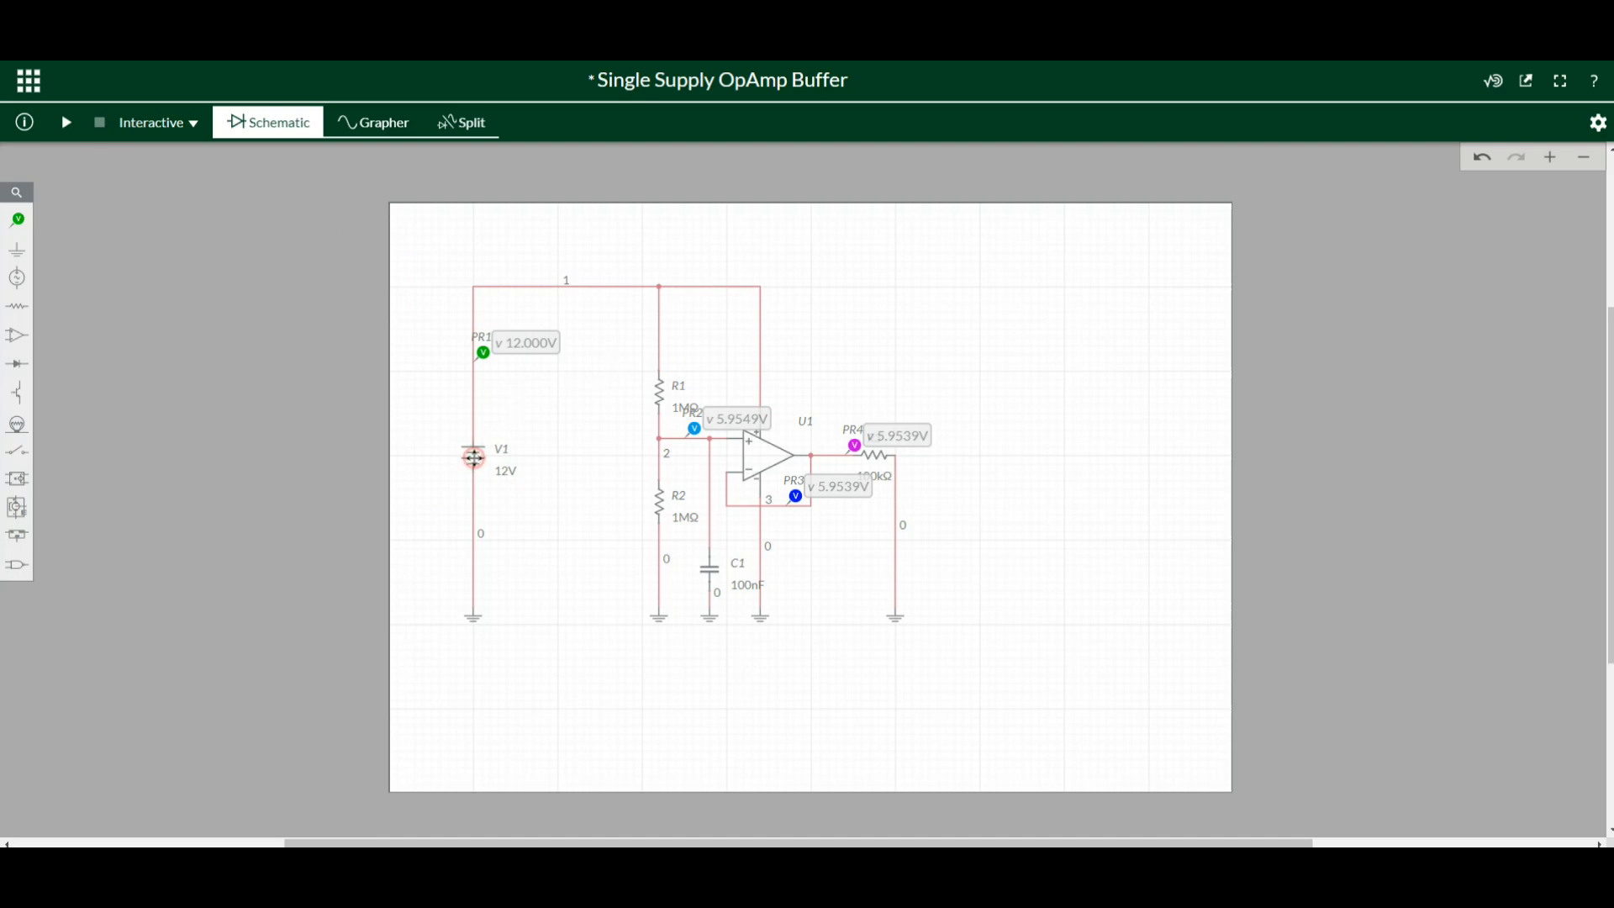
left_click(472, 457)
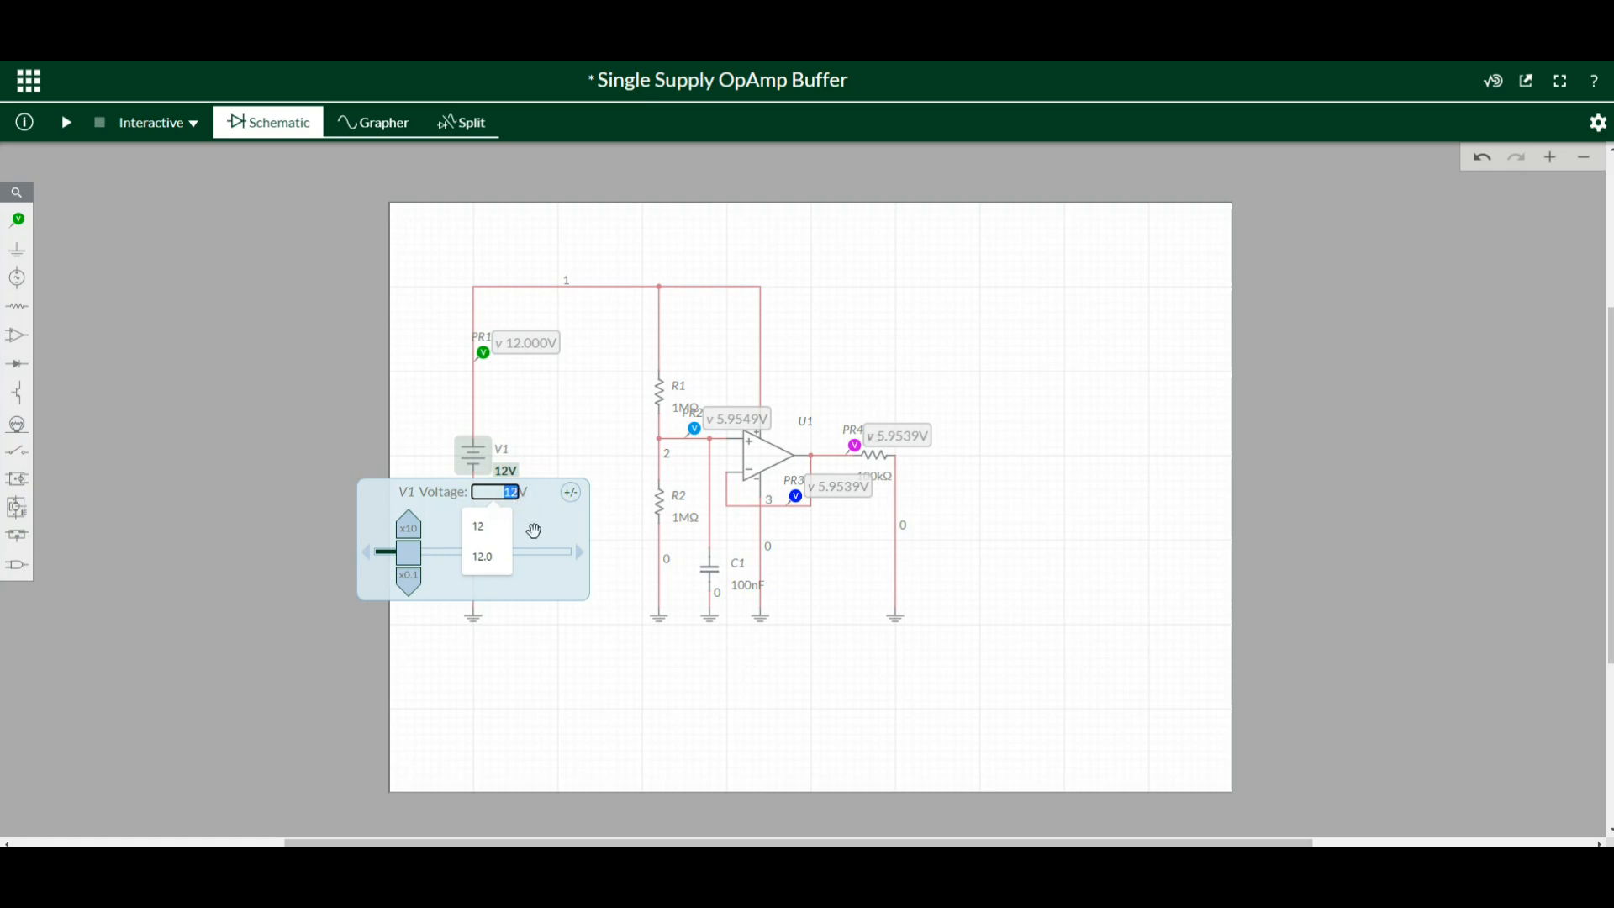
mouse_move(516, 508)
type("5")
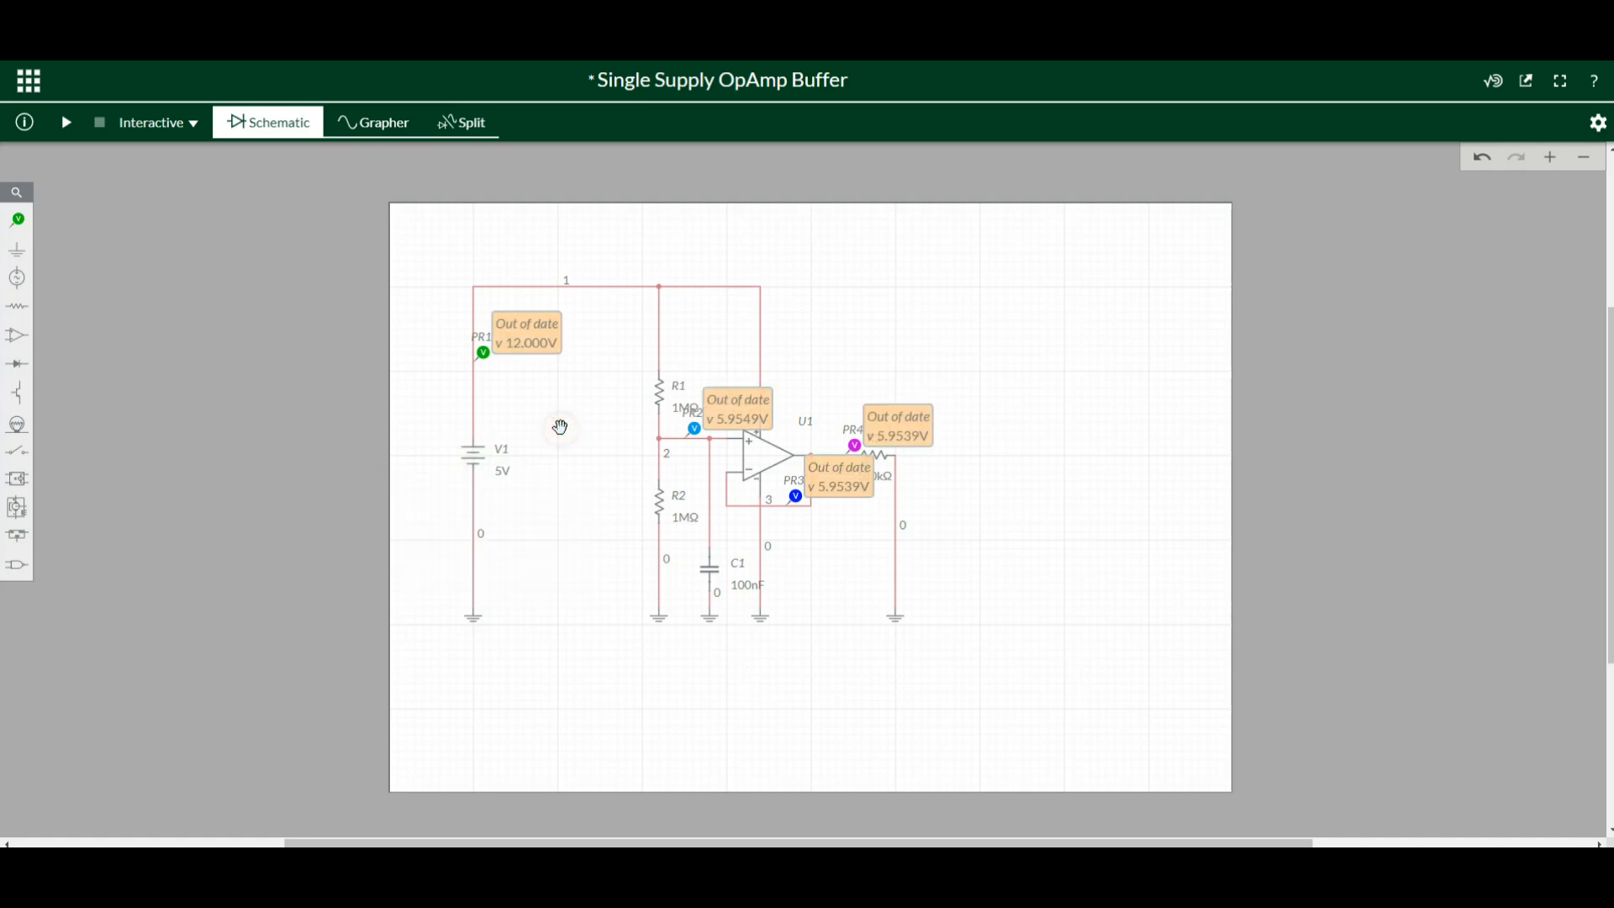
Rerun with the 5 V supply, confirm about 2.45 V at input and output, then stop
left_click(65, 121)
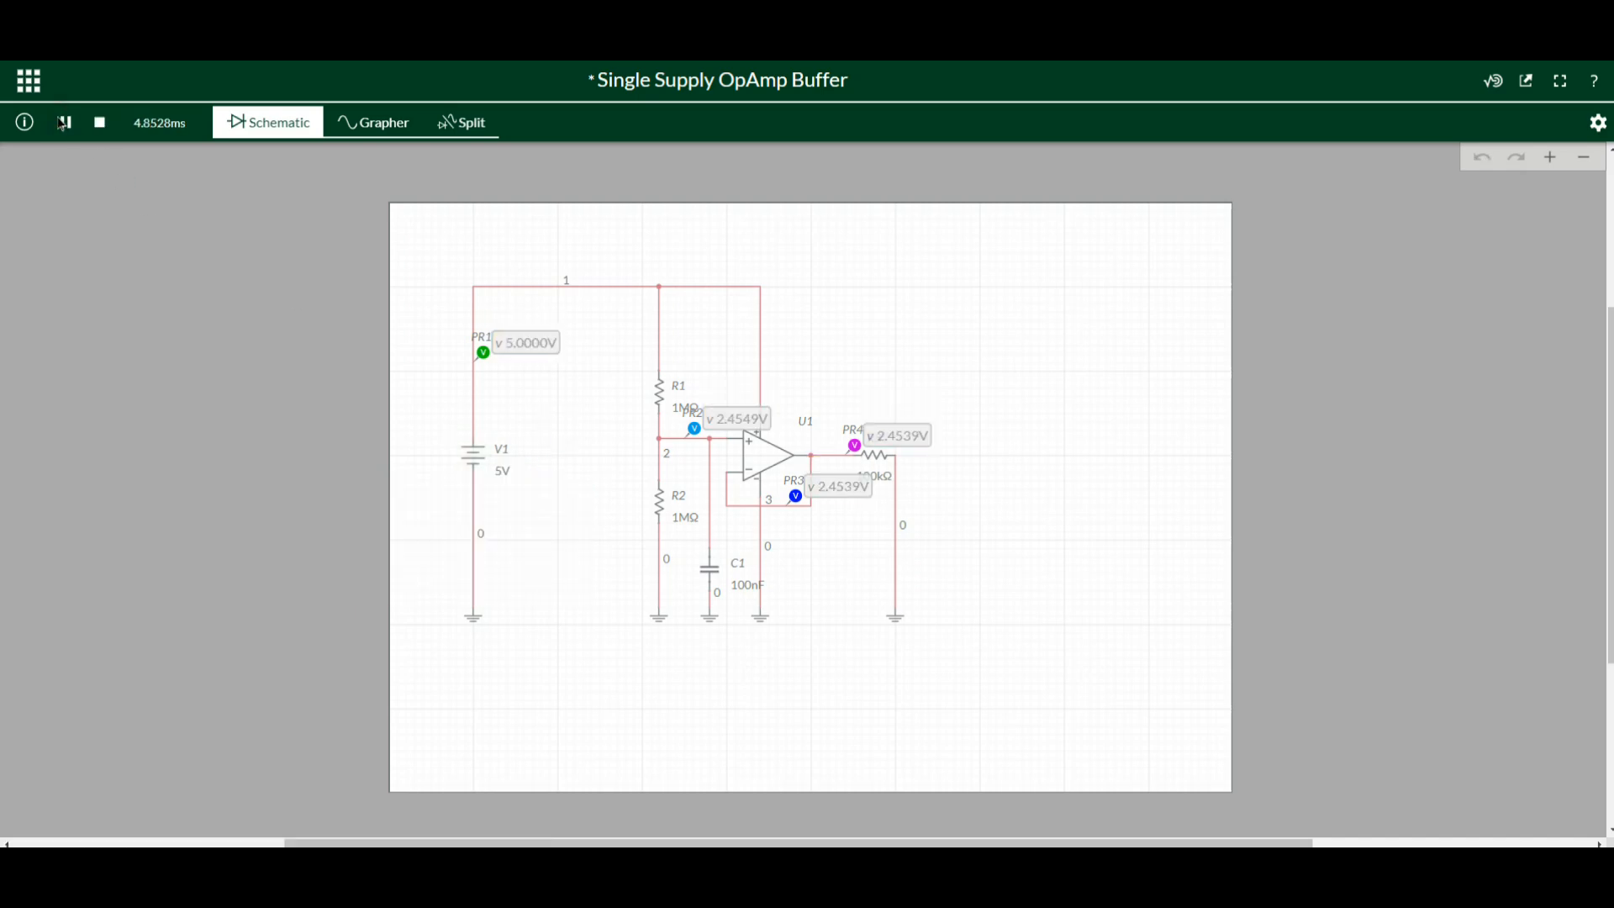
left_click(64, 121)
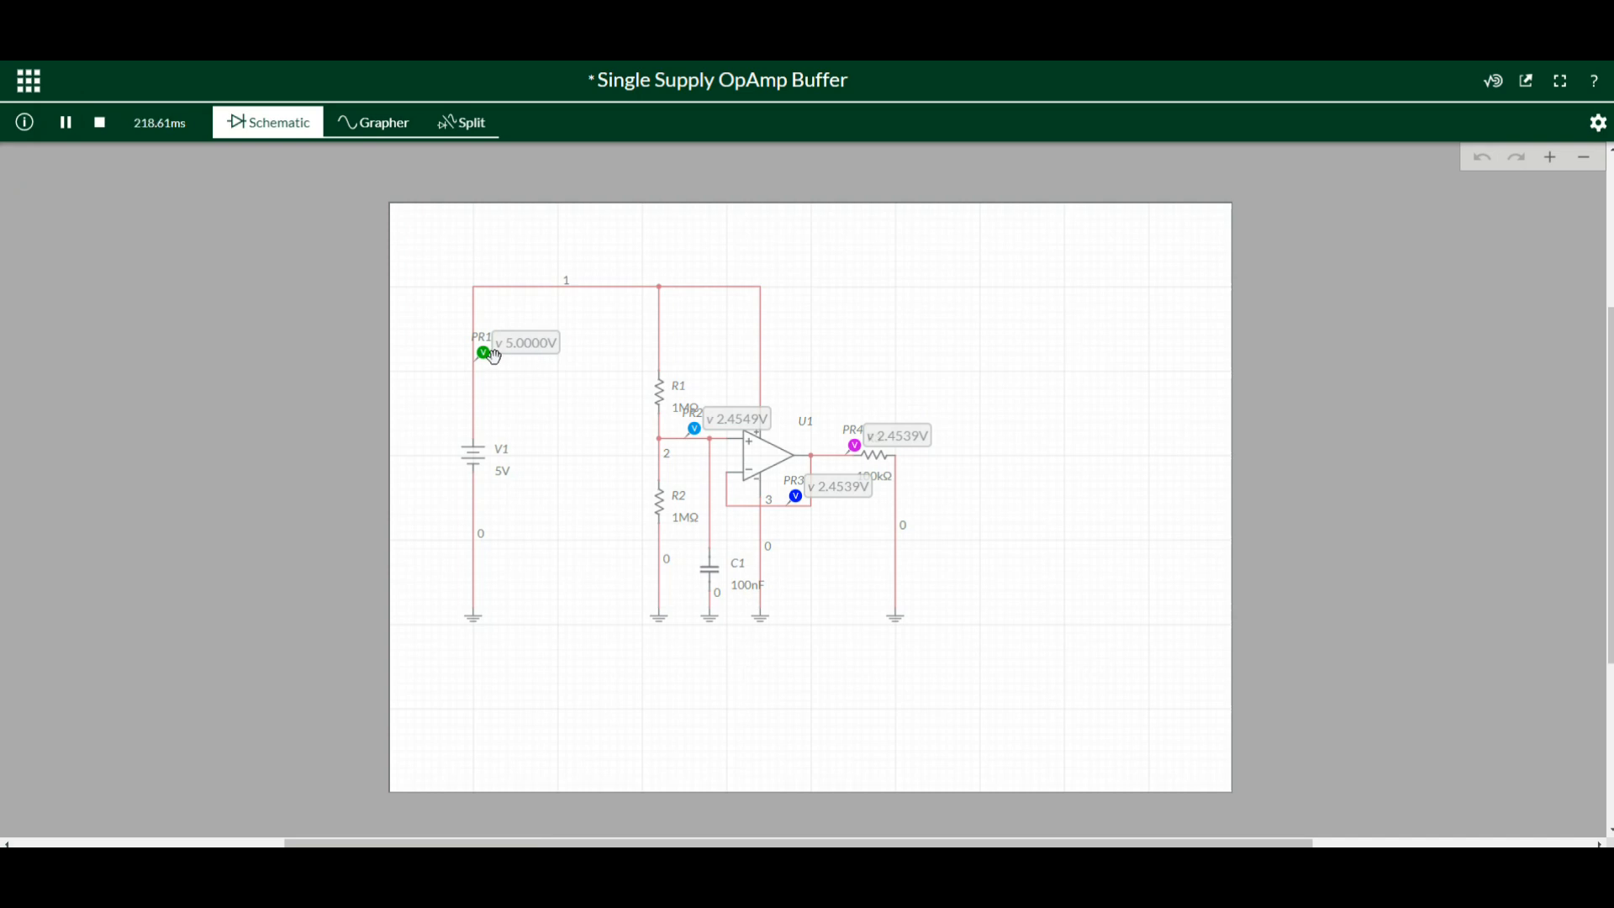
mouse_move(684, 429)
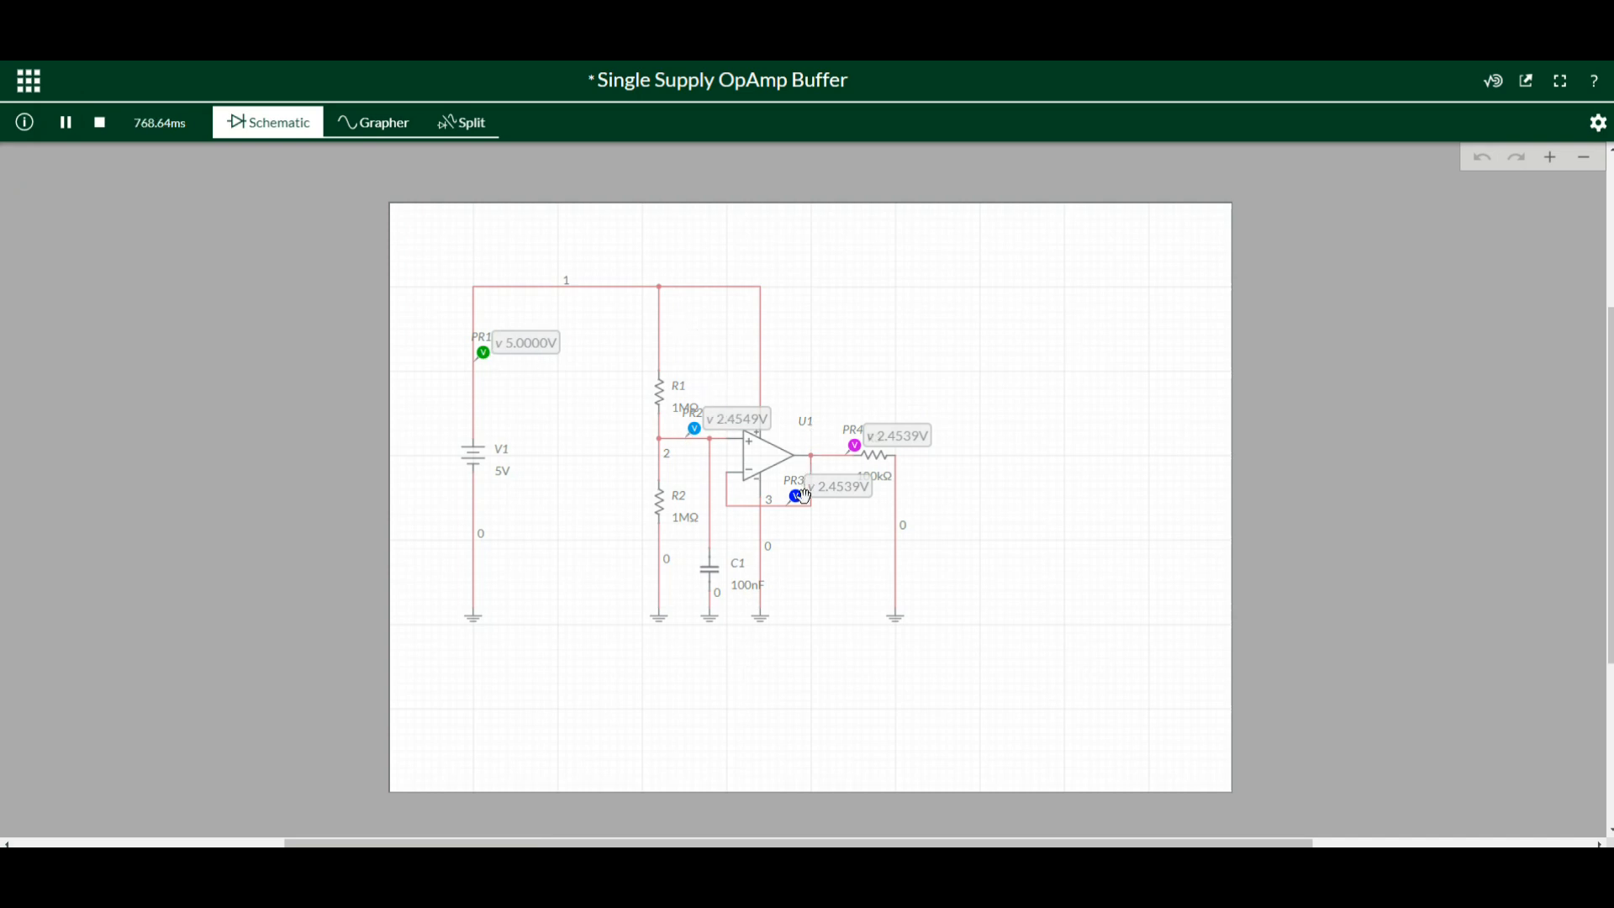
mouse_move(844, 285)
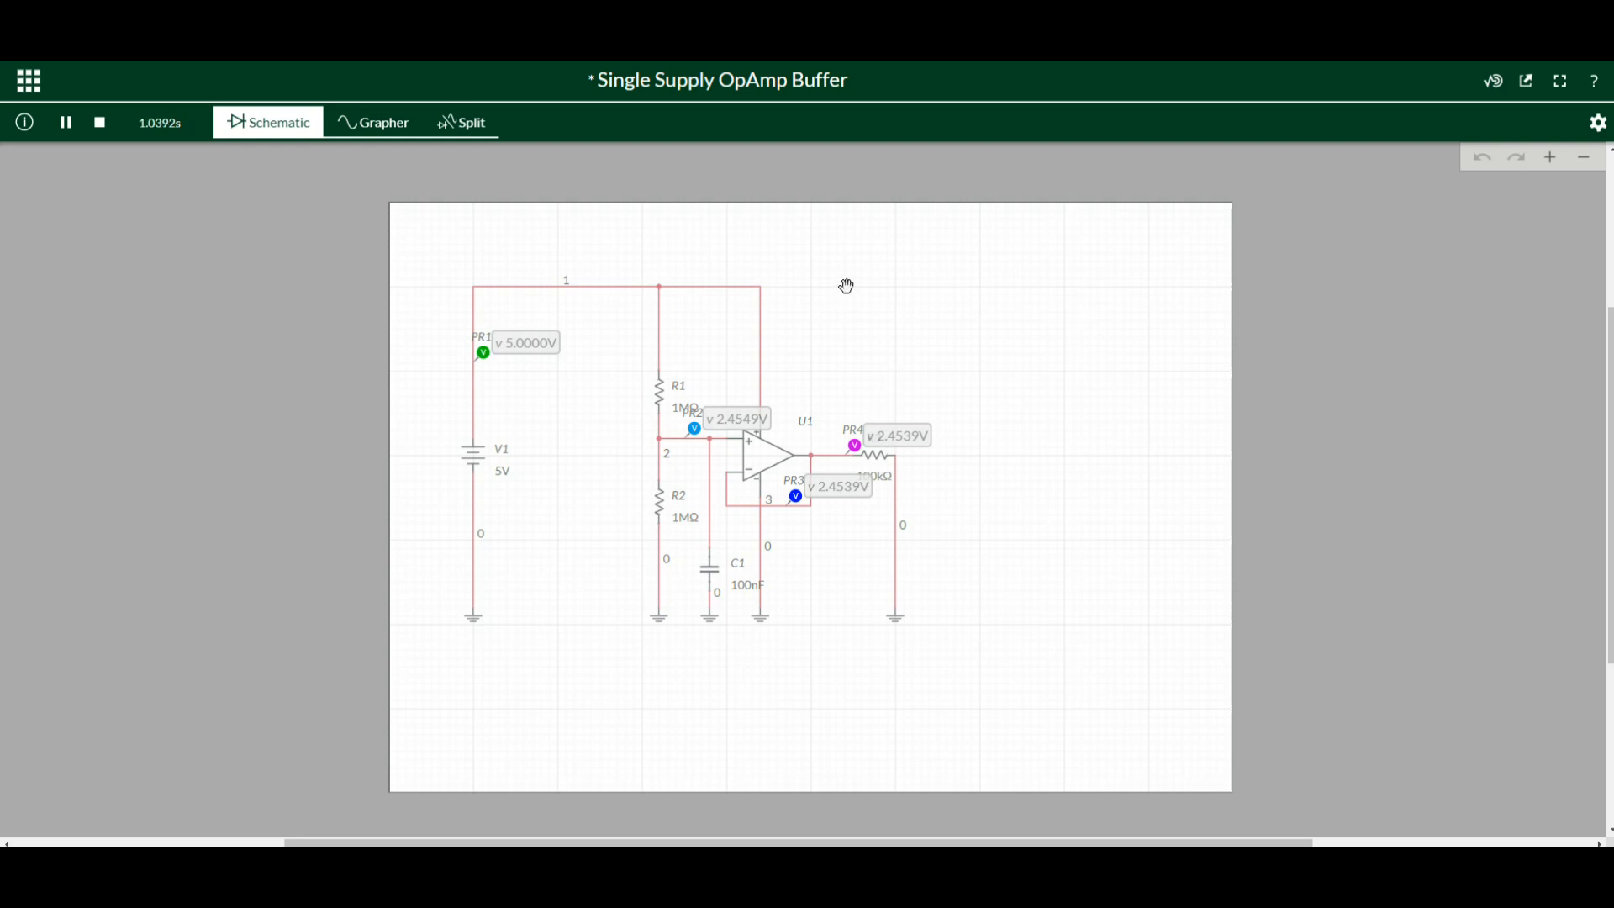
left_click(100, 121)
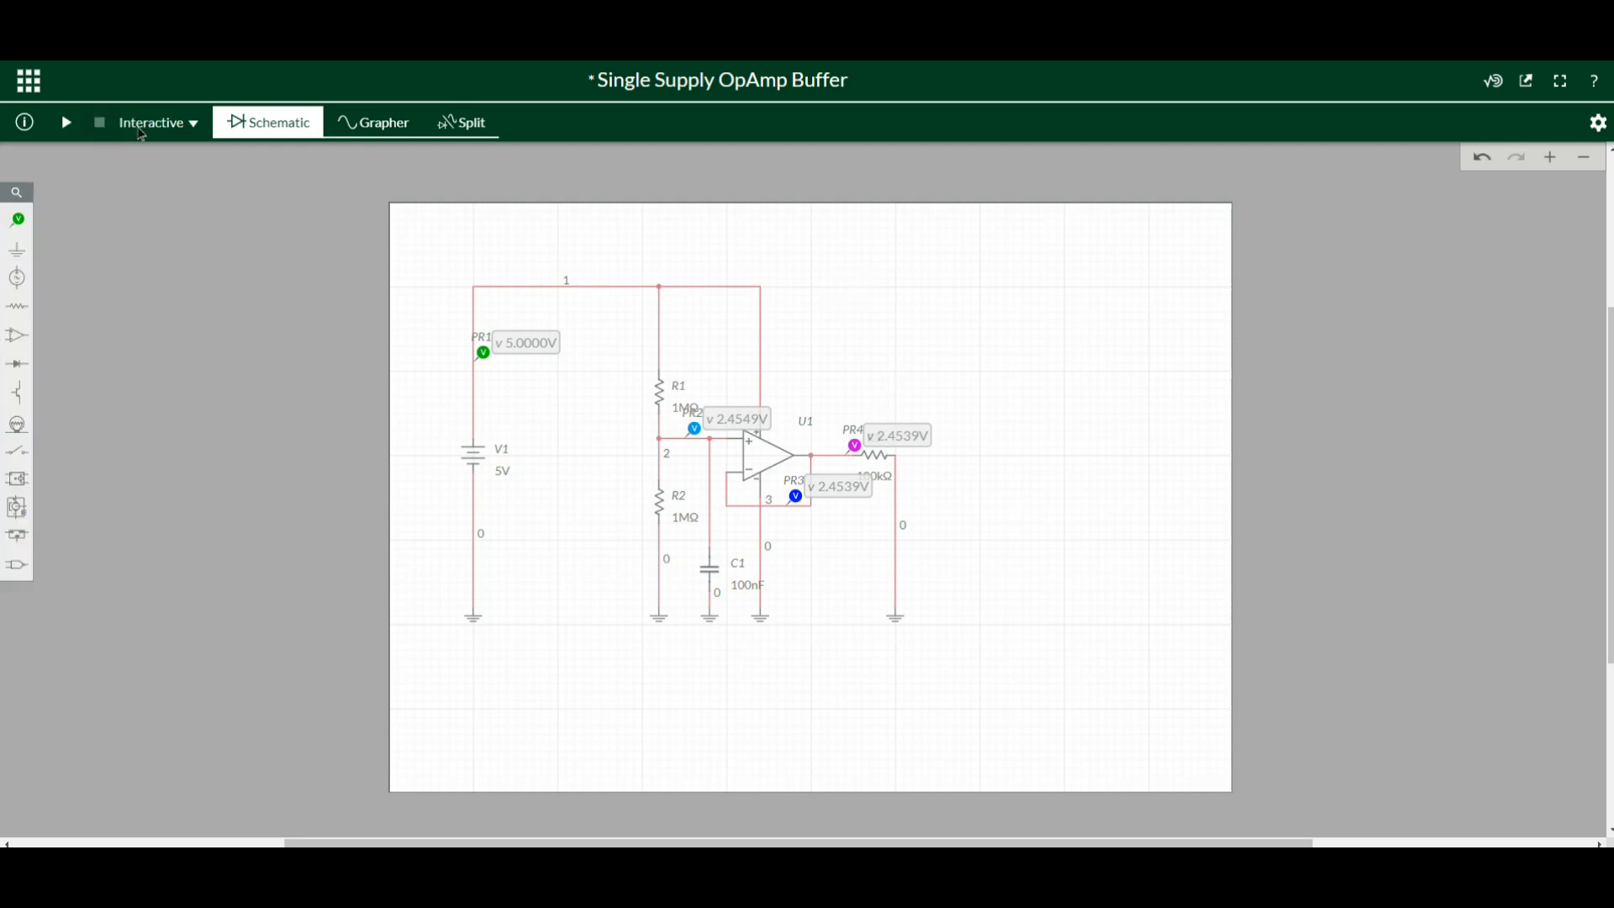
Replace the output voltage probe with a current probe
left_click(854, 444)
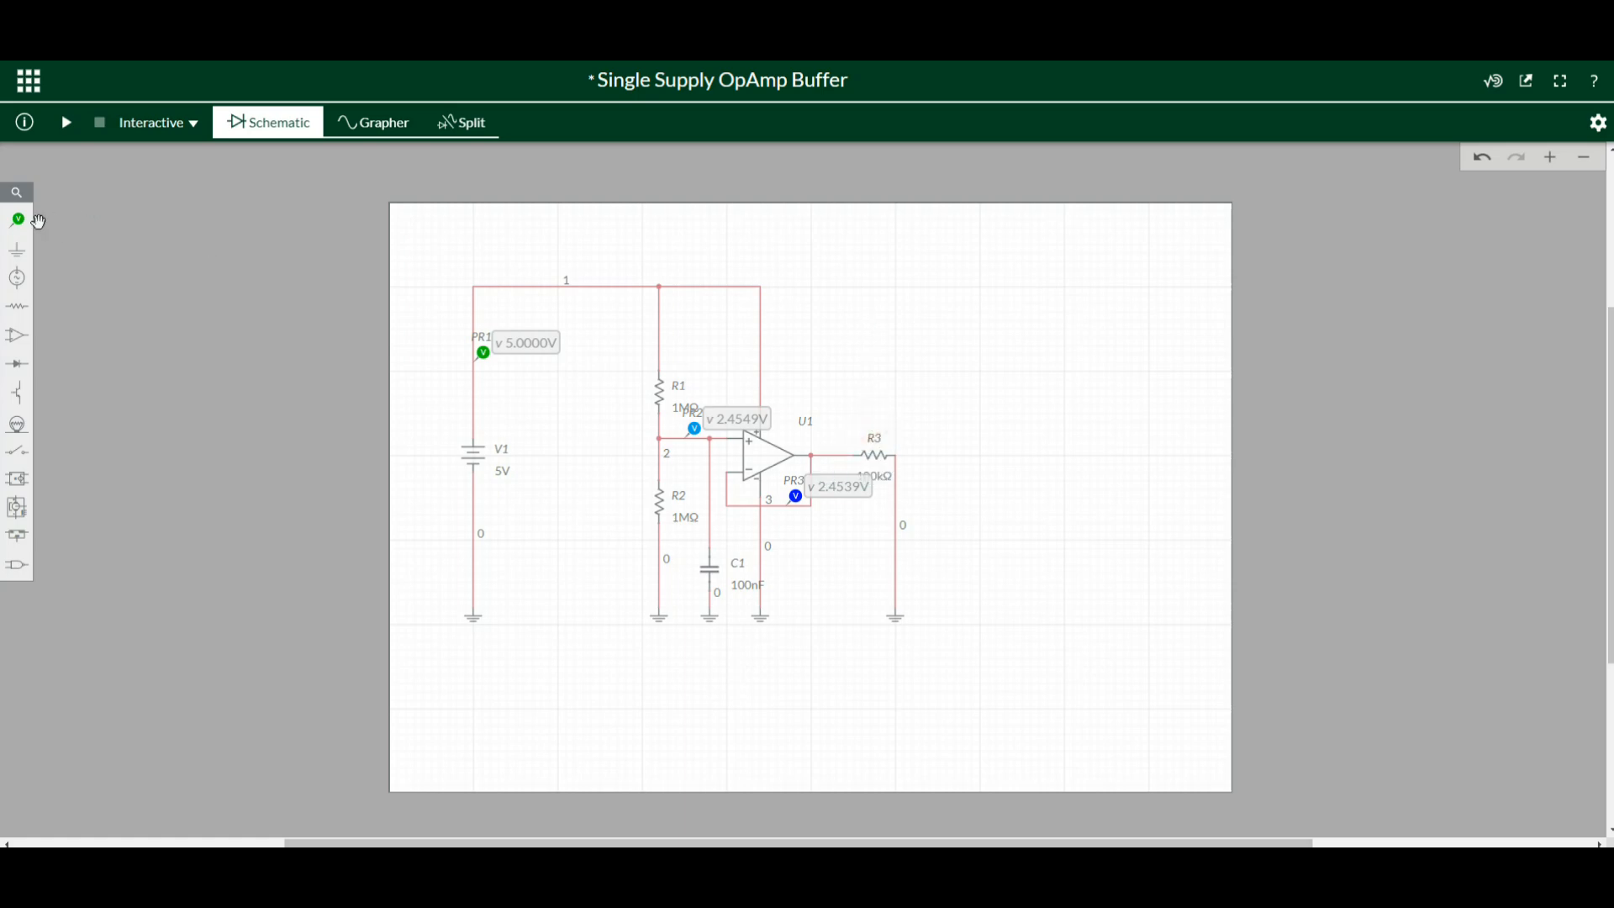
left_click(16, 219)
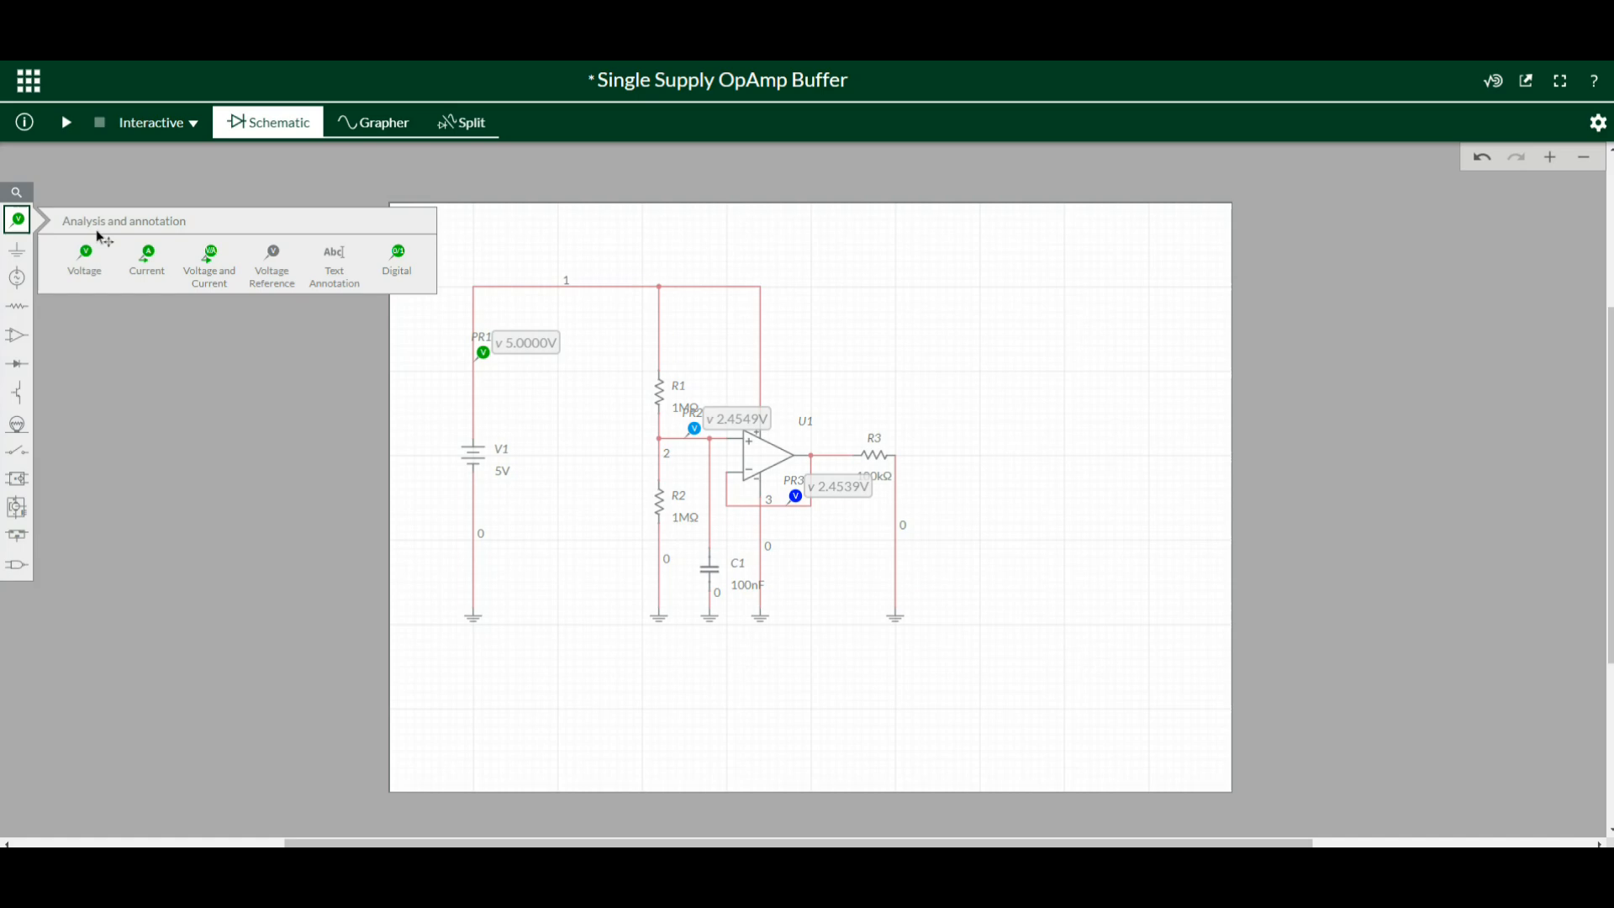
left_click(83, 254)
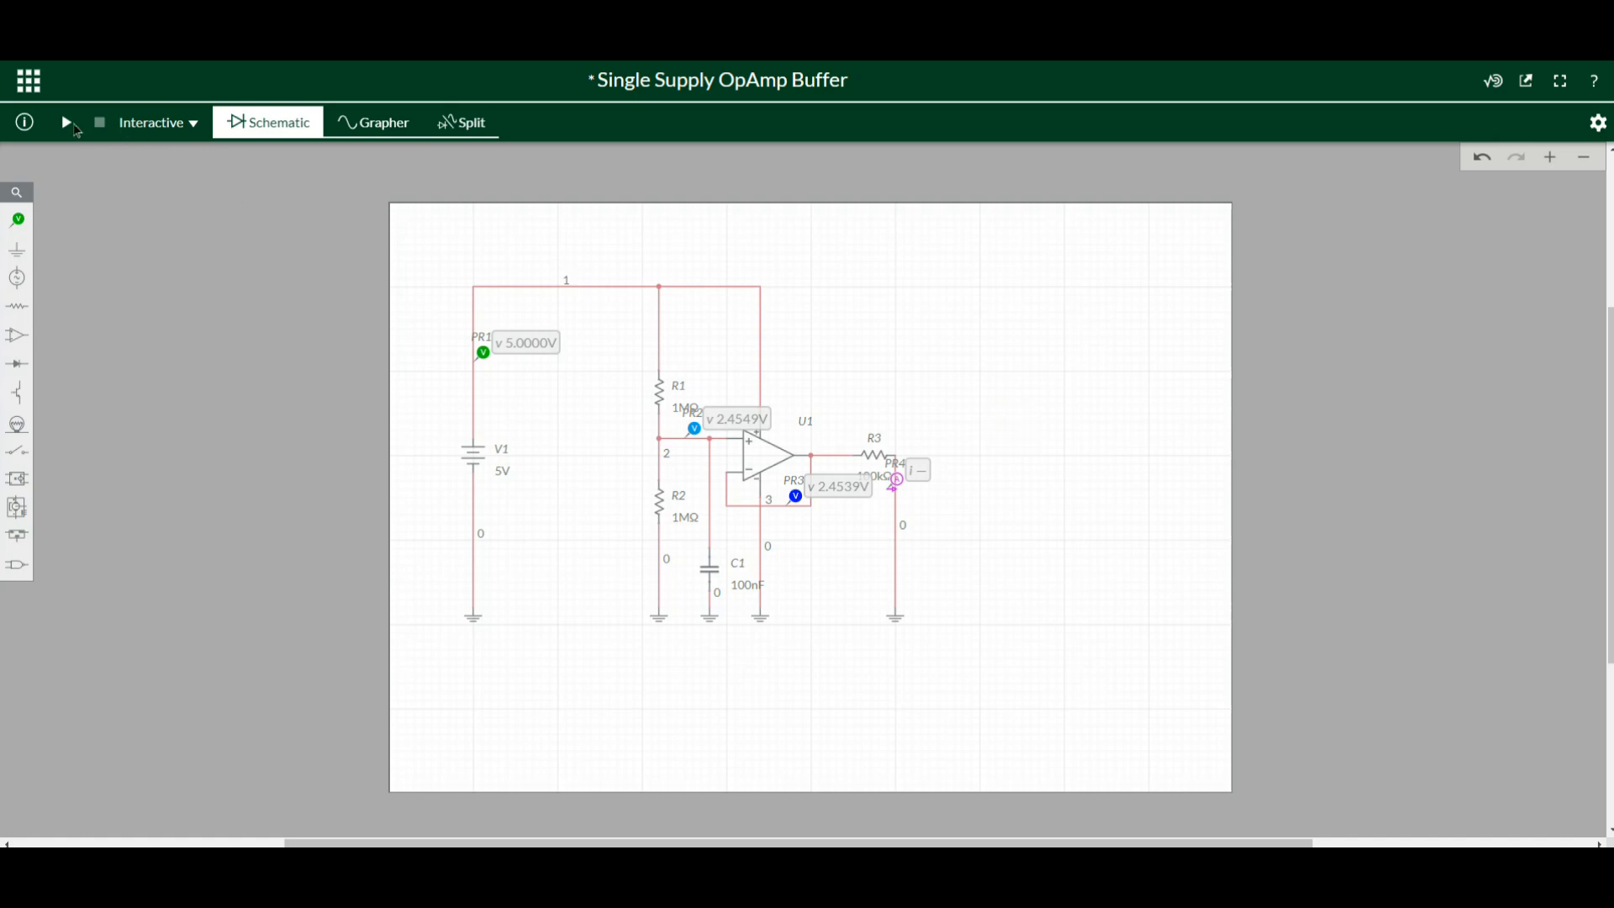
Rerun the interactive simulation, reading 24.539 µA through R3
left_click(65, 122)
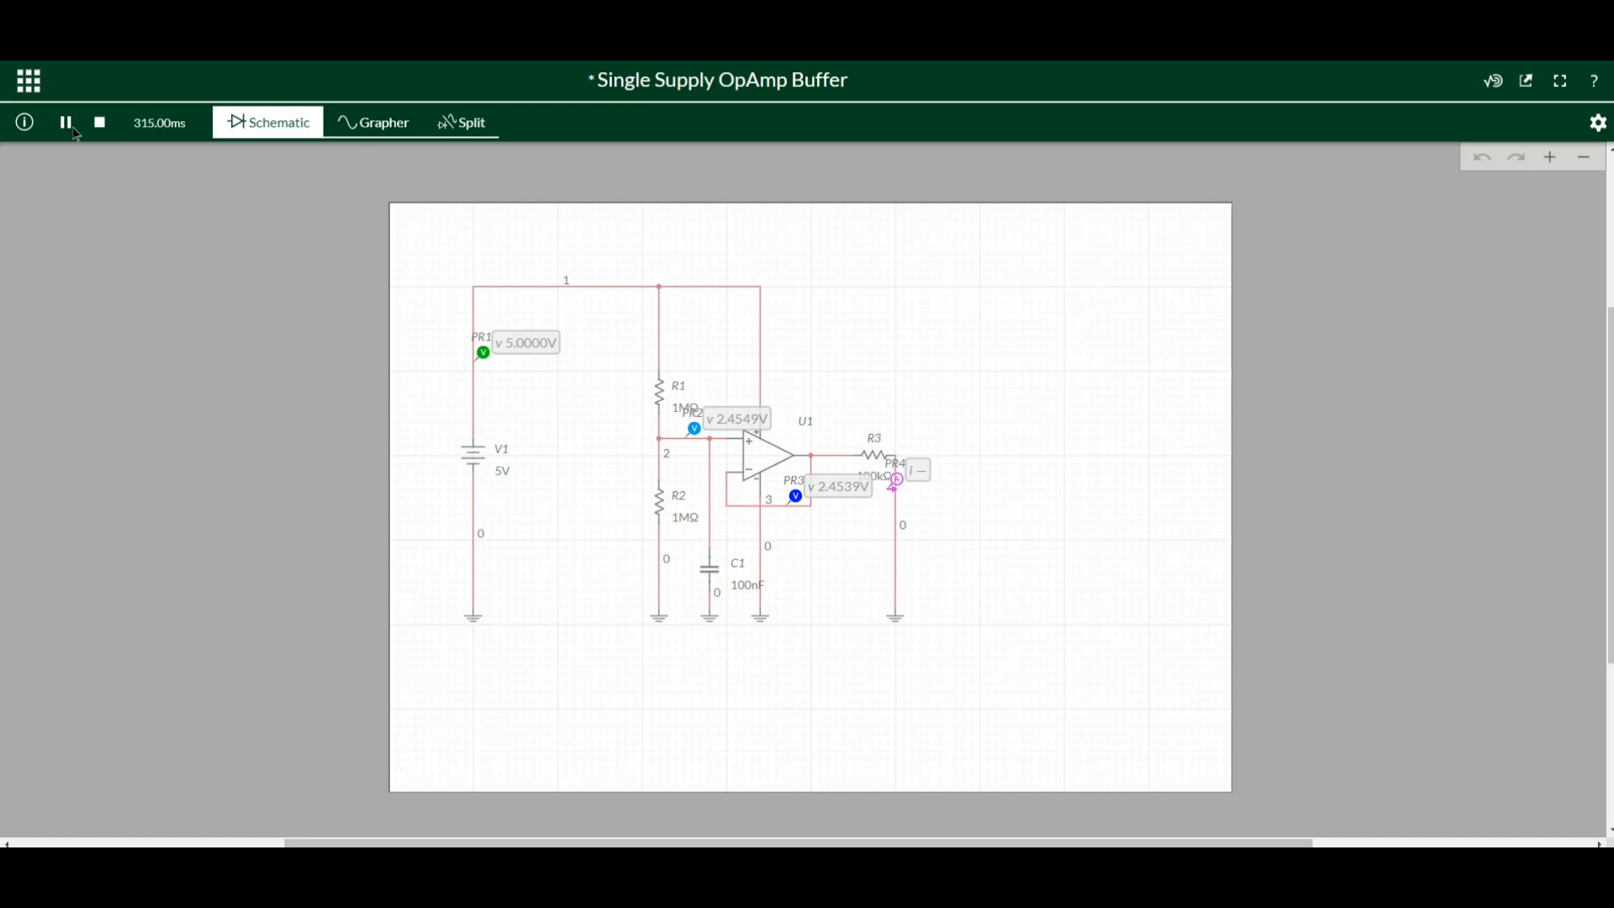
left_click(100, 121)
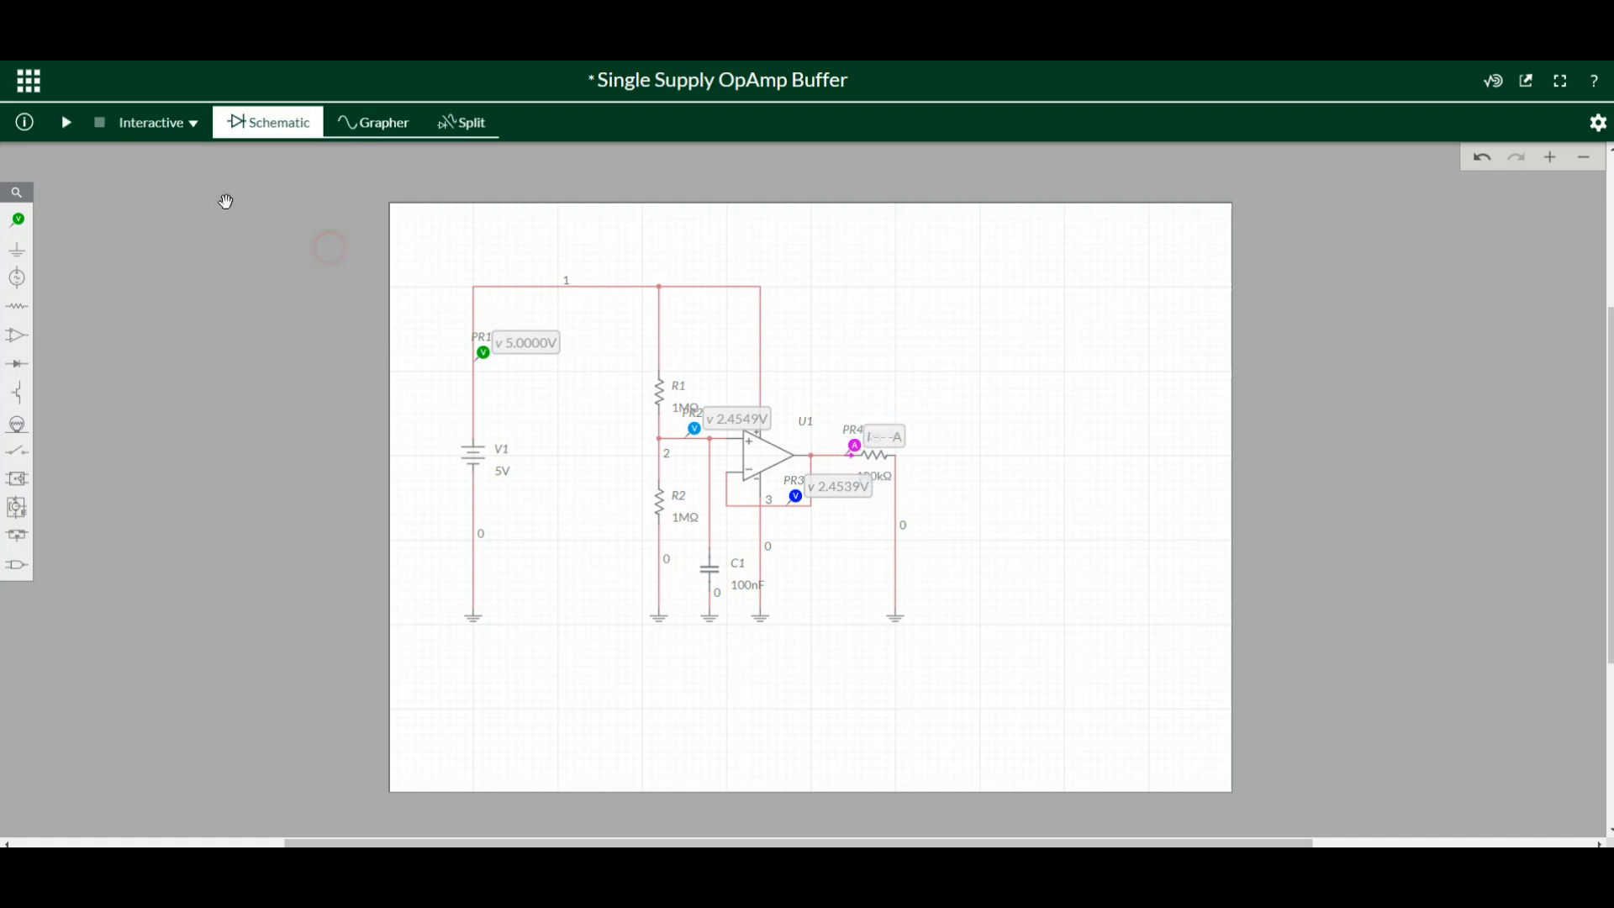
left_click(65, 121)
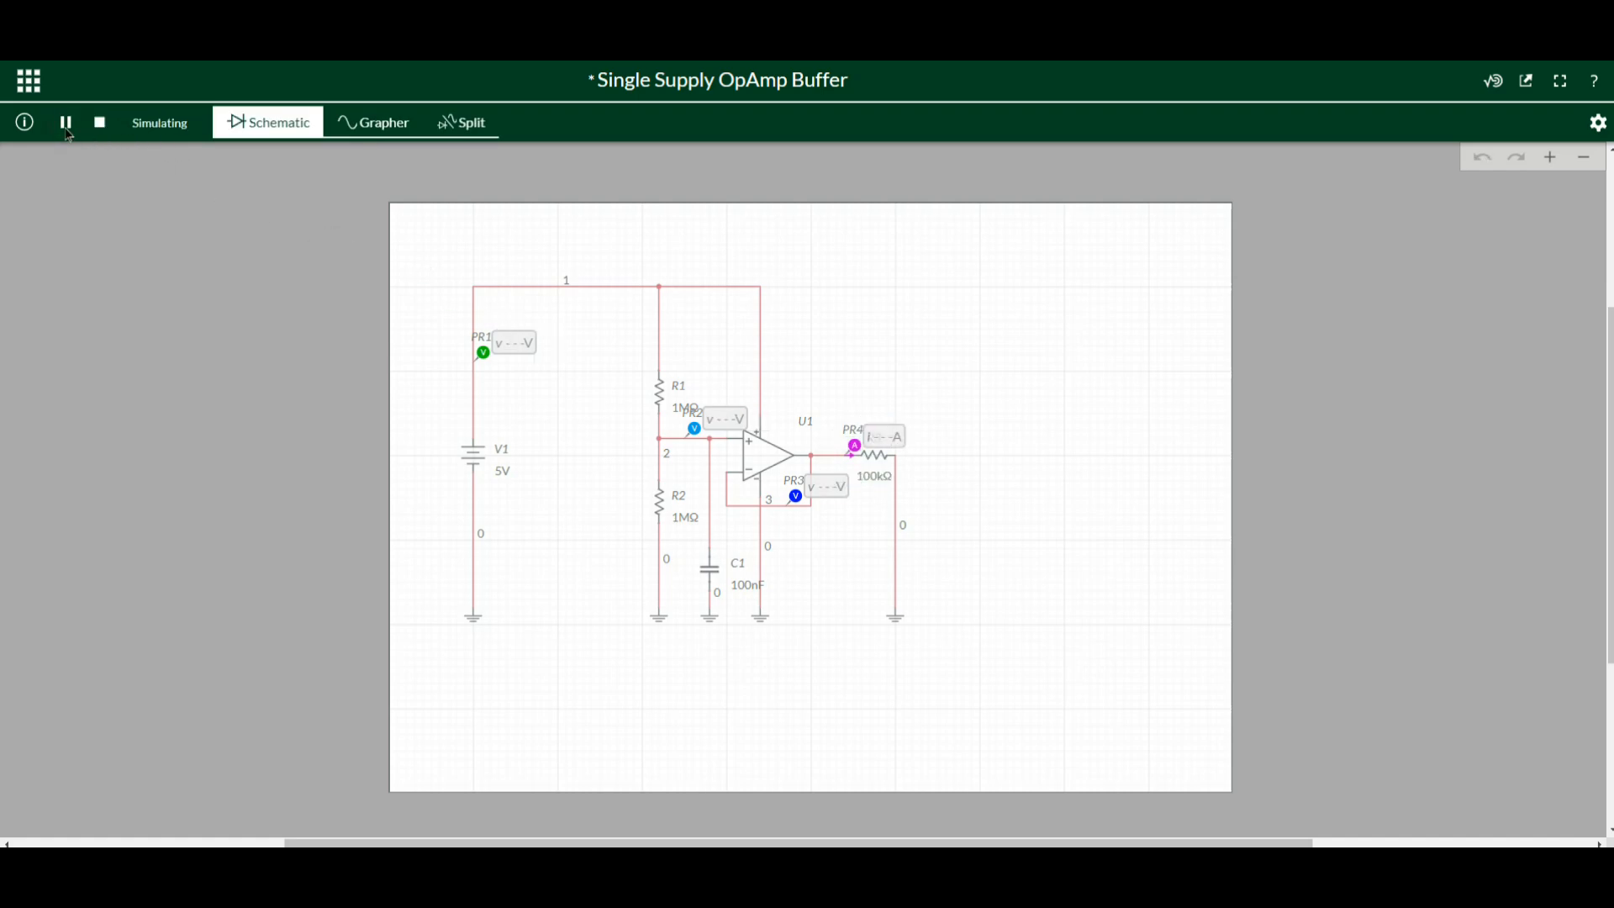
left_click(64, 121)
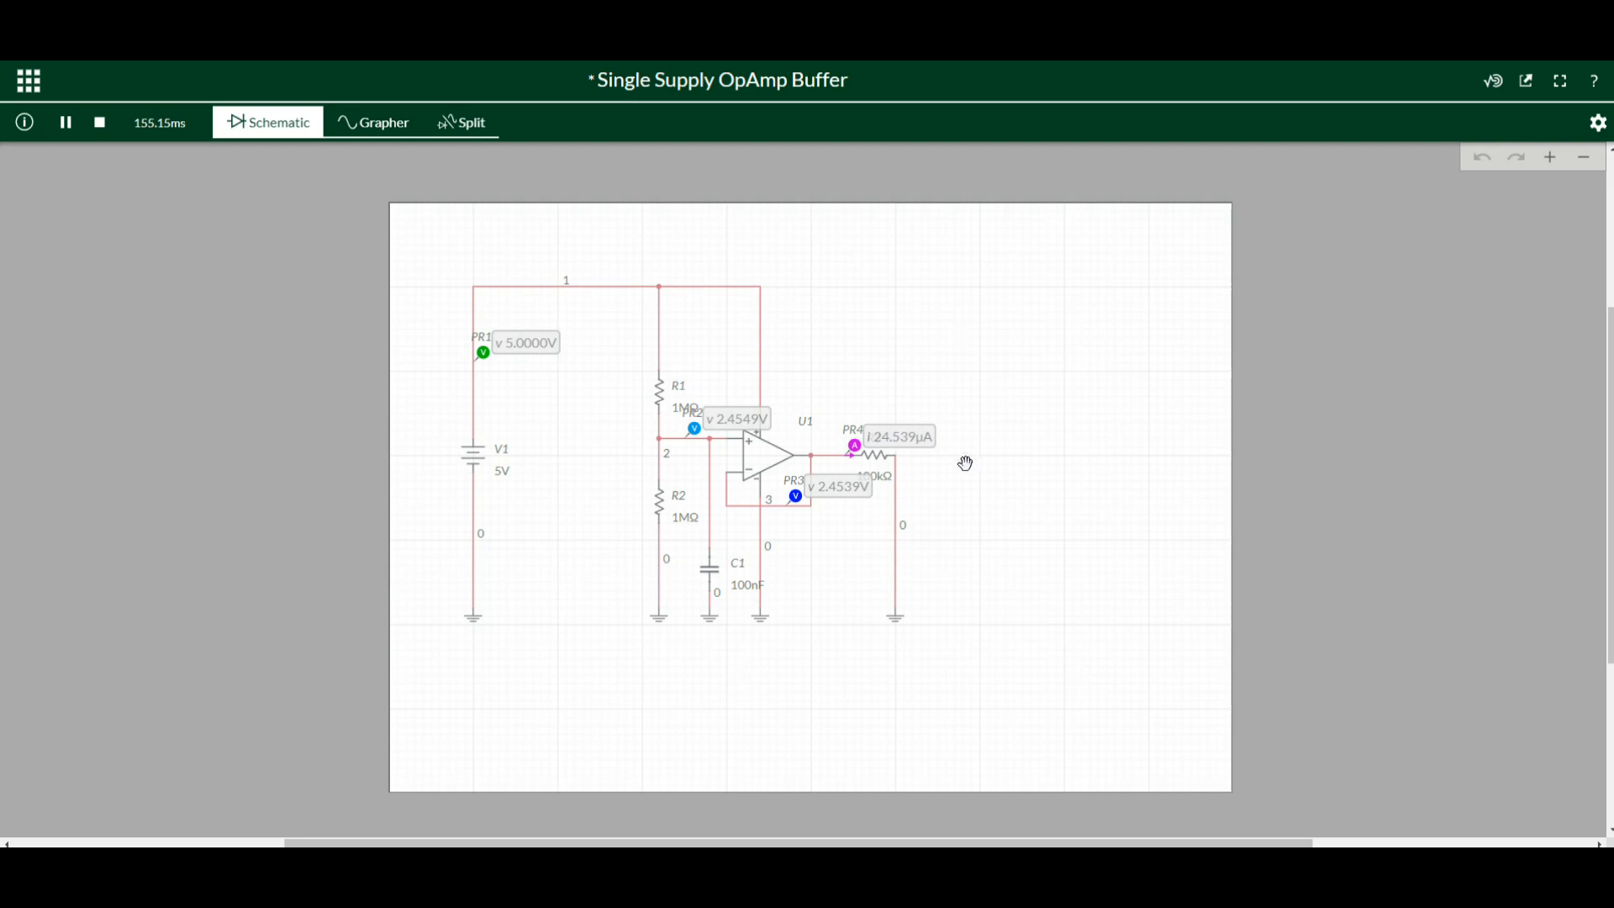
mouse_move(937, 460)
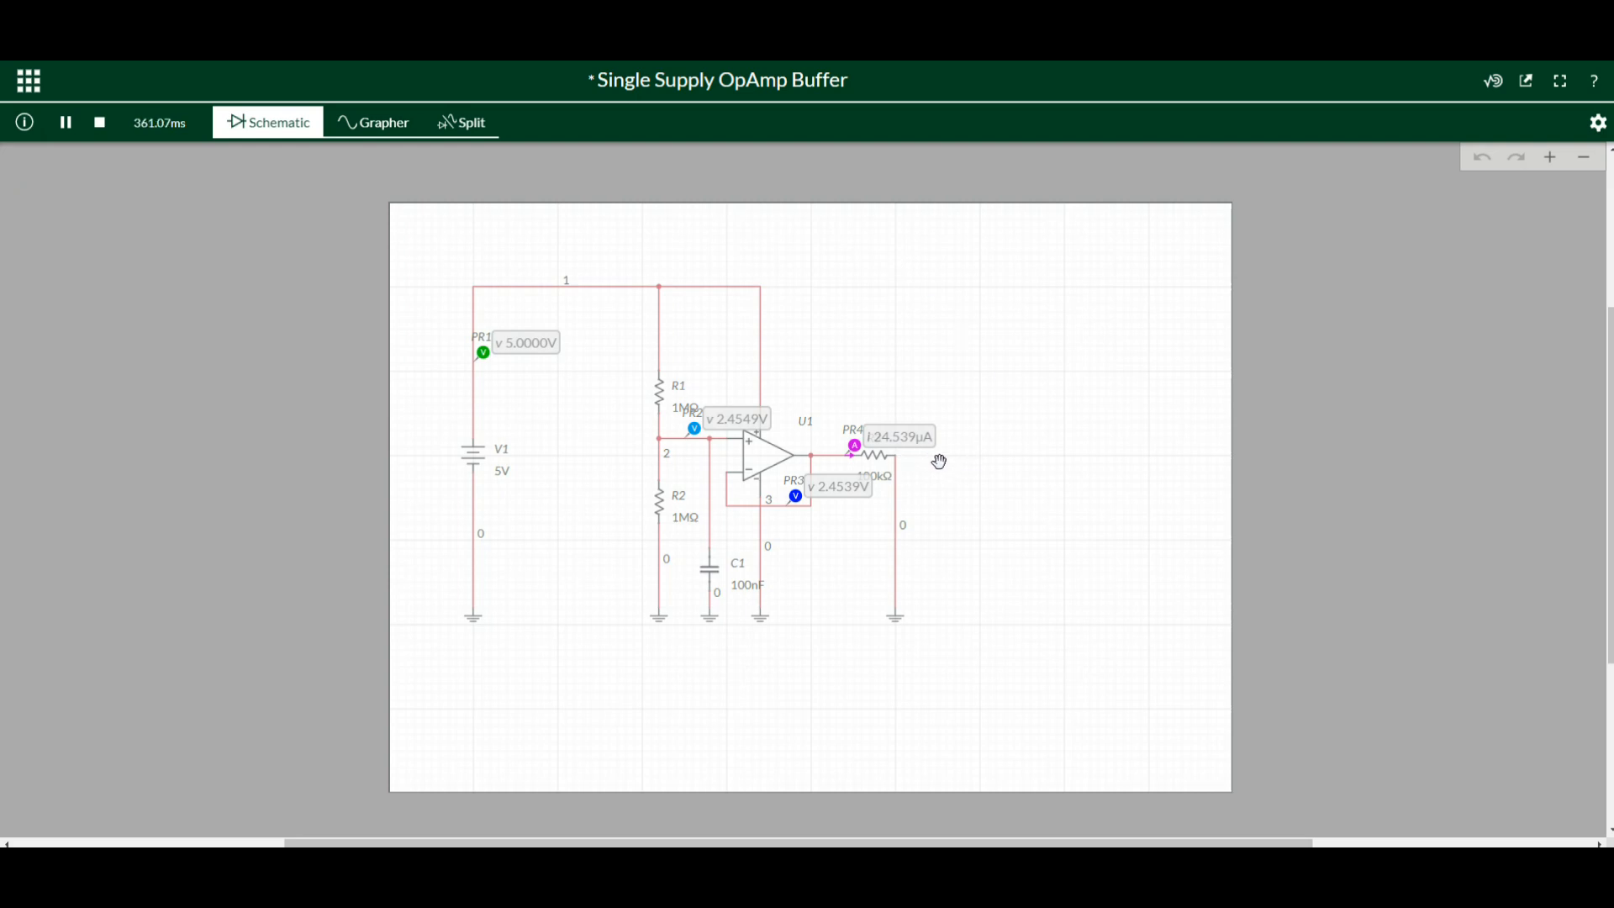
mouse_move(999, 429)
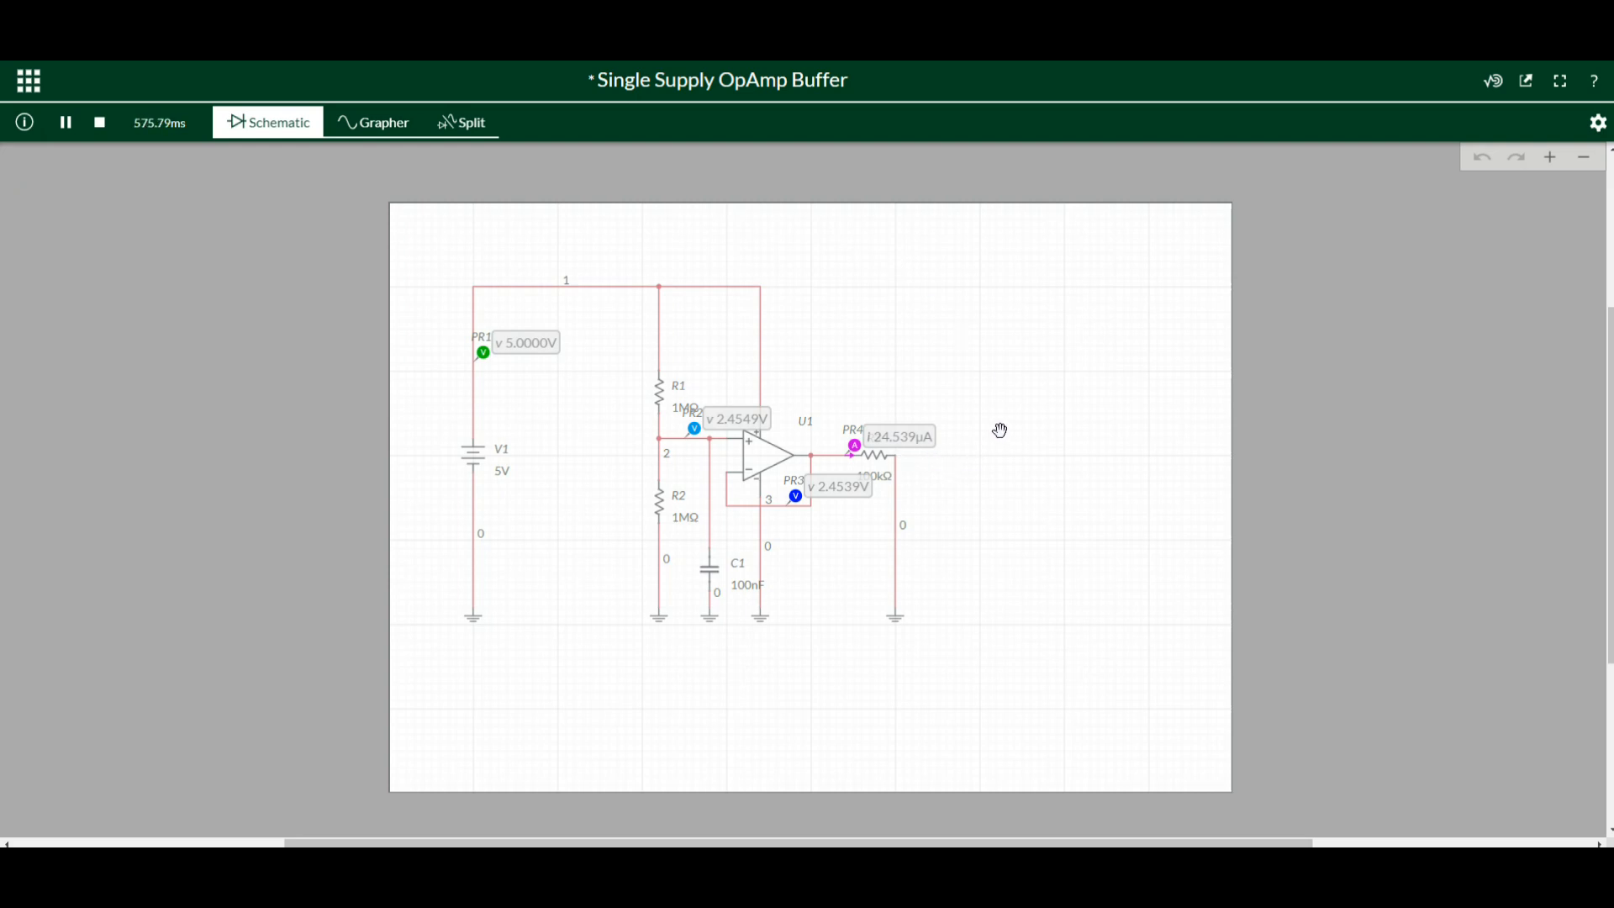
mouse_move(381, 121)
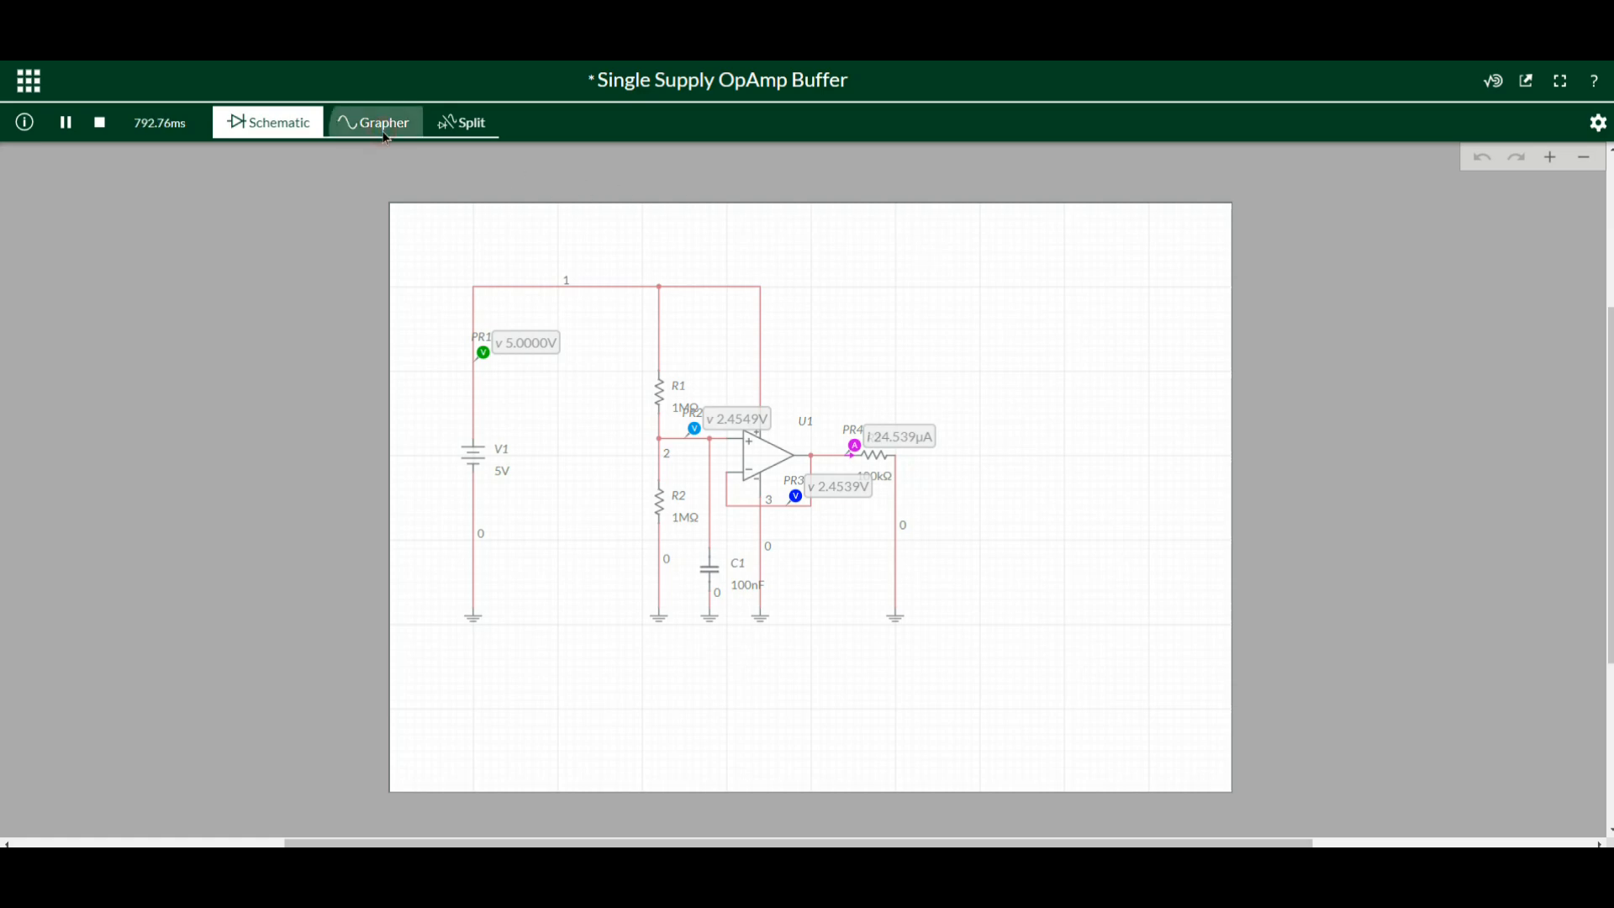
Show the probe traces in the Grapher, with I(R3) near 24.5 µA, and open graph settings
left_click(383, 121)
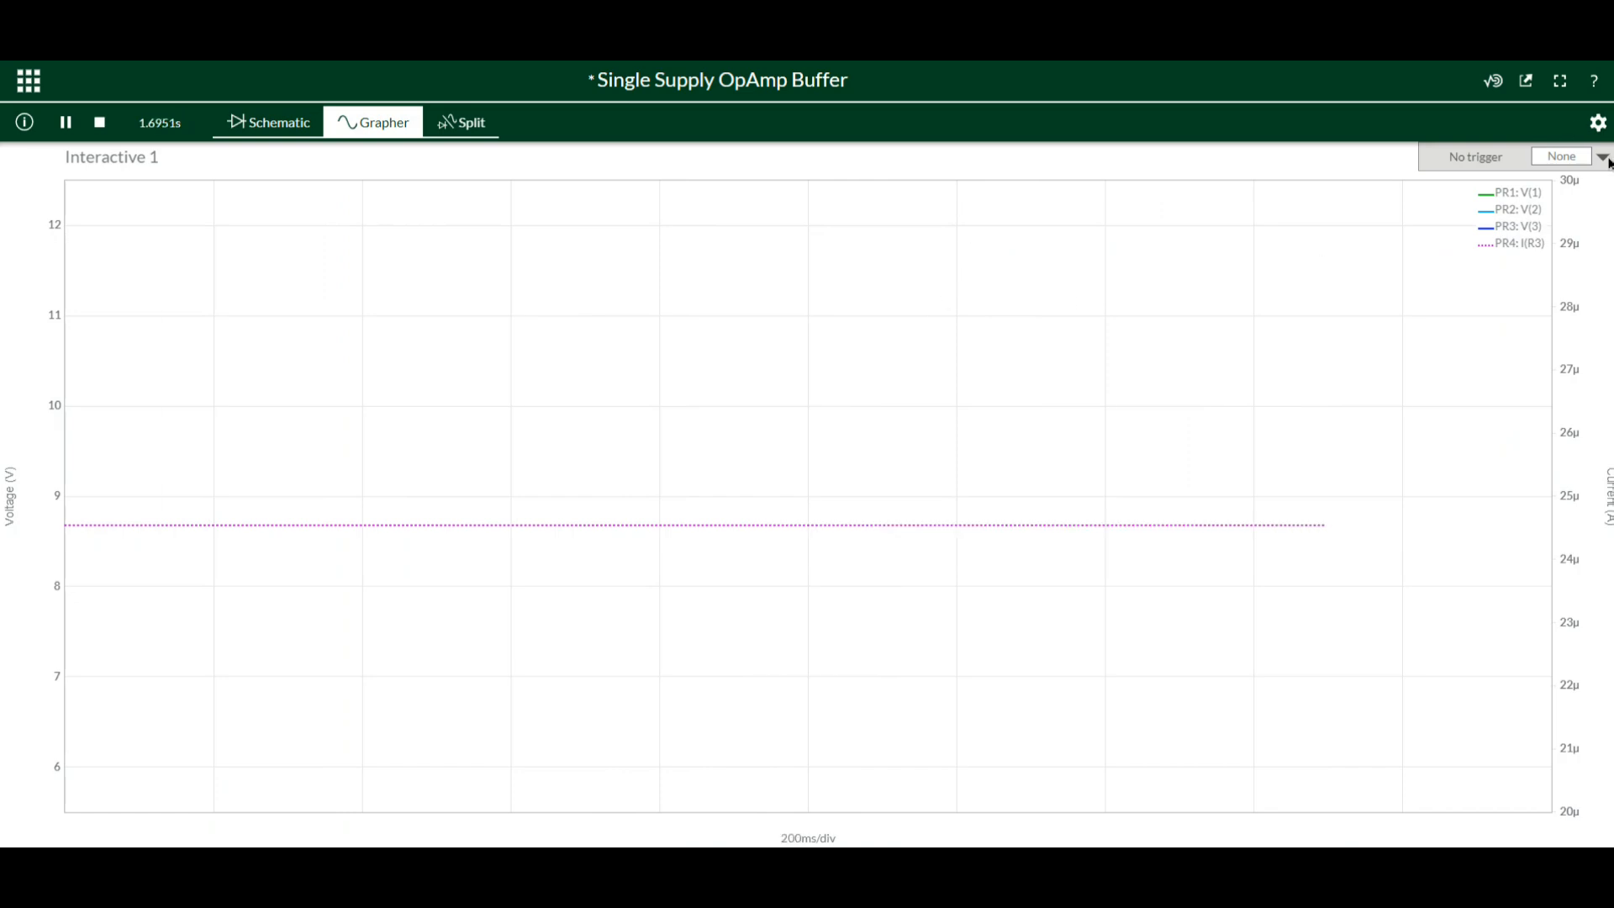
left_click(1601, 156)
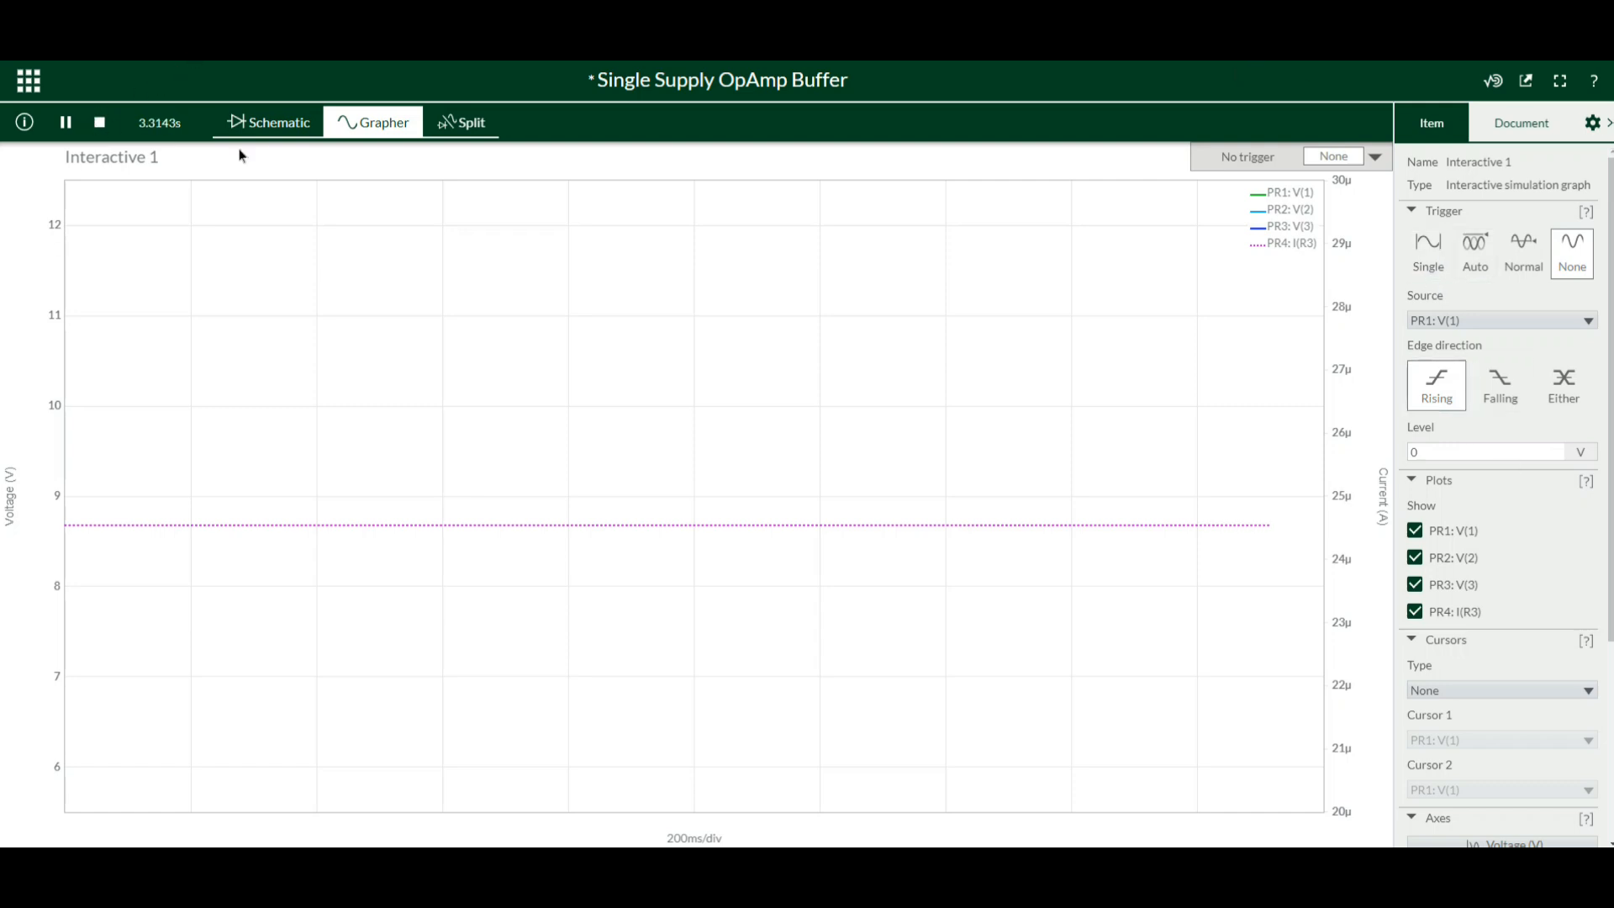
Return to the schematic, stop the simulation and delete current probe PR4 from R3
left_click(275, 121)
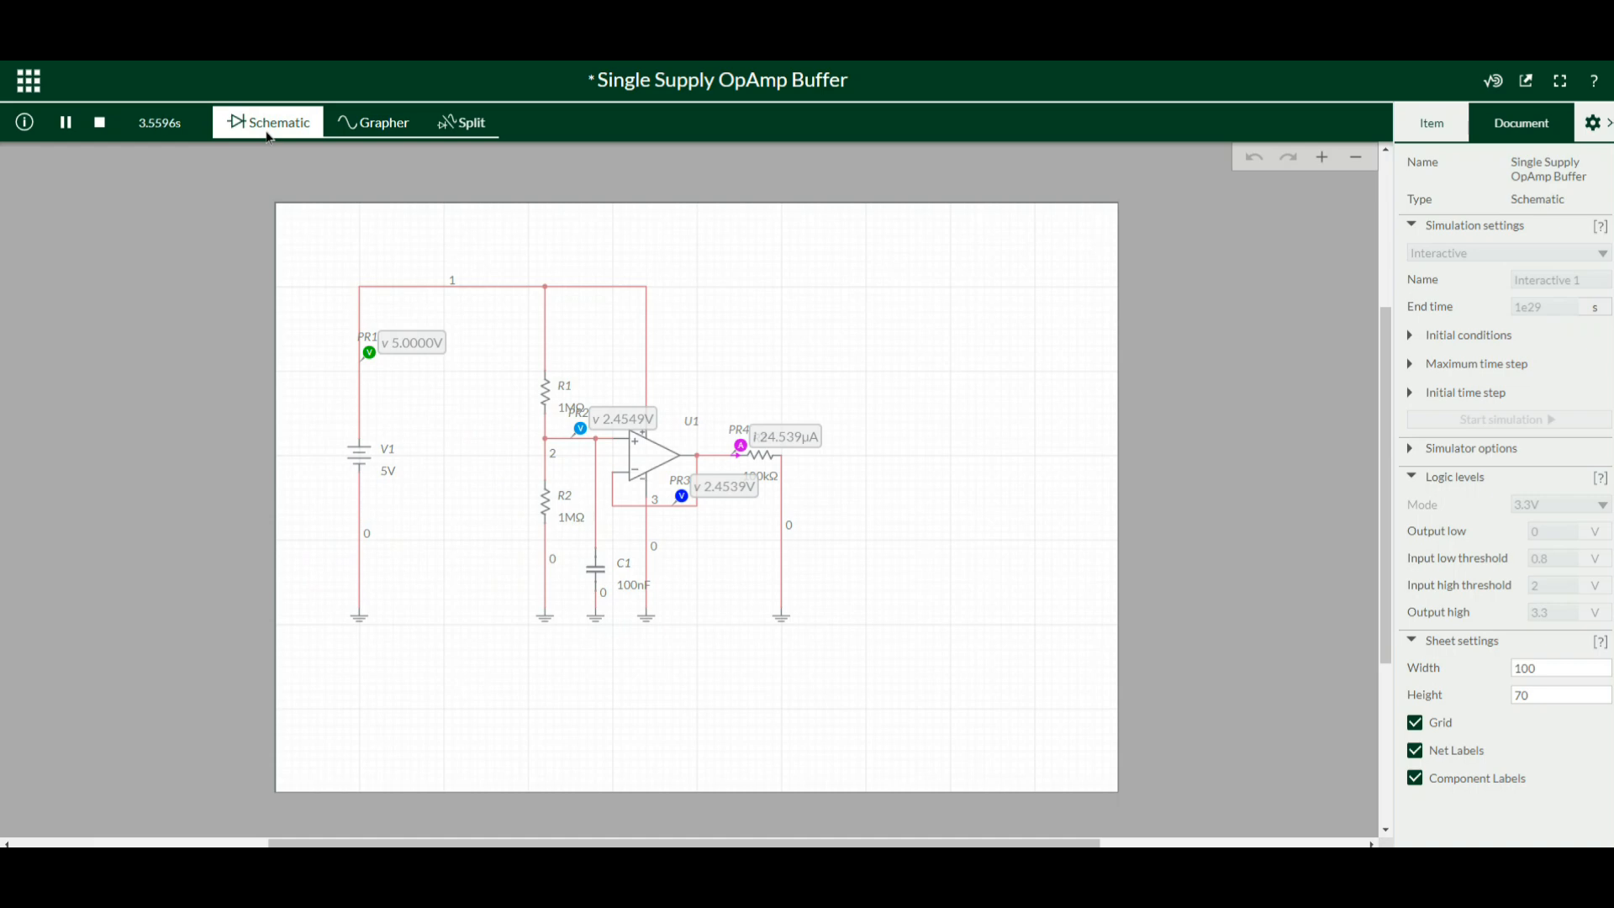
mouse_move(739, 275)
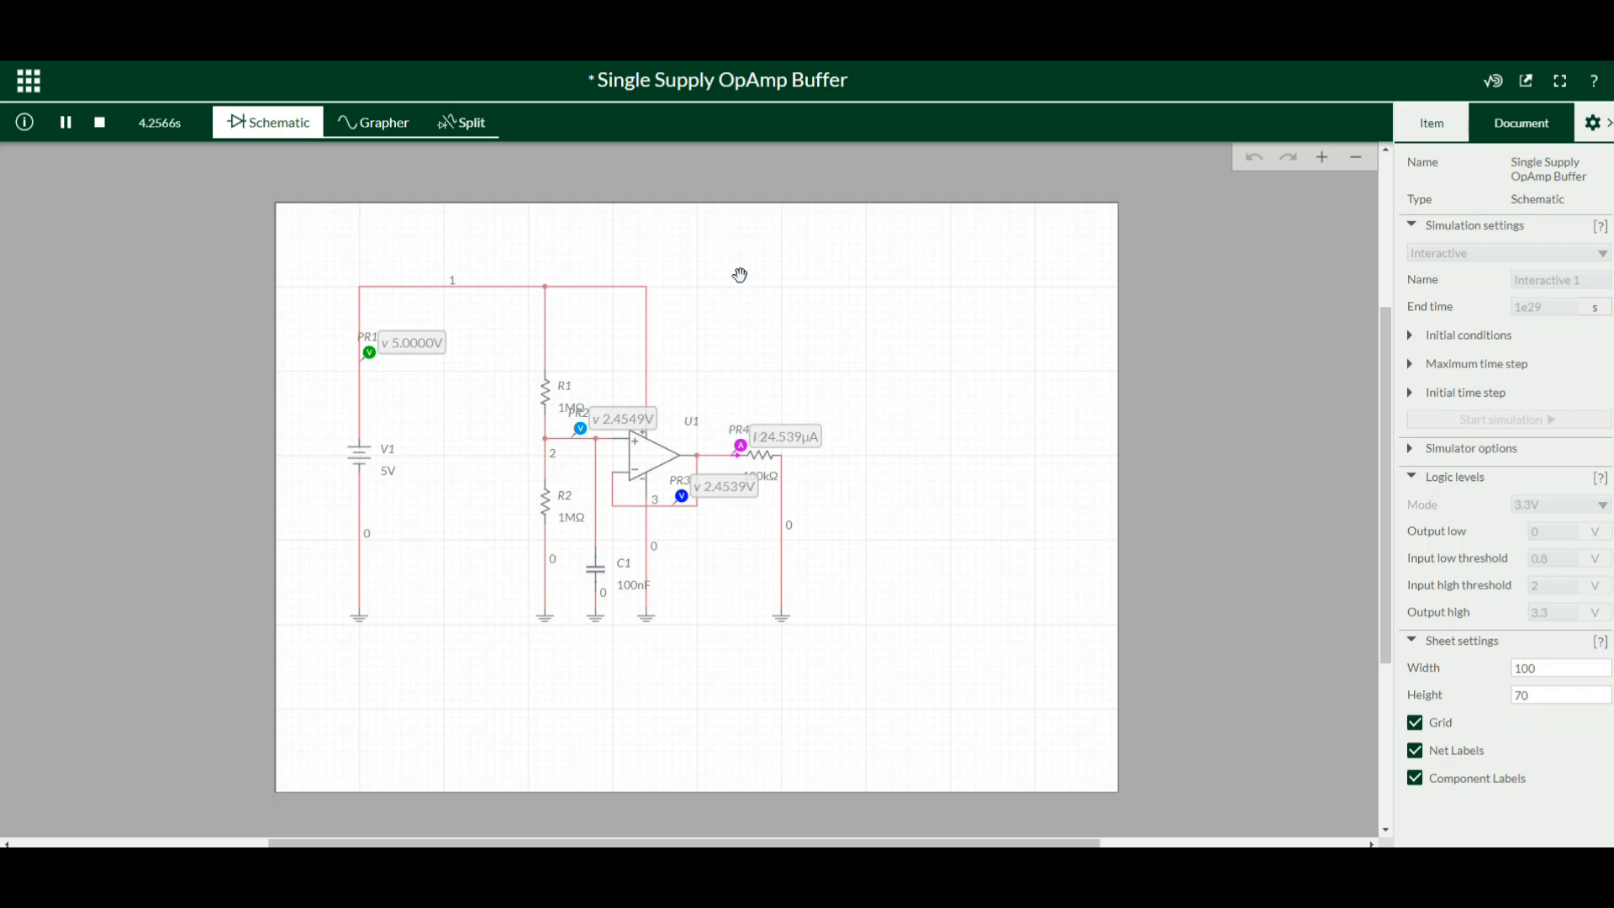
mouse_move(723, 514)
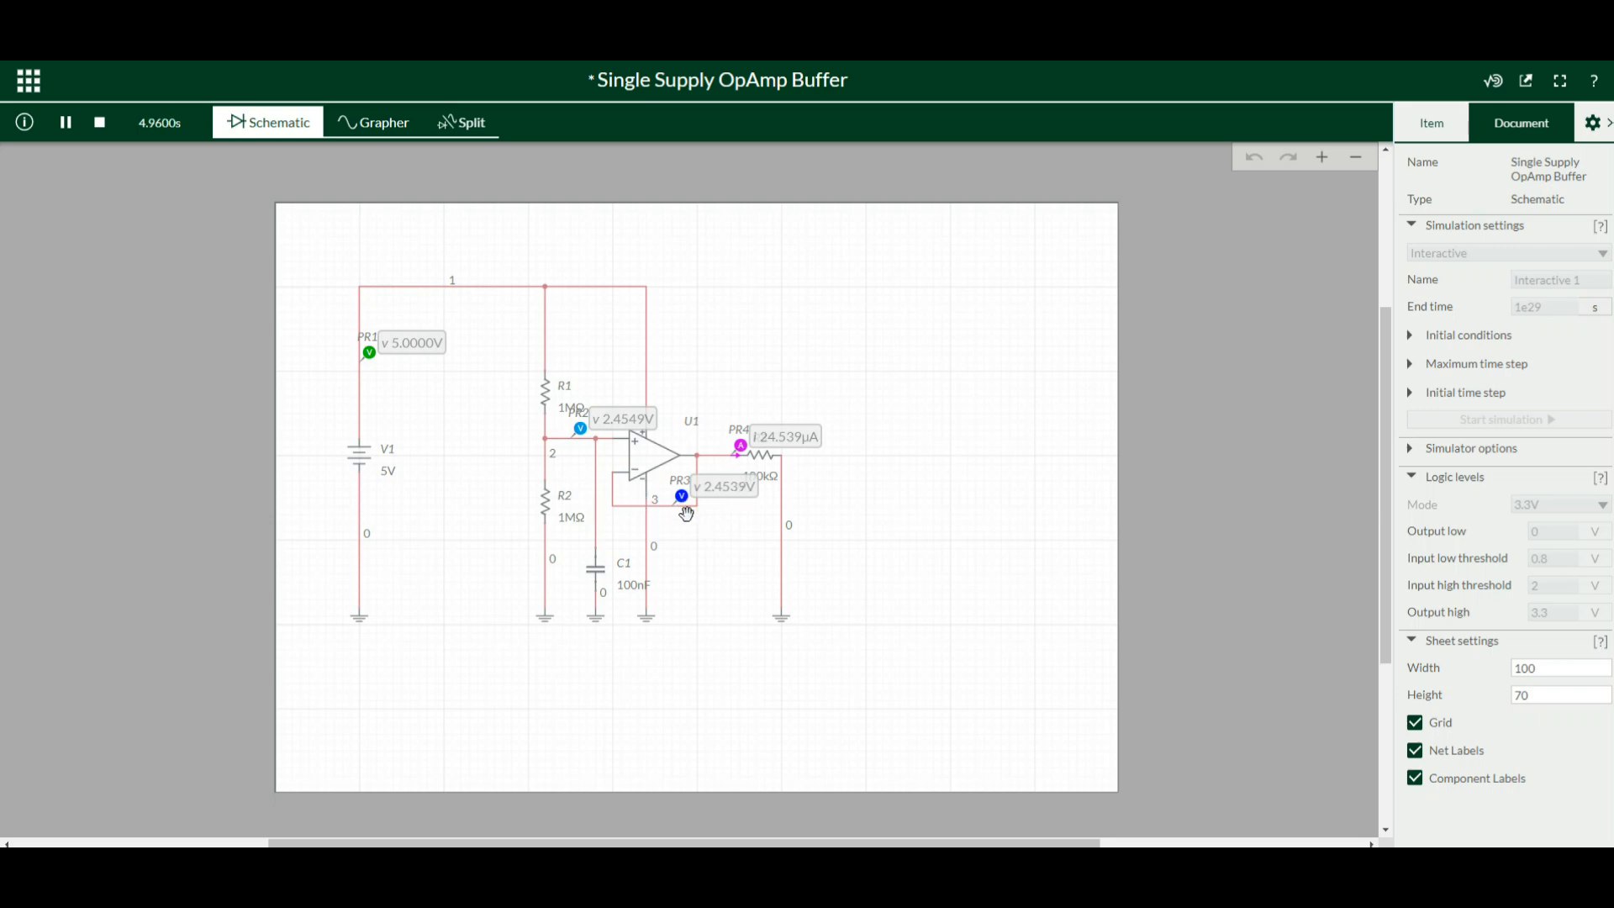
mouse_move(777, 449)
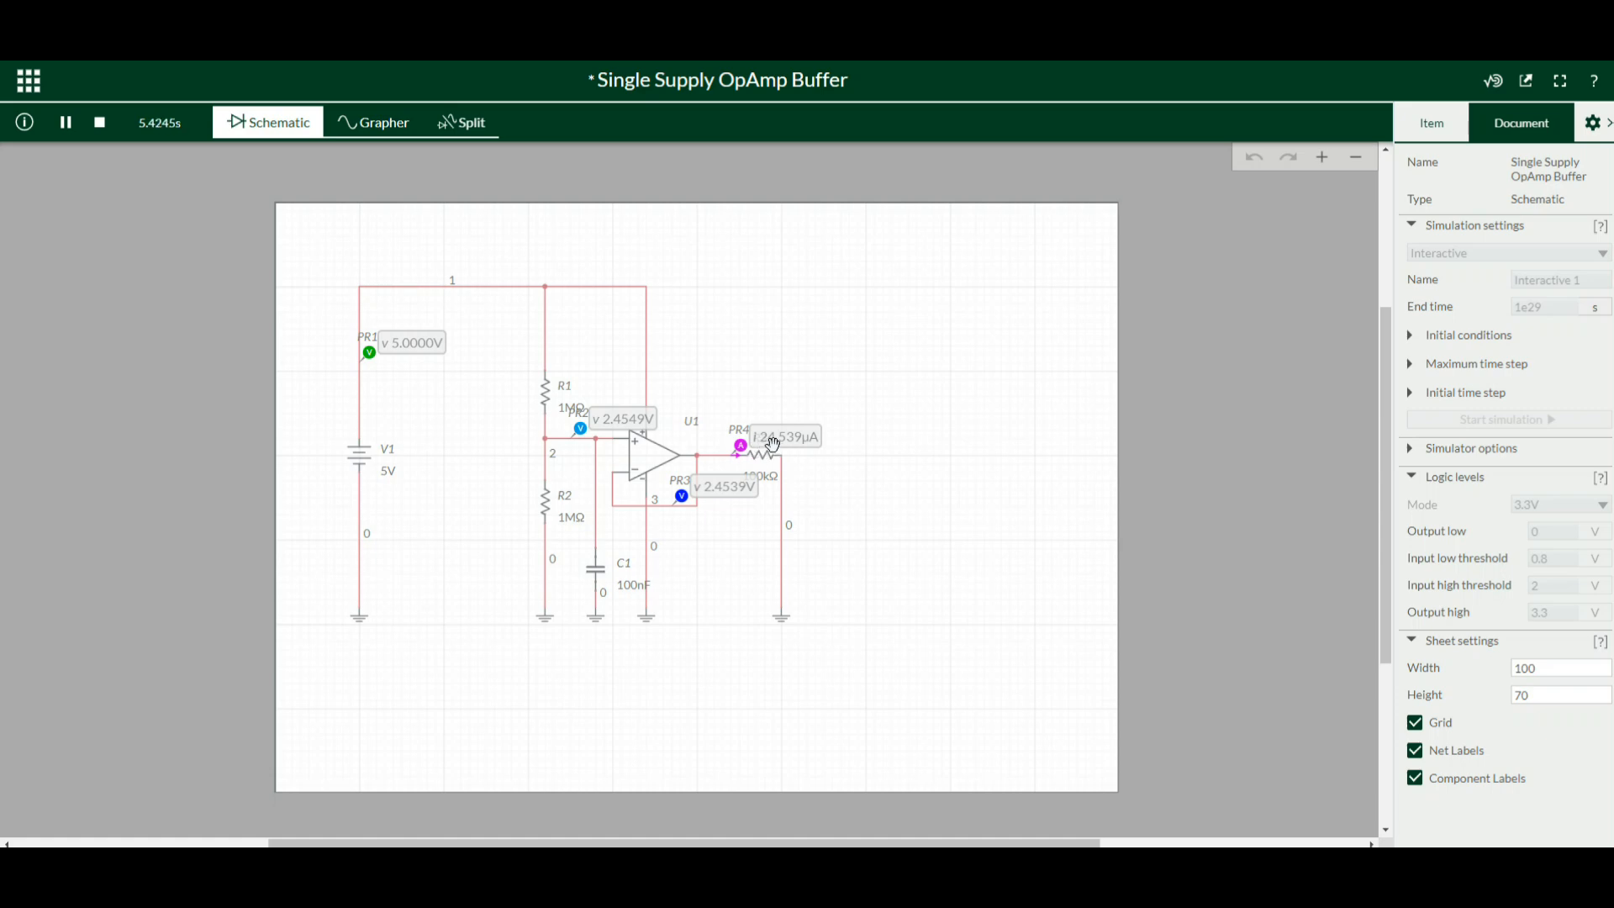
left_click(64, 121)
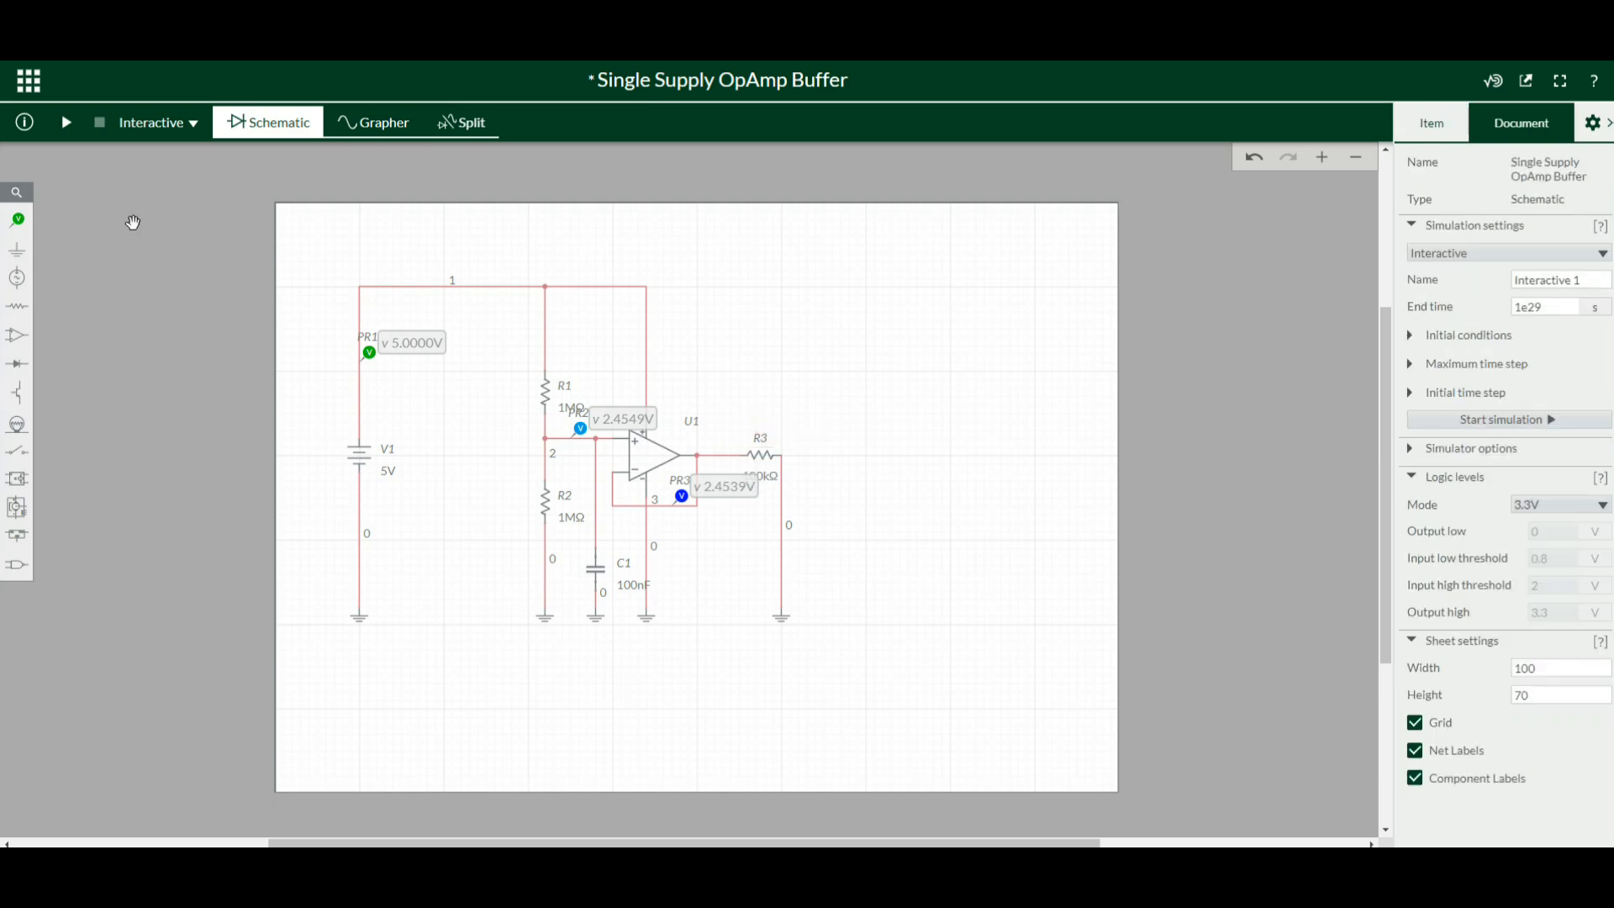
Place a voltage-and-current probe on R3, read 2.4539 V and 24.539 µA, then stop simulating
left_click(17, 219)
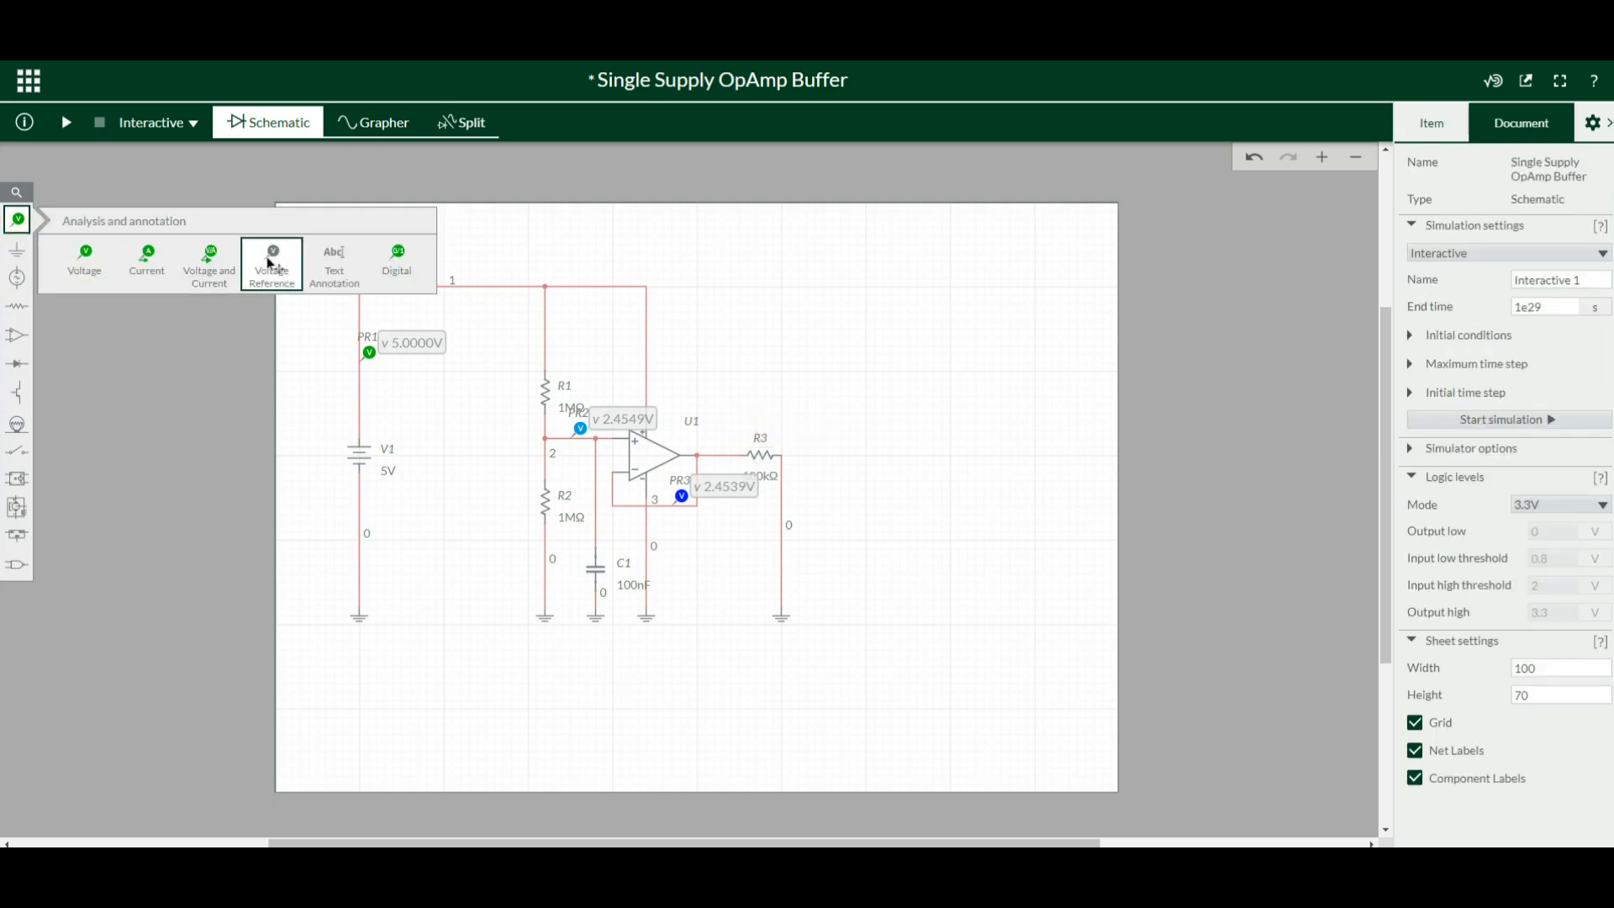
left_click(271, 265)
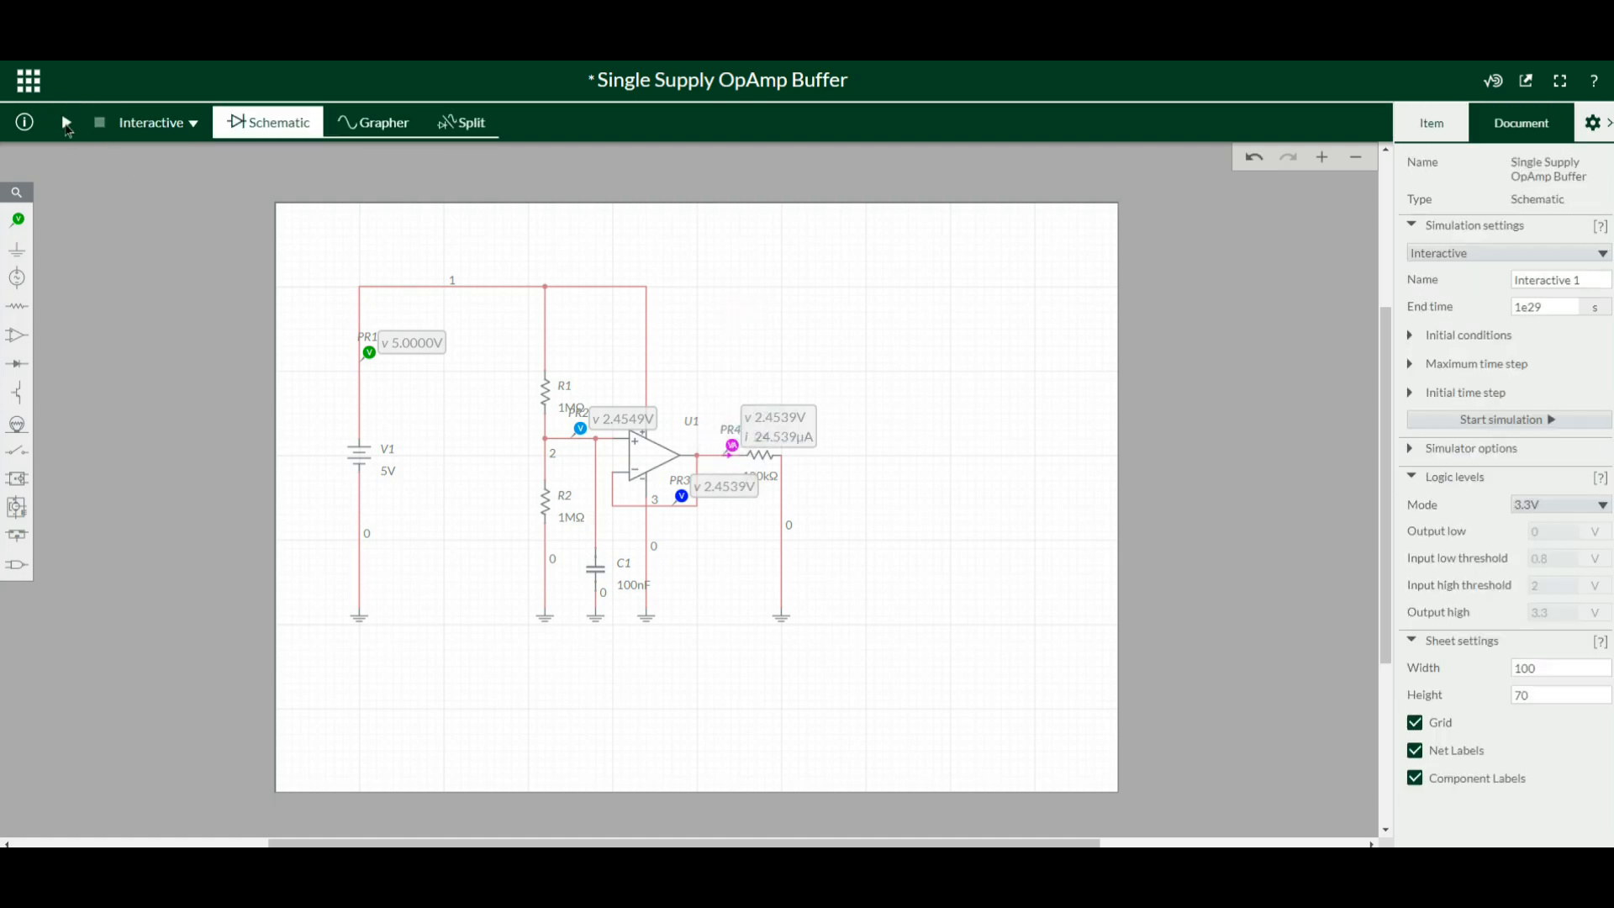
left_click(65, 121)
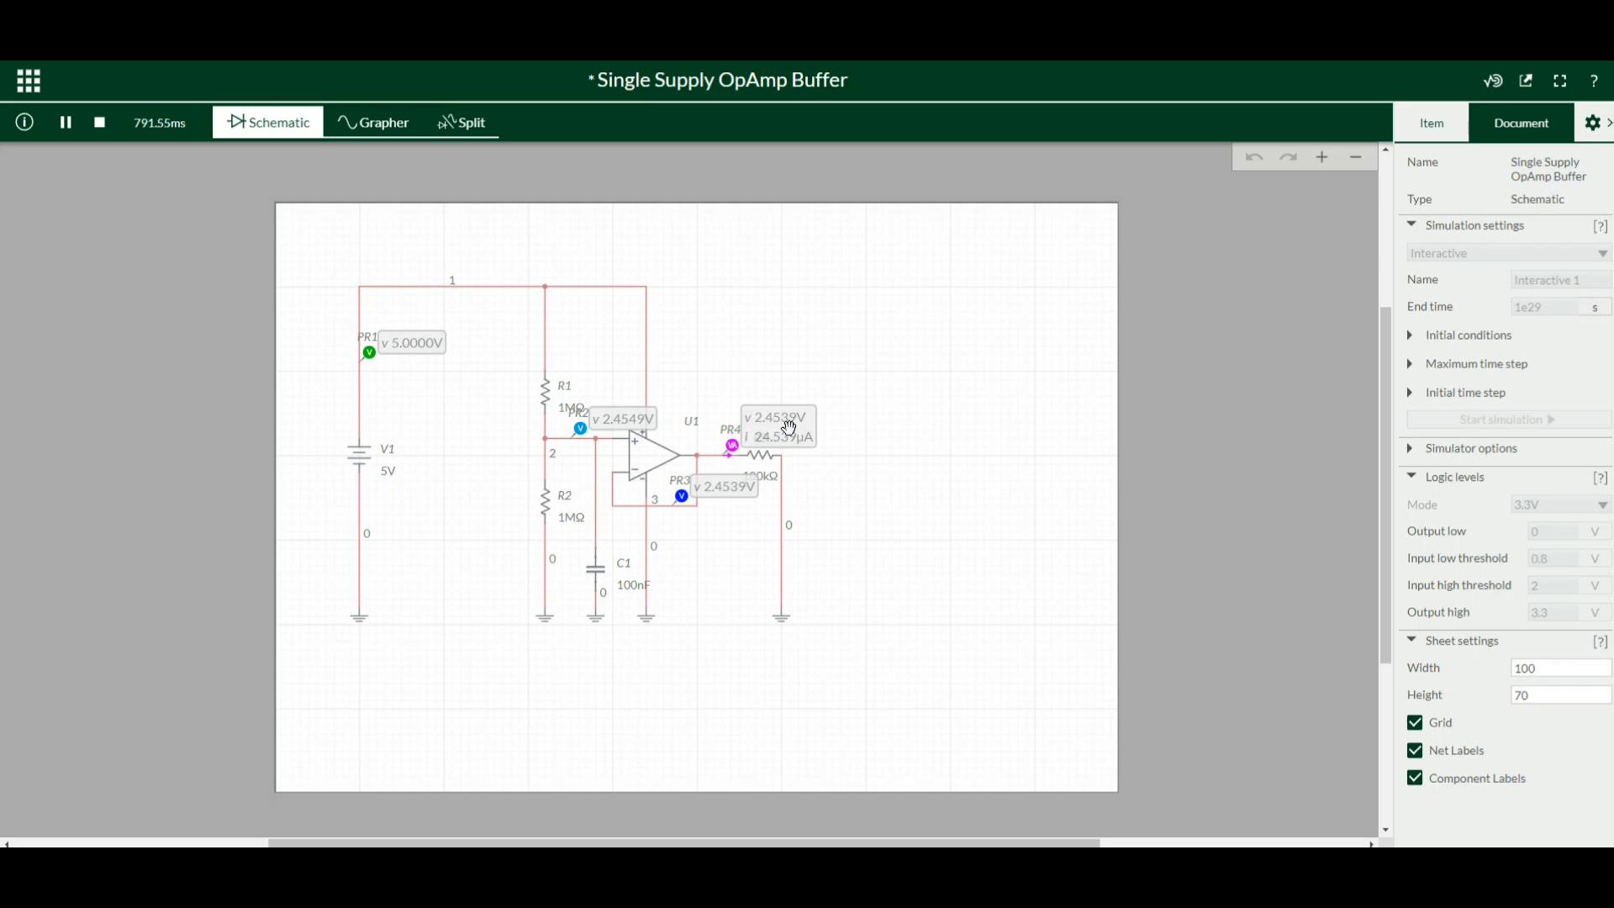
mouse_move(707, 505)
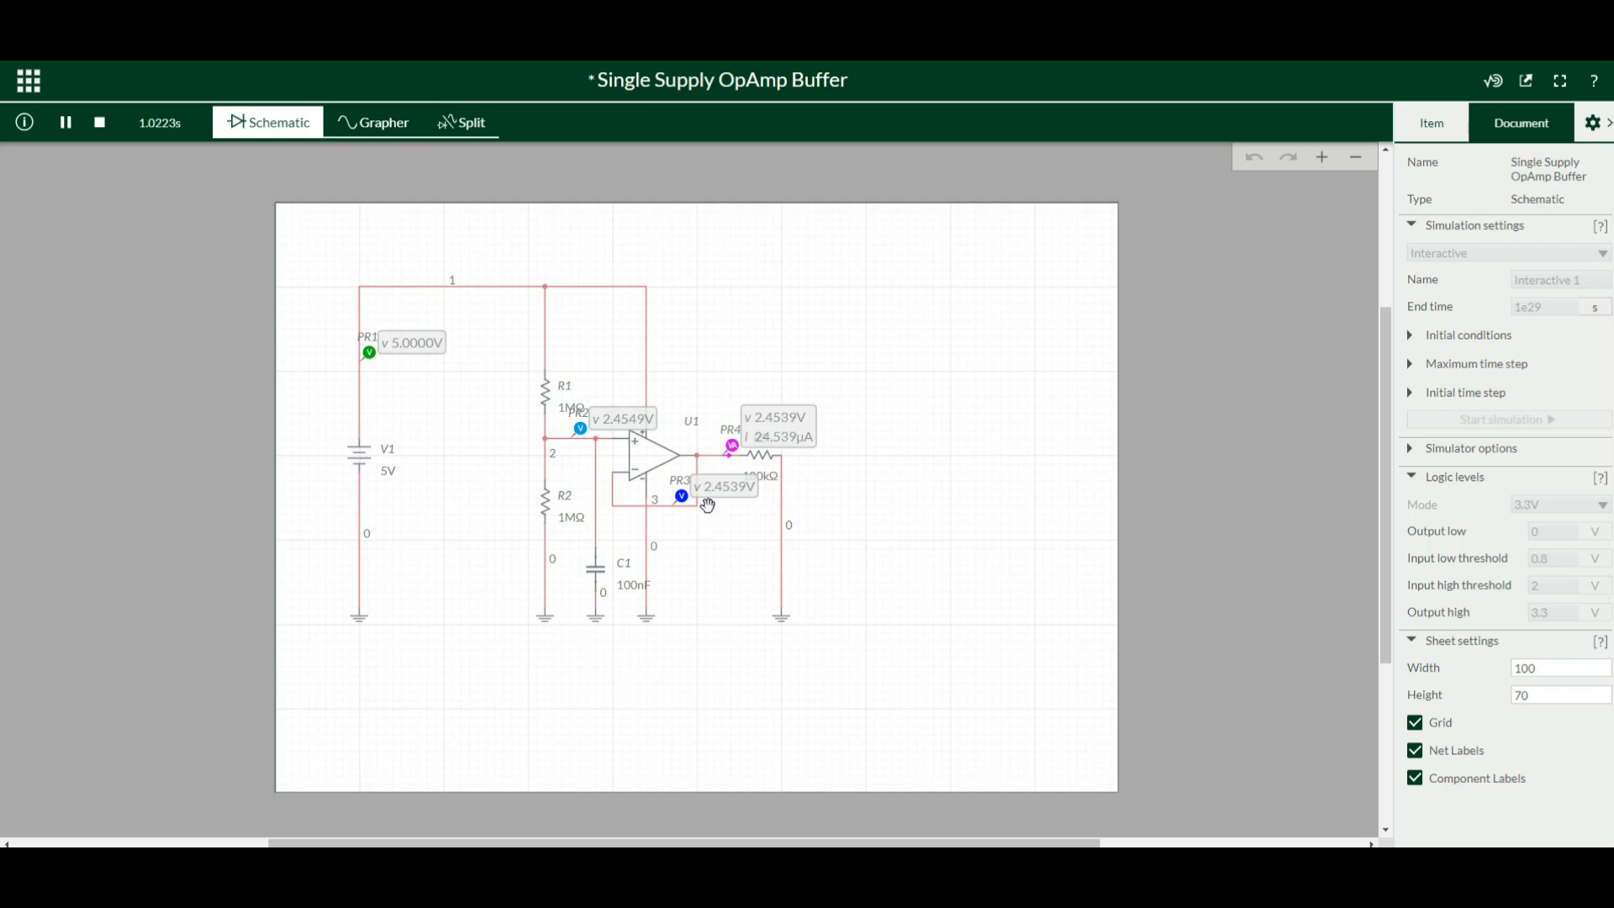
mouse_move(951, 412)
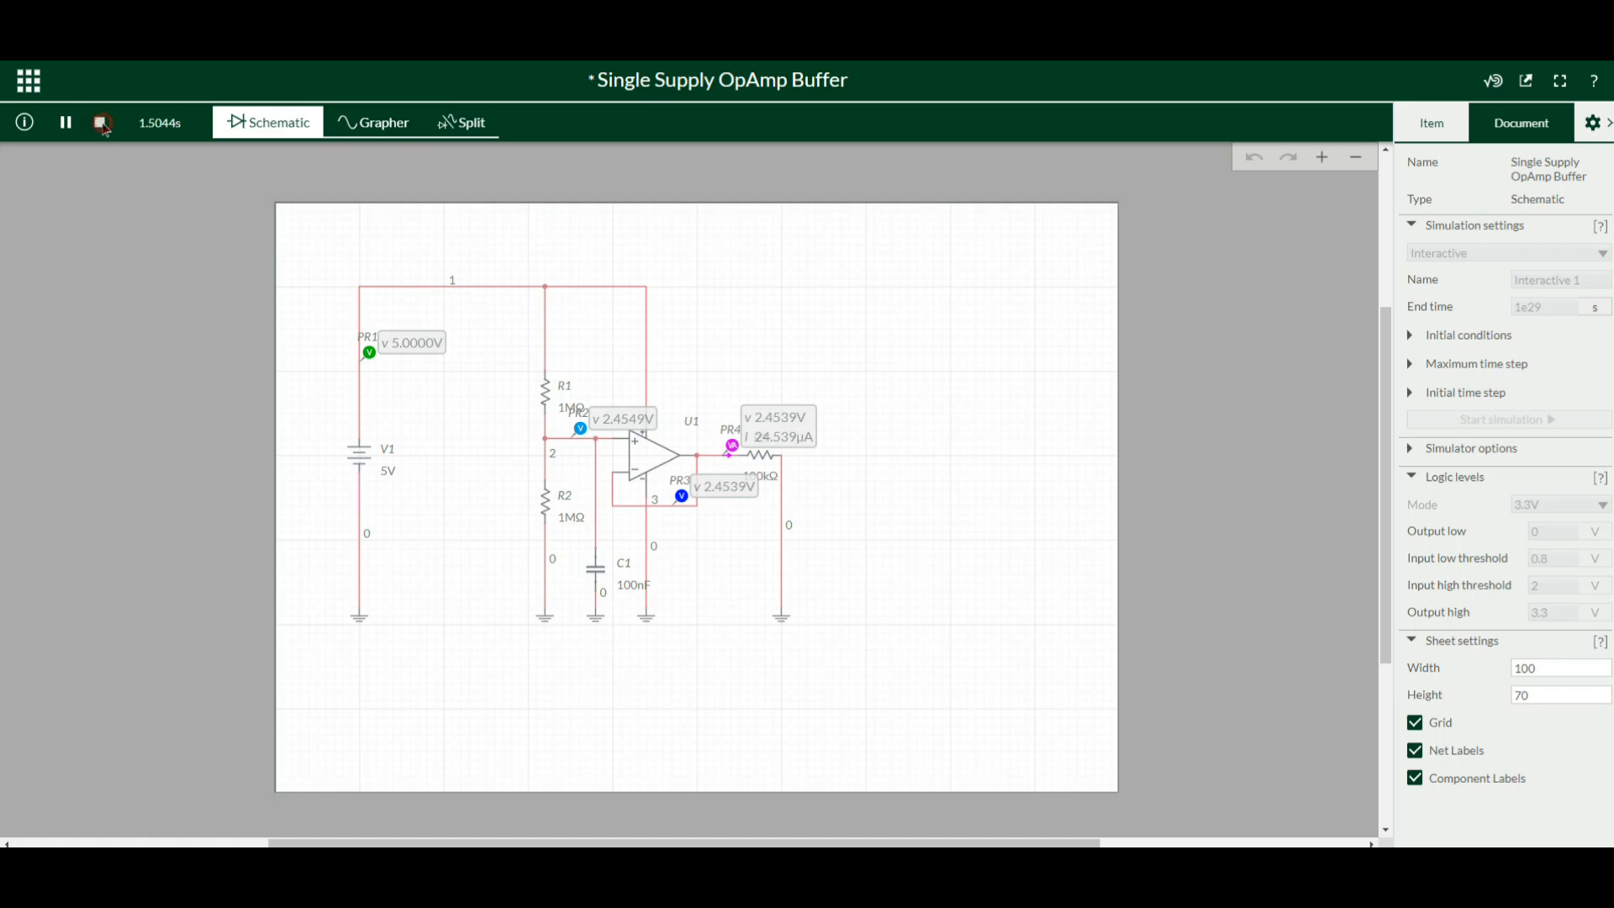
left_click(102, 121)
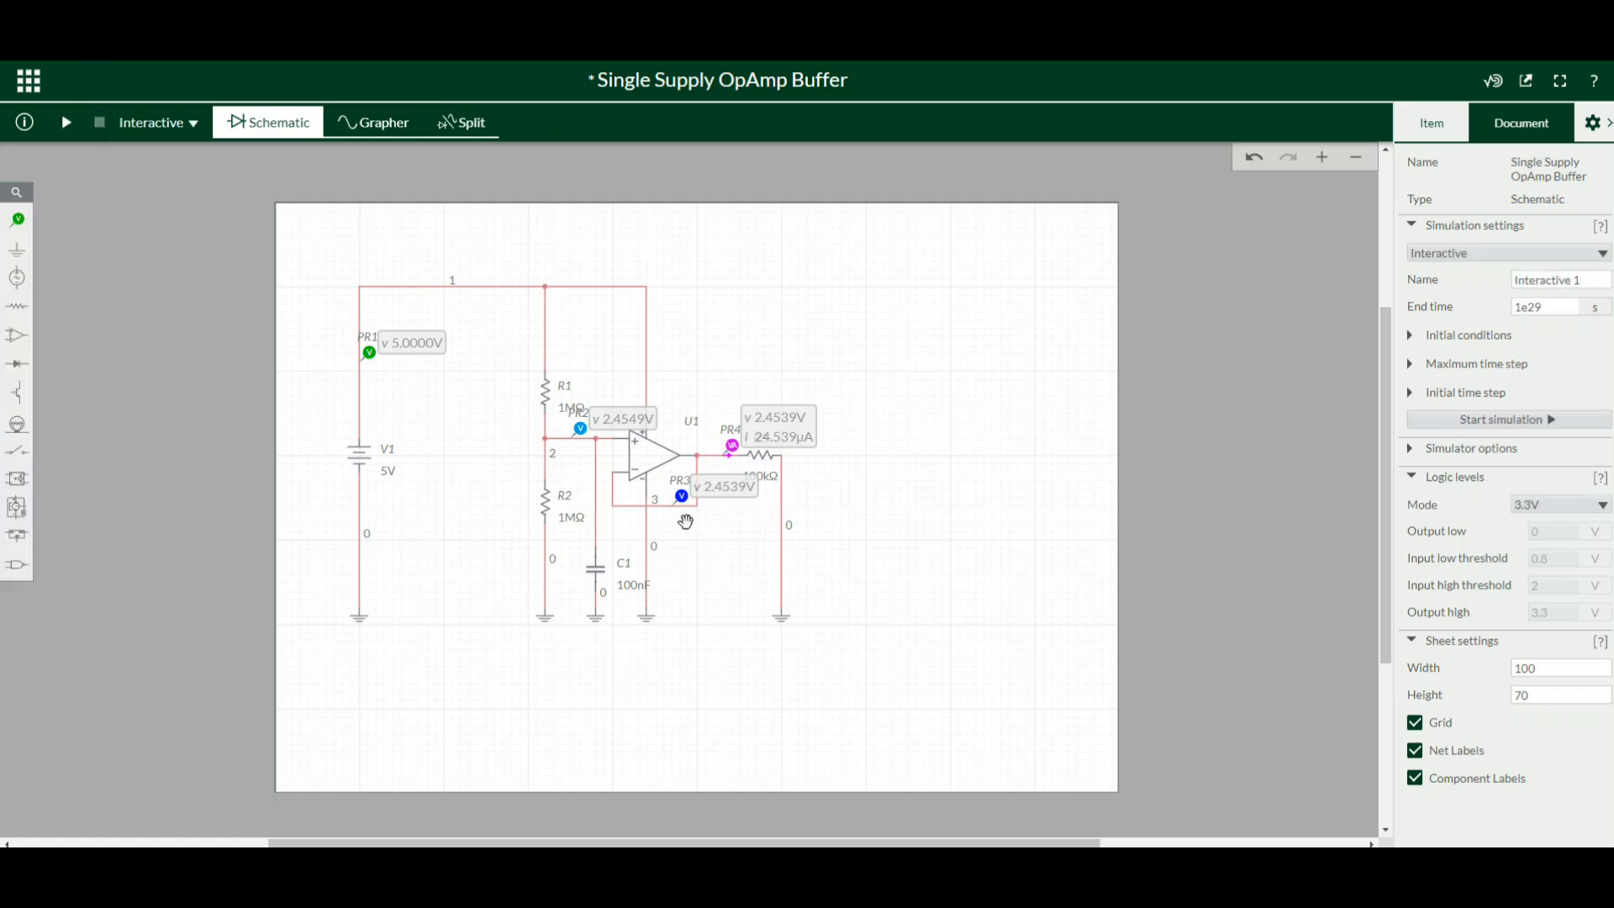
Convert PR3 on net 3 to a voltage-and-current probe and rerun, reading 2.4539 V and −69.848 nA
left_click(680, 496)
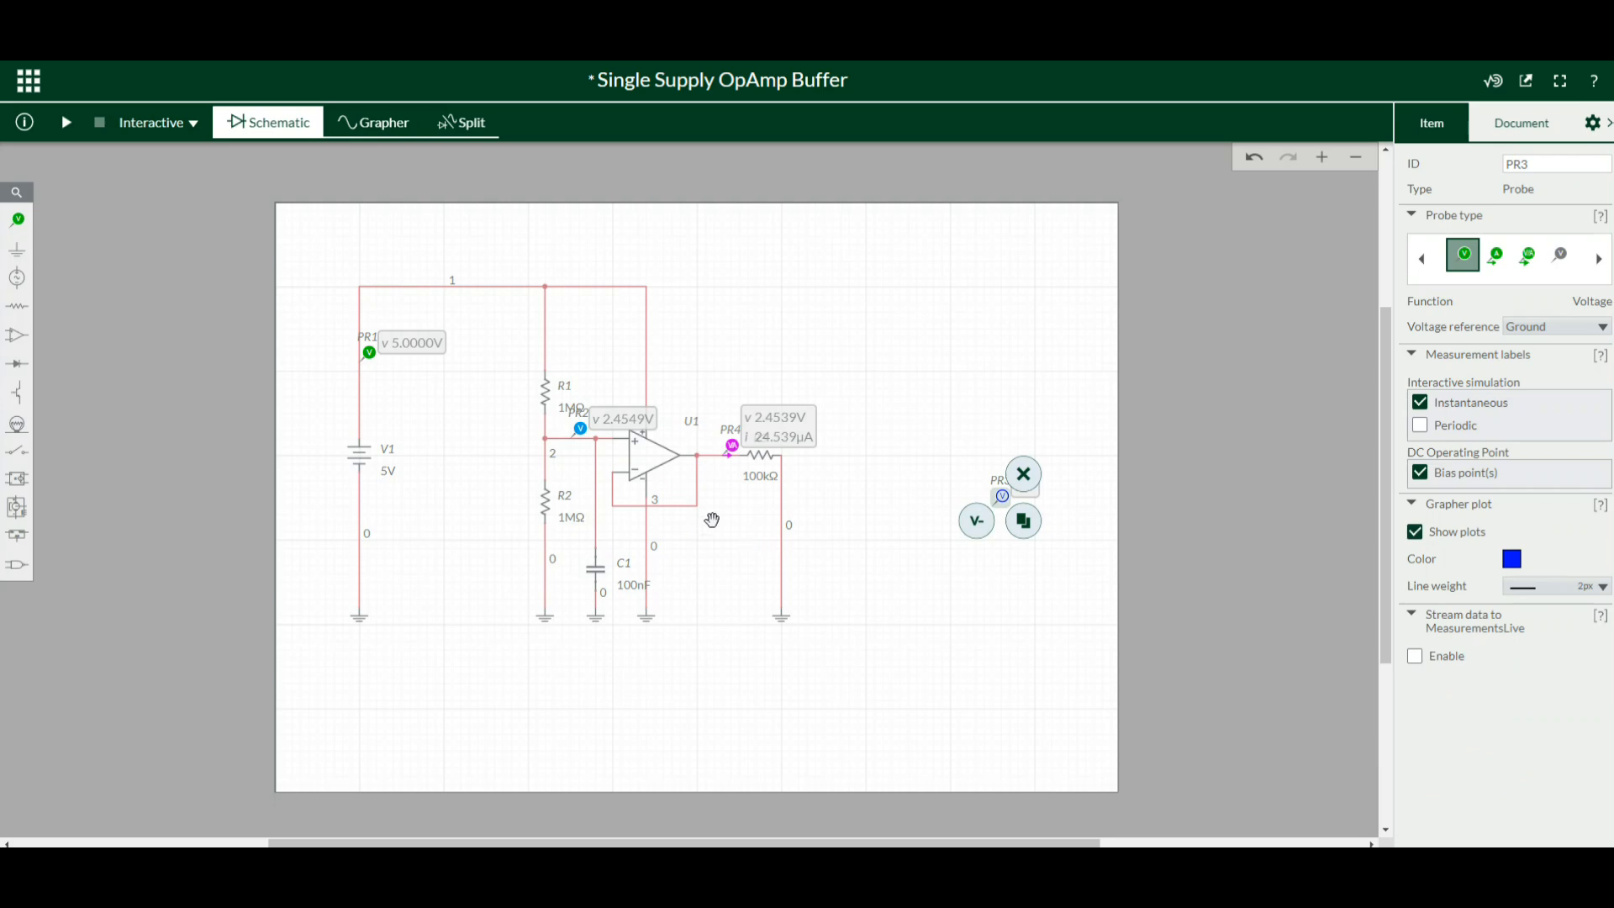
left_click(654, 499)
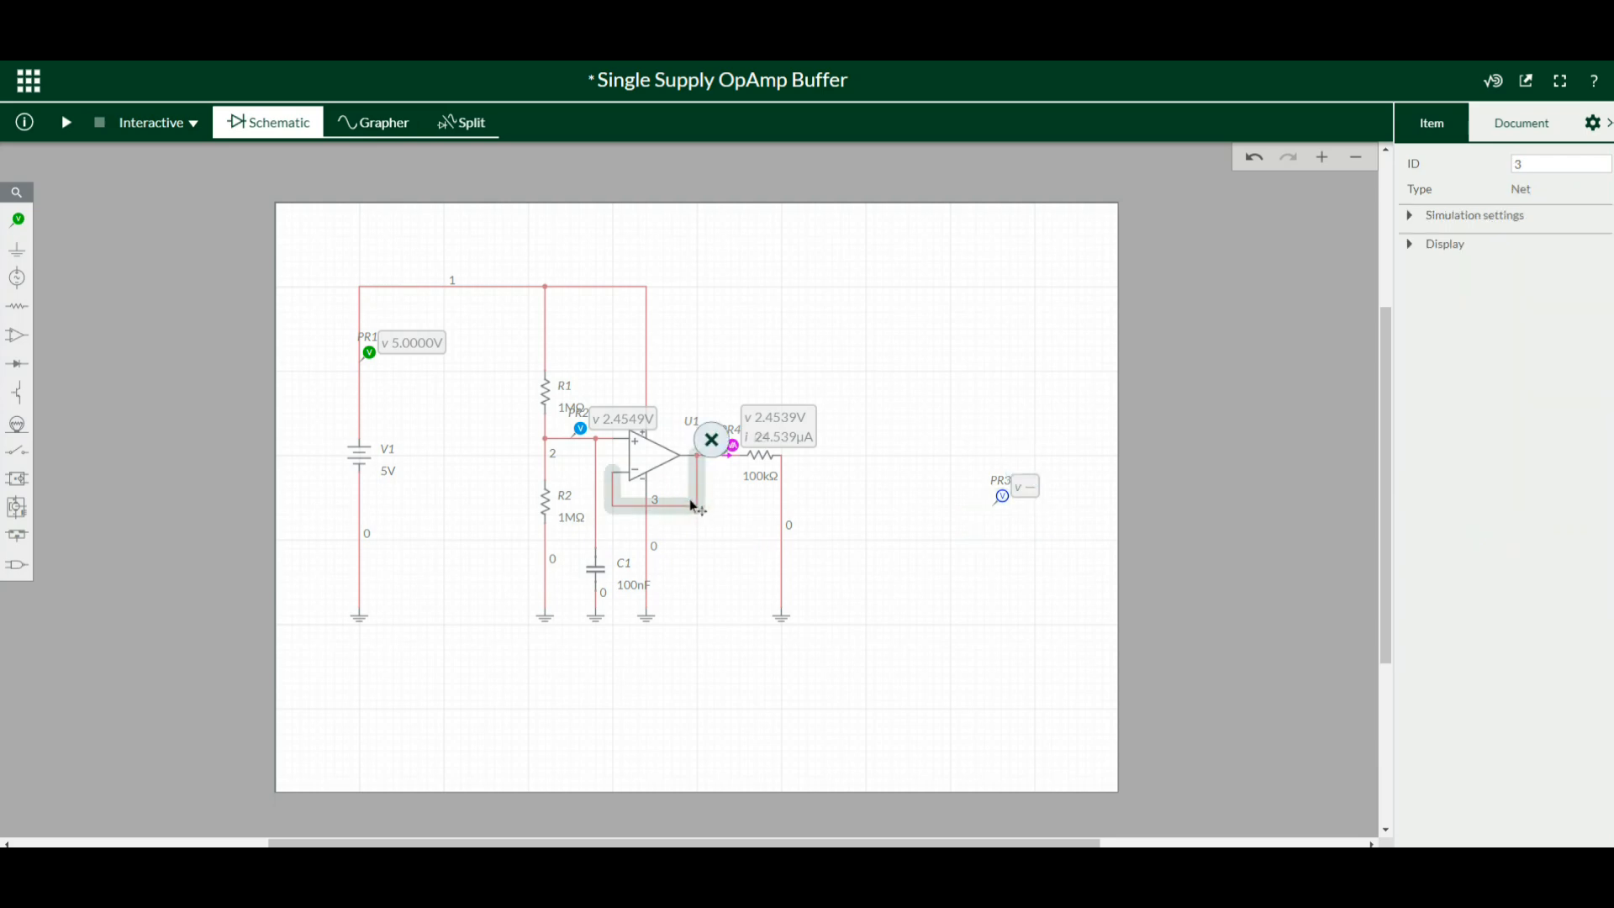
left_click(66, 121)
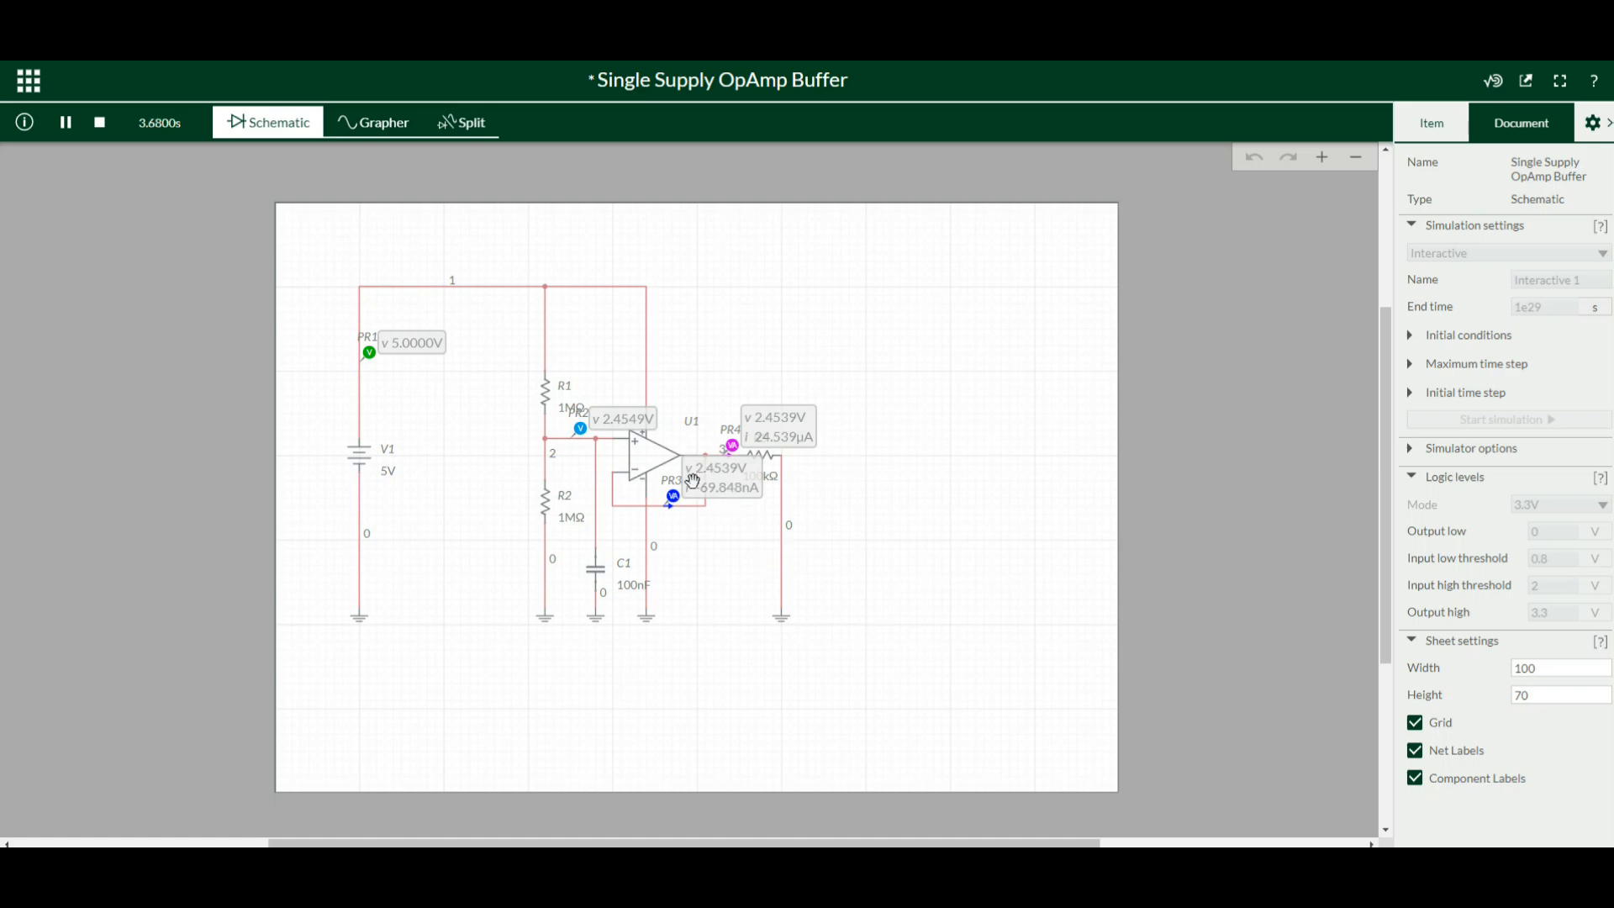
mouse_move(705, 504)
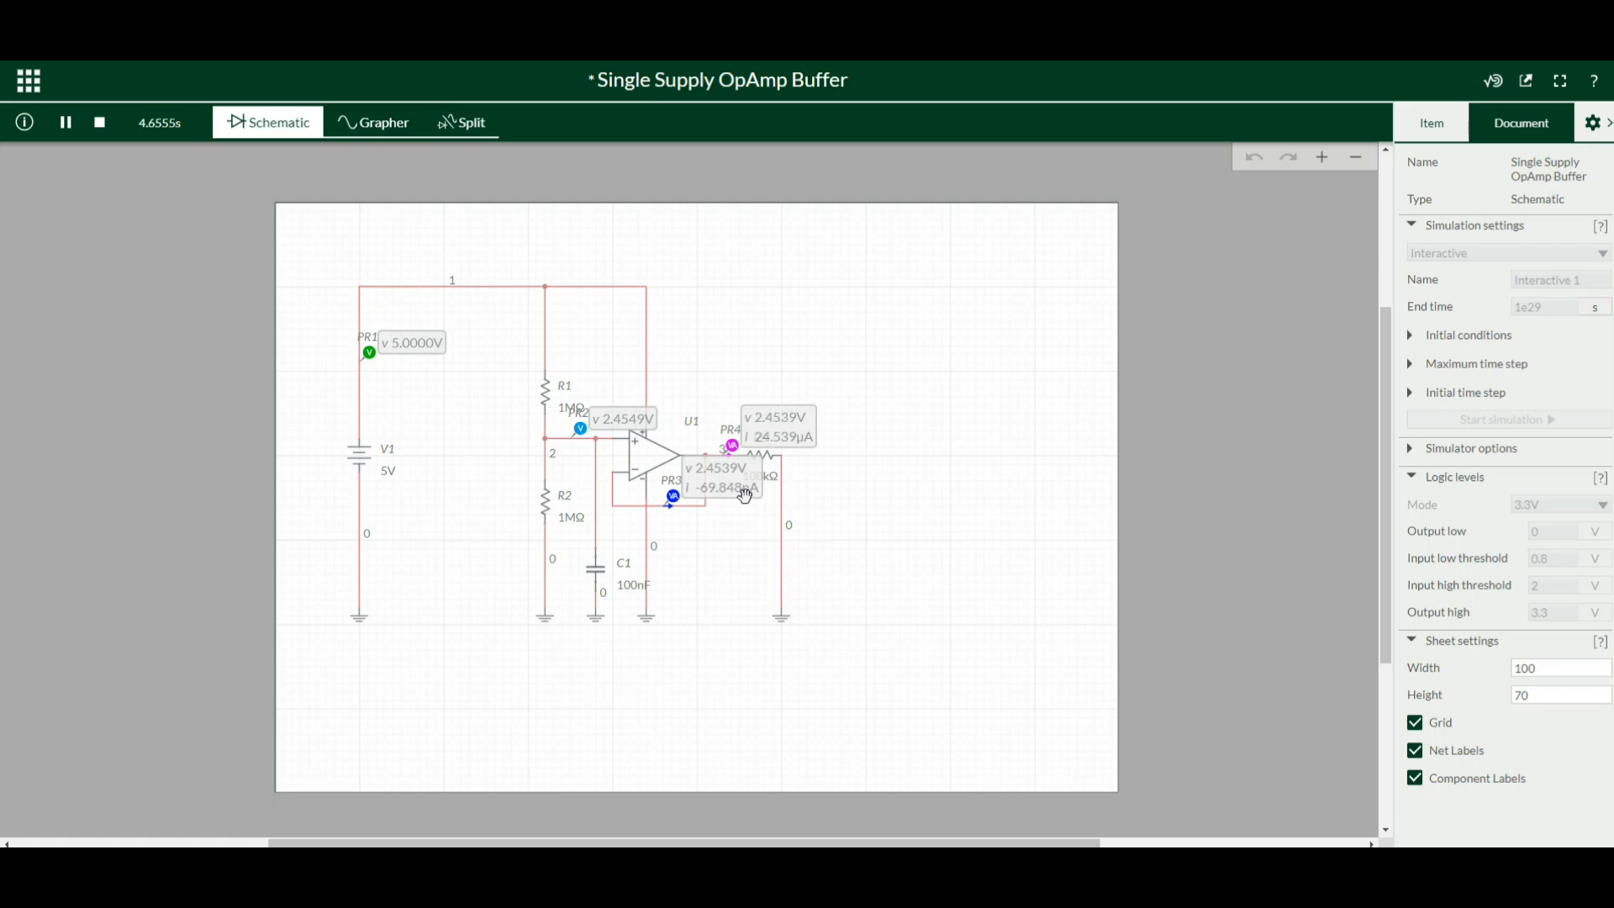
mouse_move(463, 330)
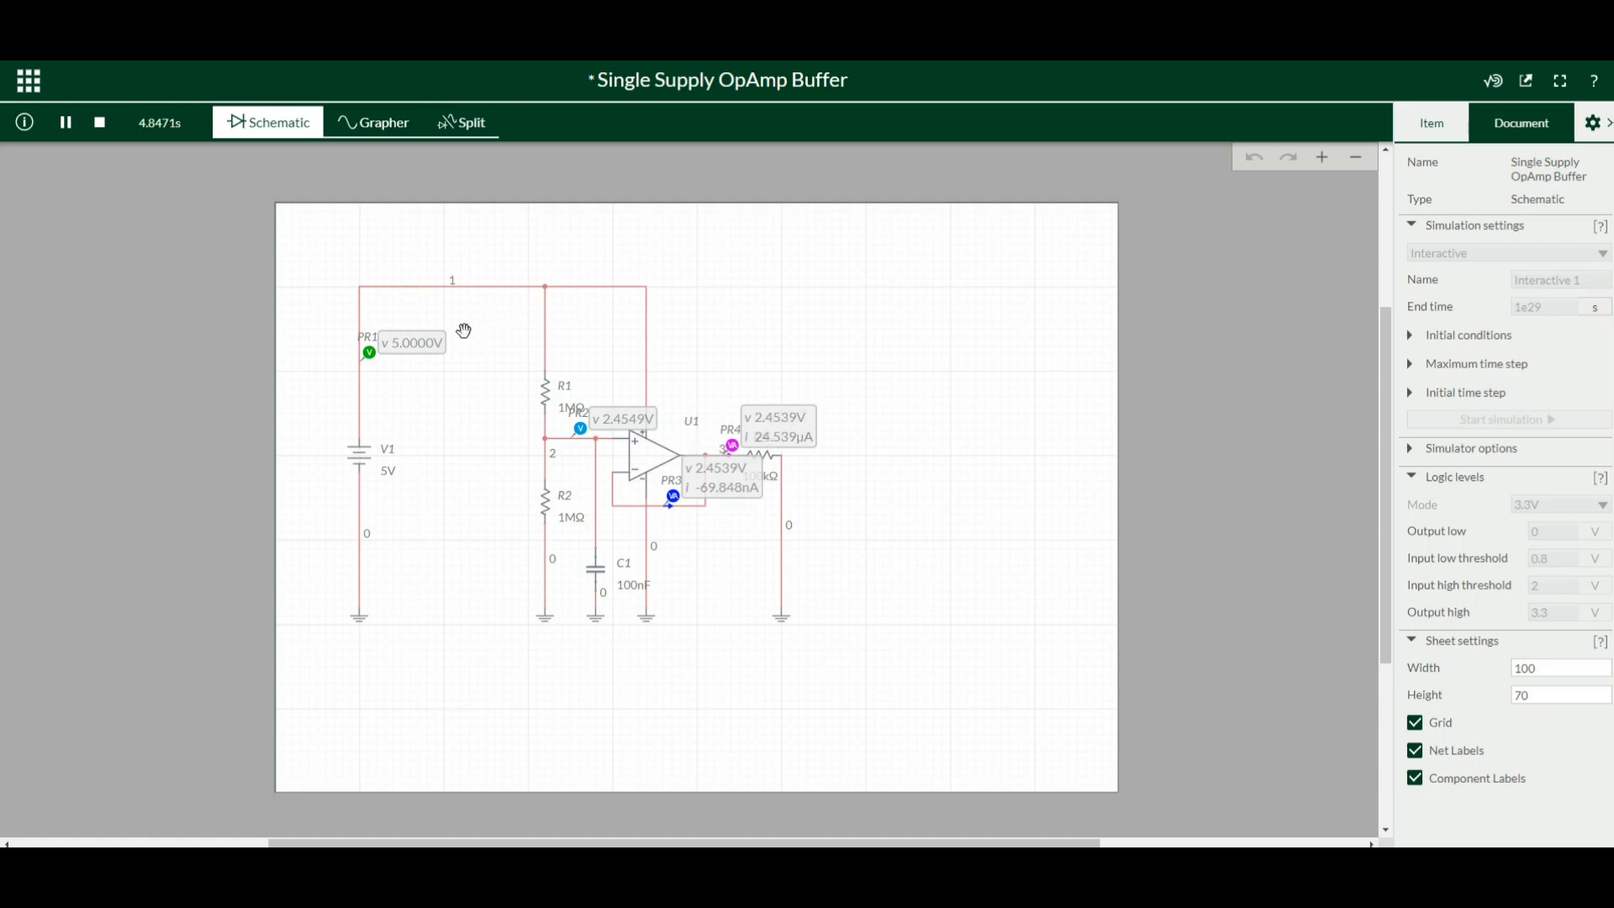
mouse_move(360, 446)
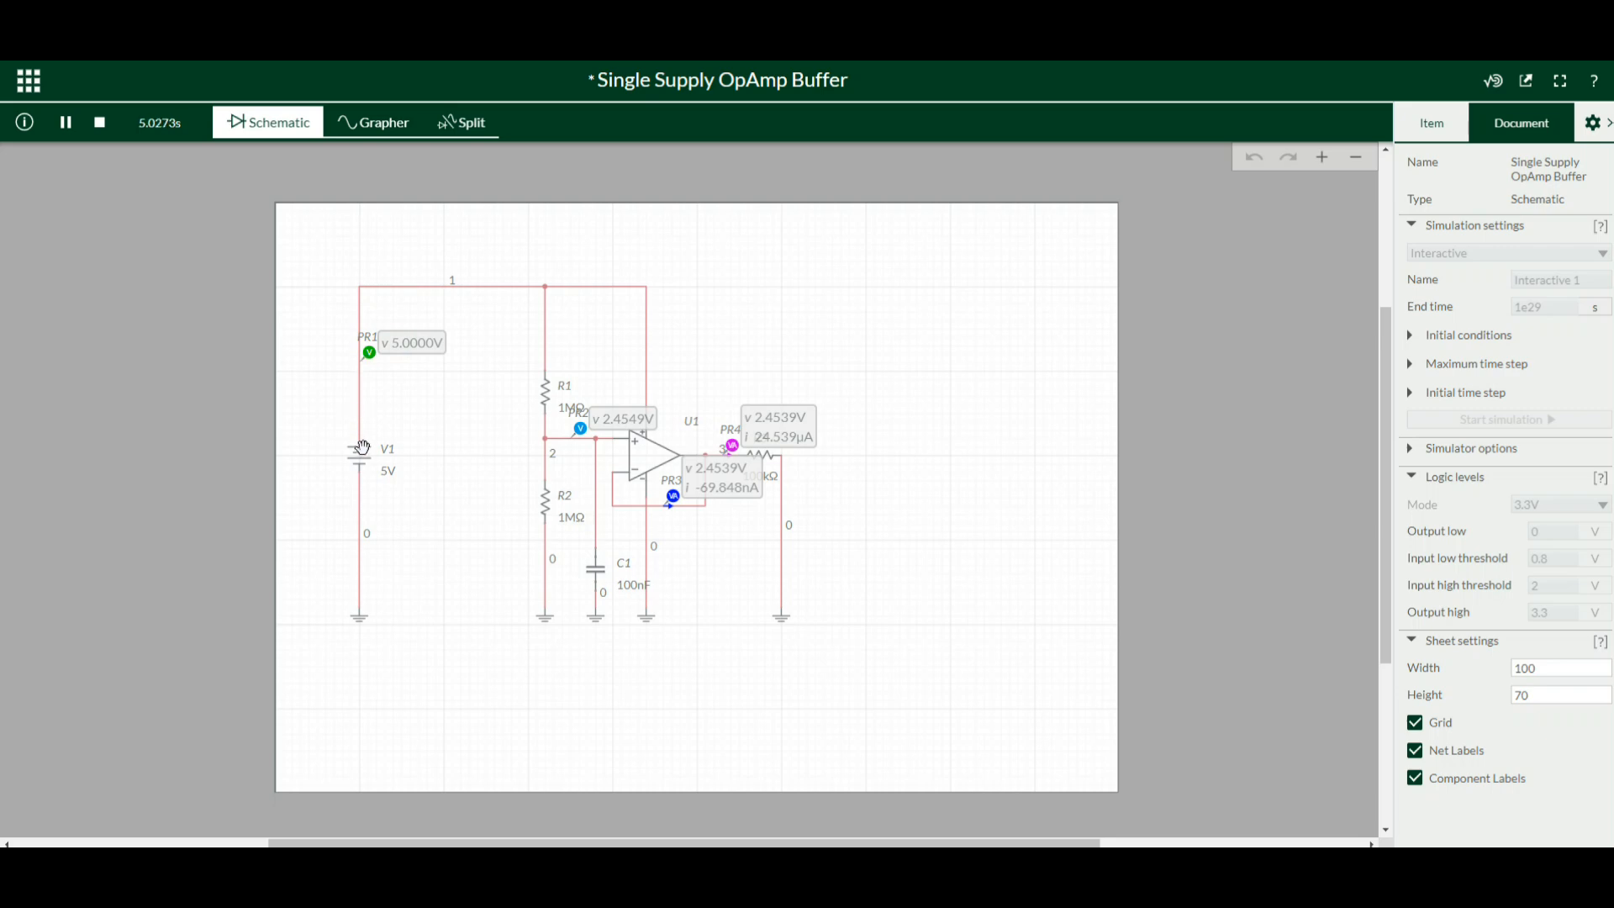
Sweep V1's supply slider down and back up, ending at 19.5 V with output near 9.70 V
left_click(361, 453)
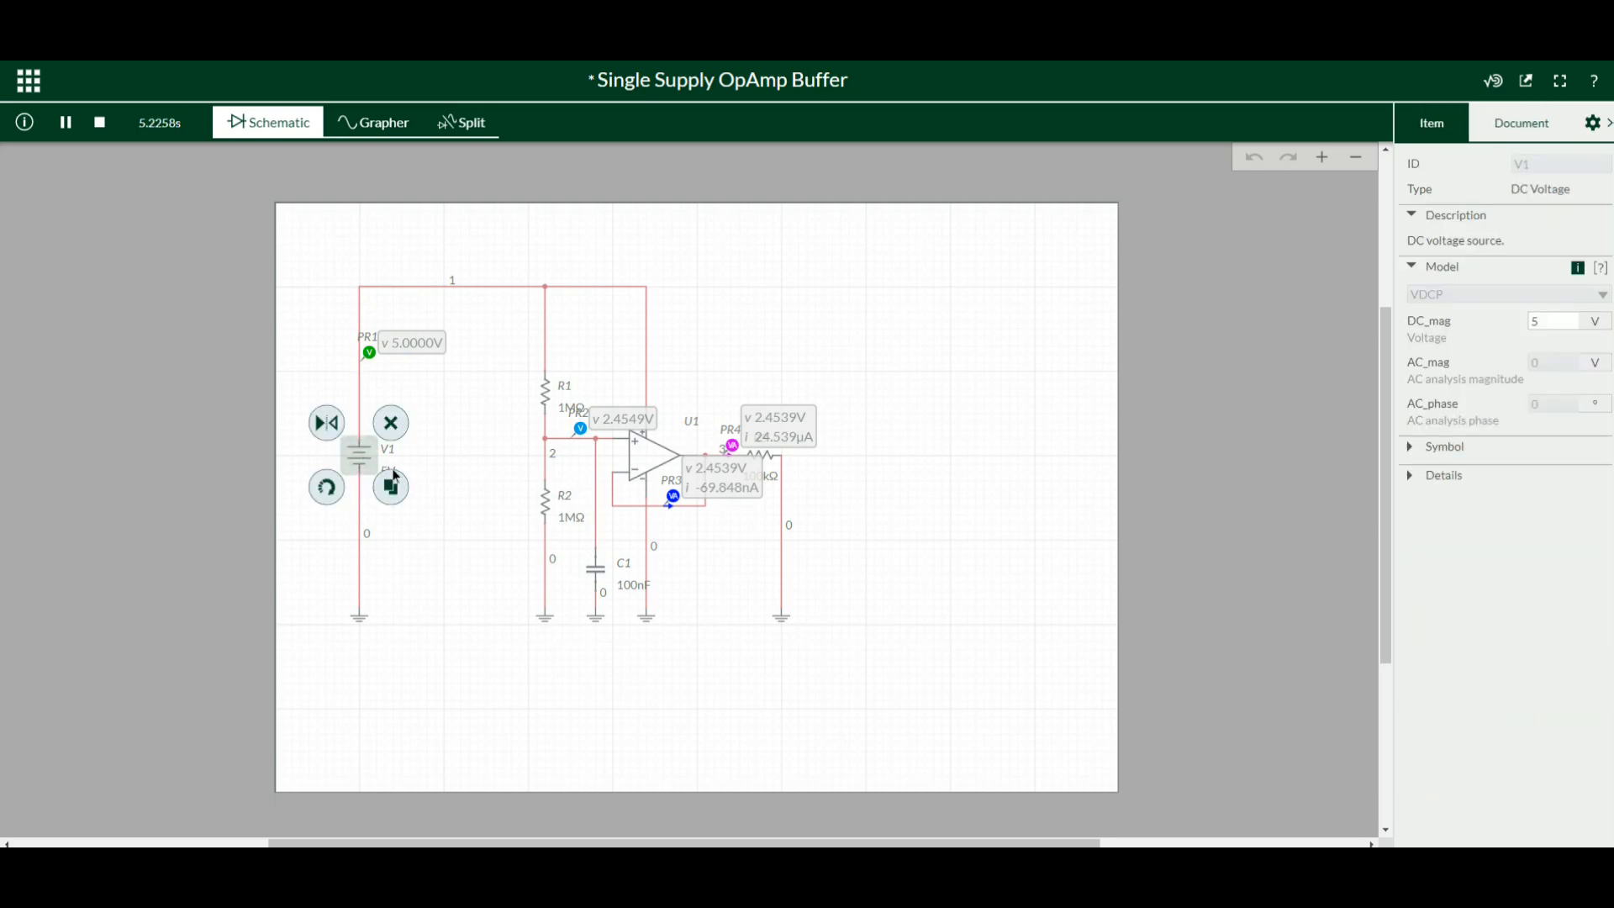
left_click(389, 486)
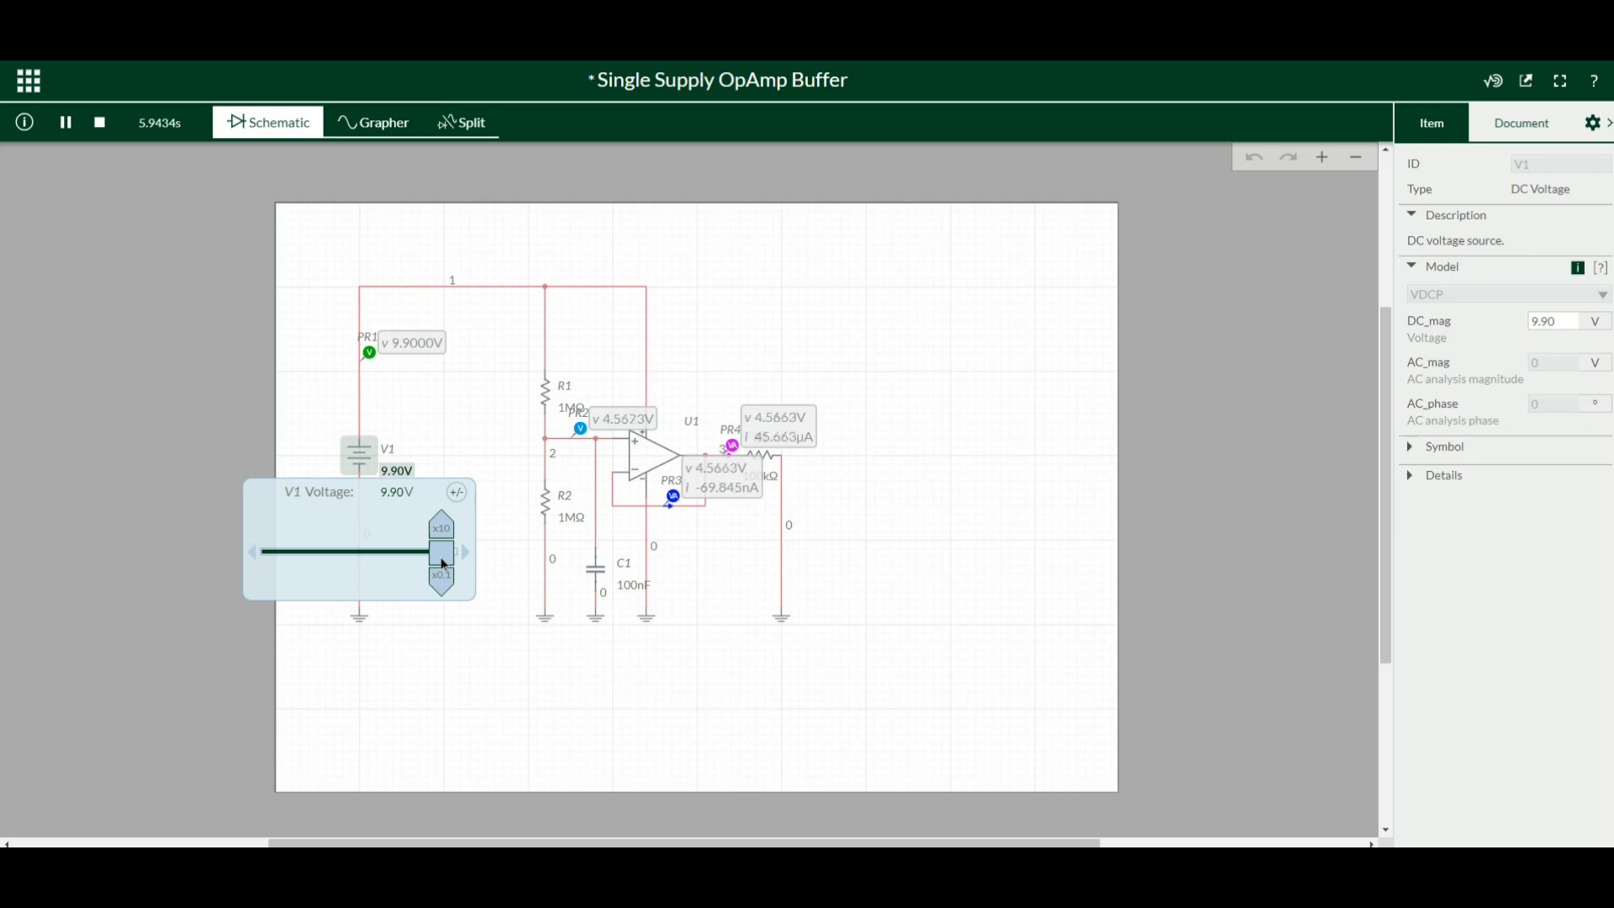
left_click(440, 519)
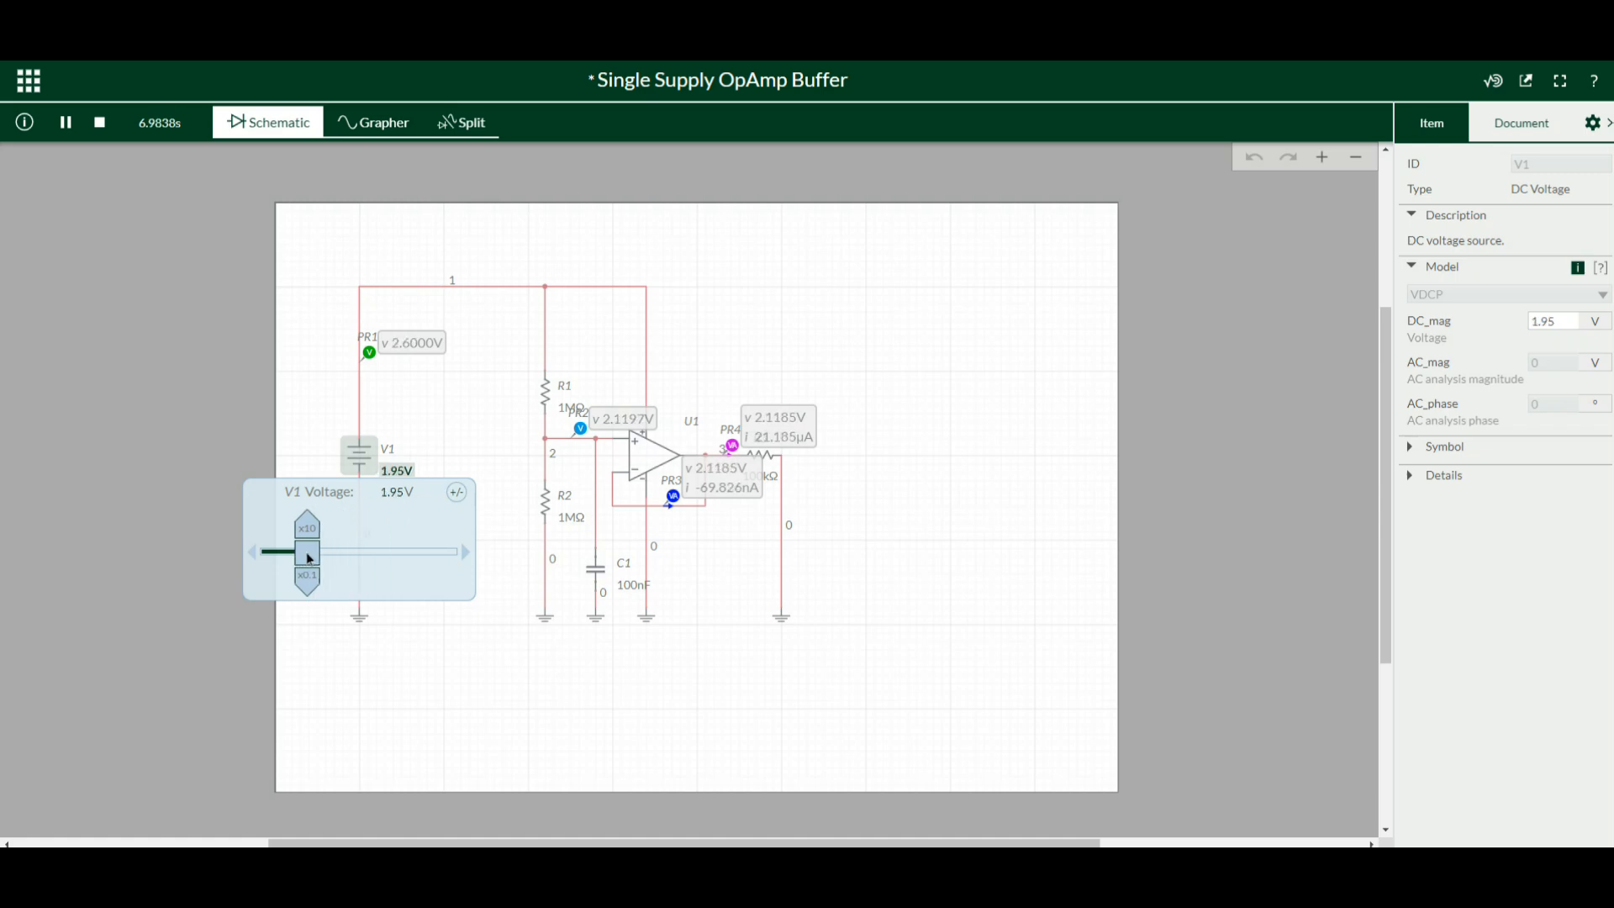
left_click(306, 528)
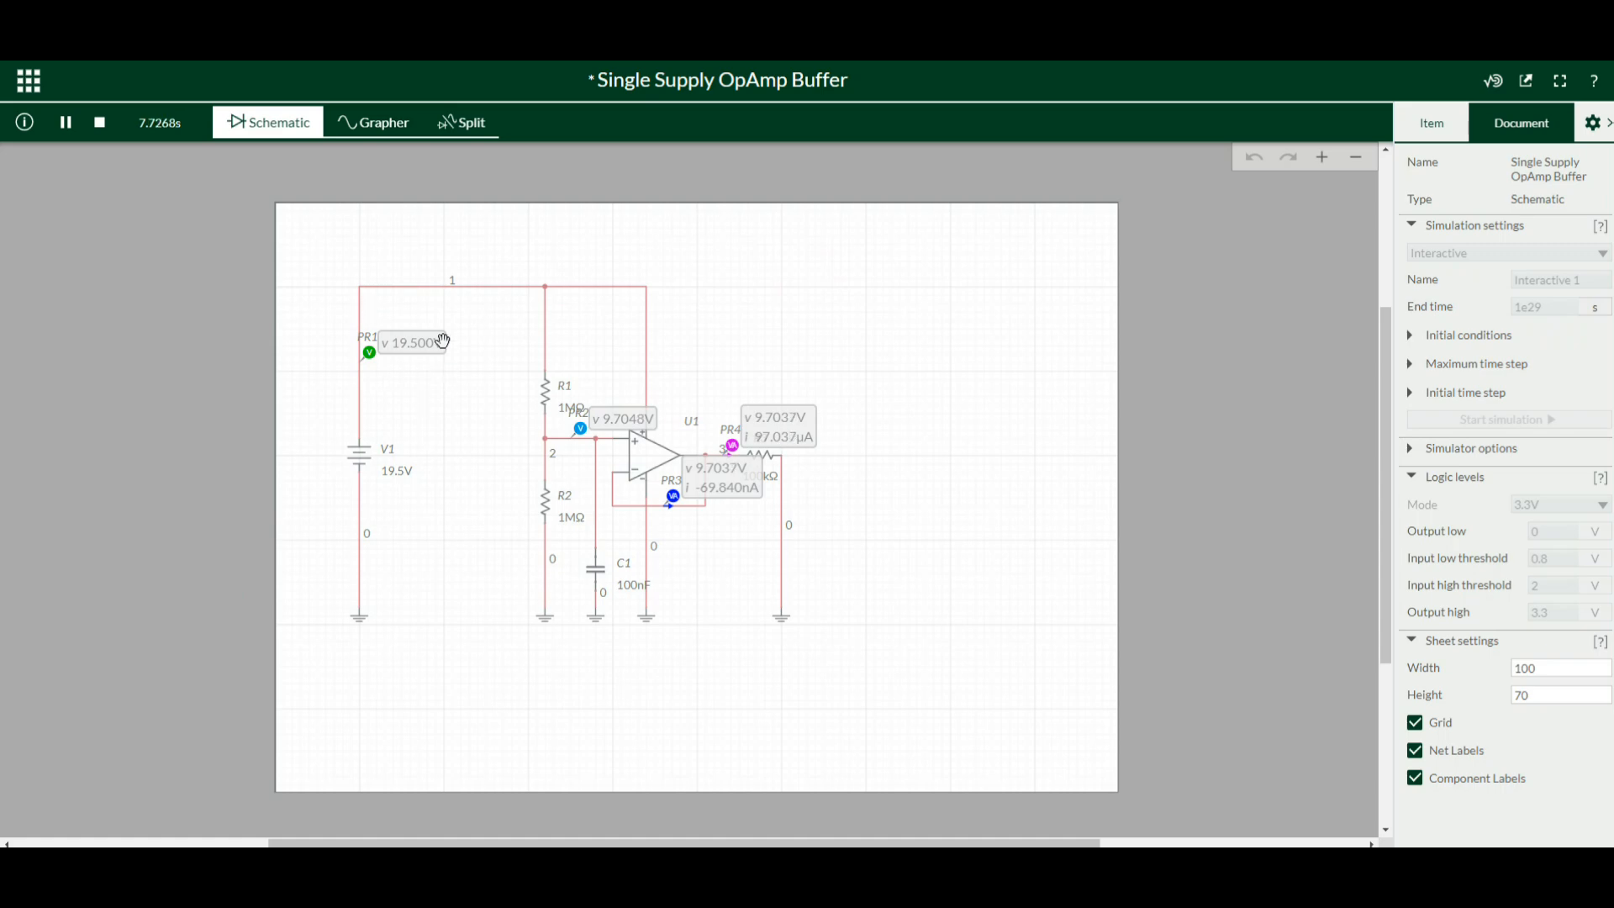
mouse_move(463, 332)
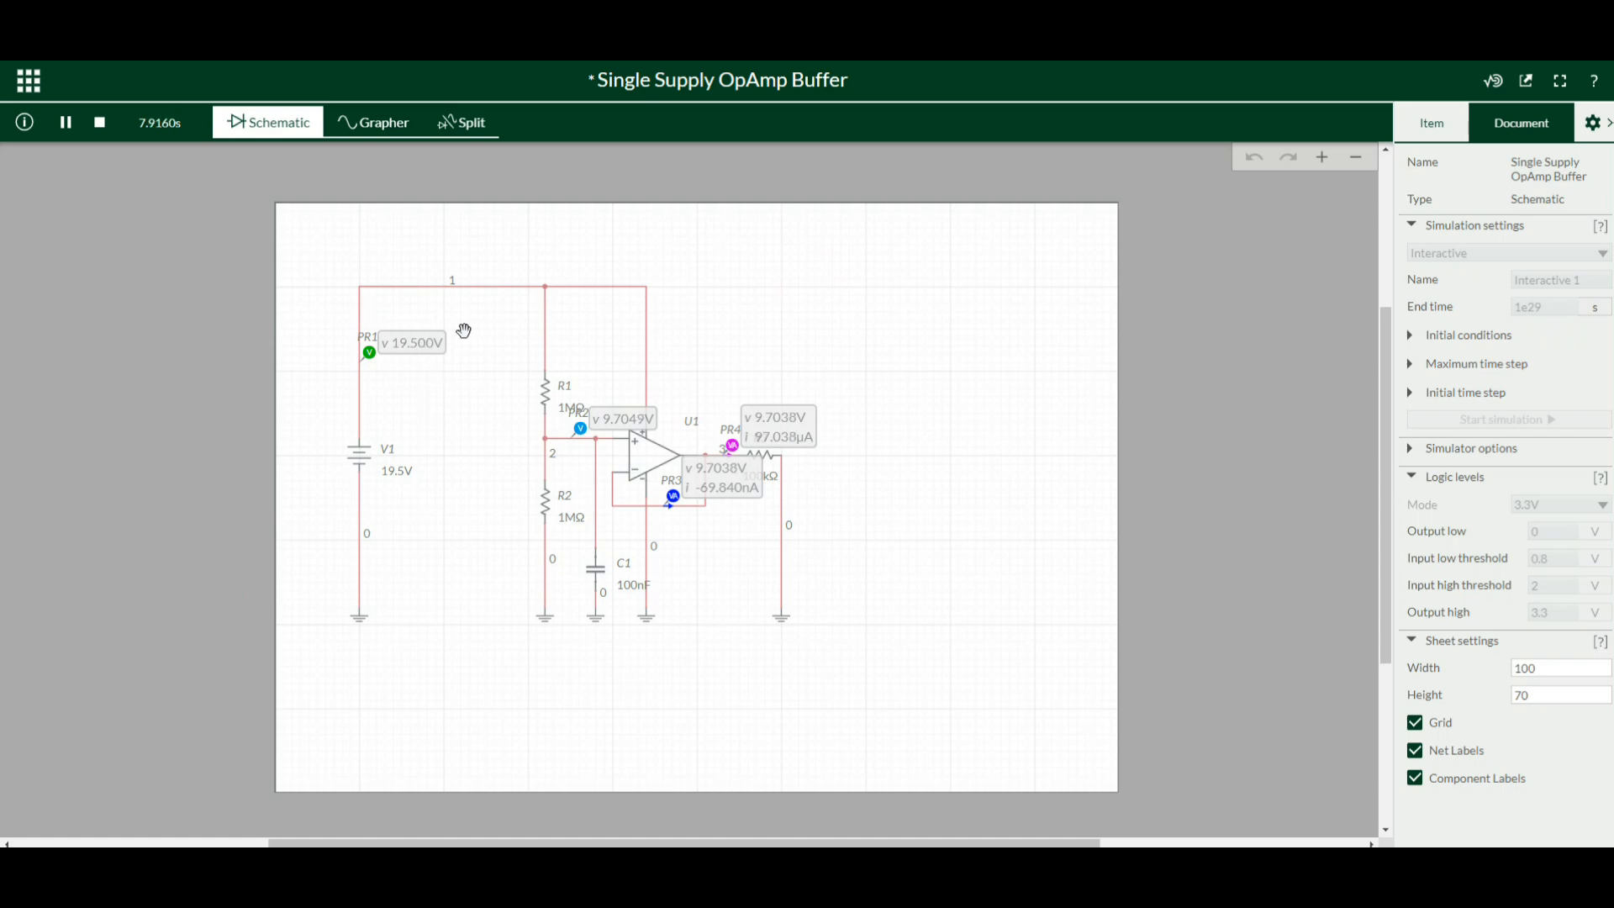
mouse_move(613, 424)
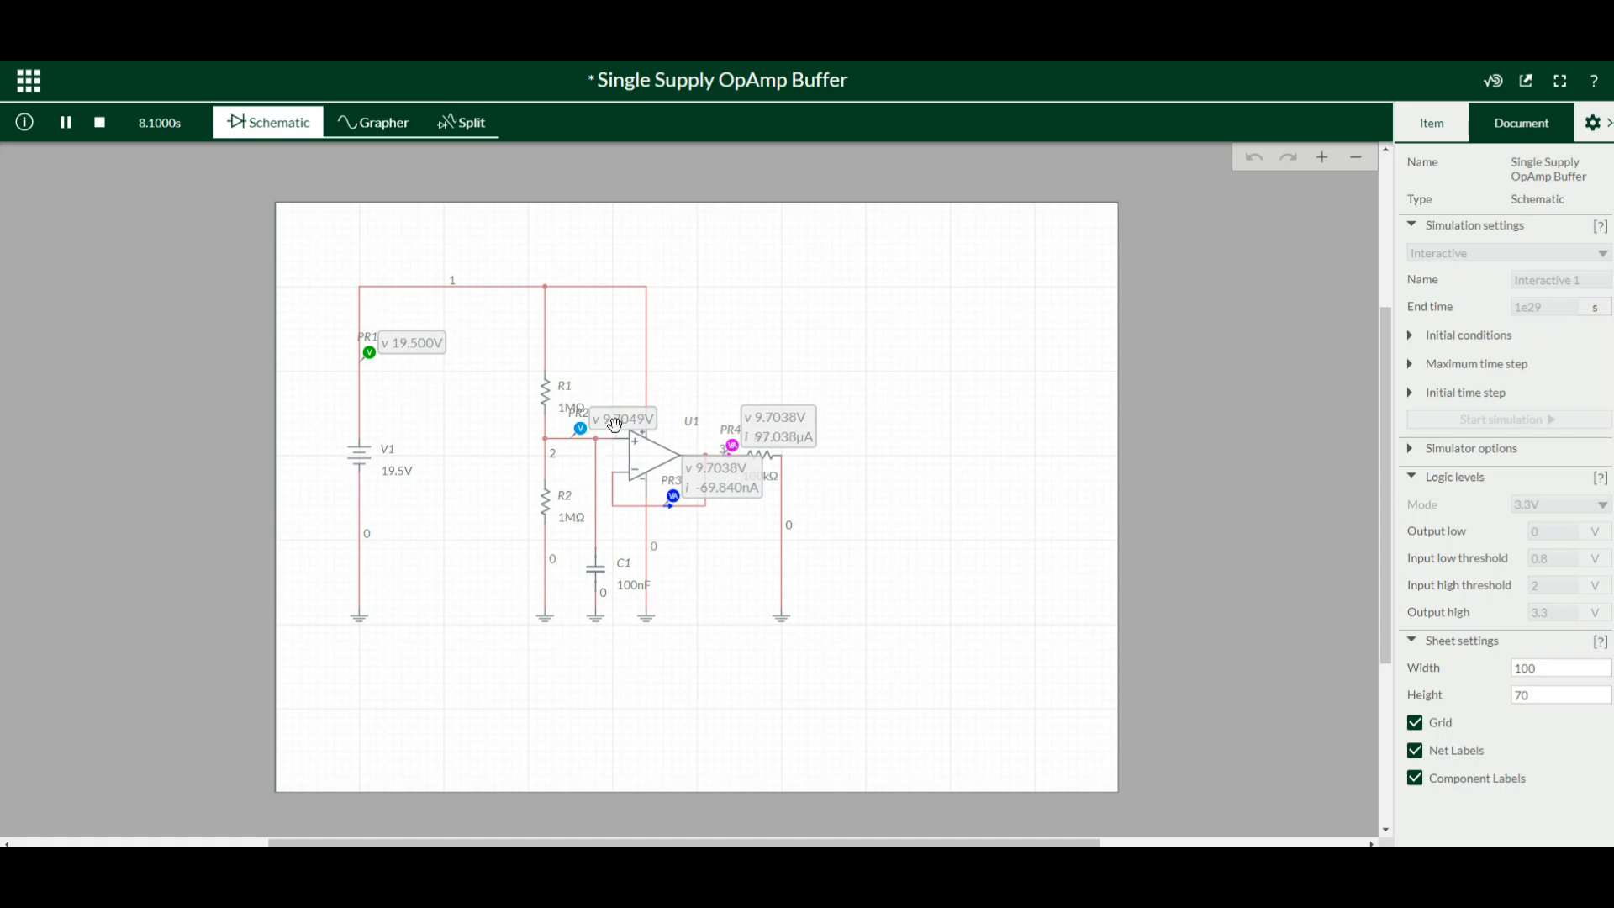
mouse_move(772, 421)
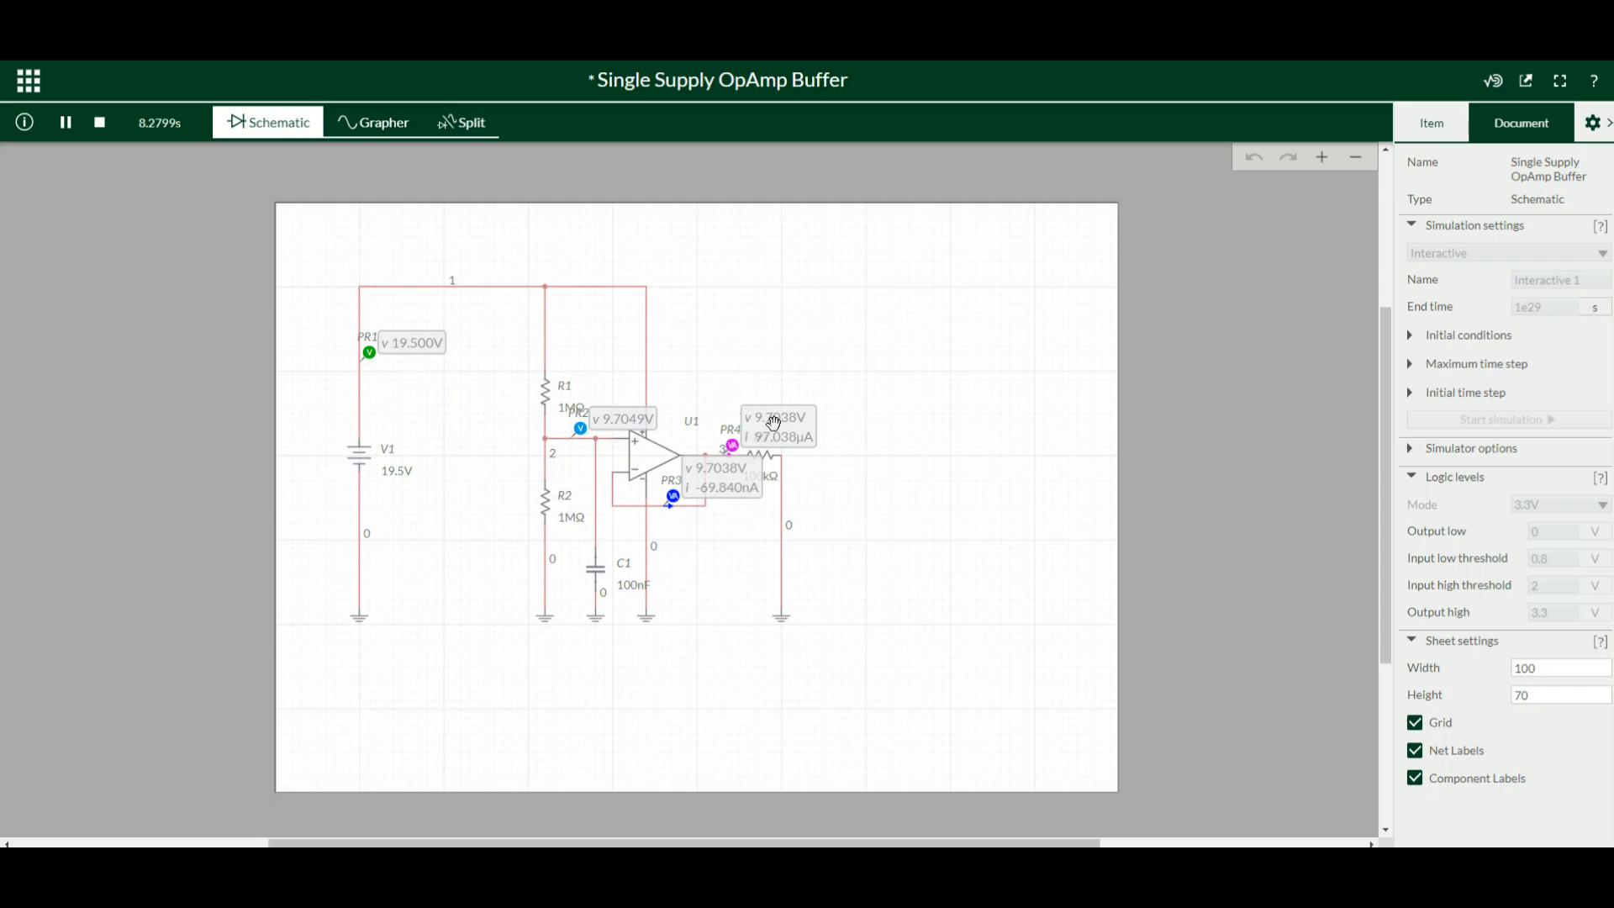
mouse_move(715, 484)
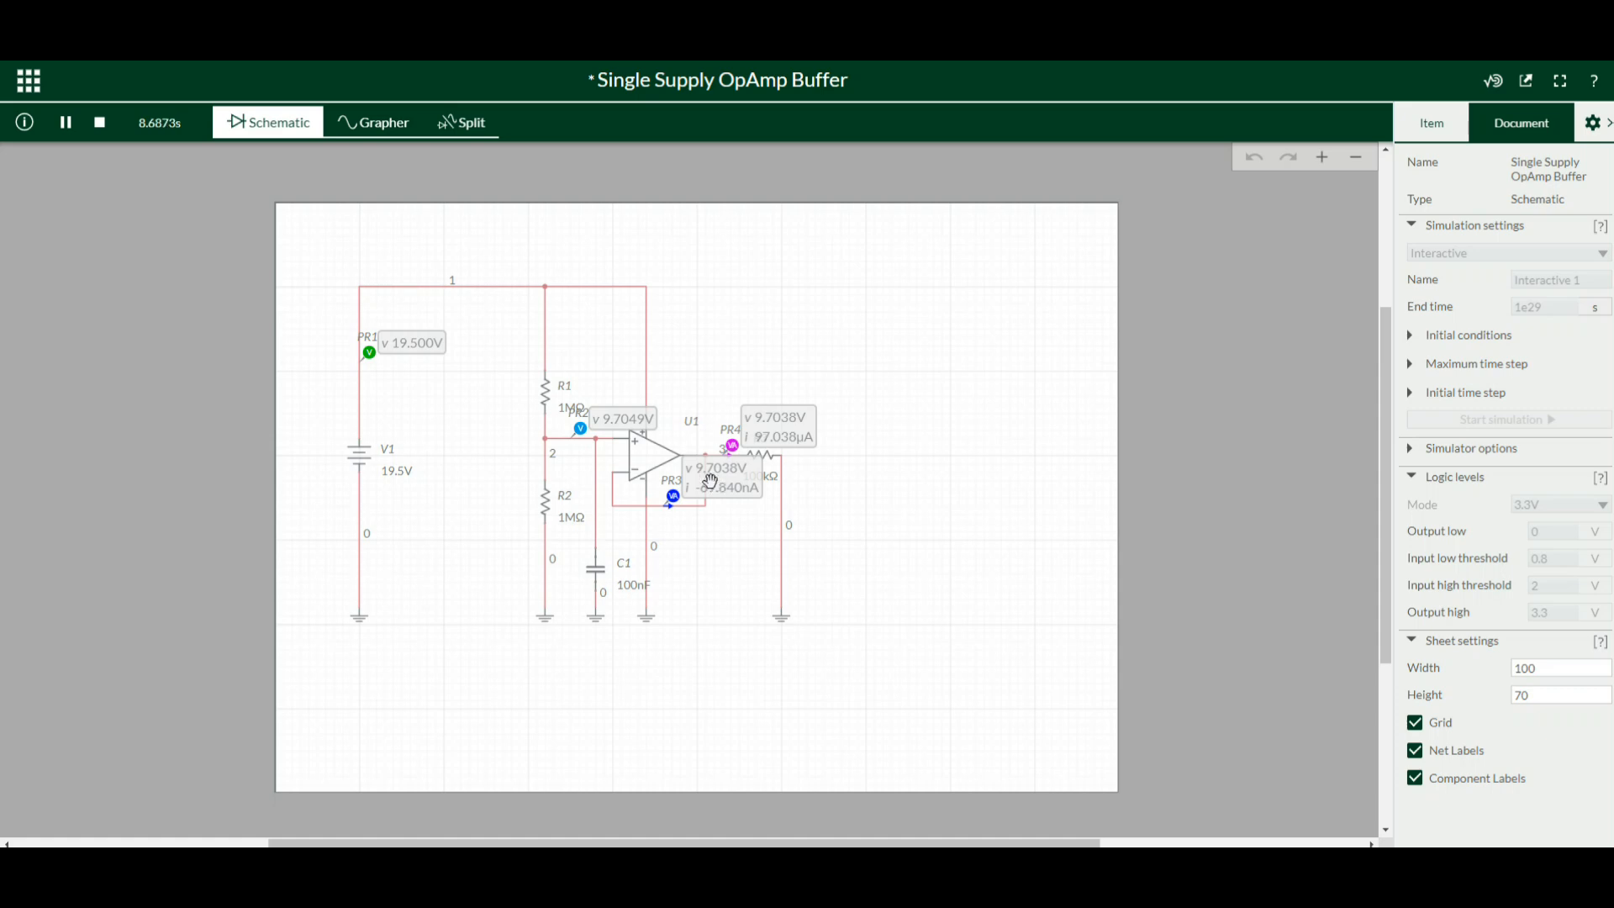
mouse_move(400, 312)
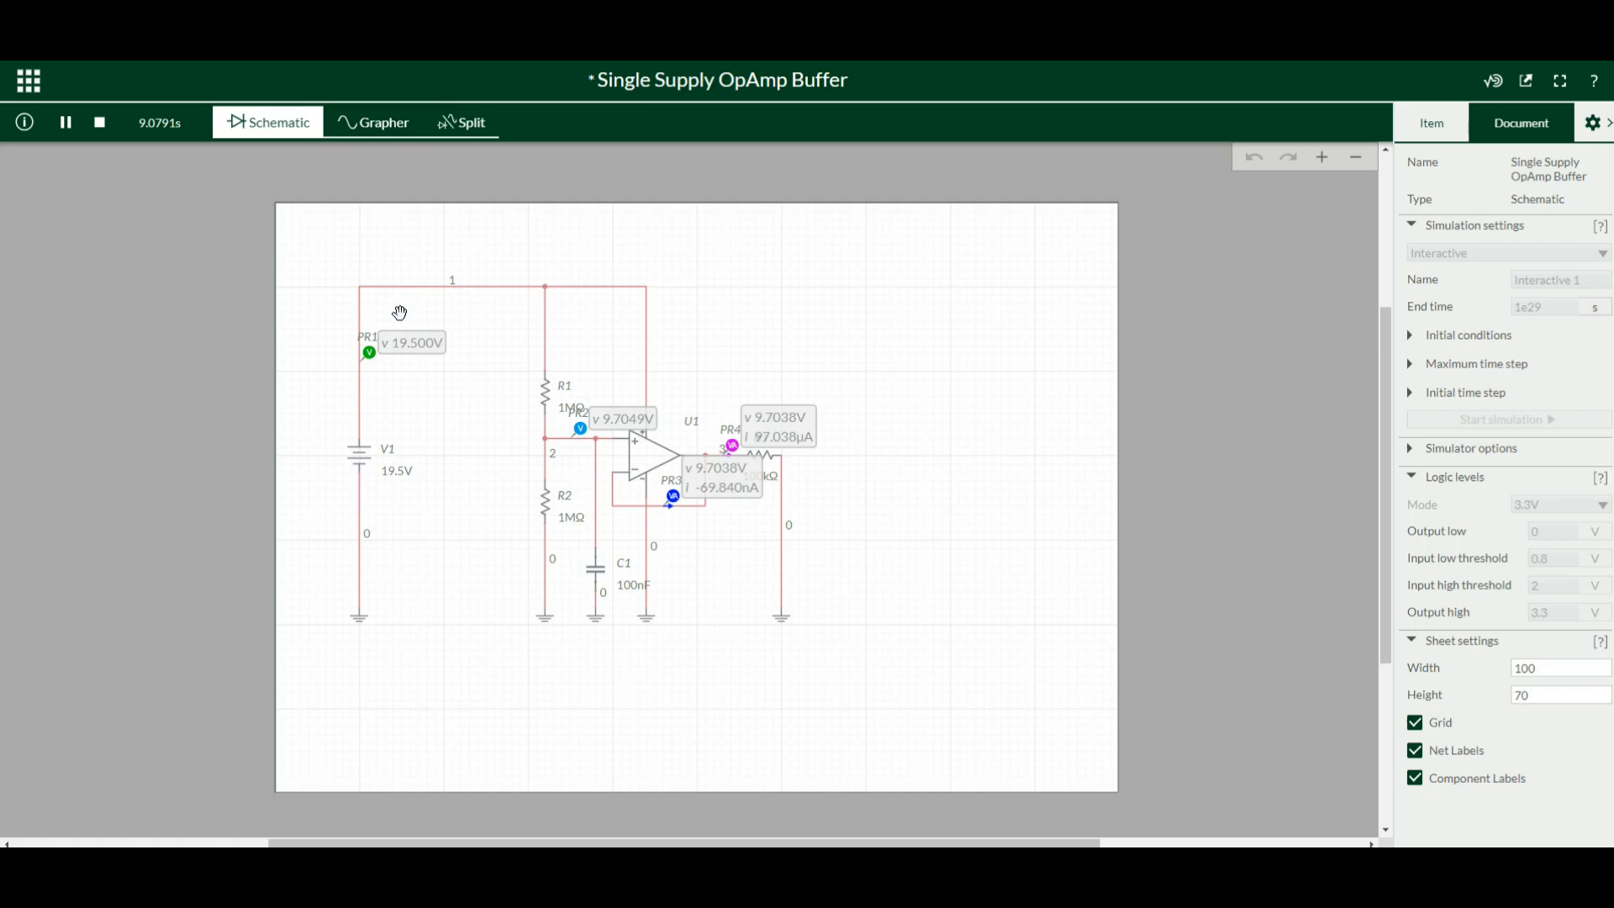
mouse_move(830, 155)
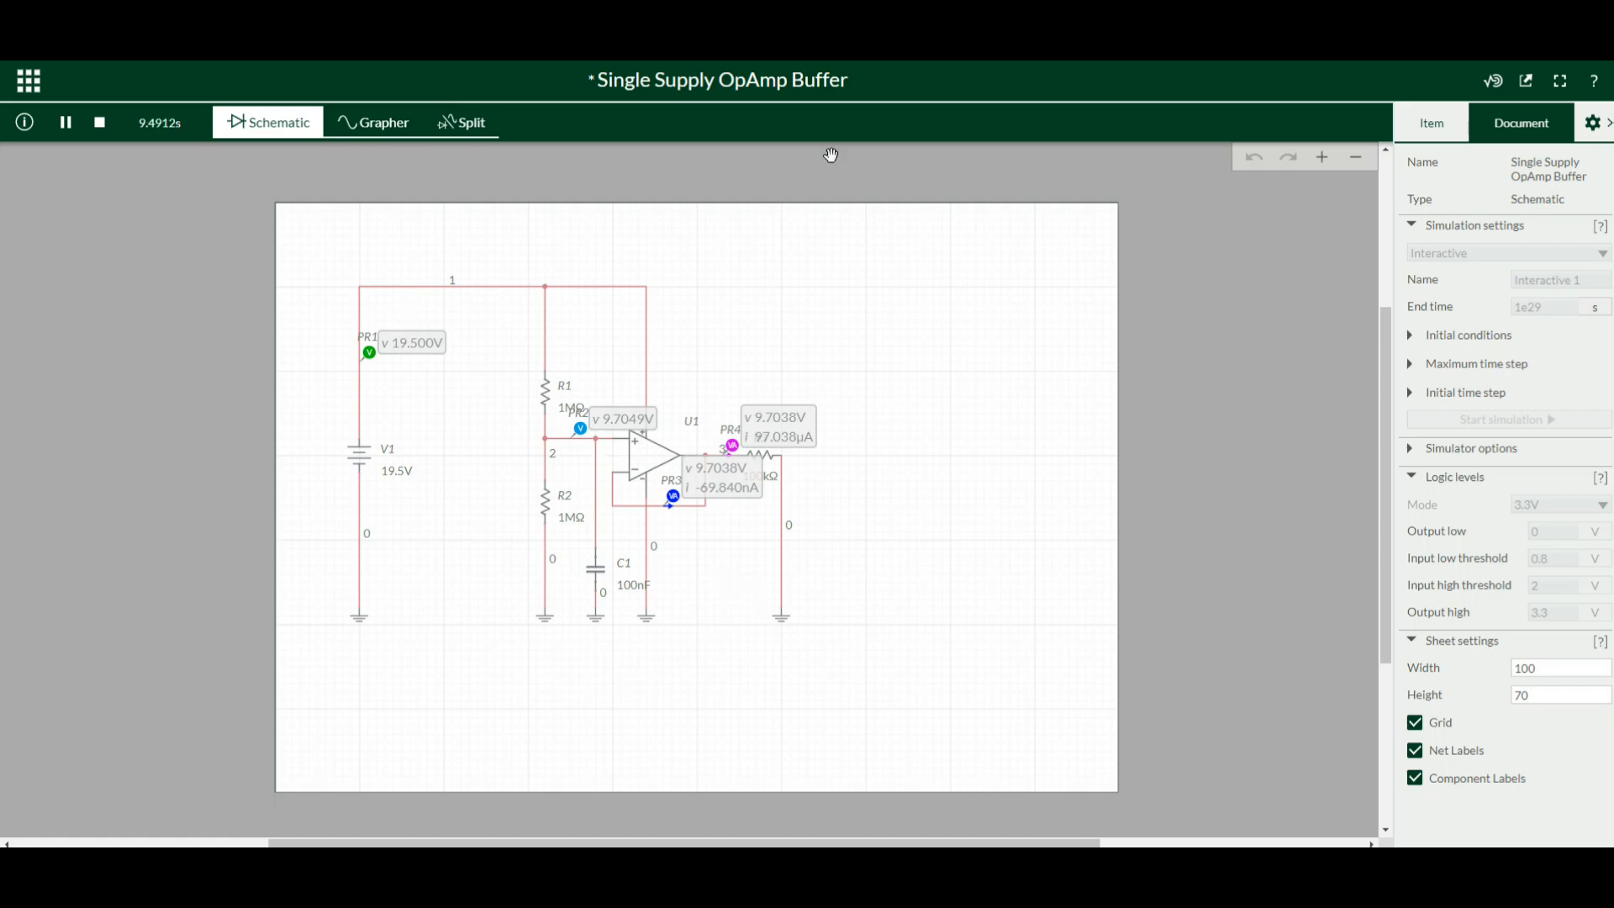
mouse_move(824, 147)
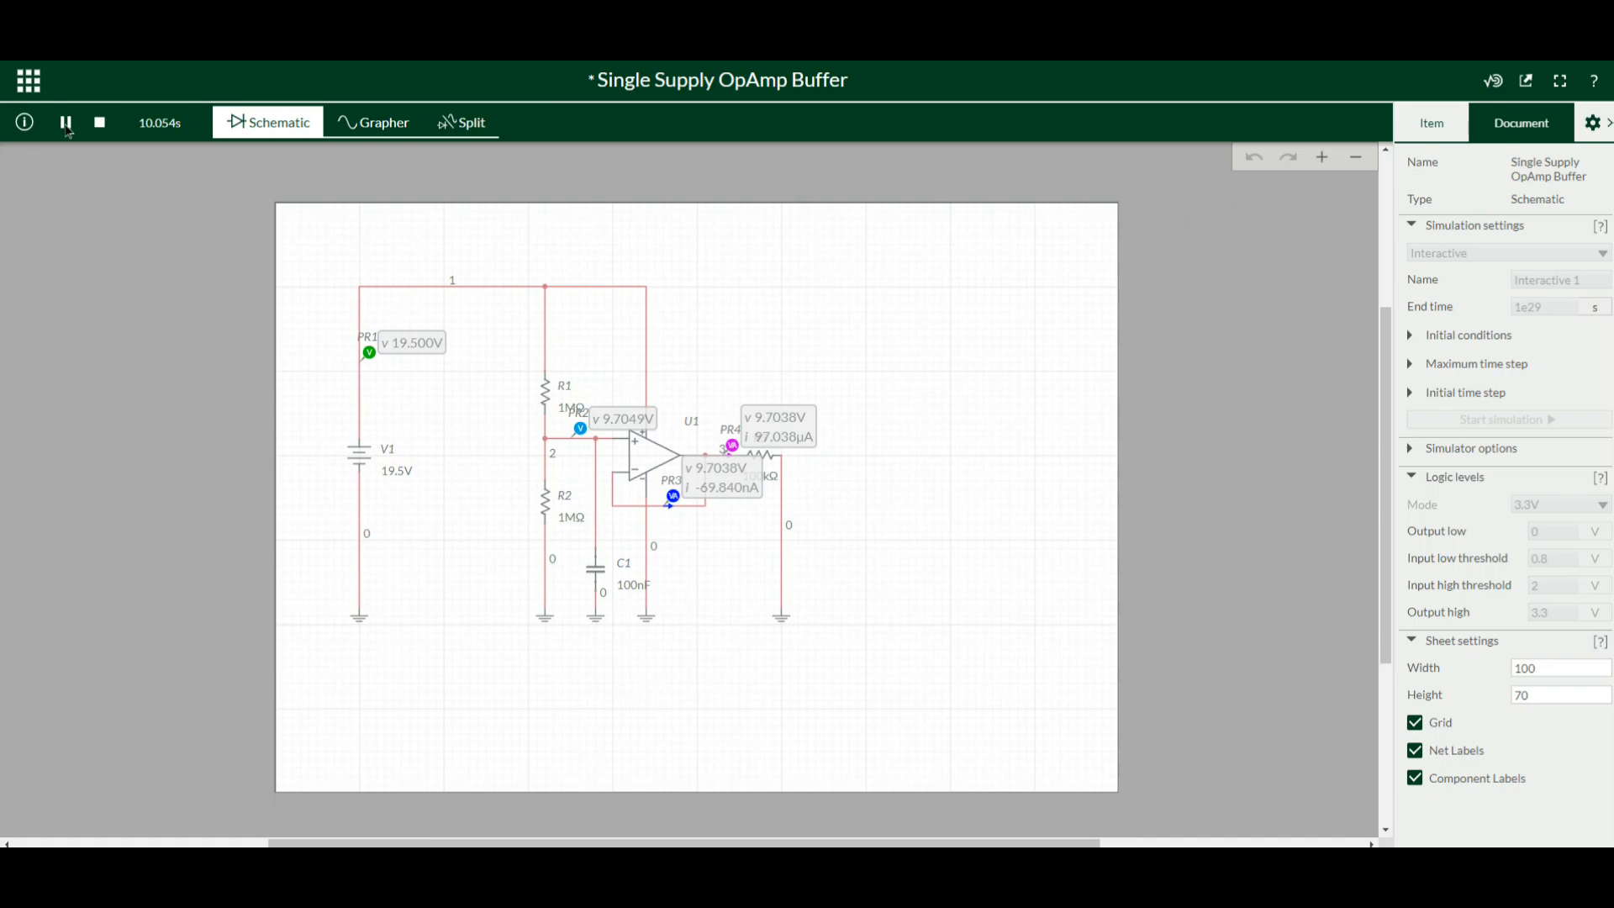
Stop the simulation, then start a Text Annotation from Analysis and annotation and cancel it
left_click(66, 123)
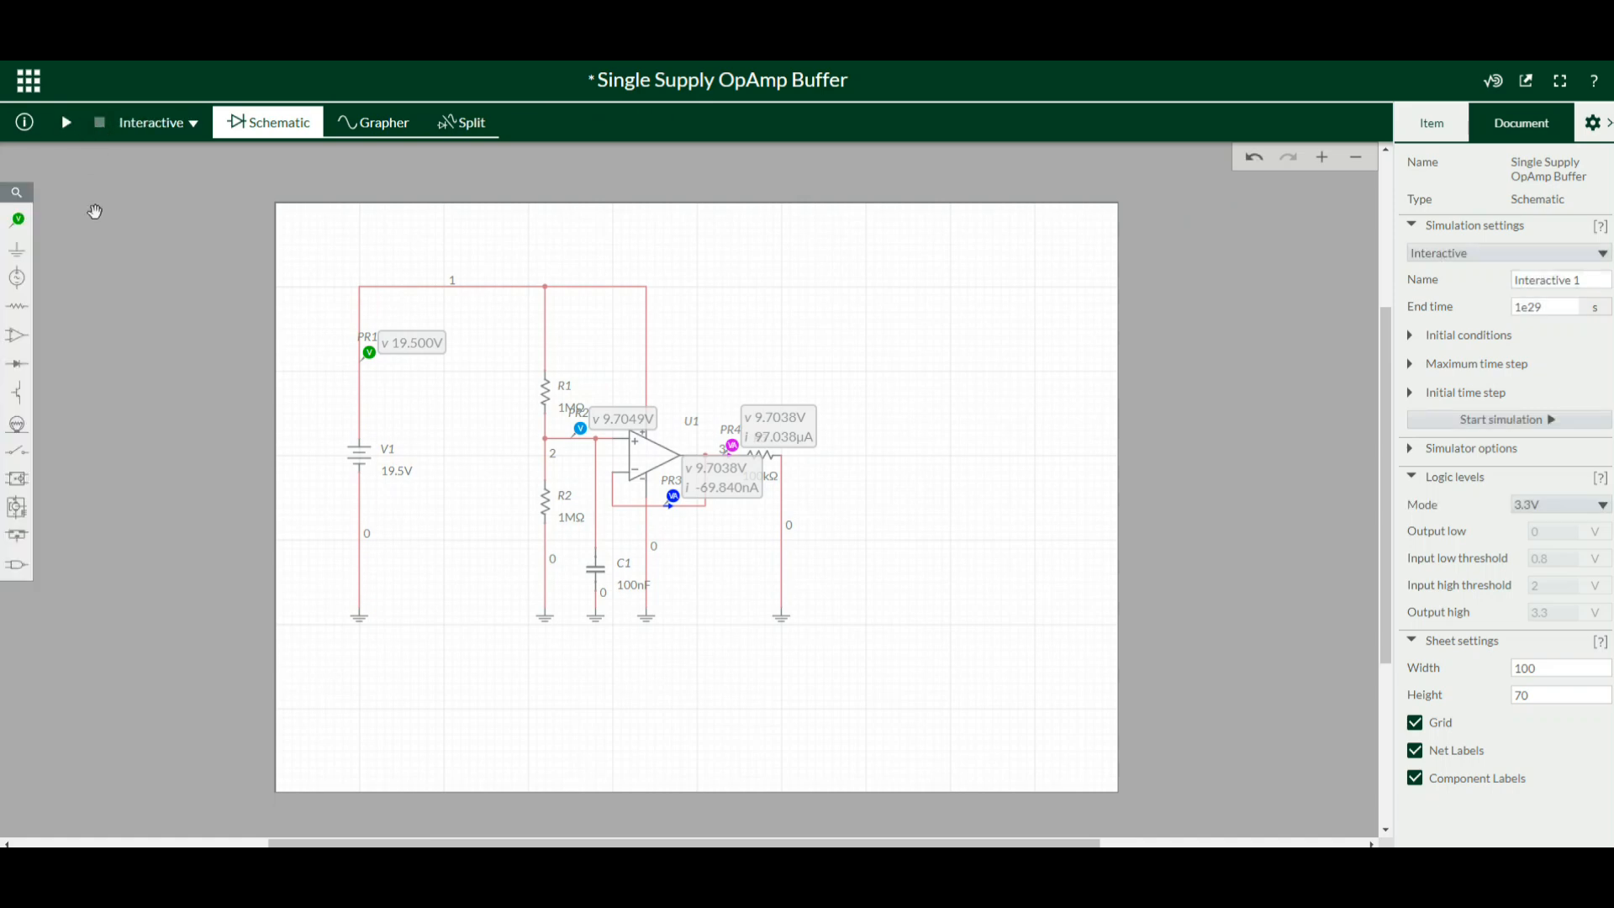
left_click(17, 219)
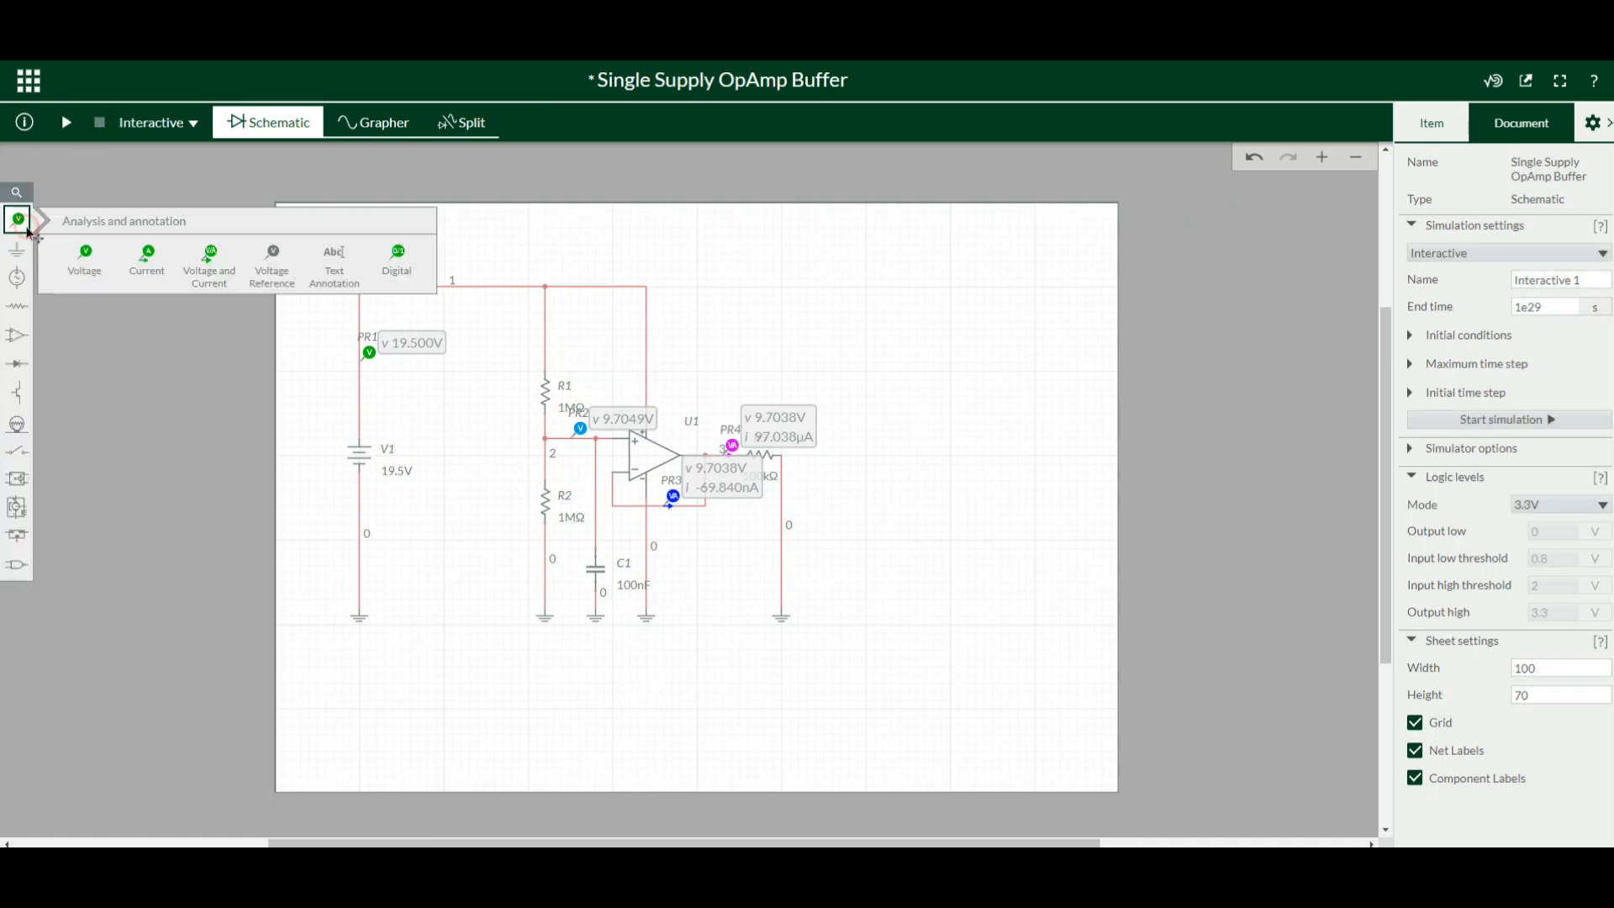
mouse_move(272, 237)
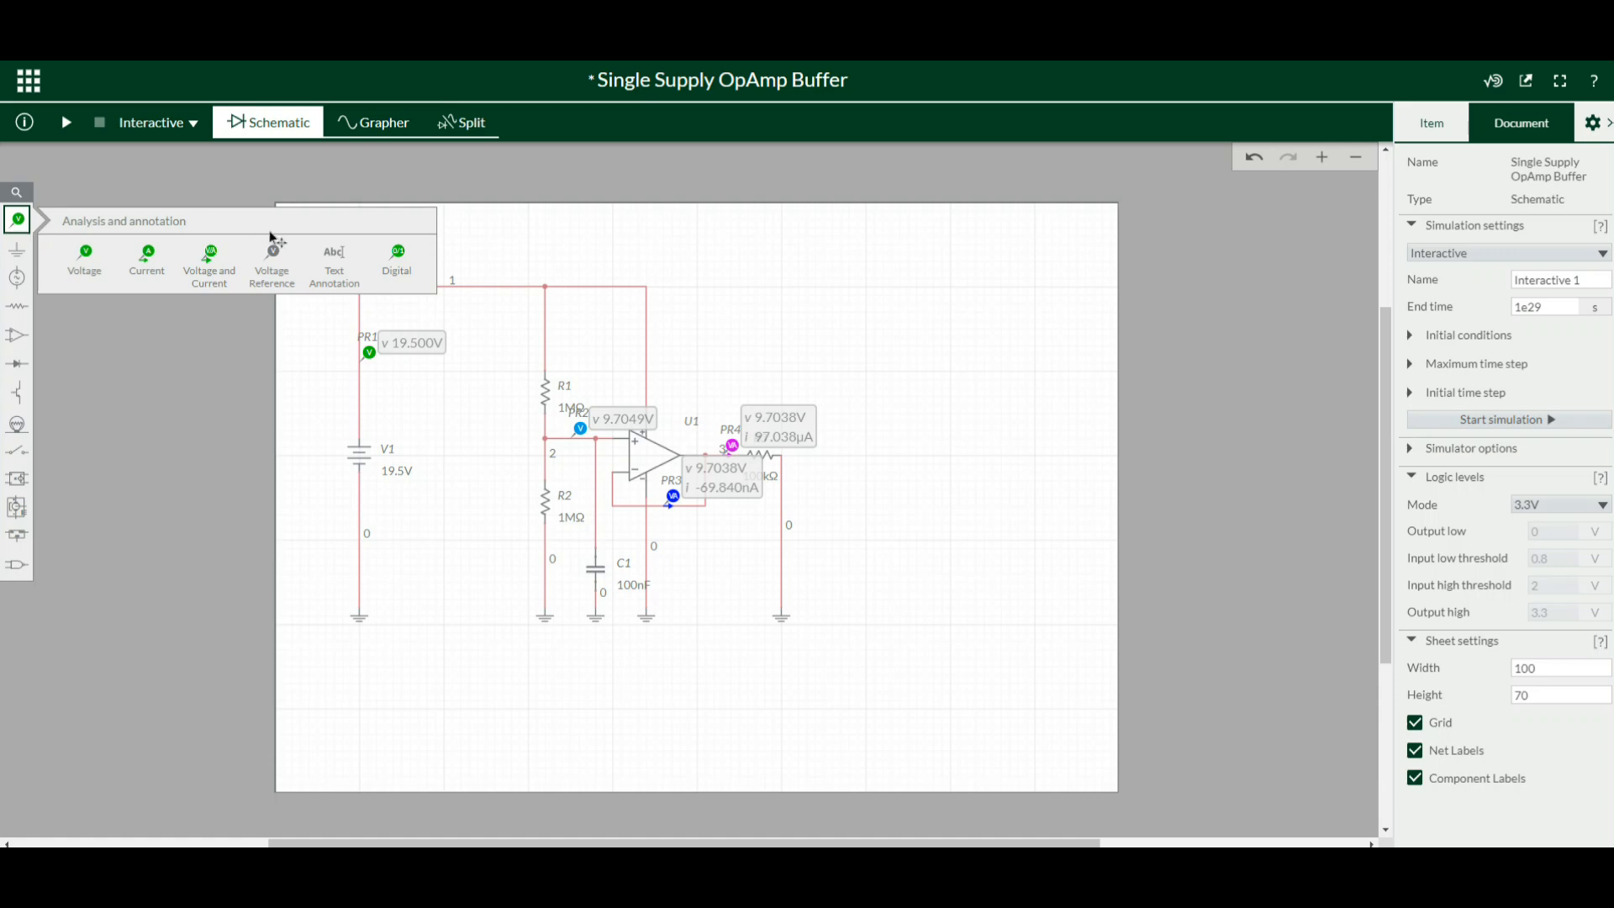
left_click(333, 262)
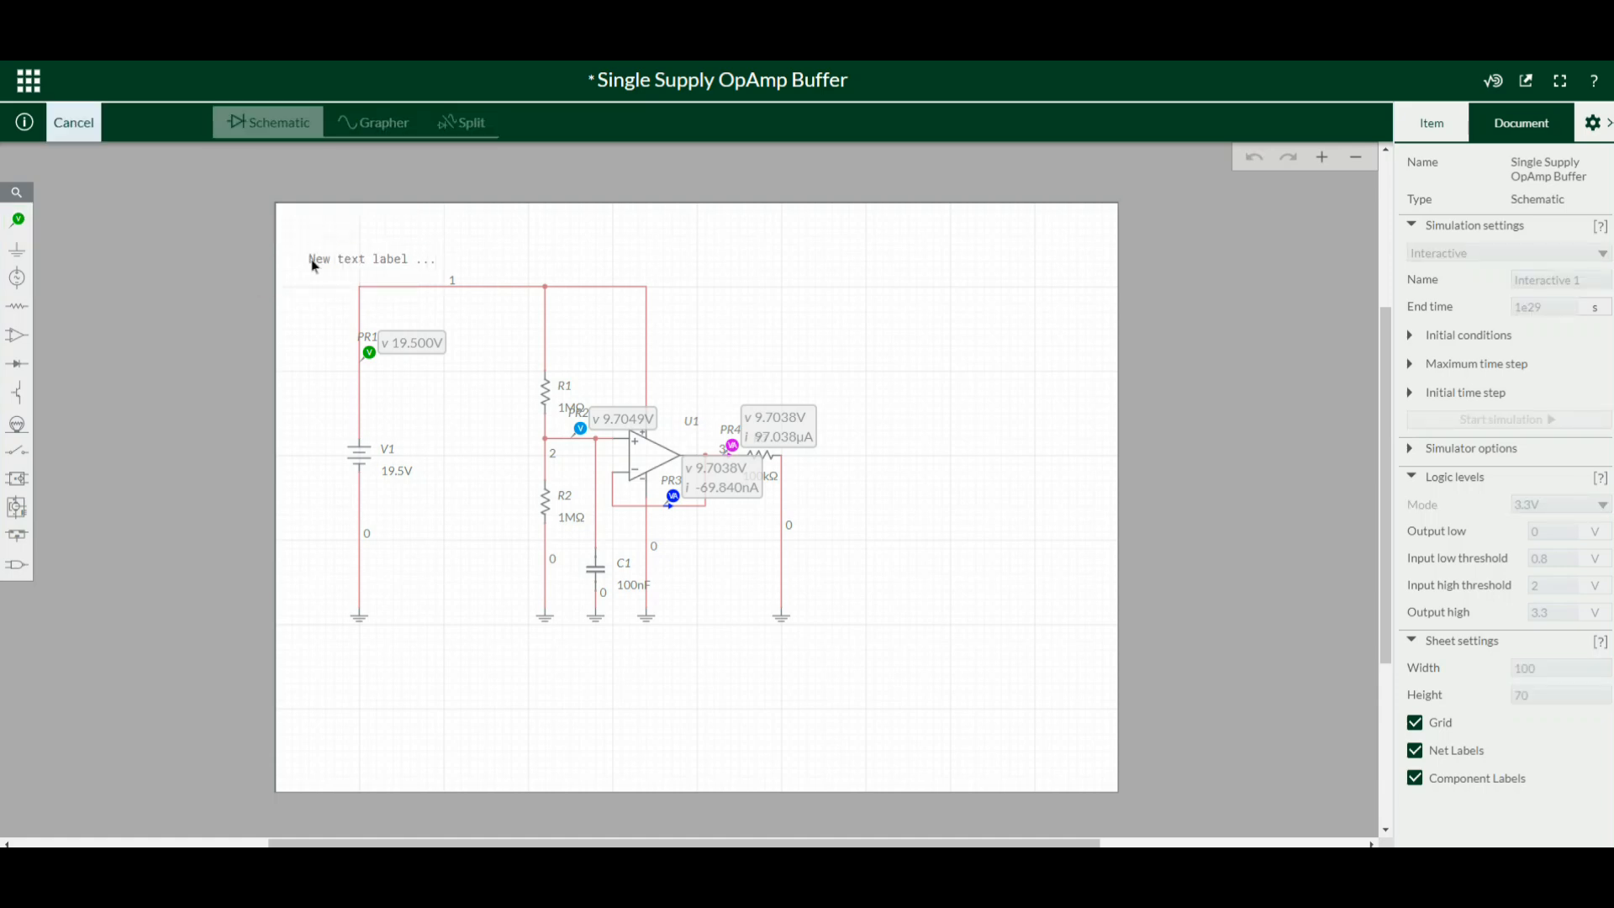
left_click(367, 258)
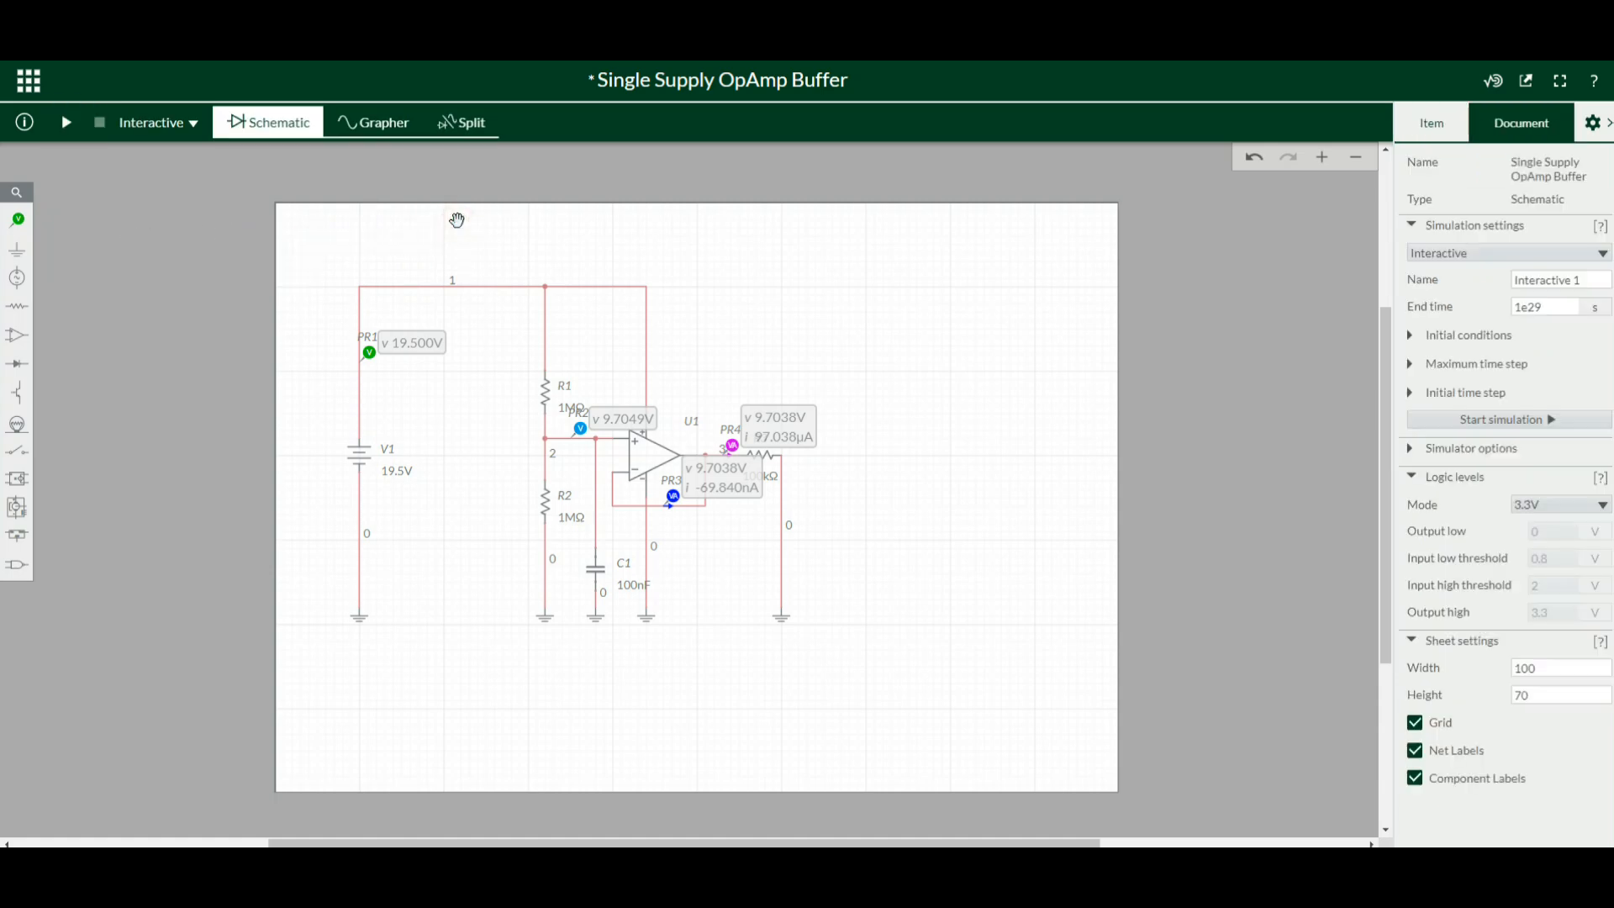
mouse_move(456, 219)
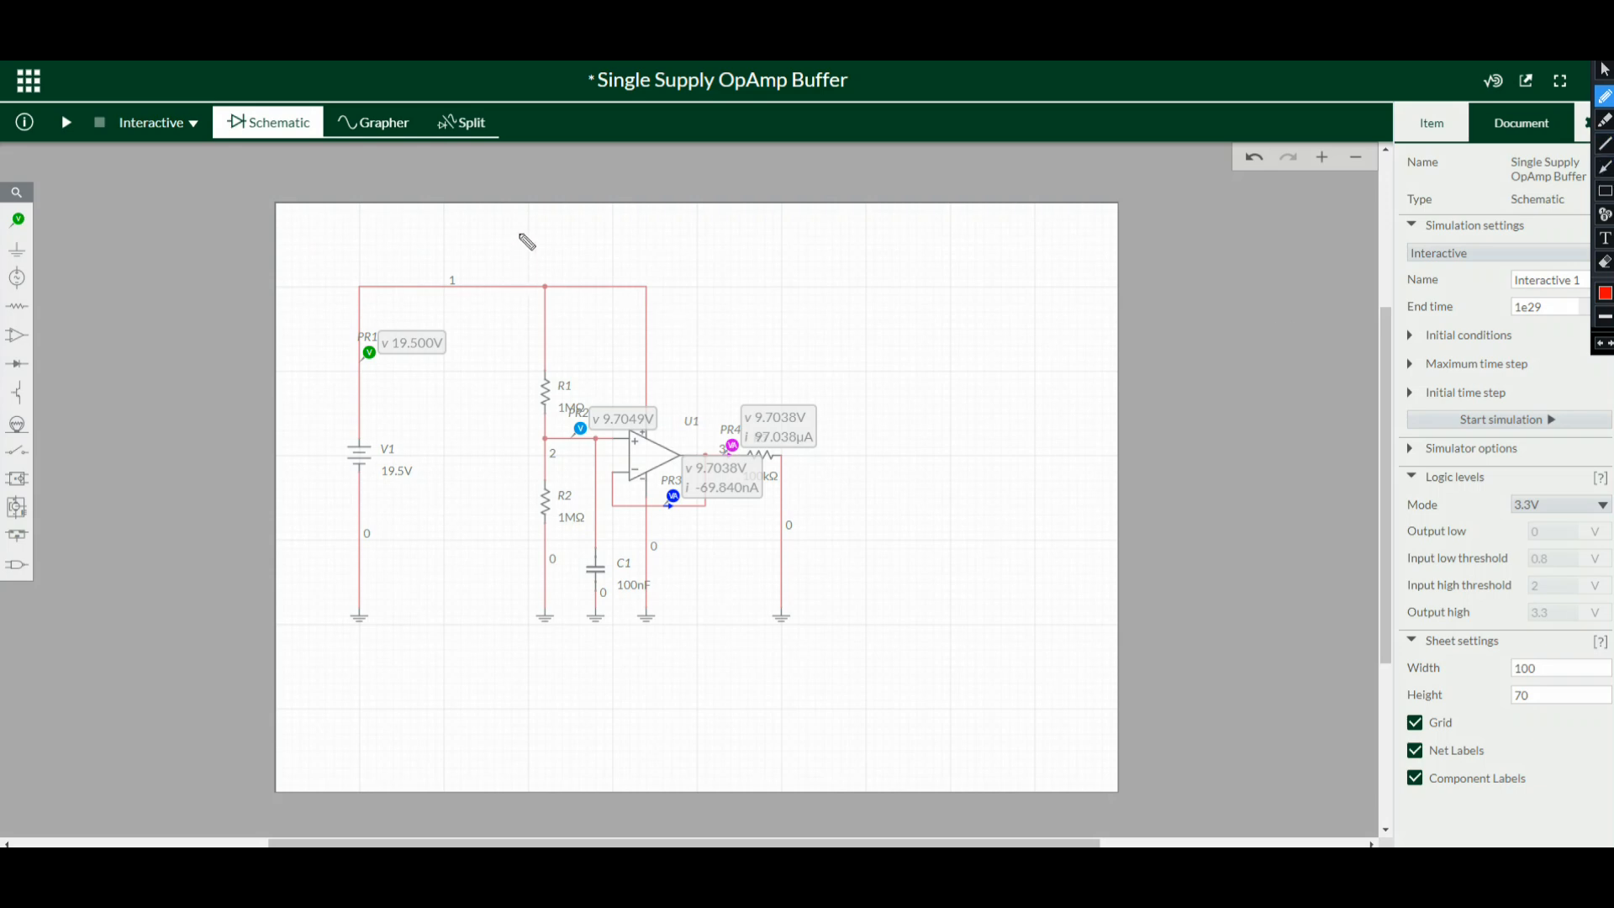
mouse_move(613, 224)
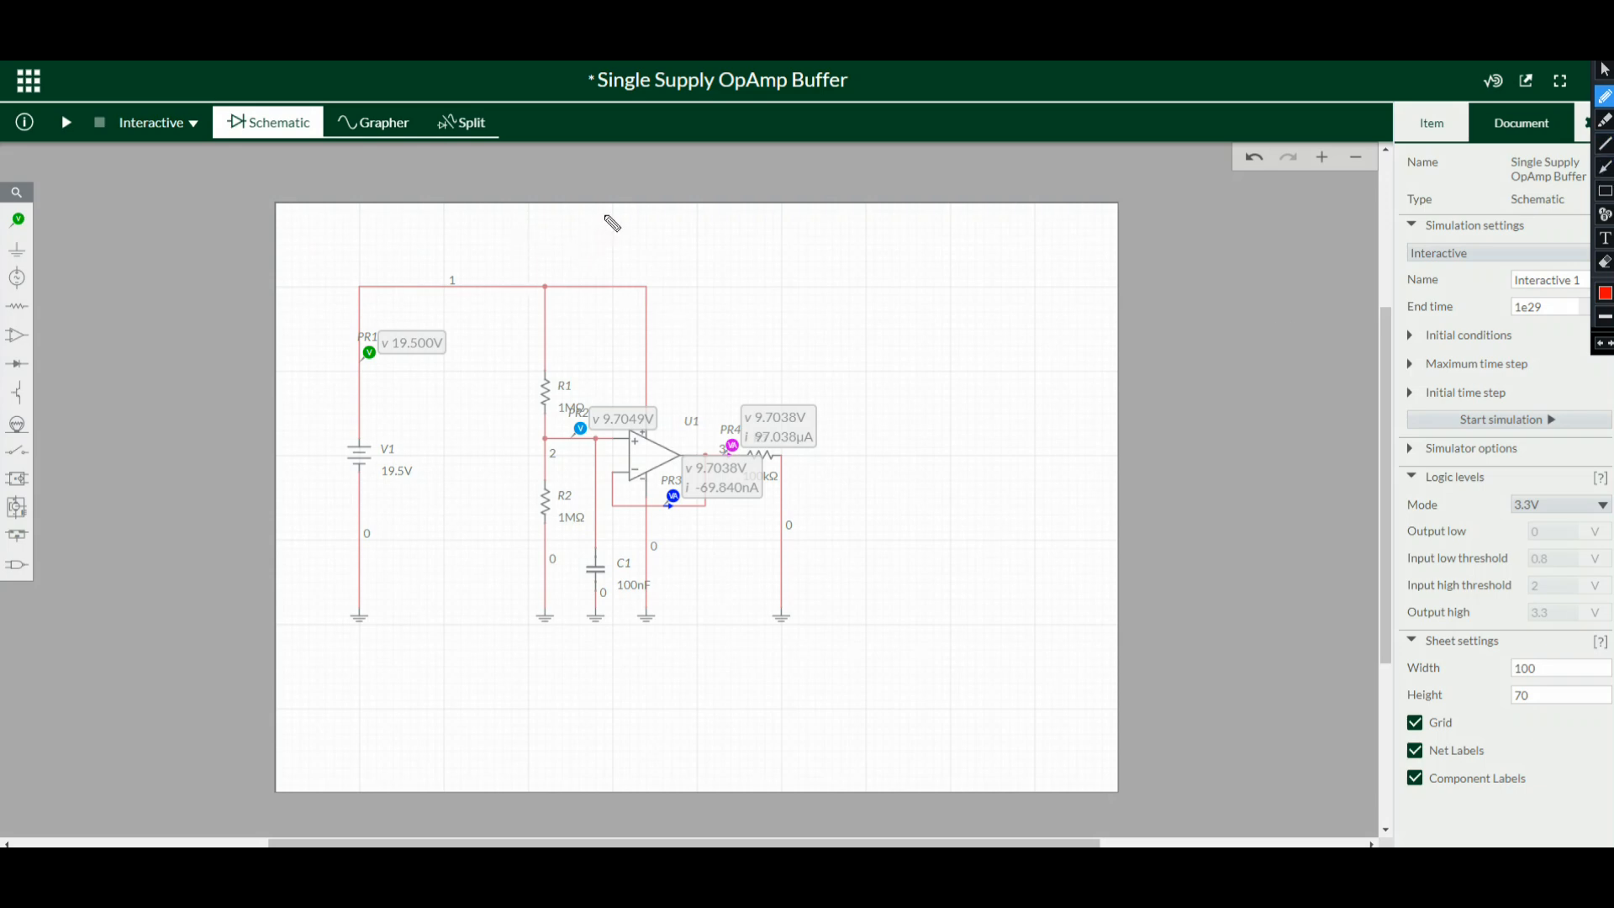
mouse_move(542, 216)
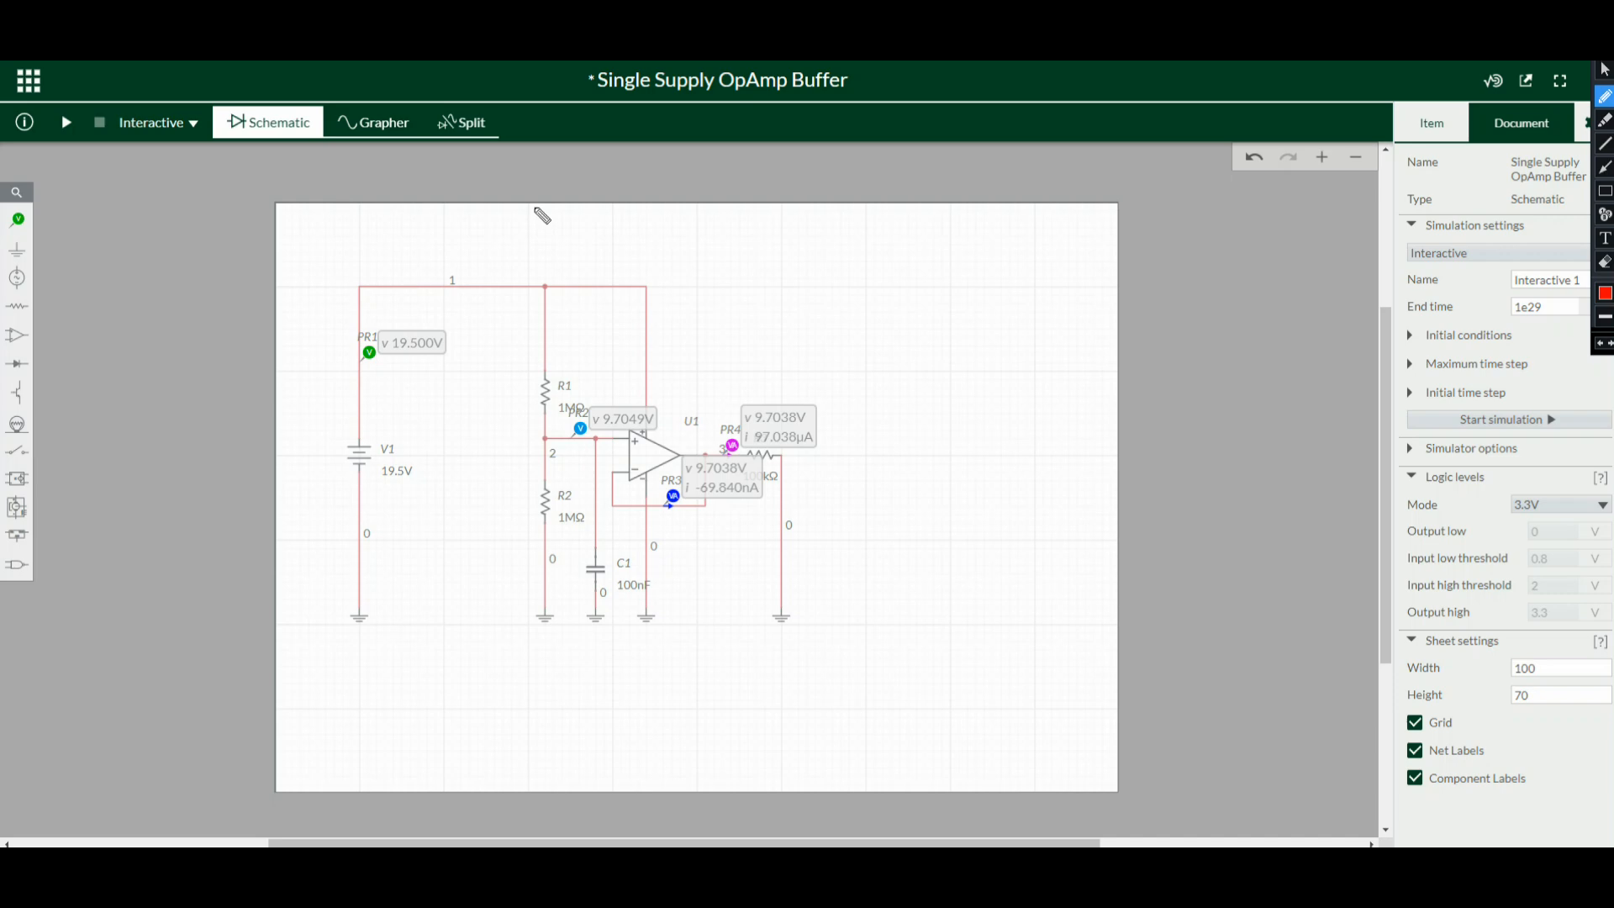
Draw a red vertical pen line beside R1 and R2 splitting the schematic in two
left_click_drag(536, 206, 556, 711)
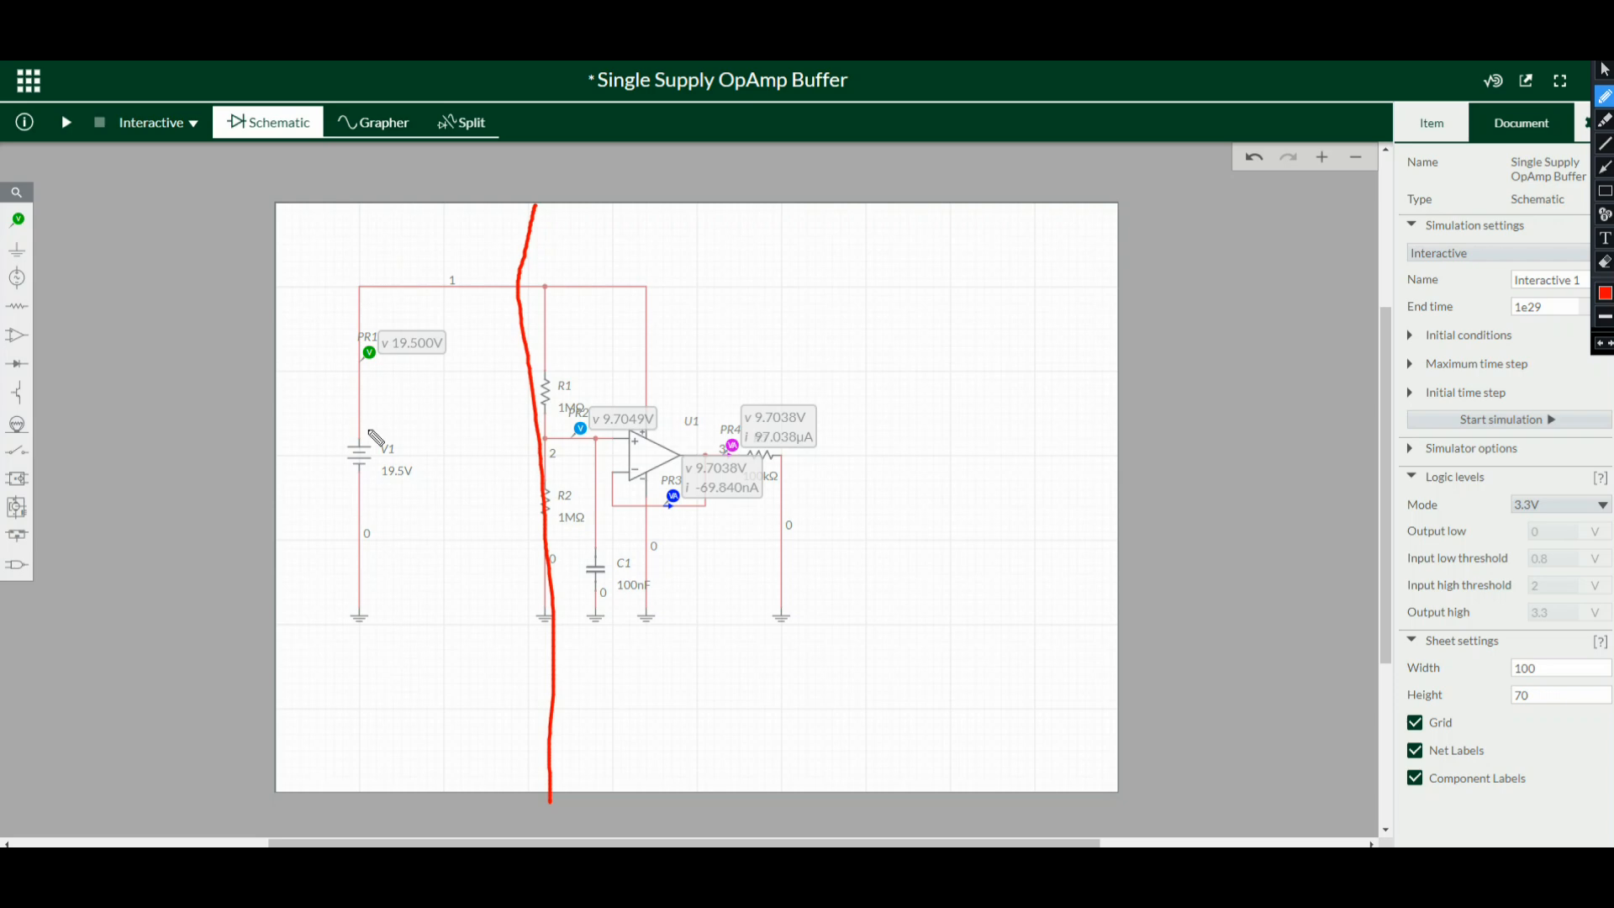
mouse_move(613, 409)
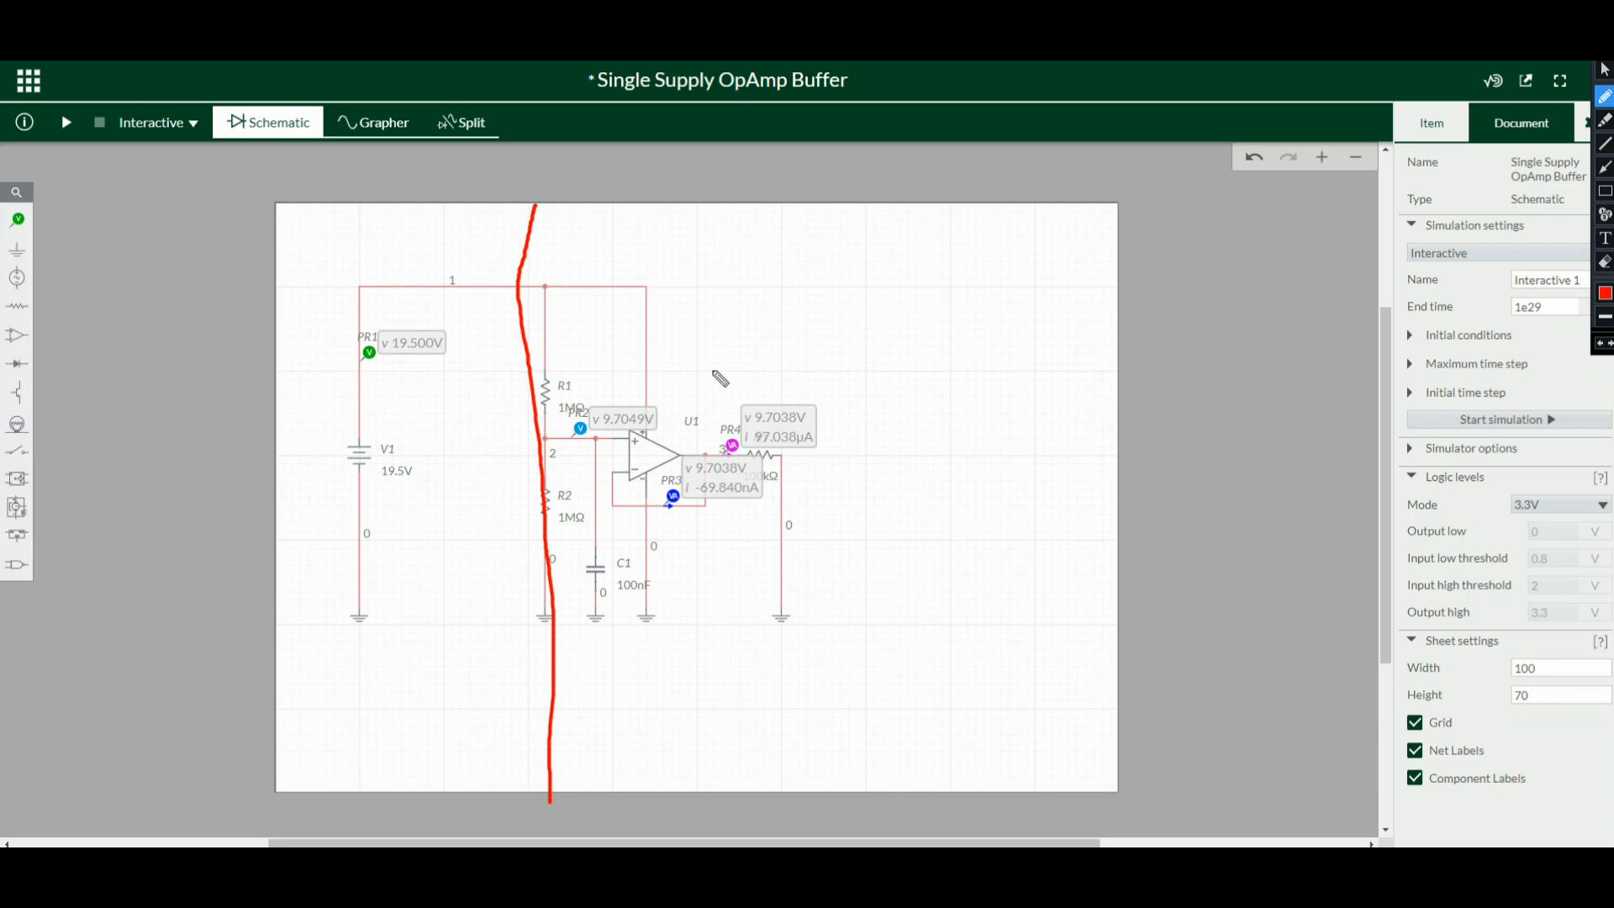
mouse_move(705, 463)
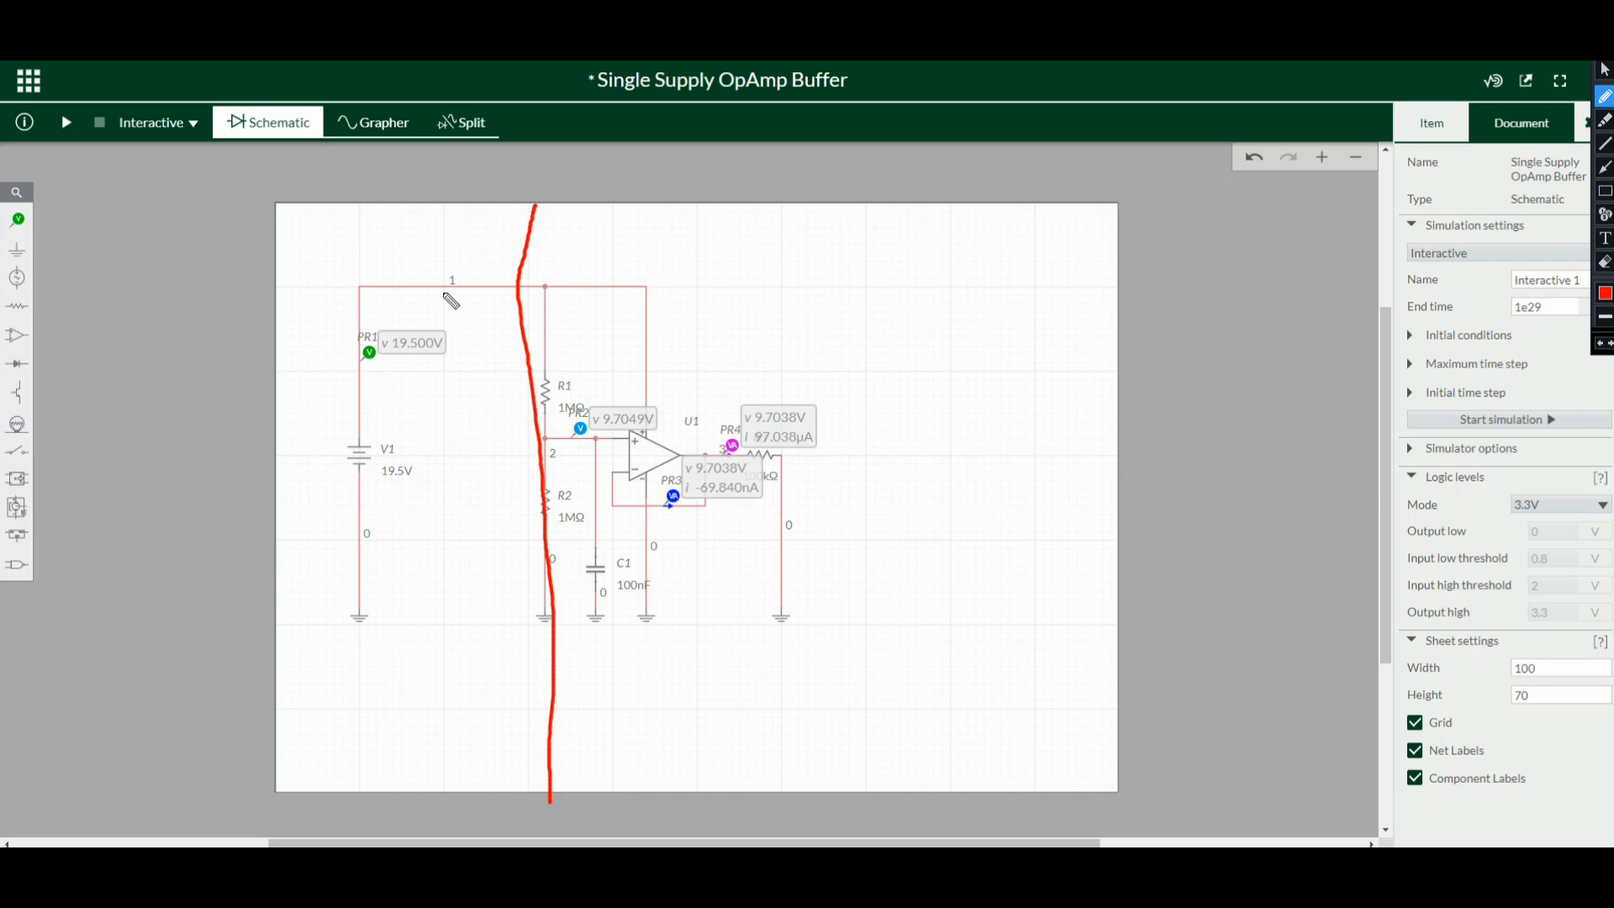
mouse_move(541, 306)
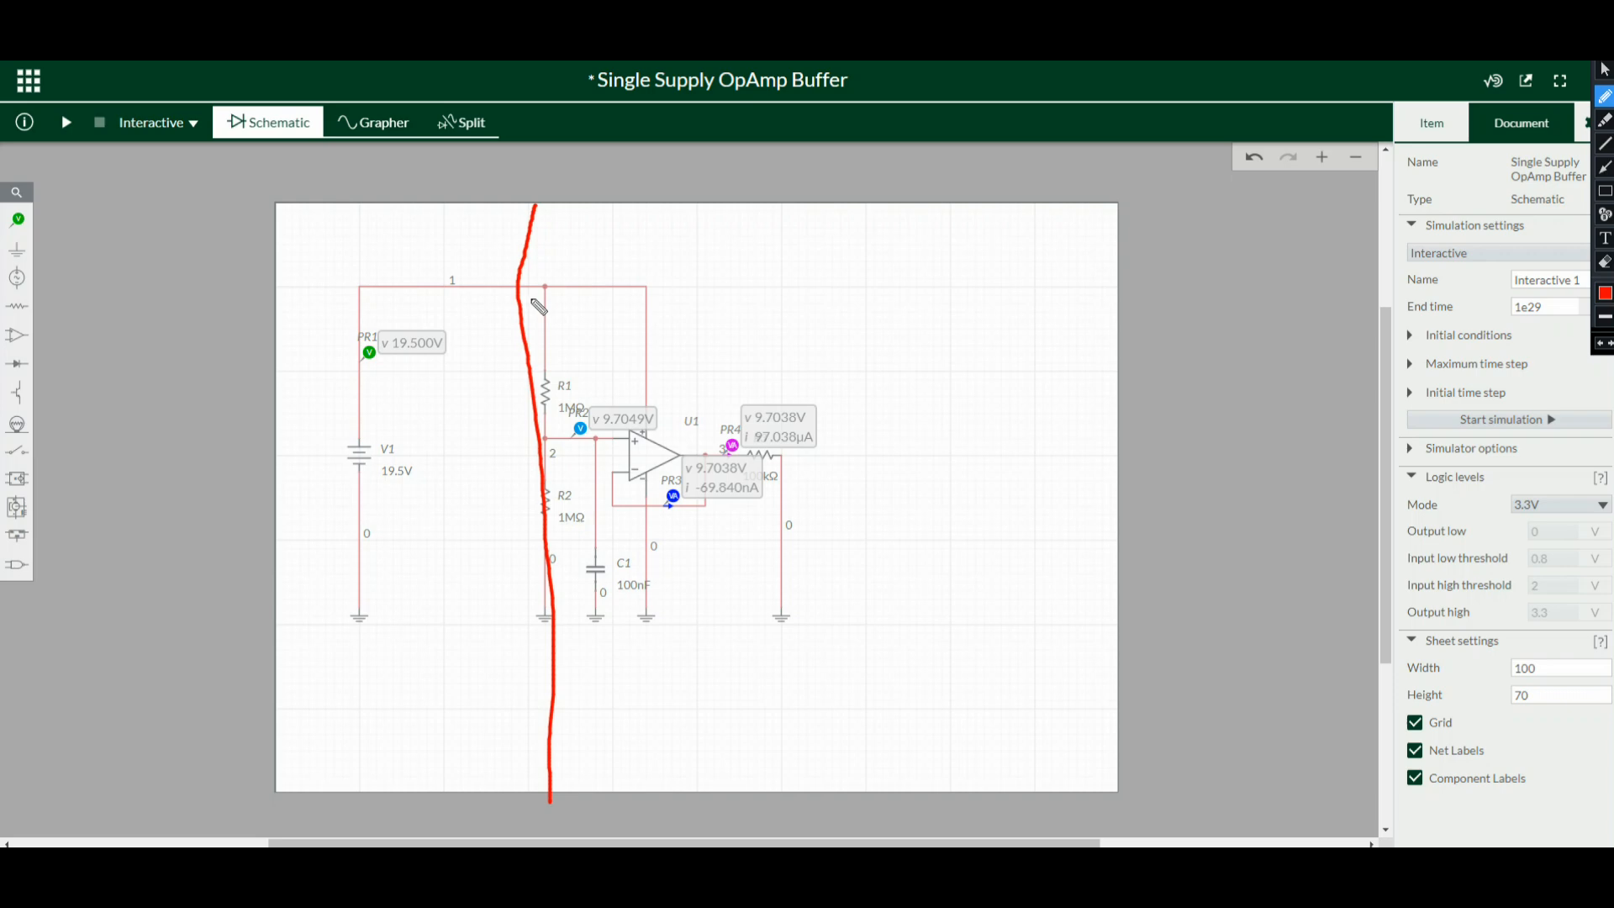
mouse_move(893, 311)
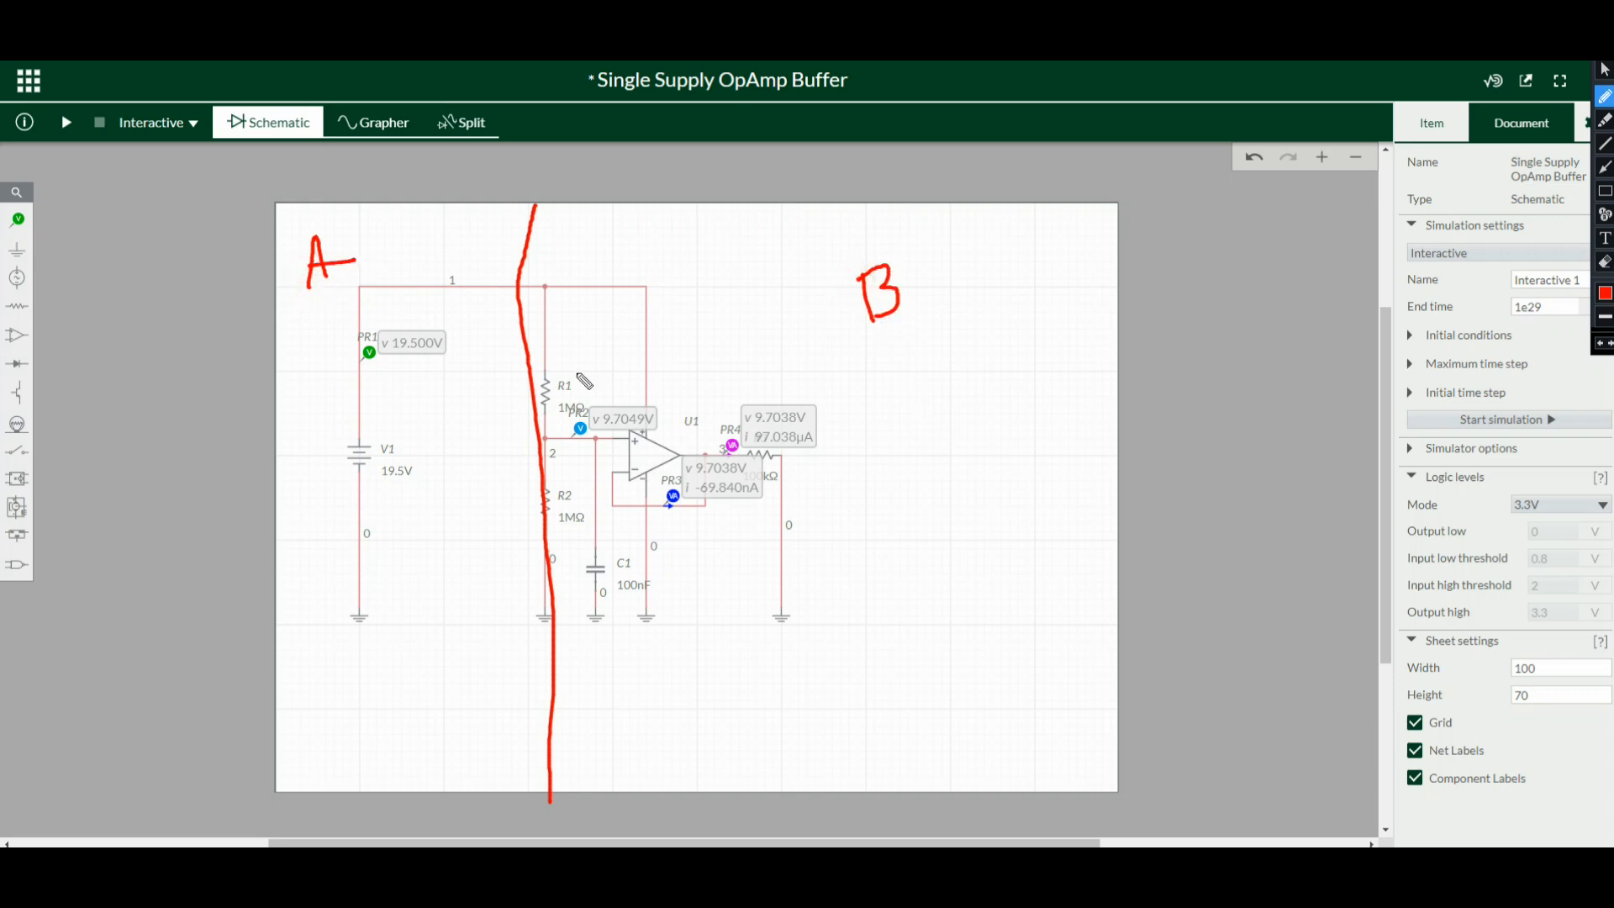
mouse_move(625, 314)
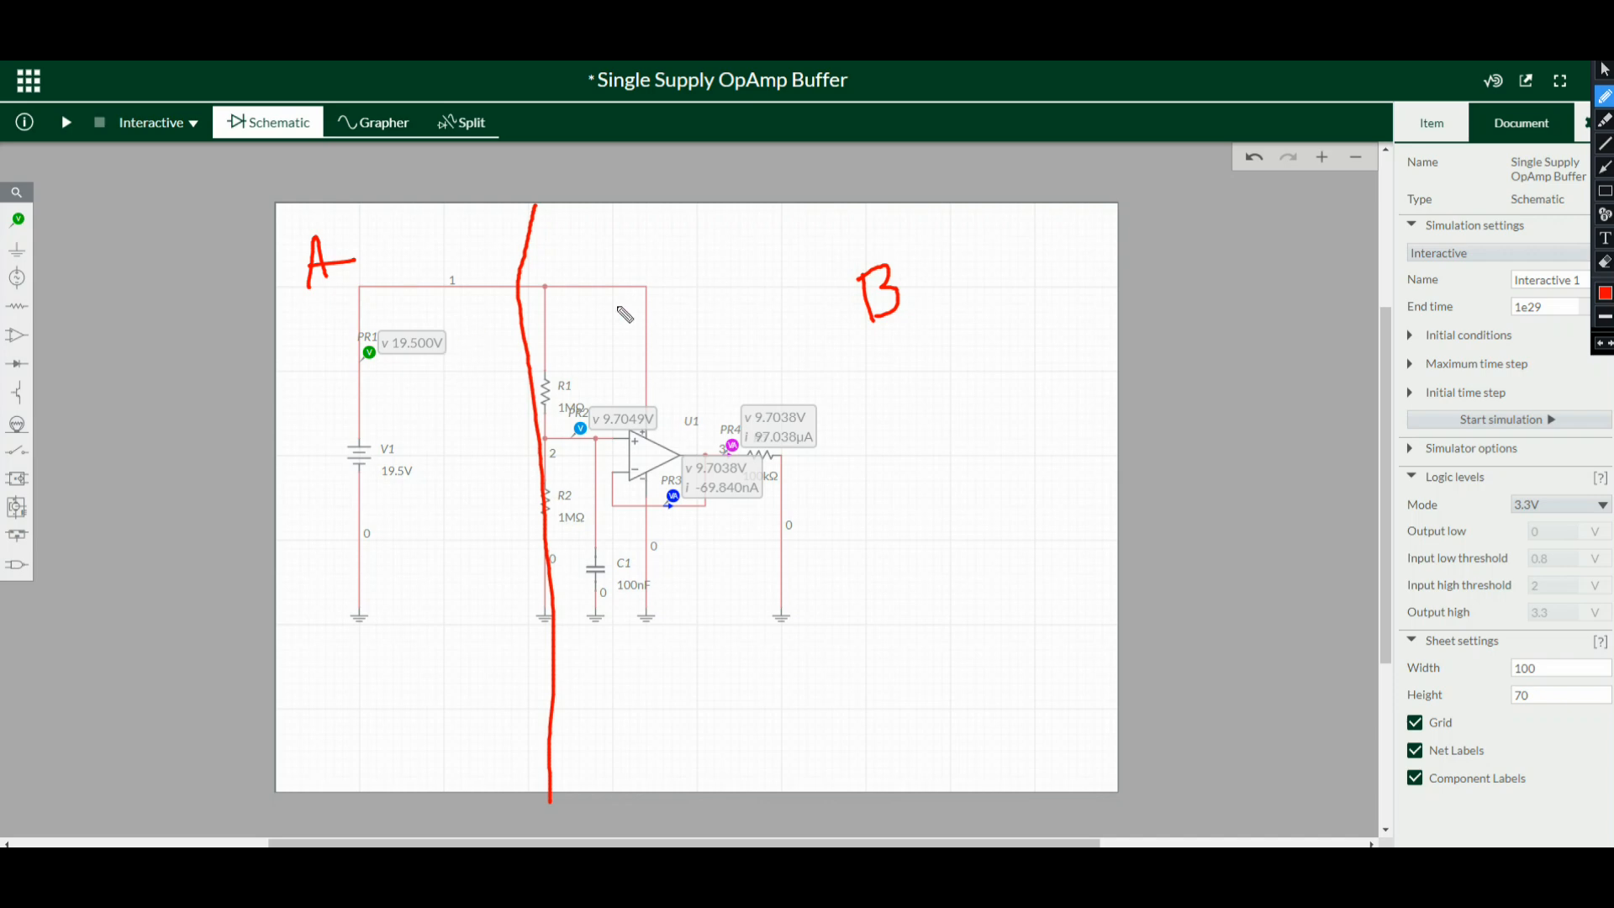
mouse_move(347, 421)
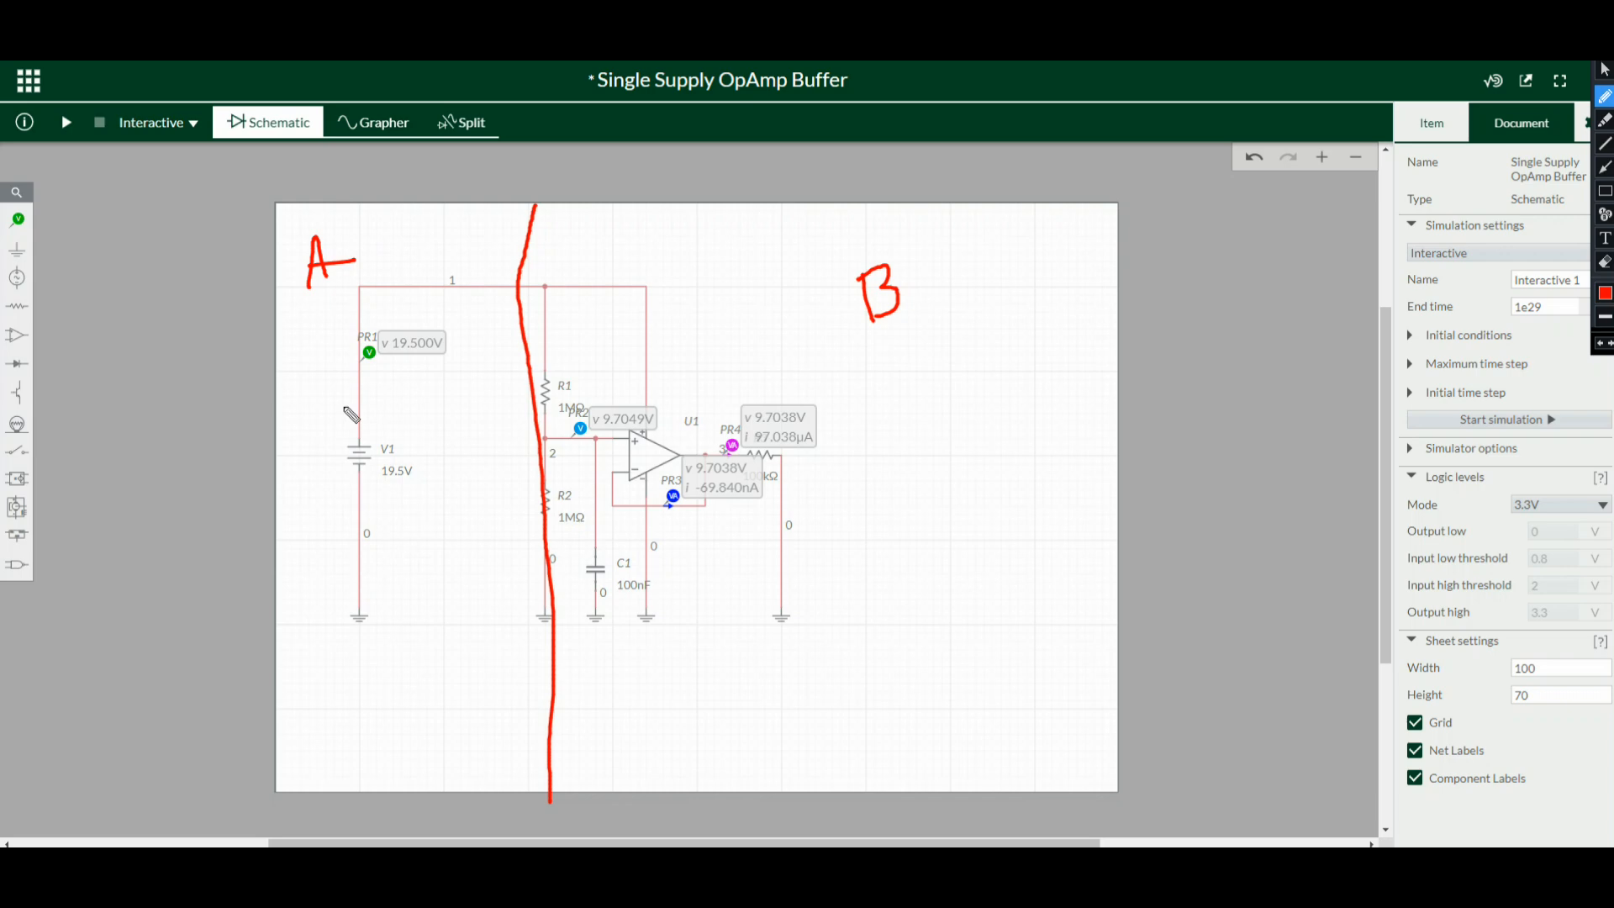
mouse_move(755, 237)
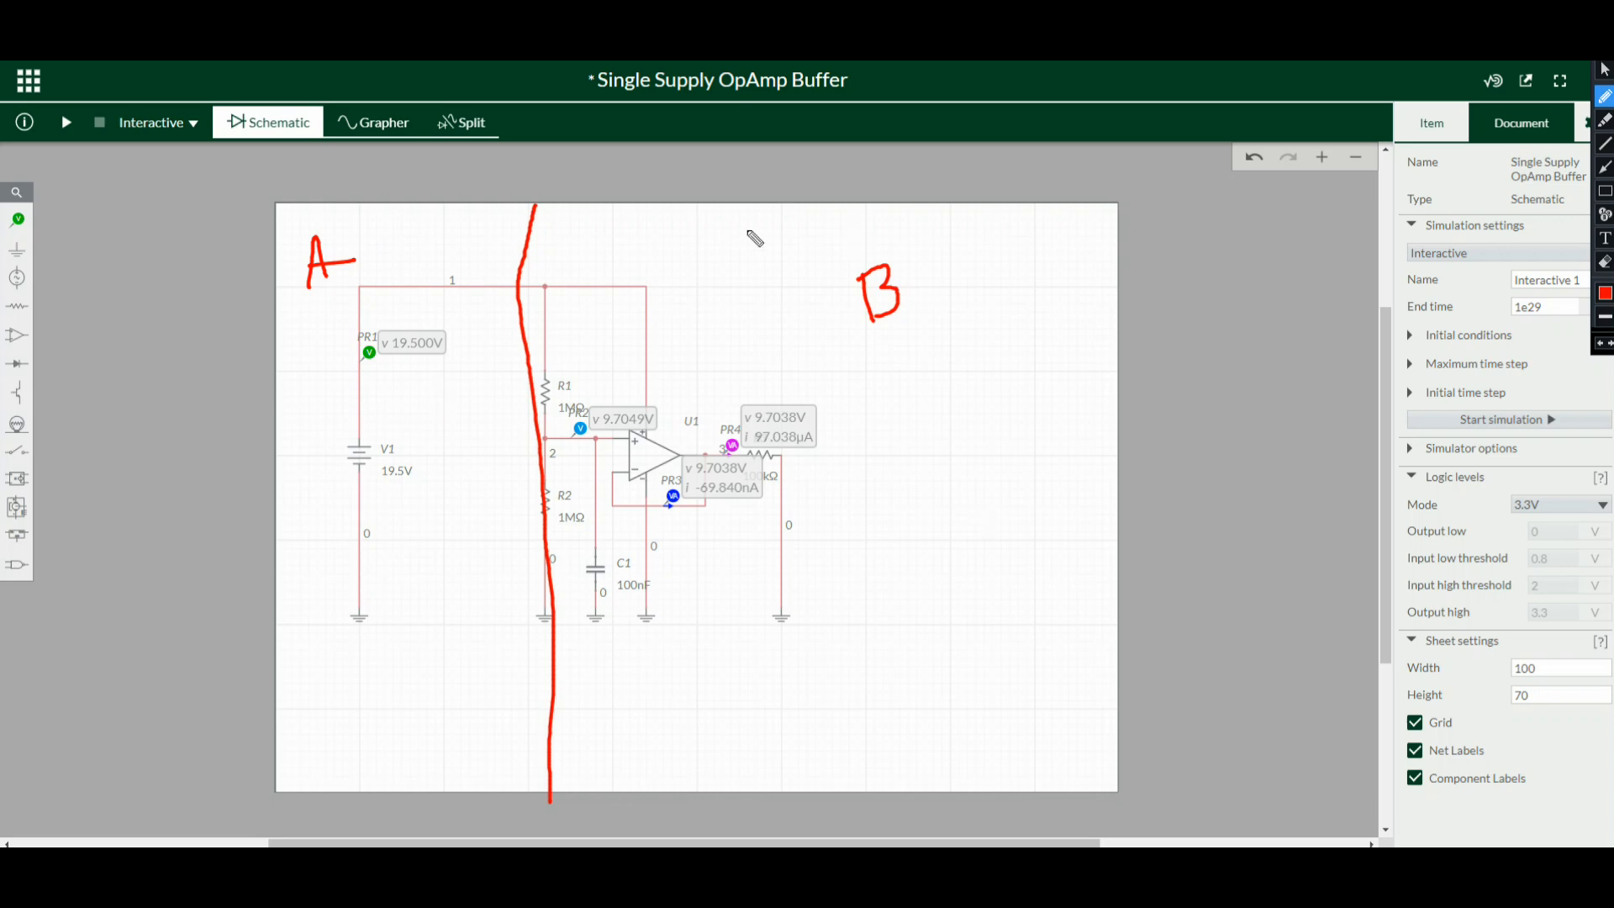
mouse_move(854, 350)
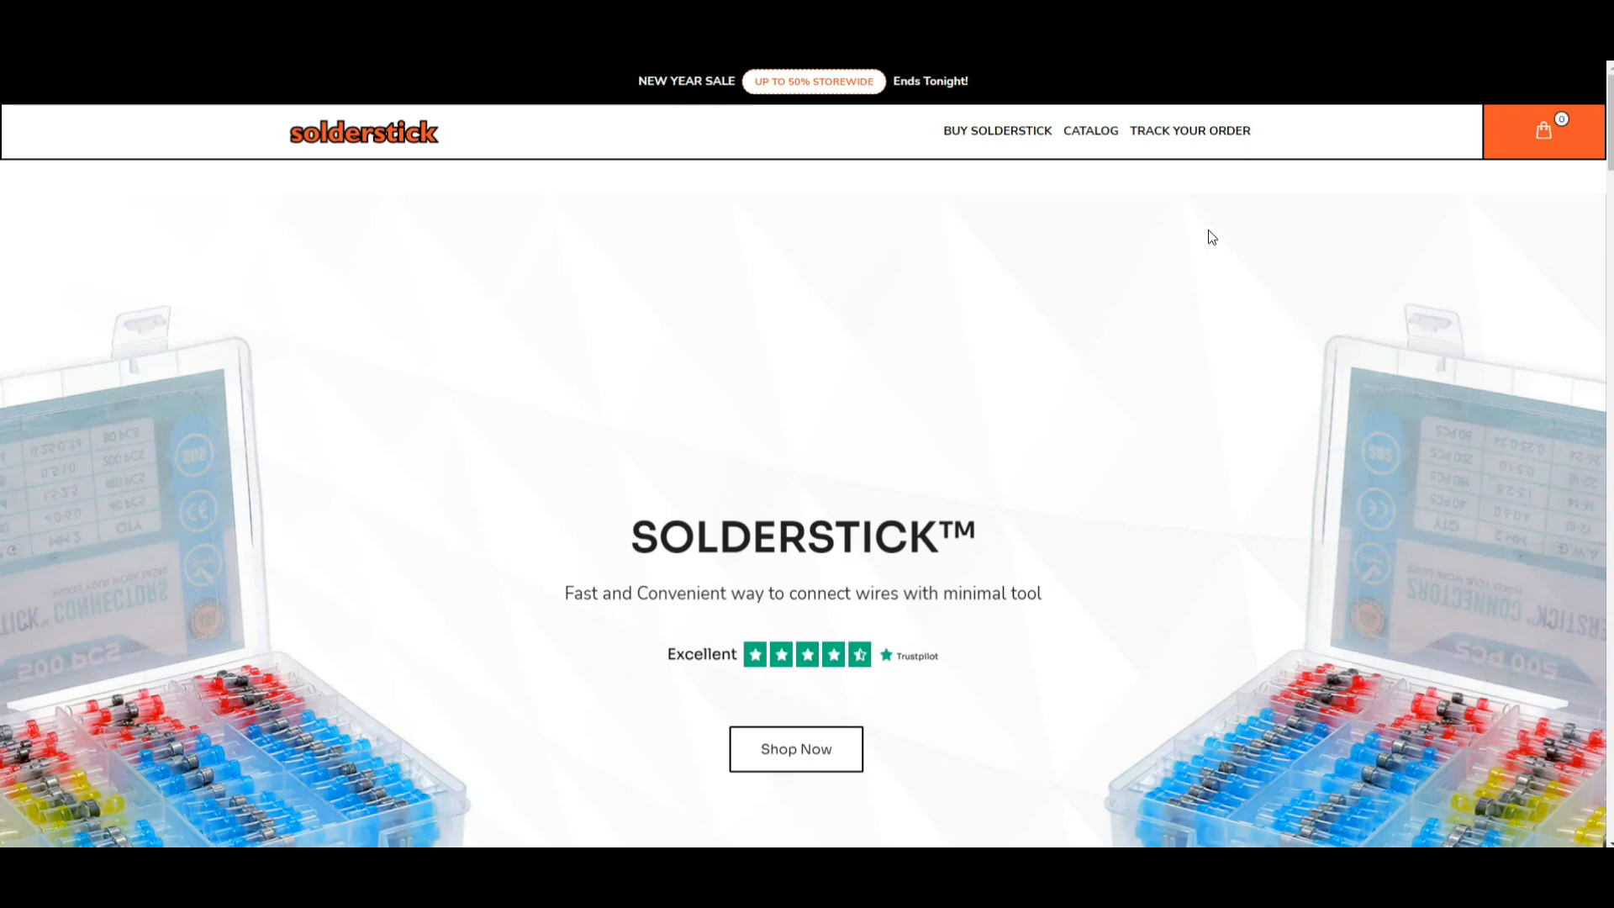
Scroll the SolderStick home page to Main Features and open the waterproof connector kit via Shop Now
scroll("down", 3)
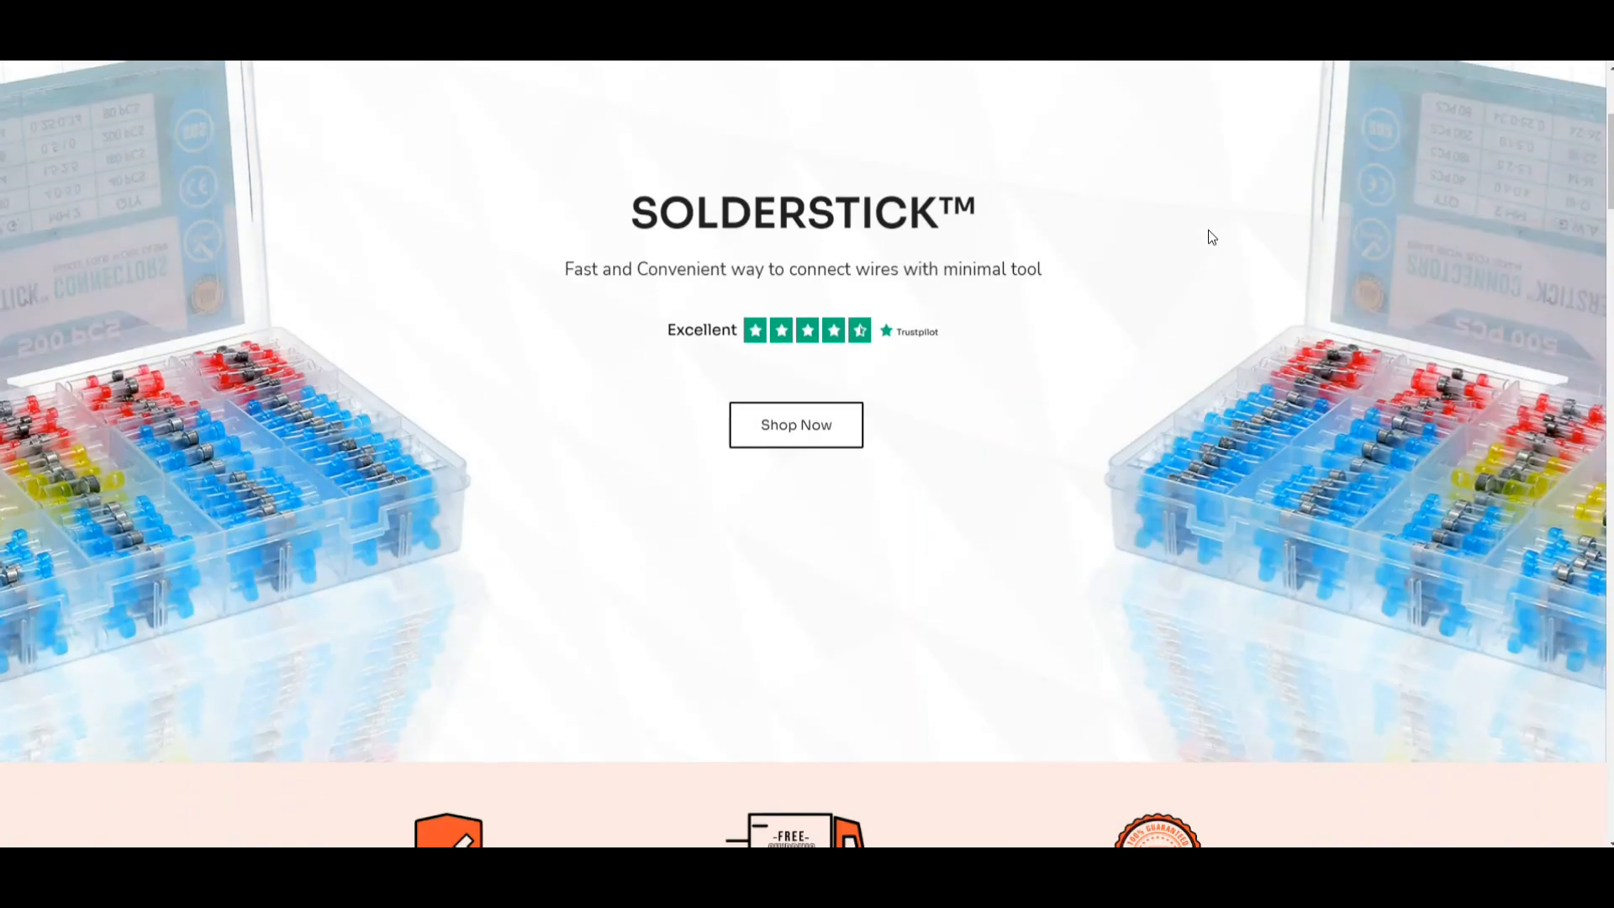
scroll("down", 3)
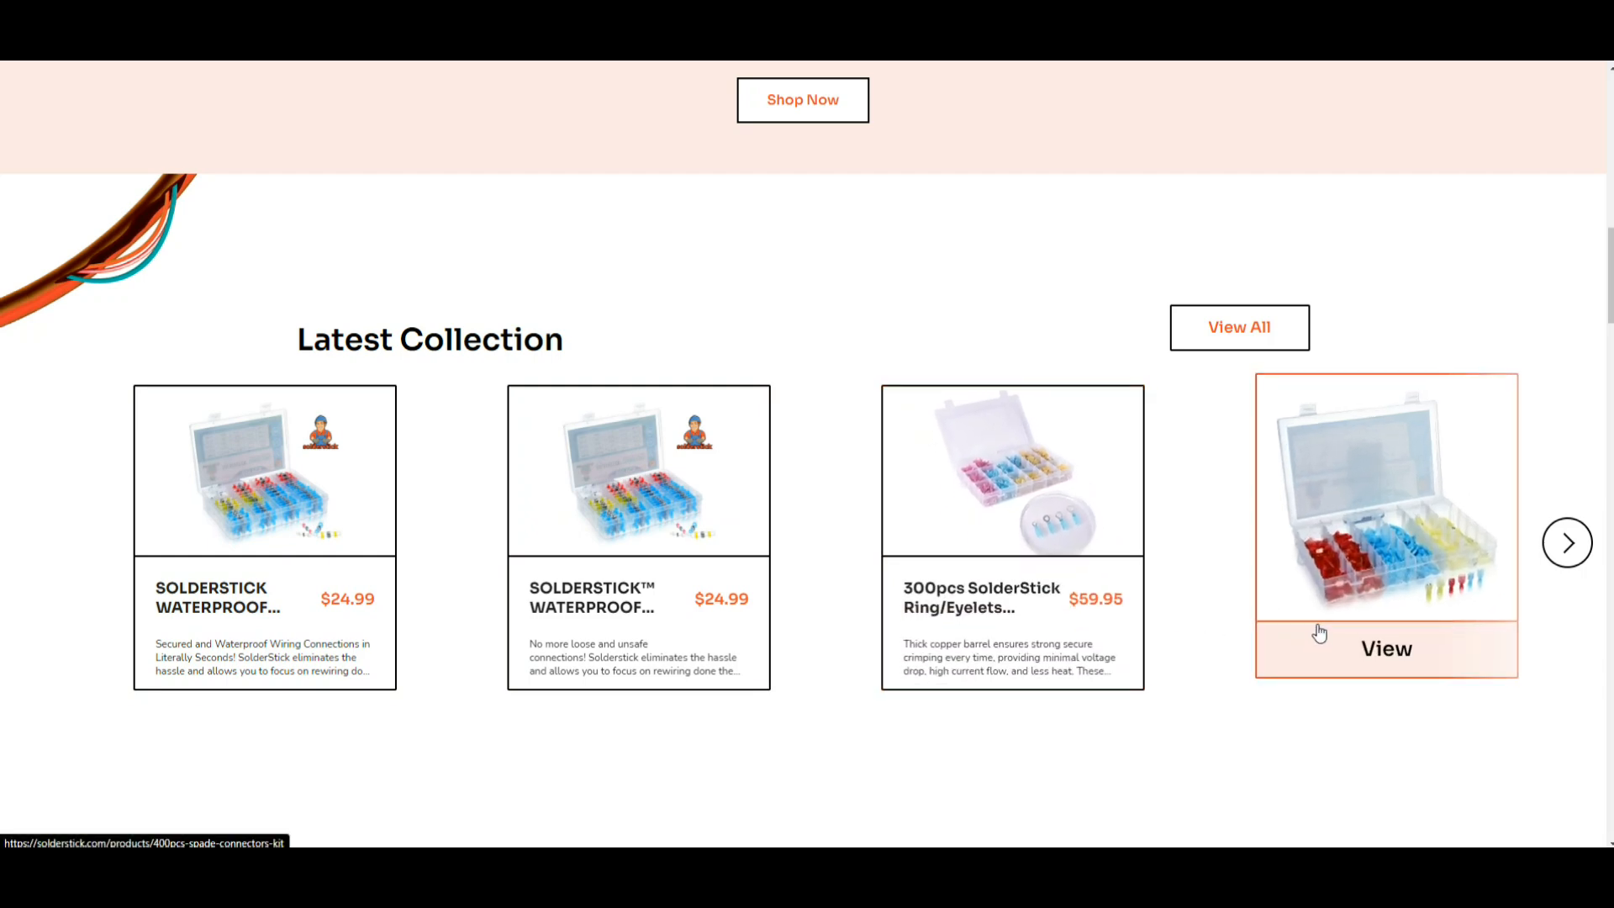
scroll("down", 3)
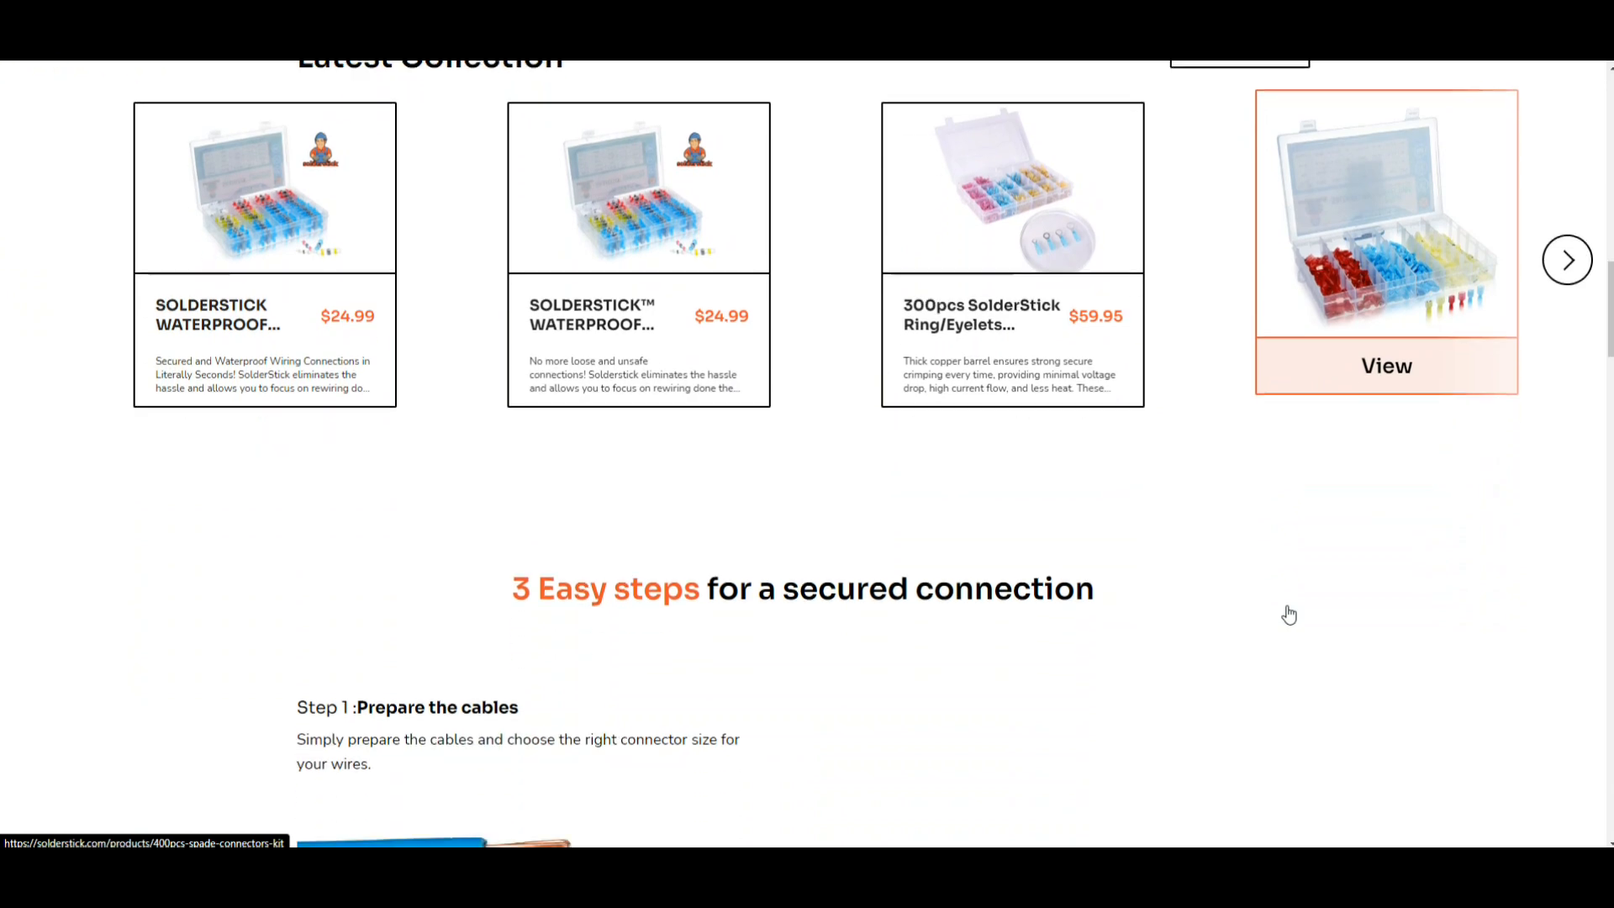
scroll("down", 3)
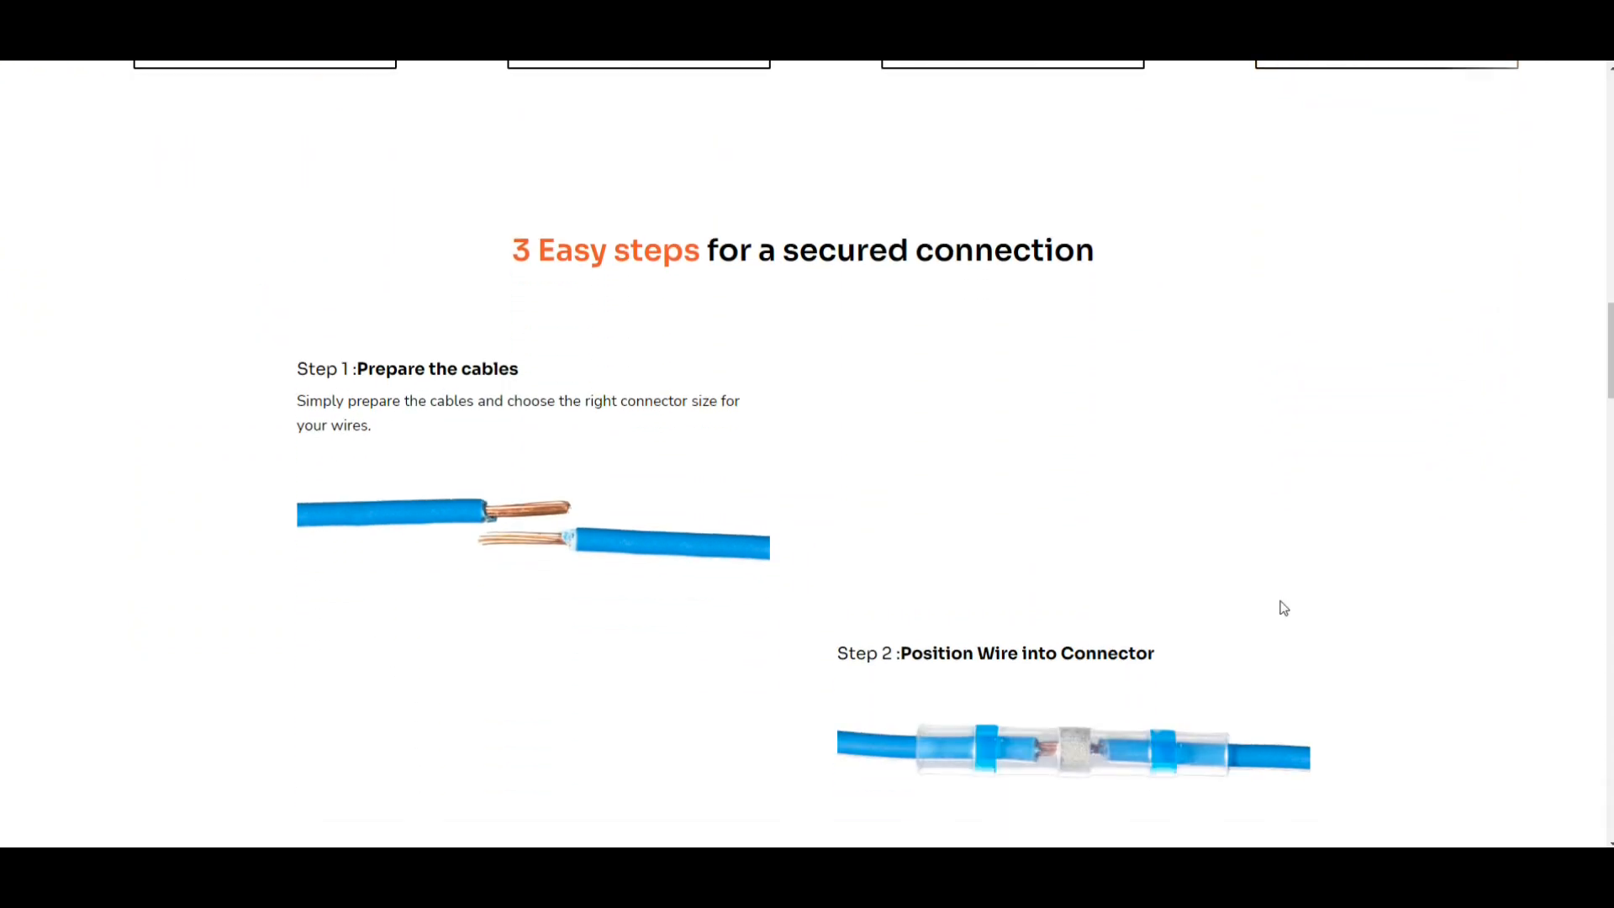
scroll("down", 3)
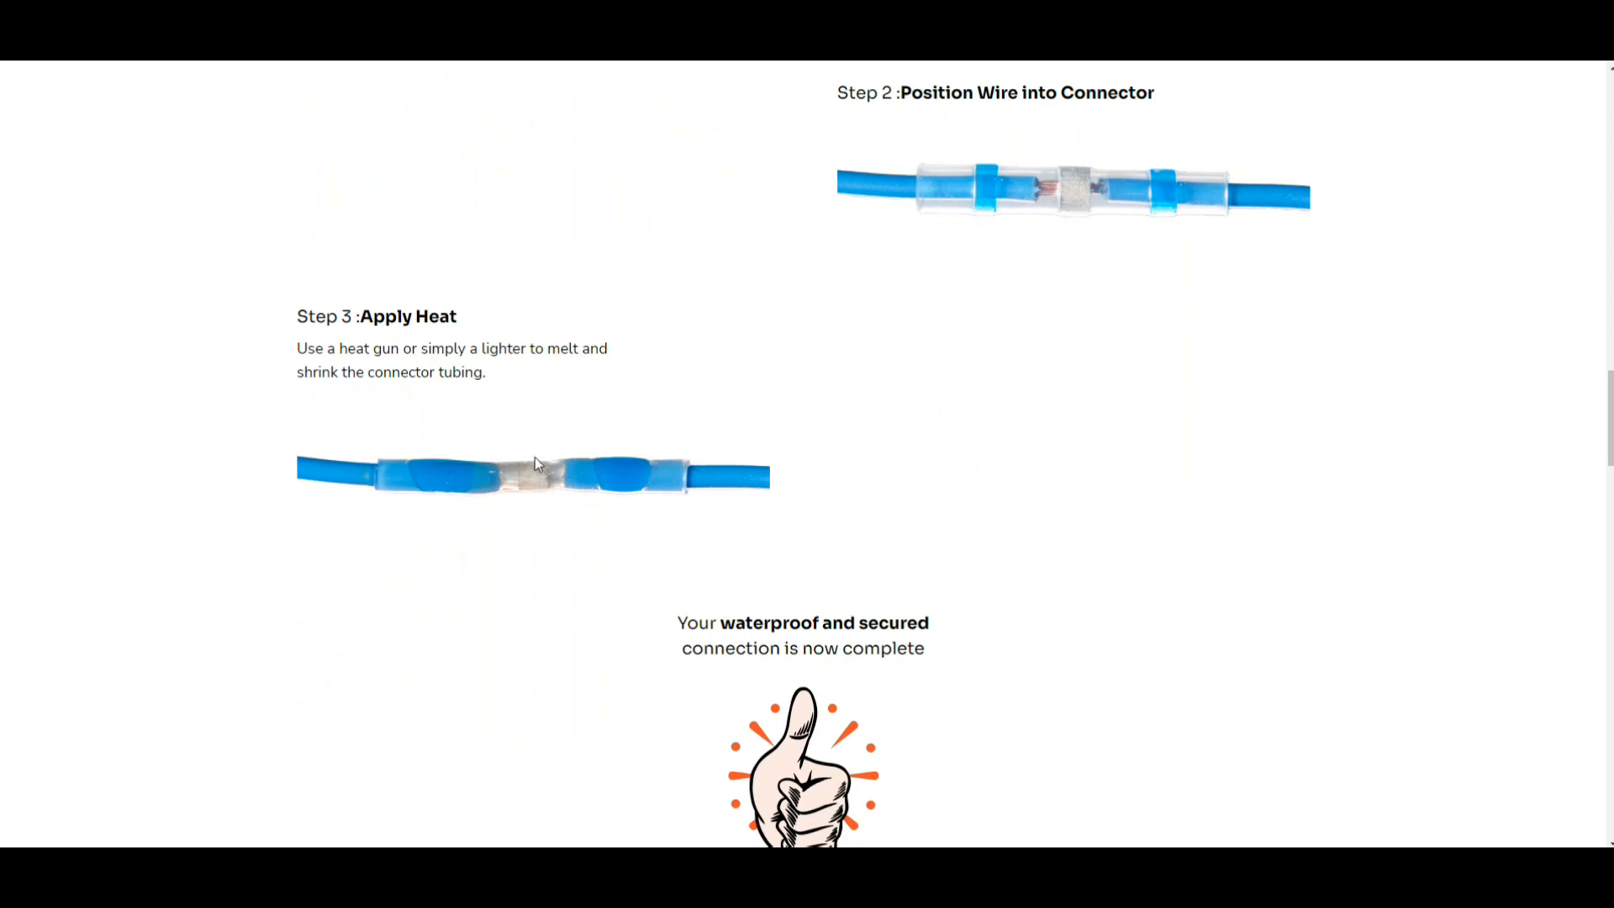
scroll("down", 3)
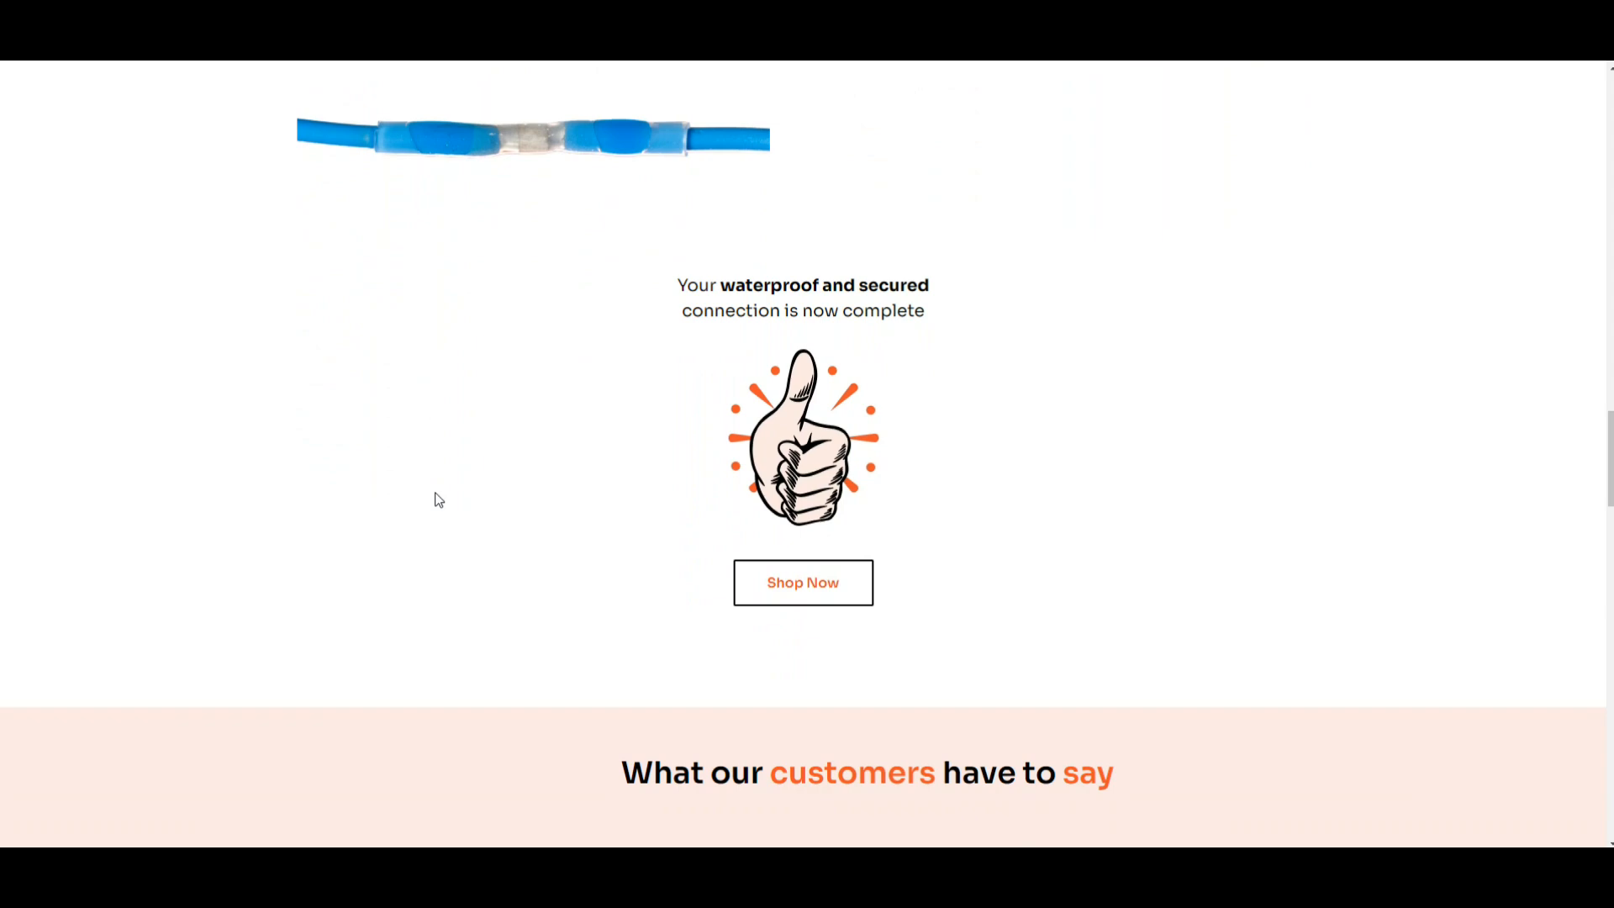
scroll("down", 3)
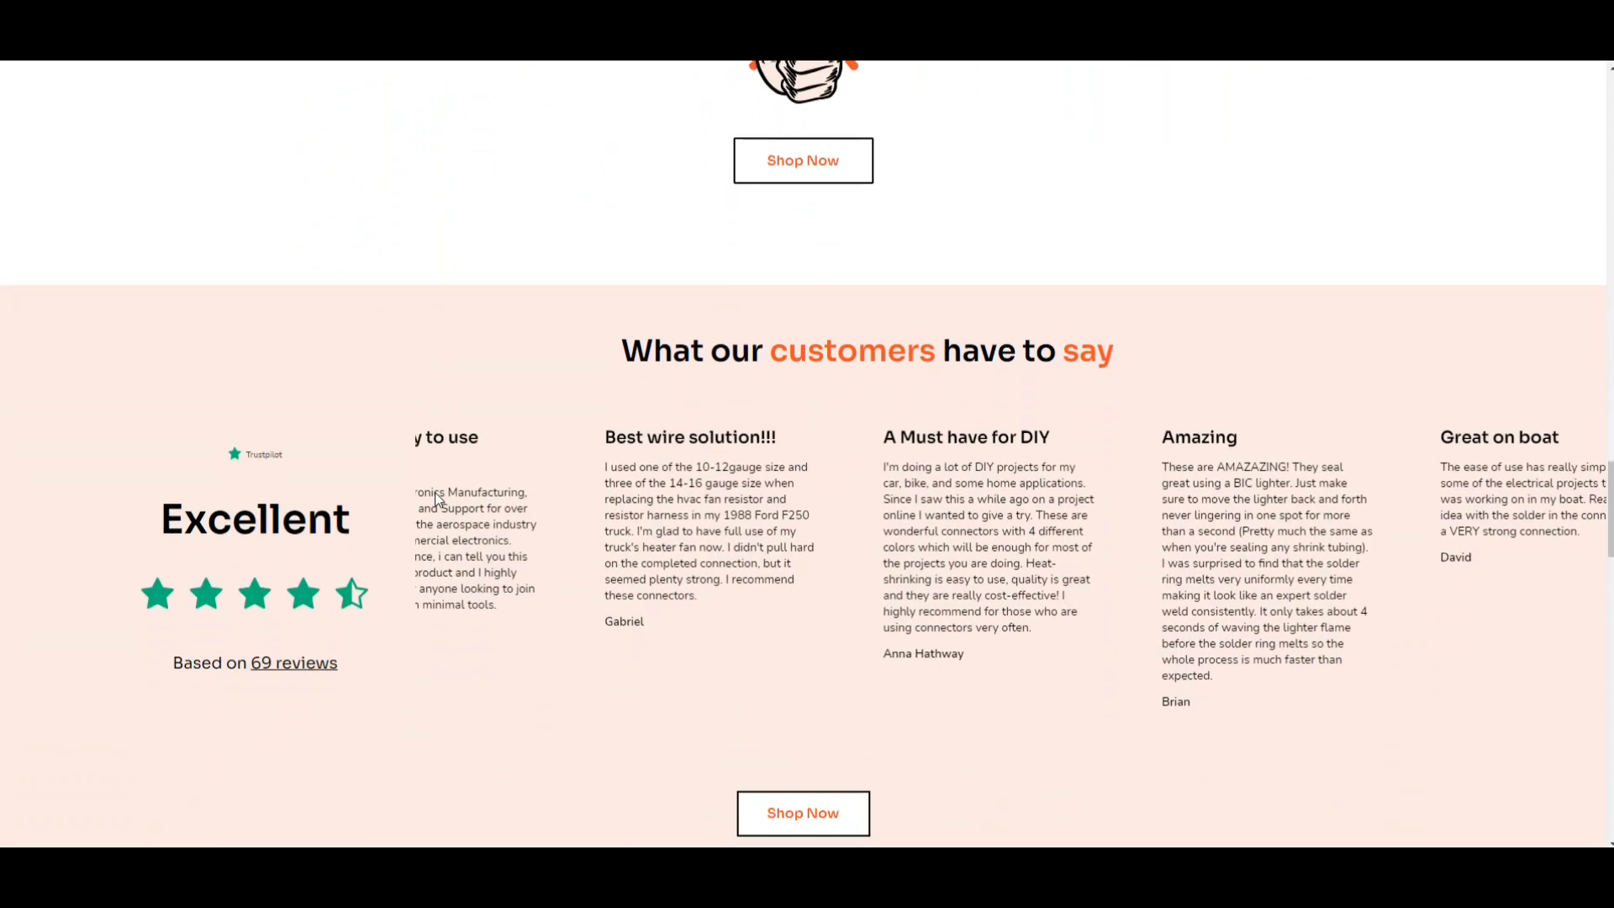
scroll("down", 3)
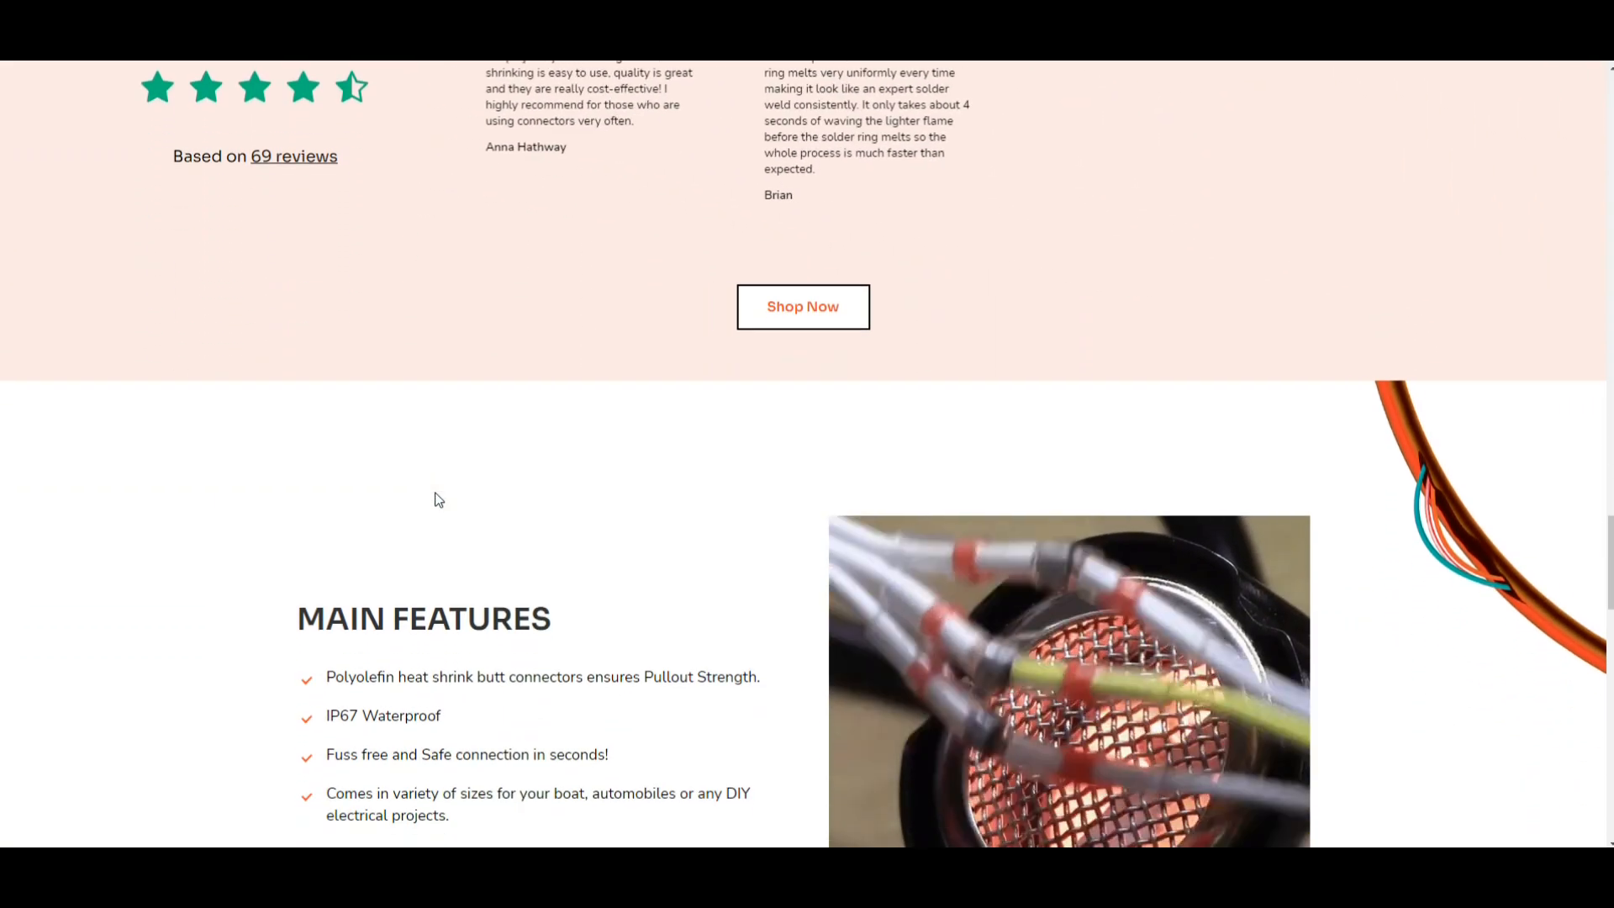
scroll("down", 3)
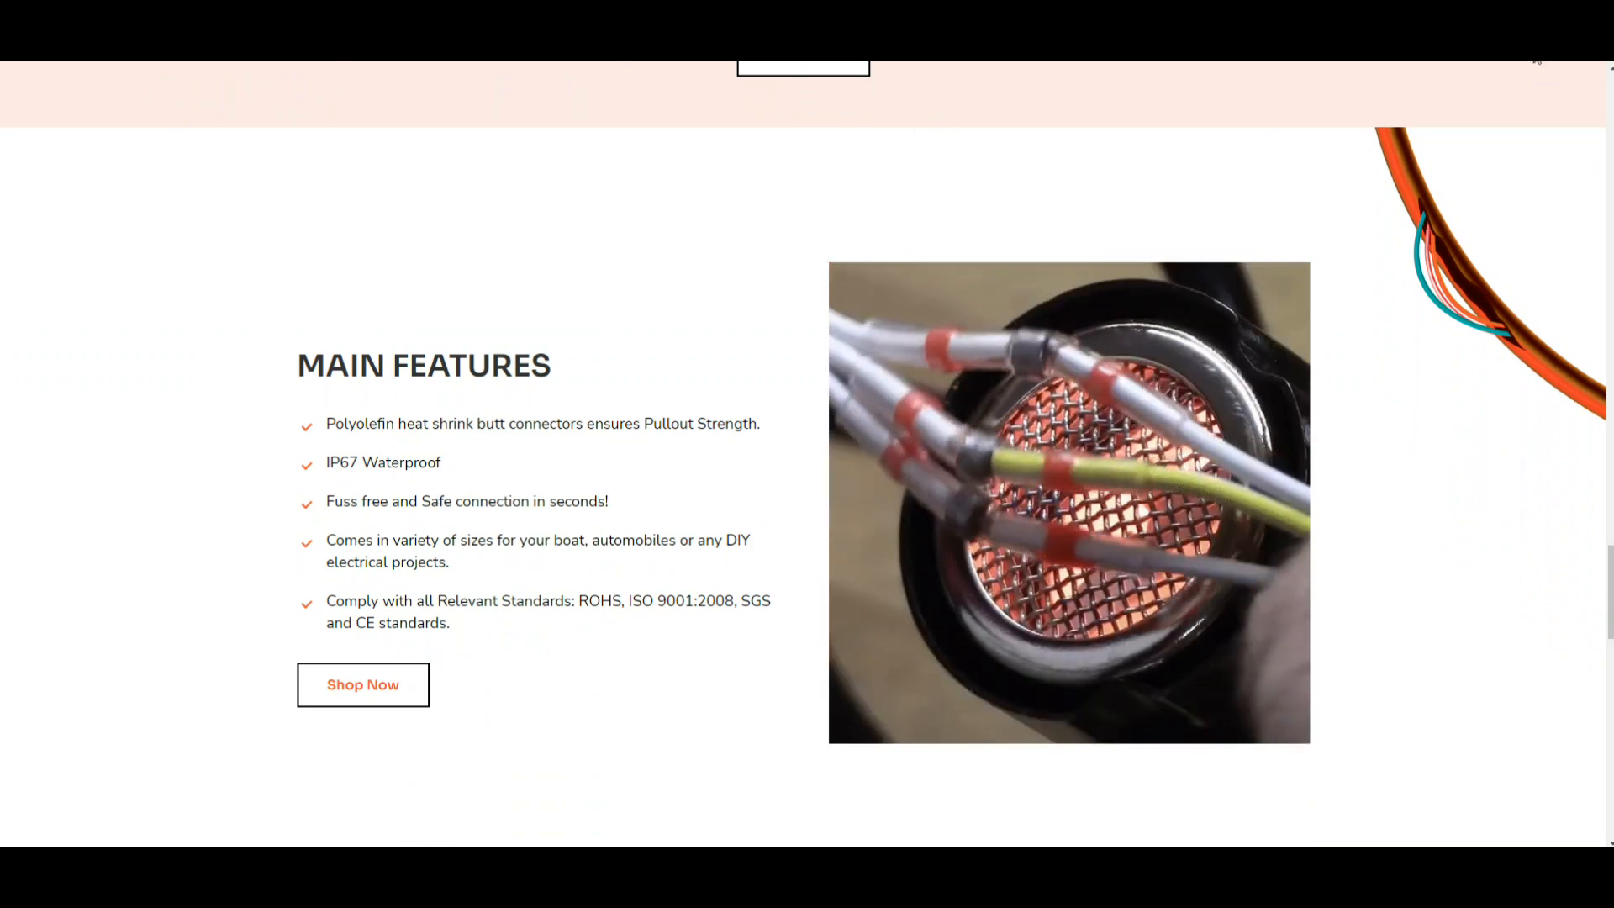
left_click(362, 684)
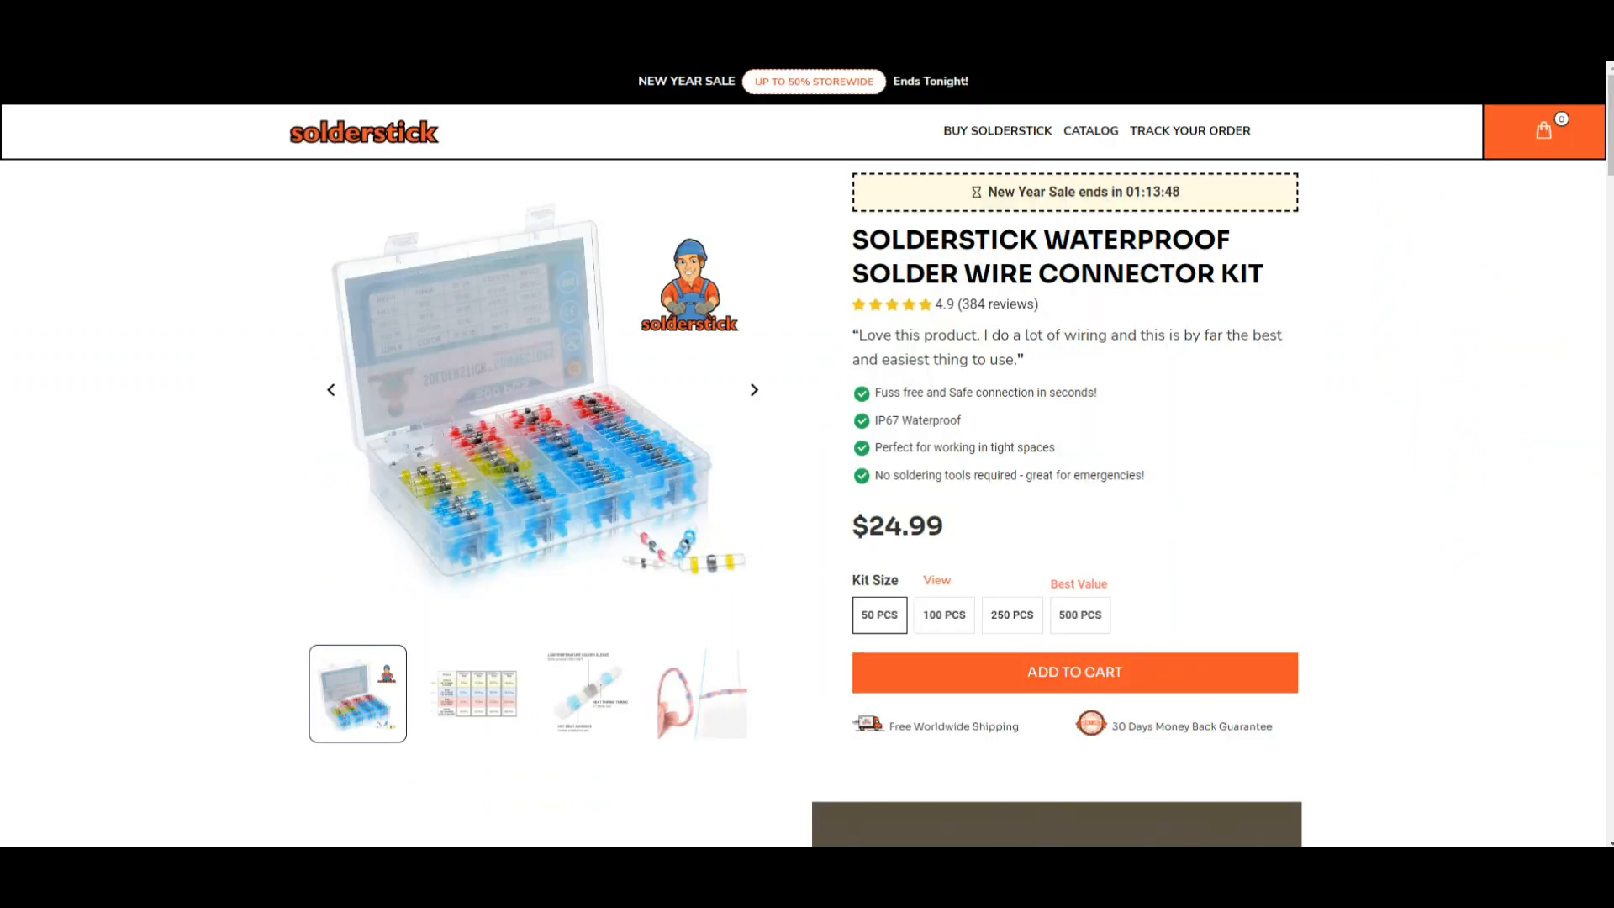